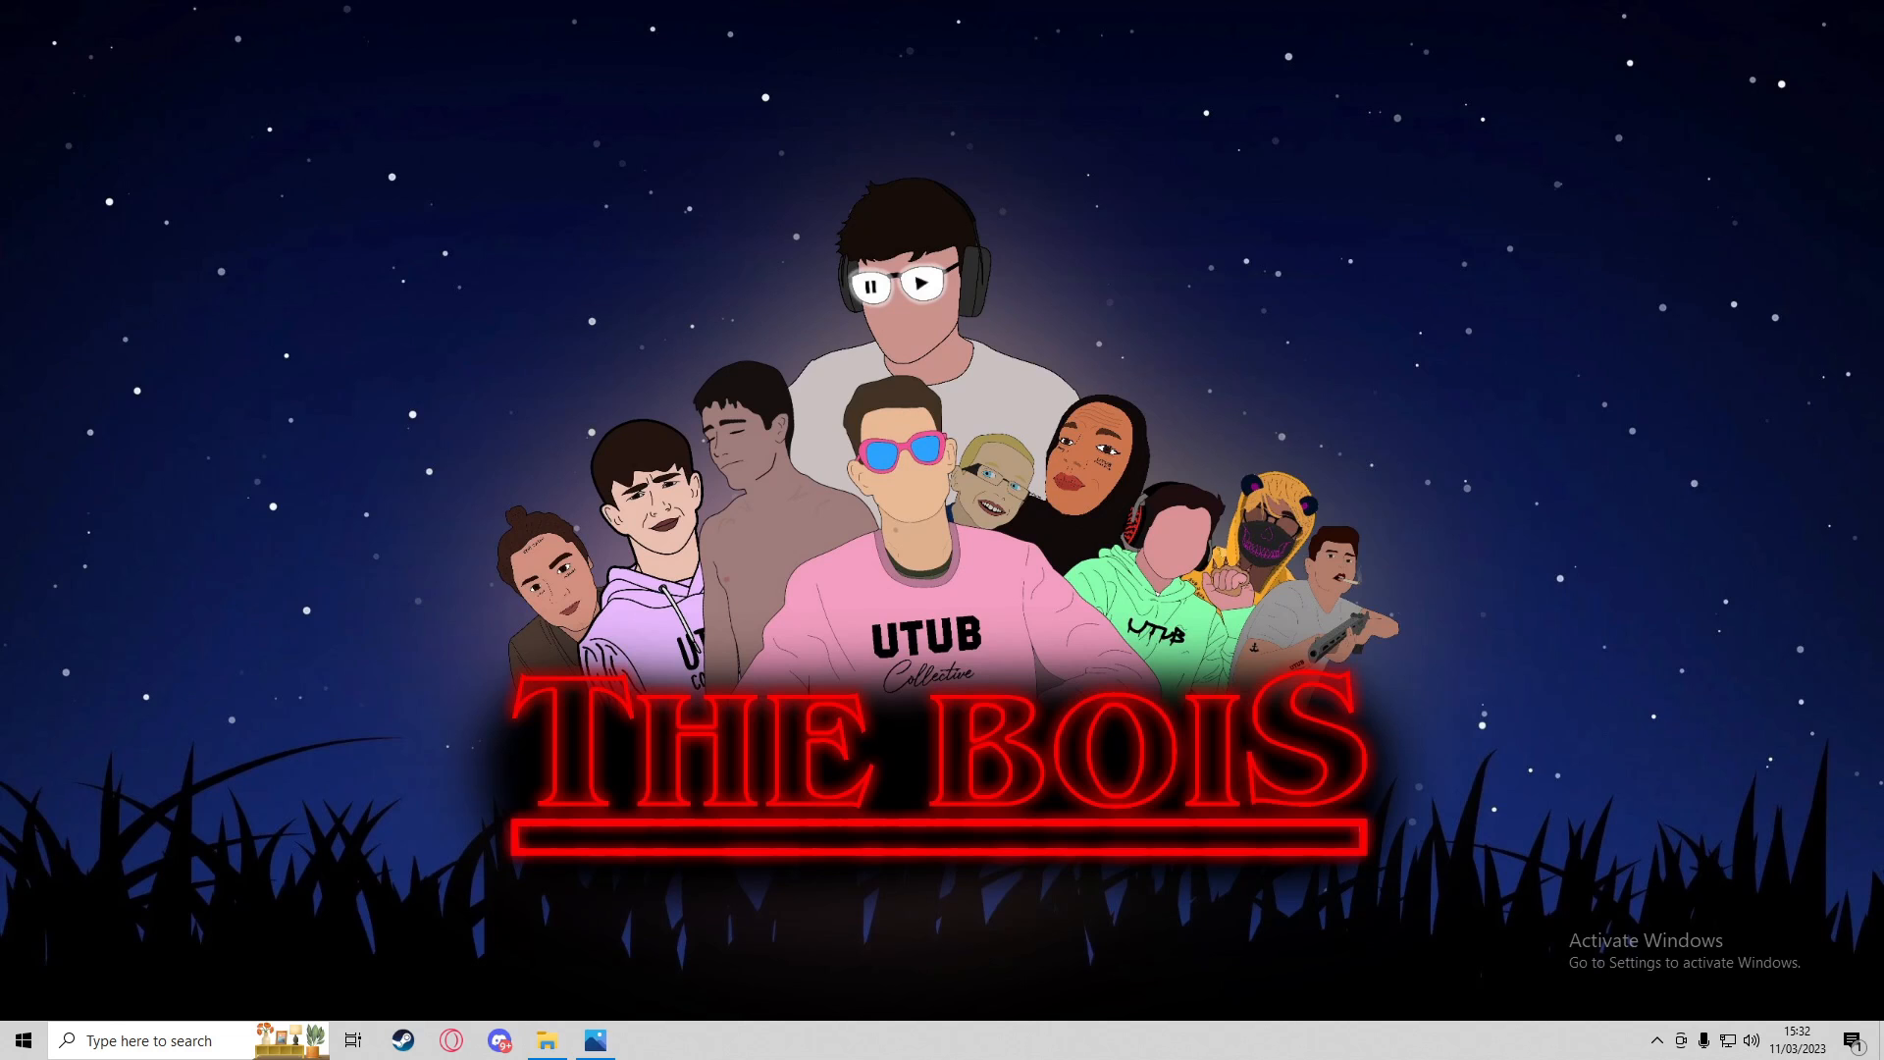
mouse_move(548, 1040)
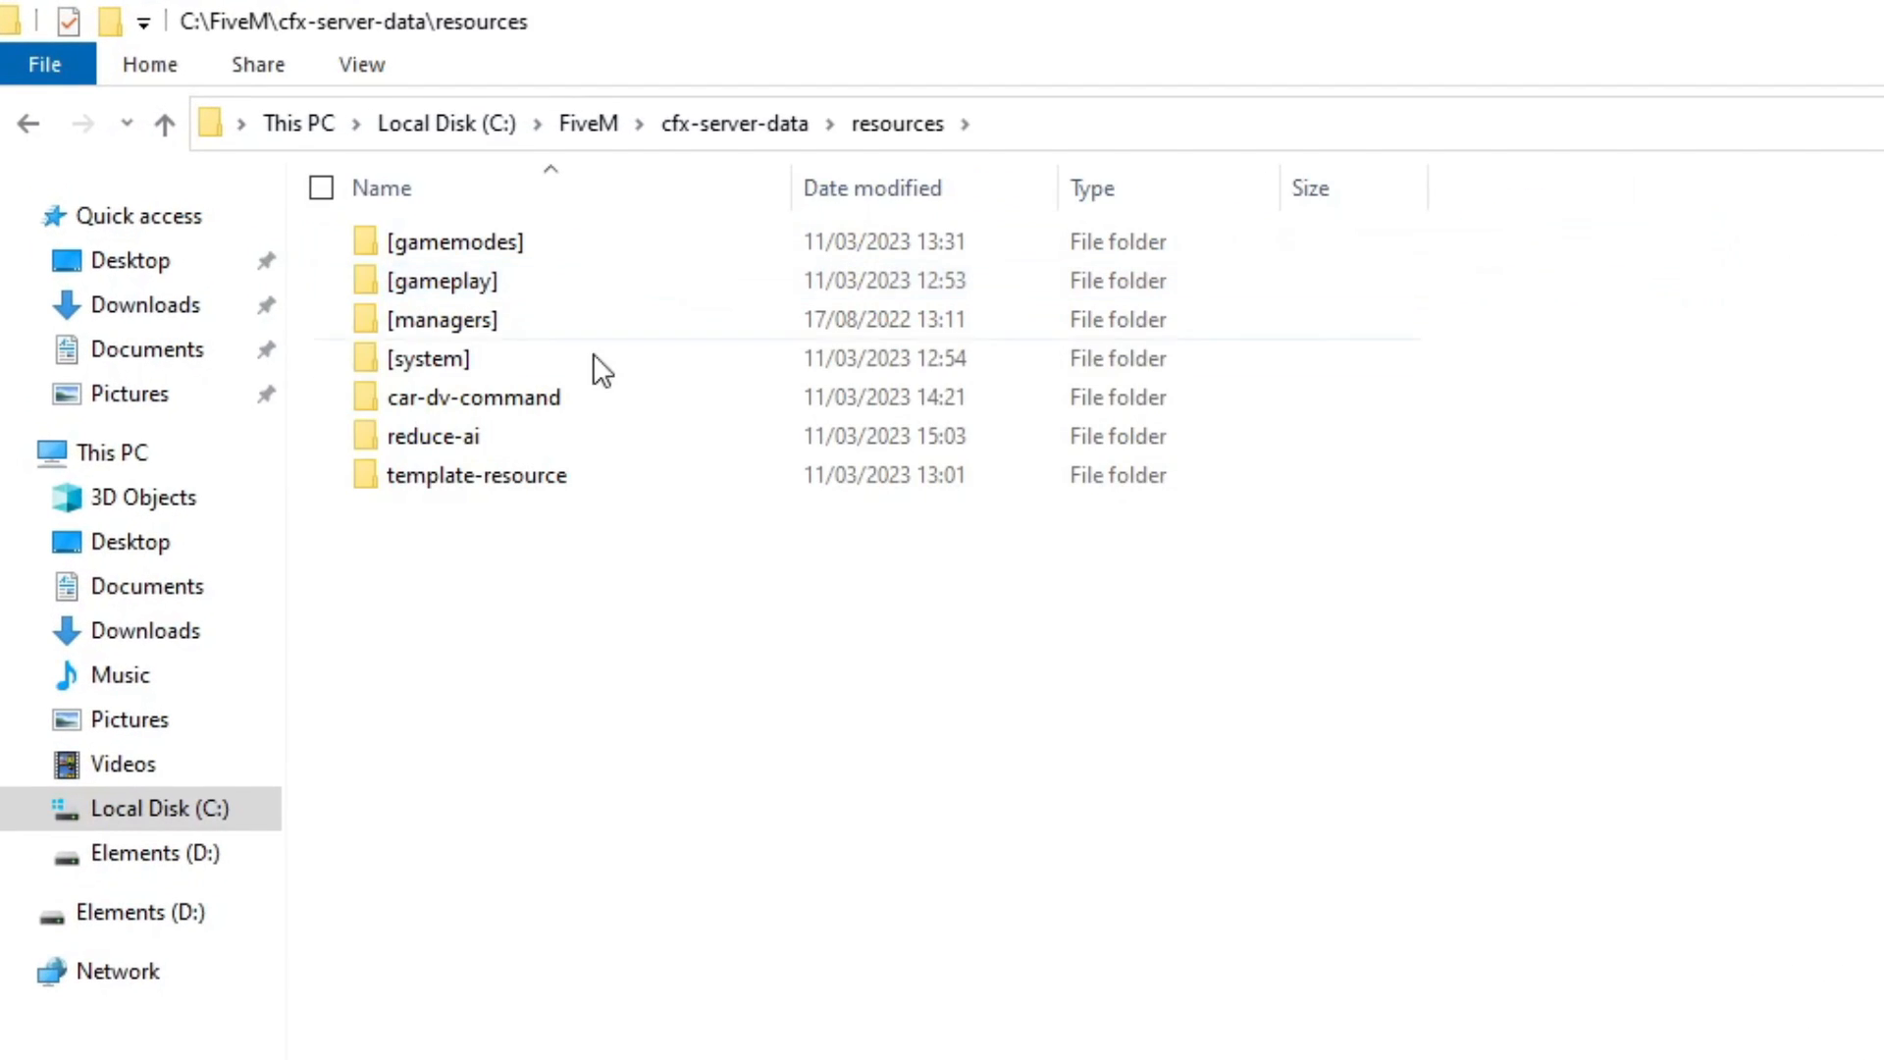
Duplicate the template-resource folder and rename the copy keypress-ragdoll
click(477, 475)
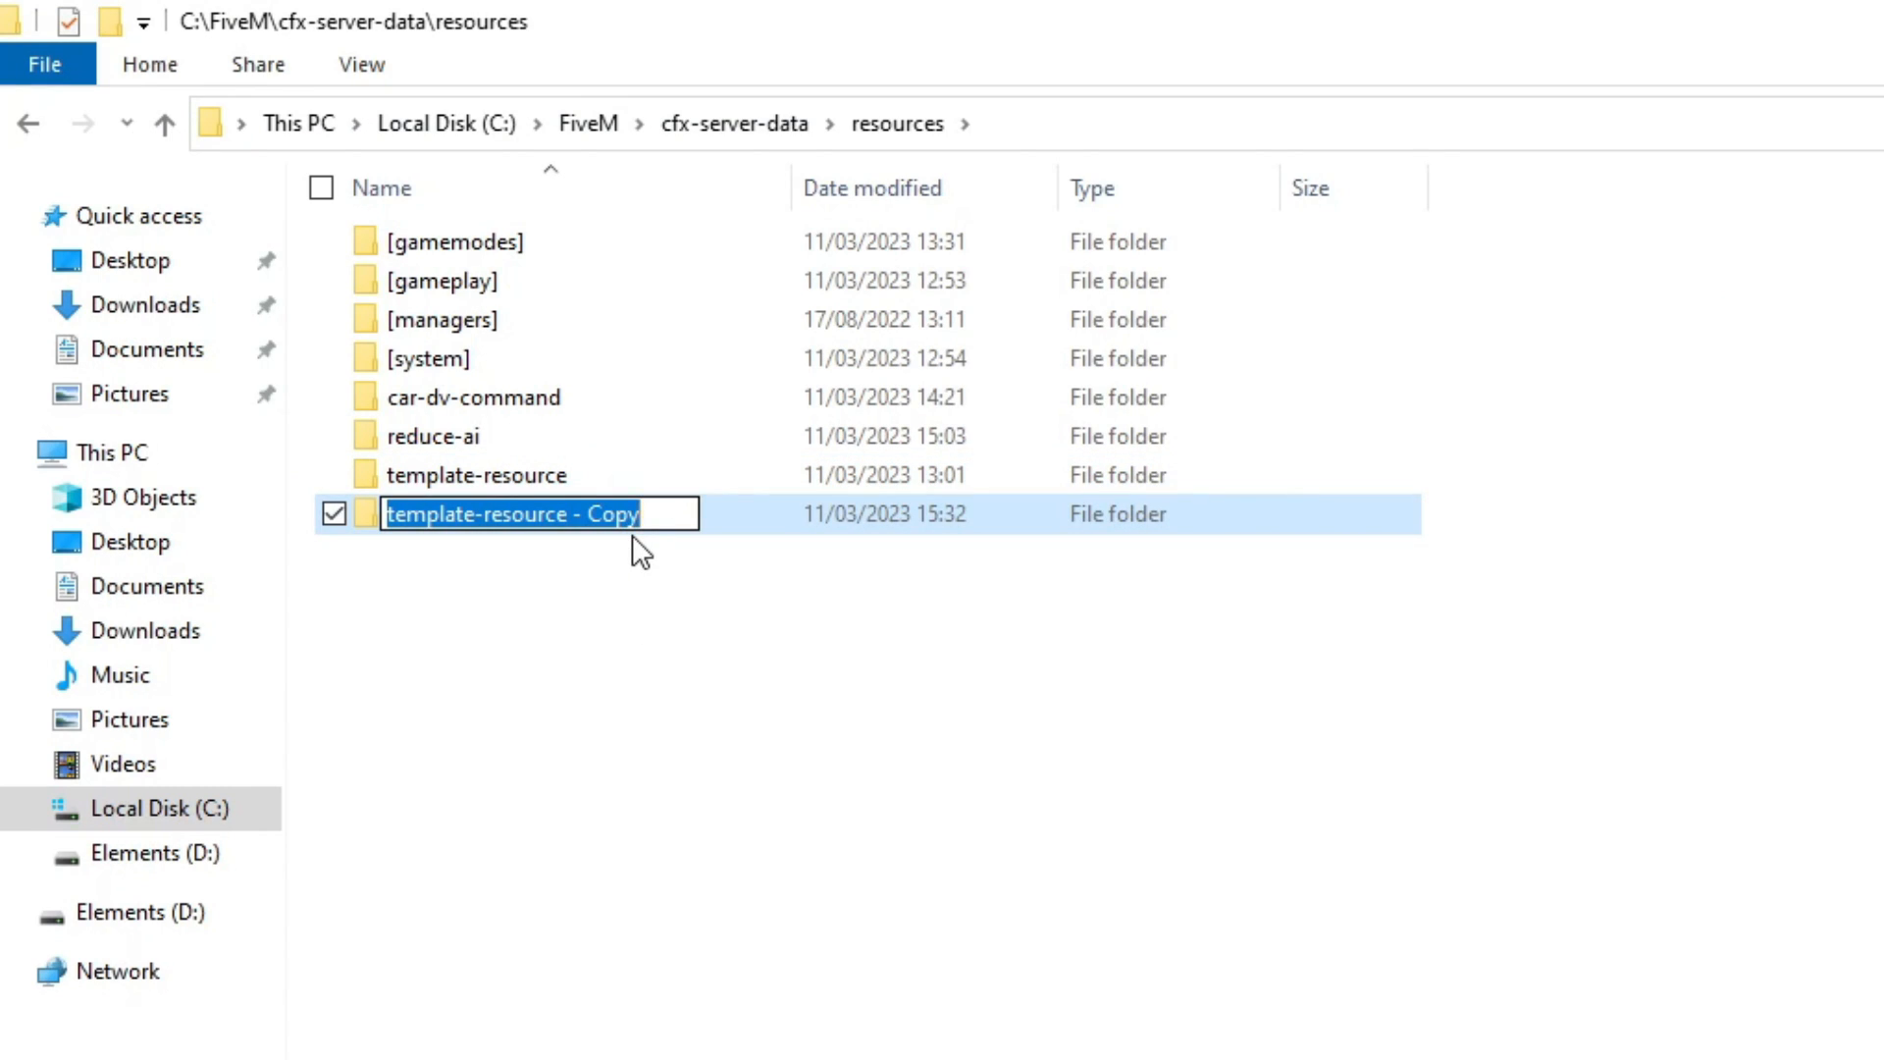
text(keypress-)
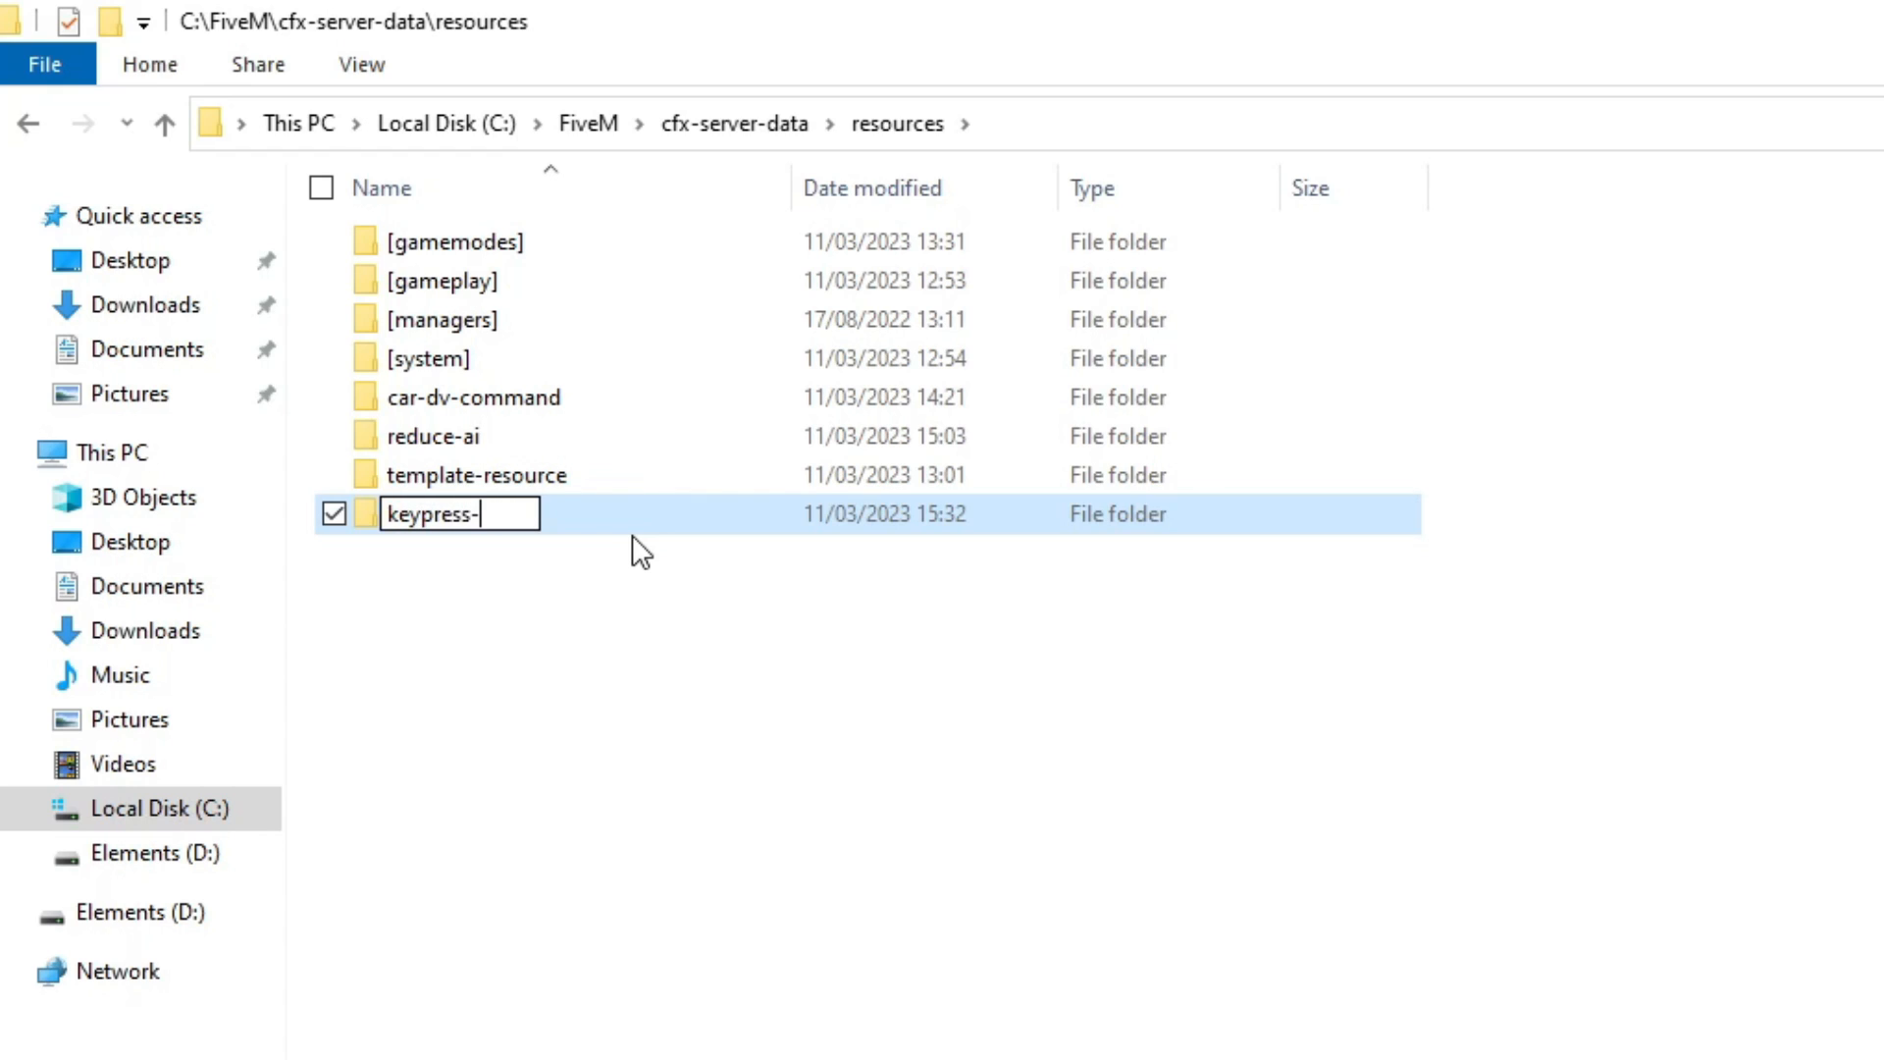
text(ragodoll)
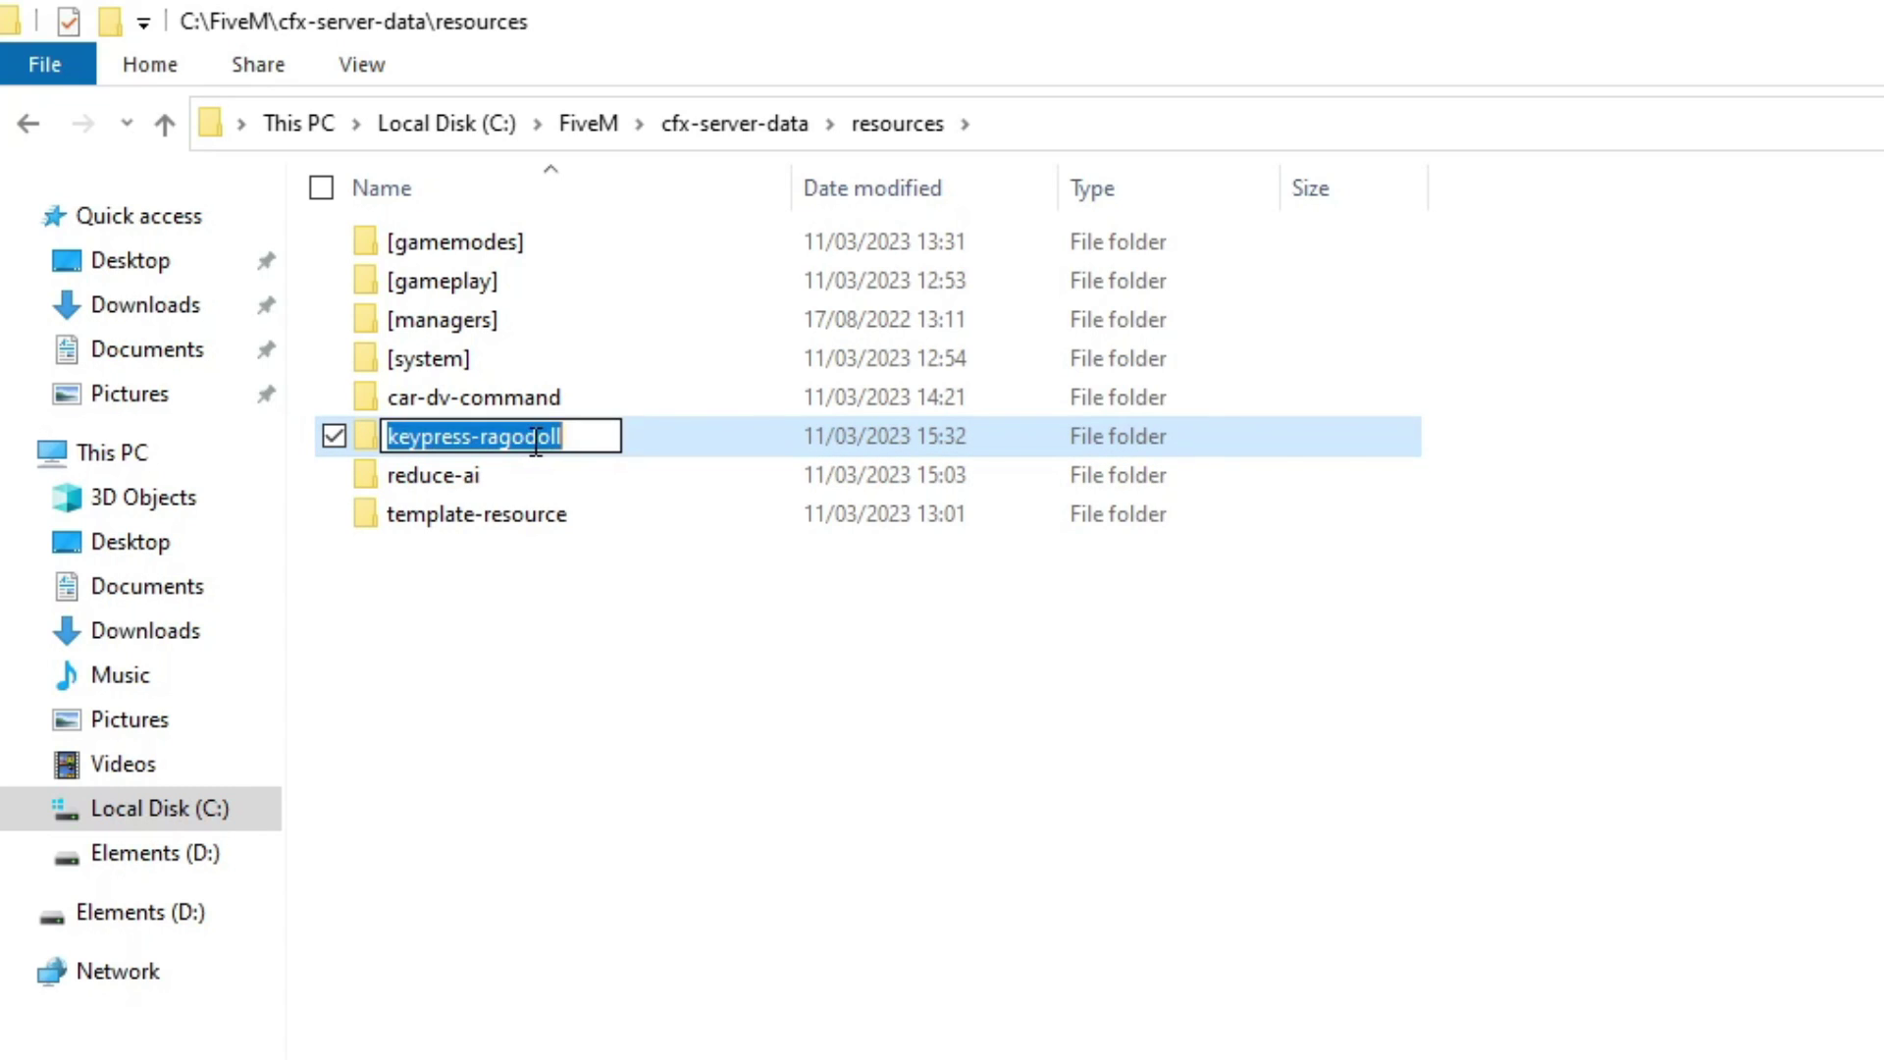
Open keypress-ragdoll's client.lua and fxmanifest.lua together with Code
double_click(473, 436)
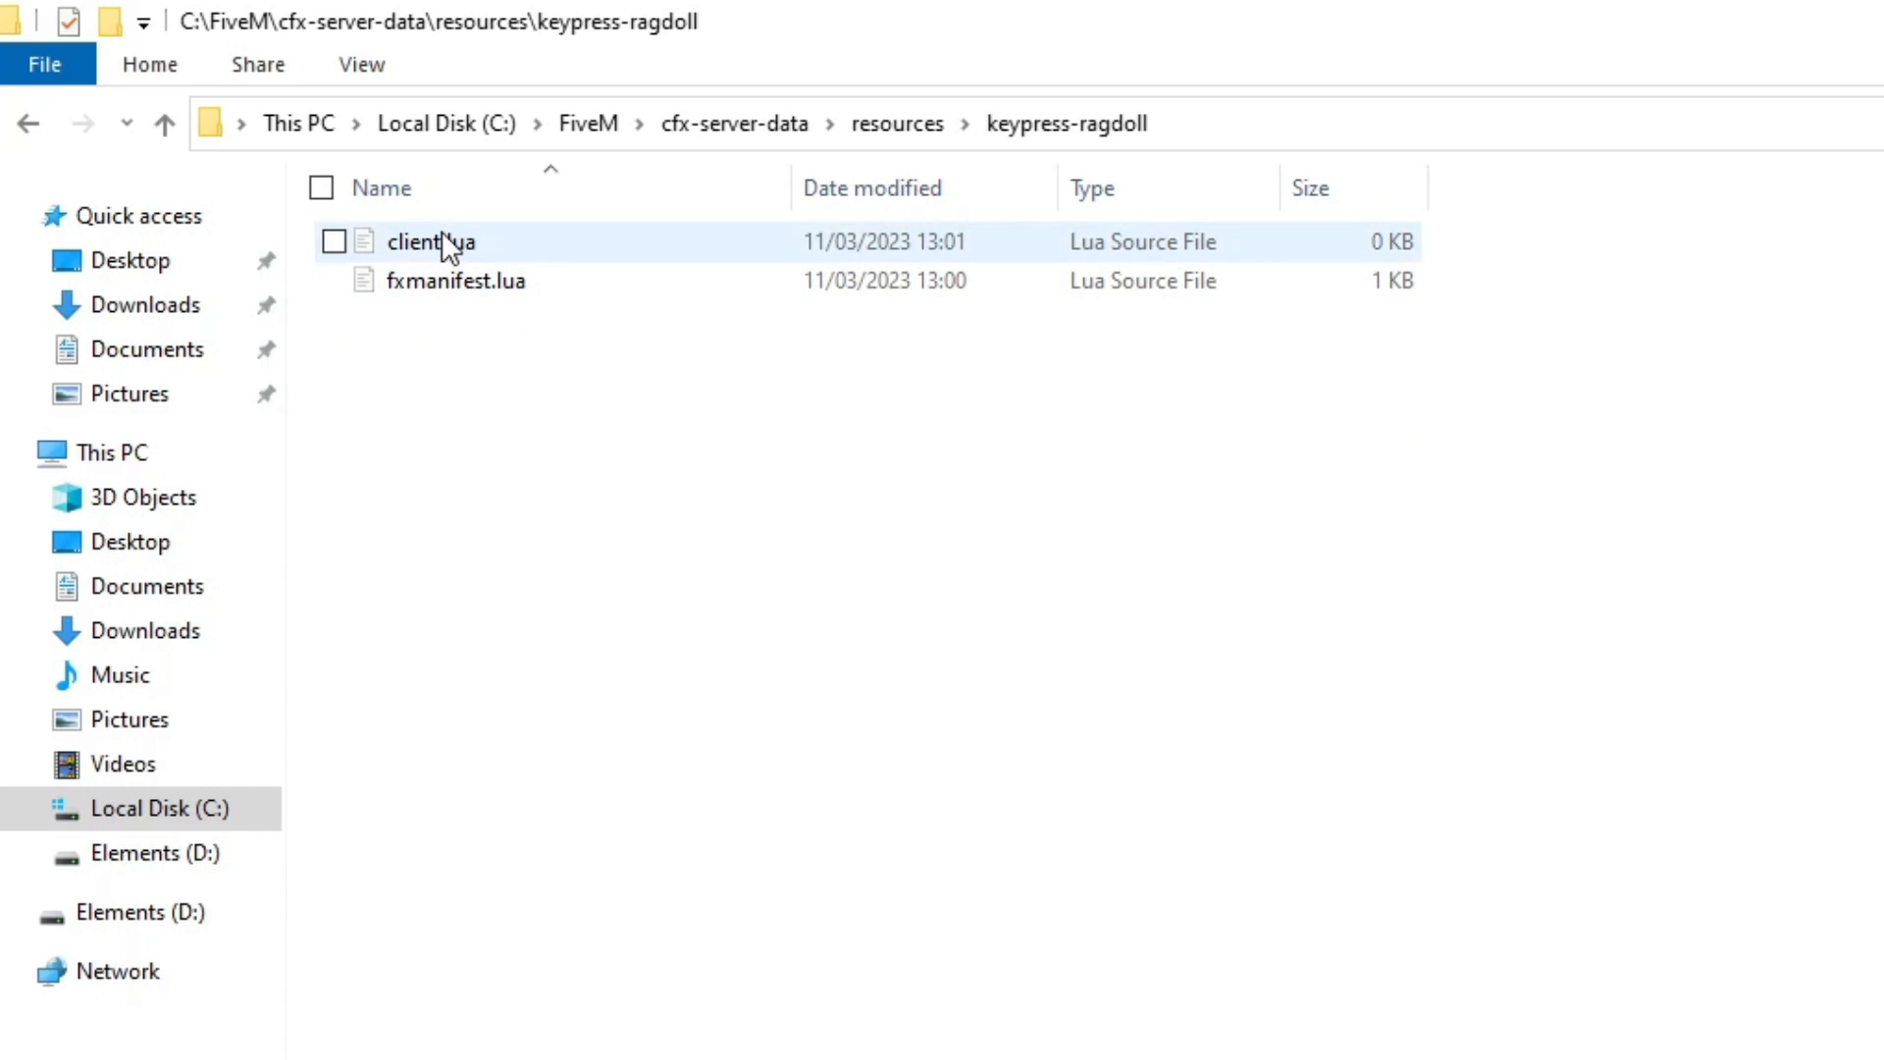
right_click(430, 242)
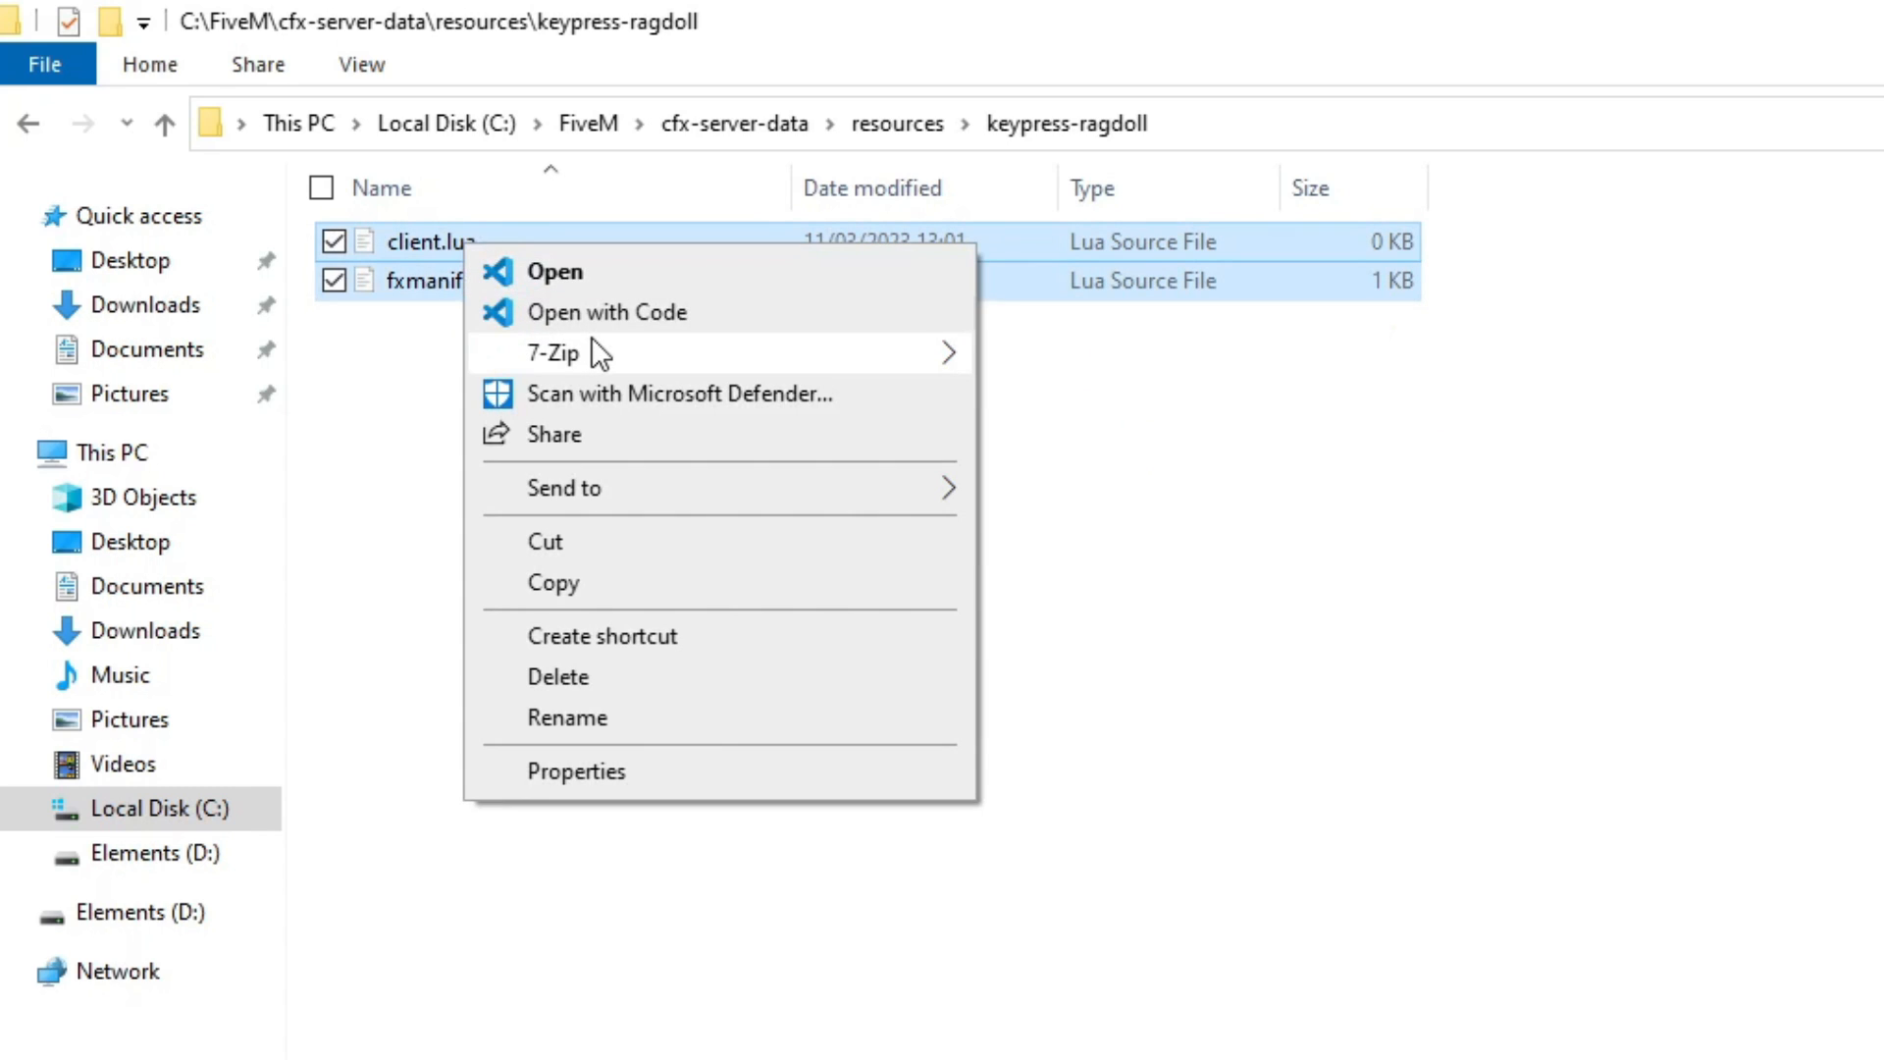
click(606, 312)
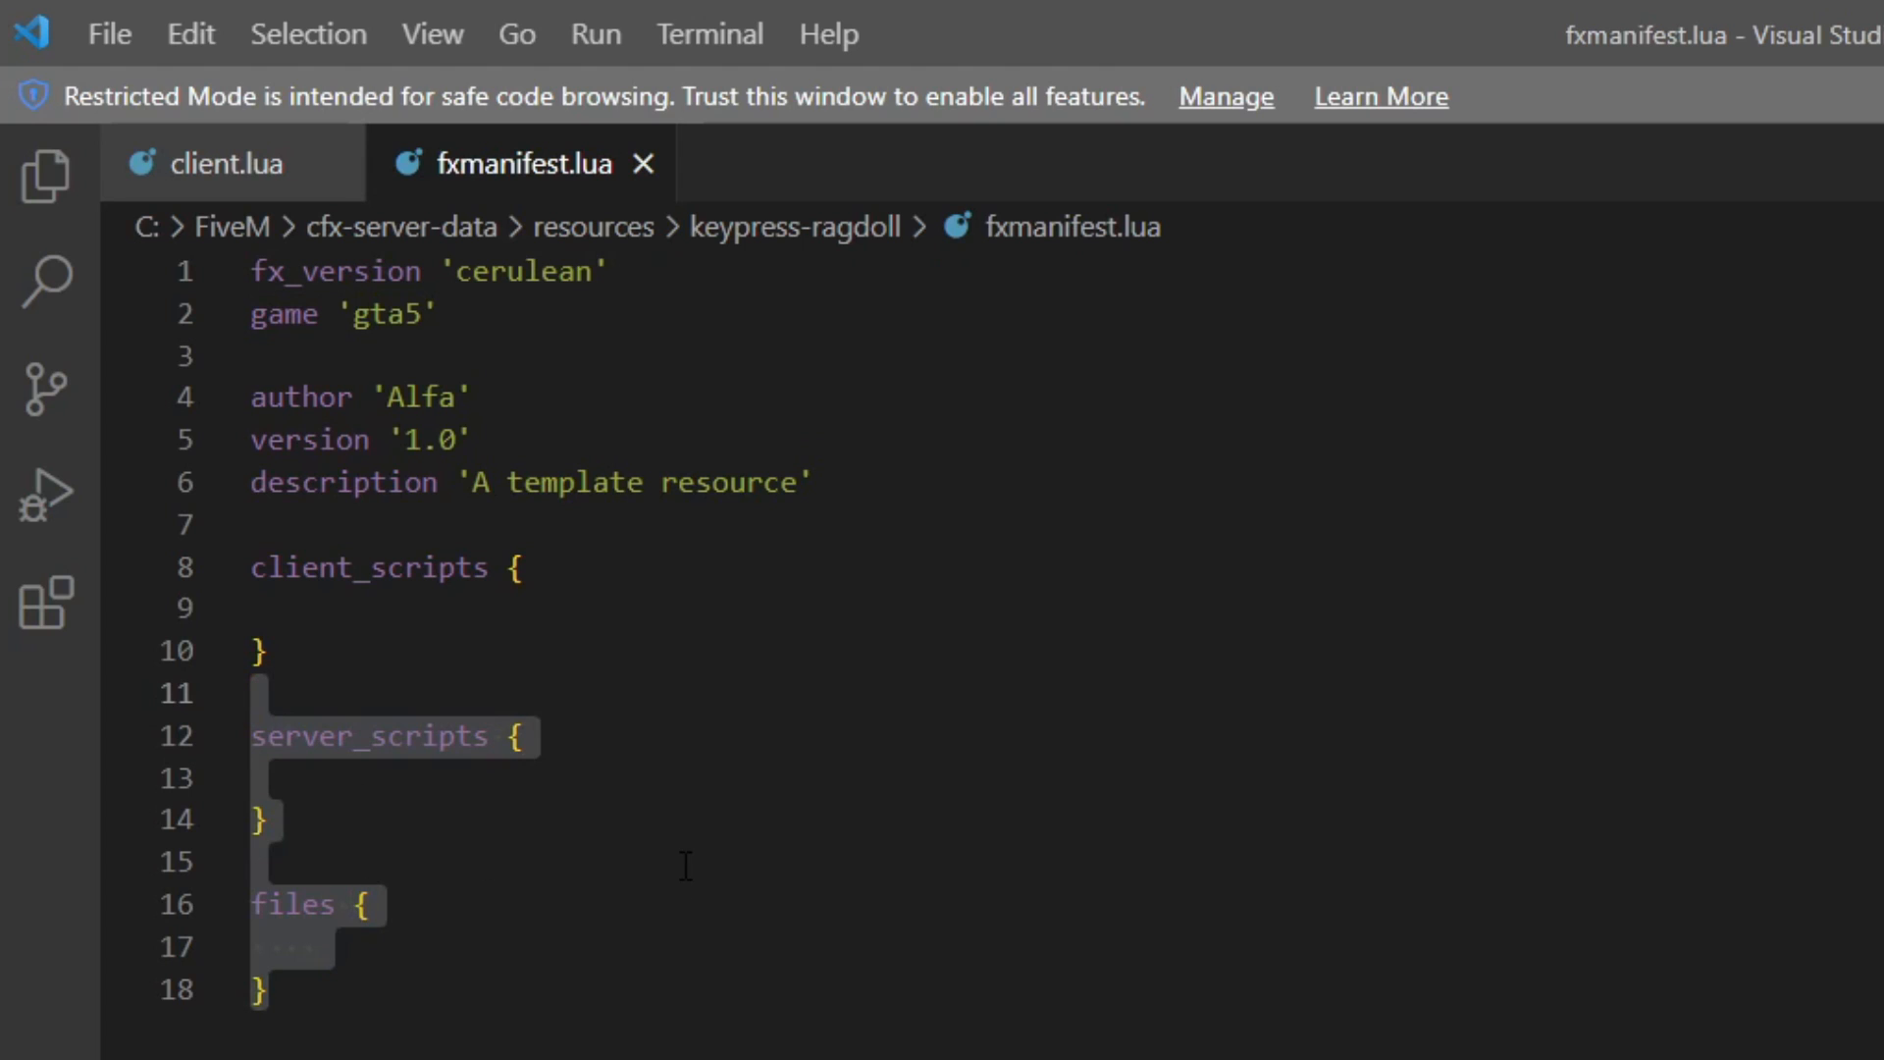
Strip the server_scripts and files blocks and list 'client.lua' under client_scripts
key(Delete)
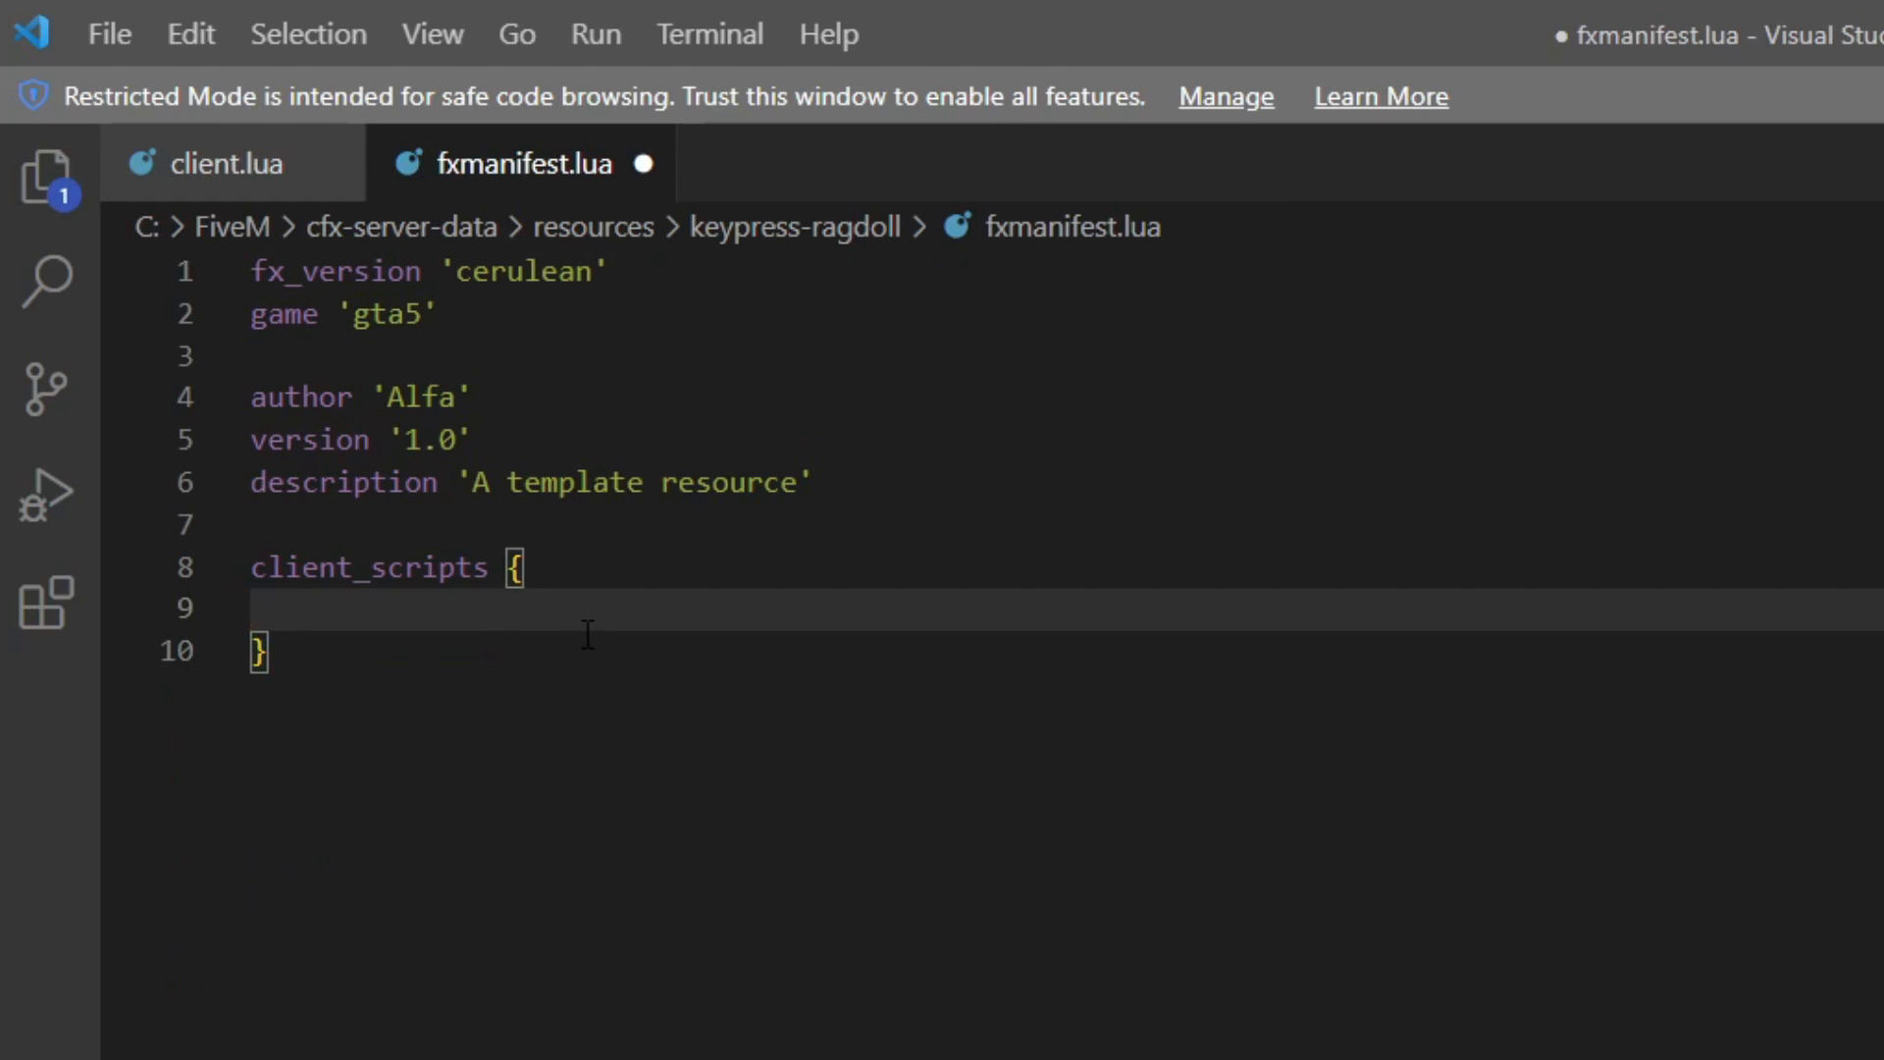
text(')
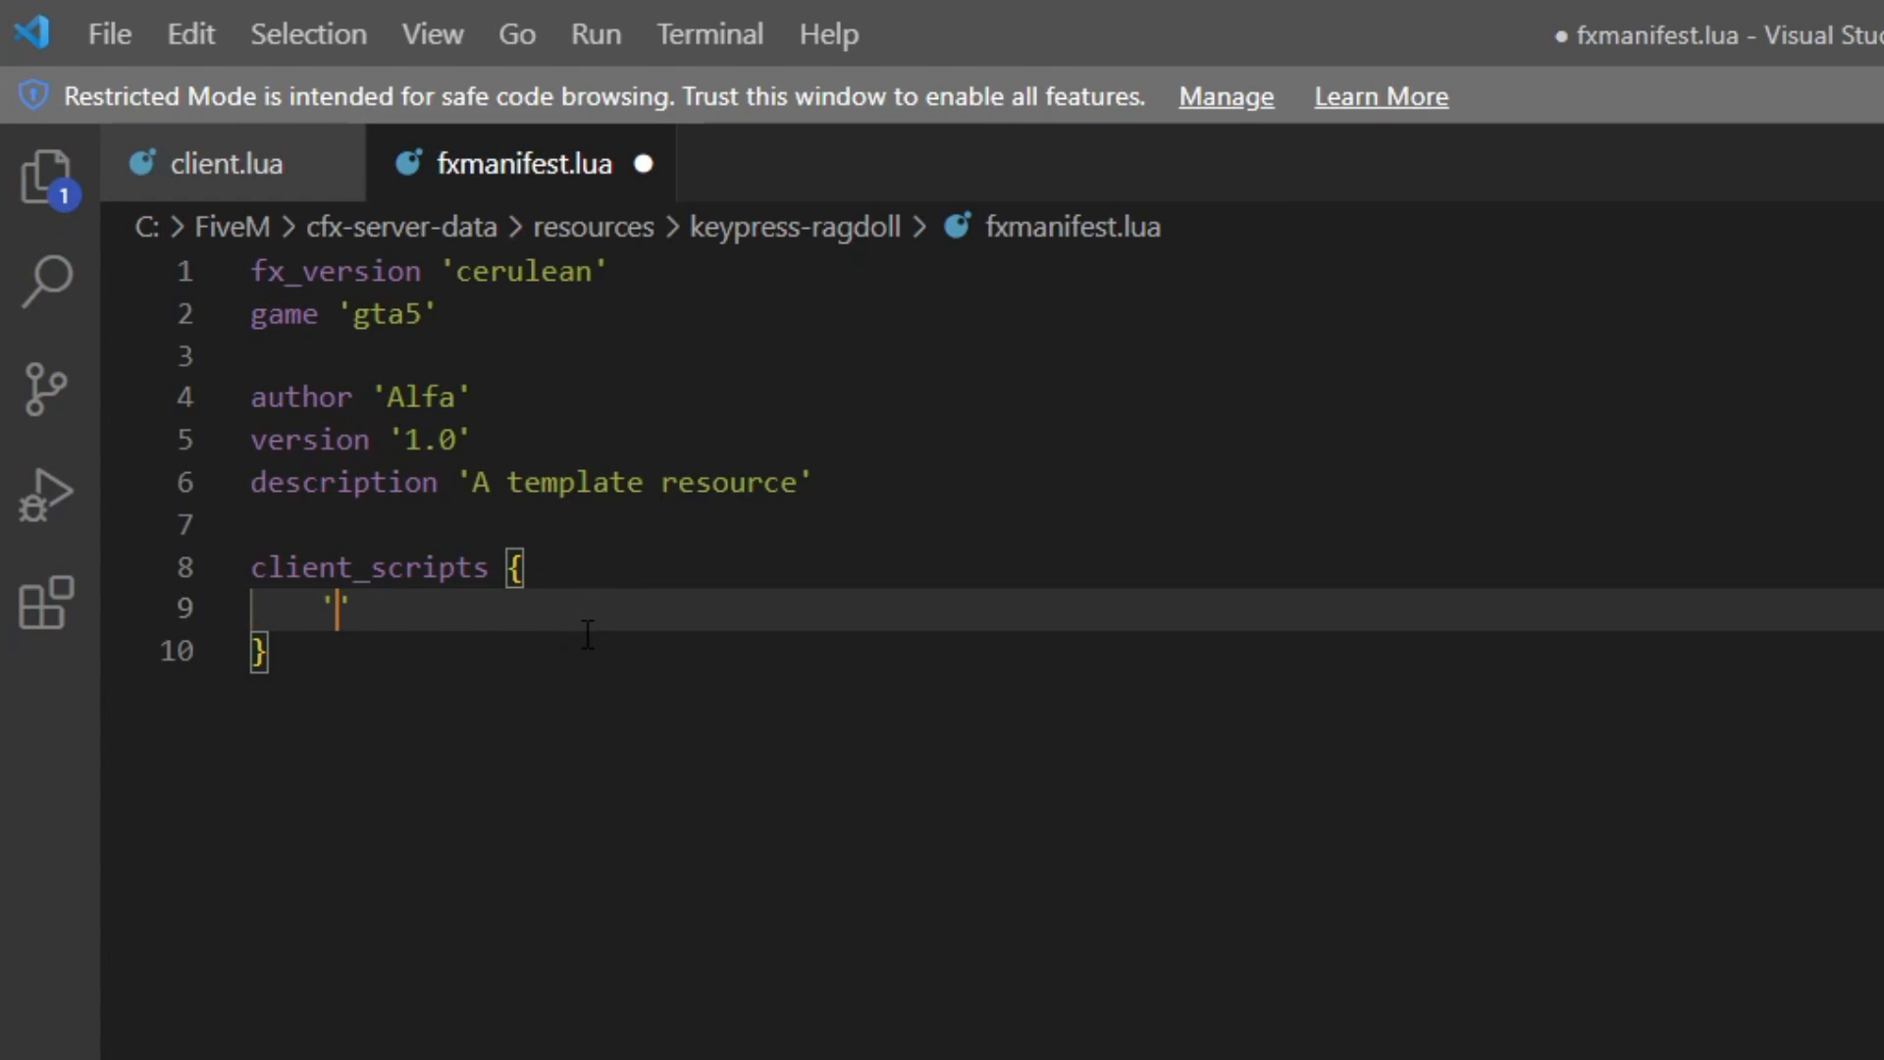
text(client)
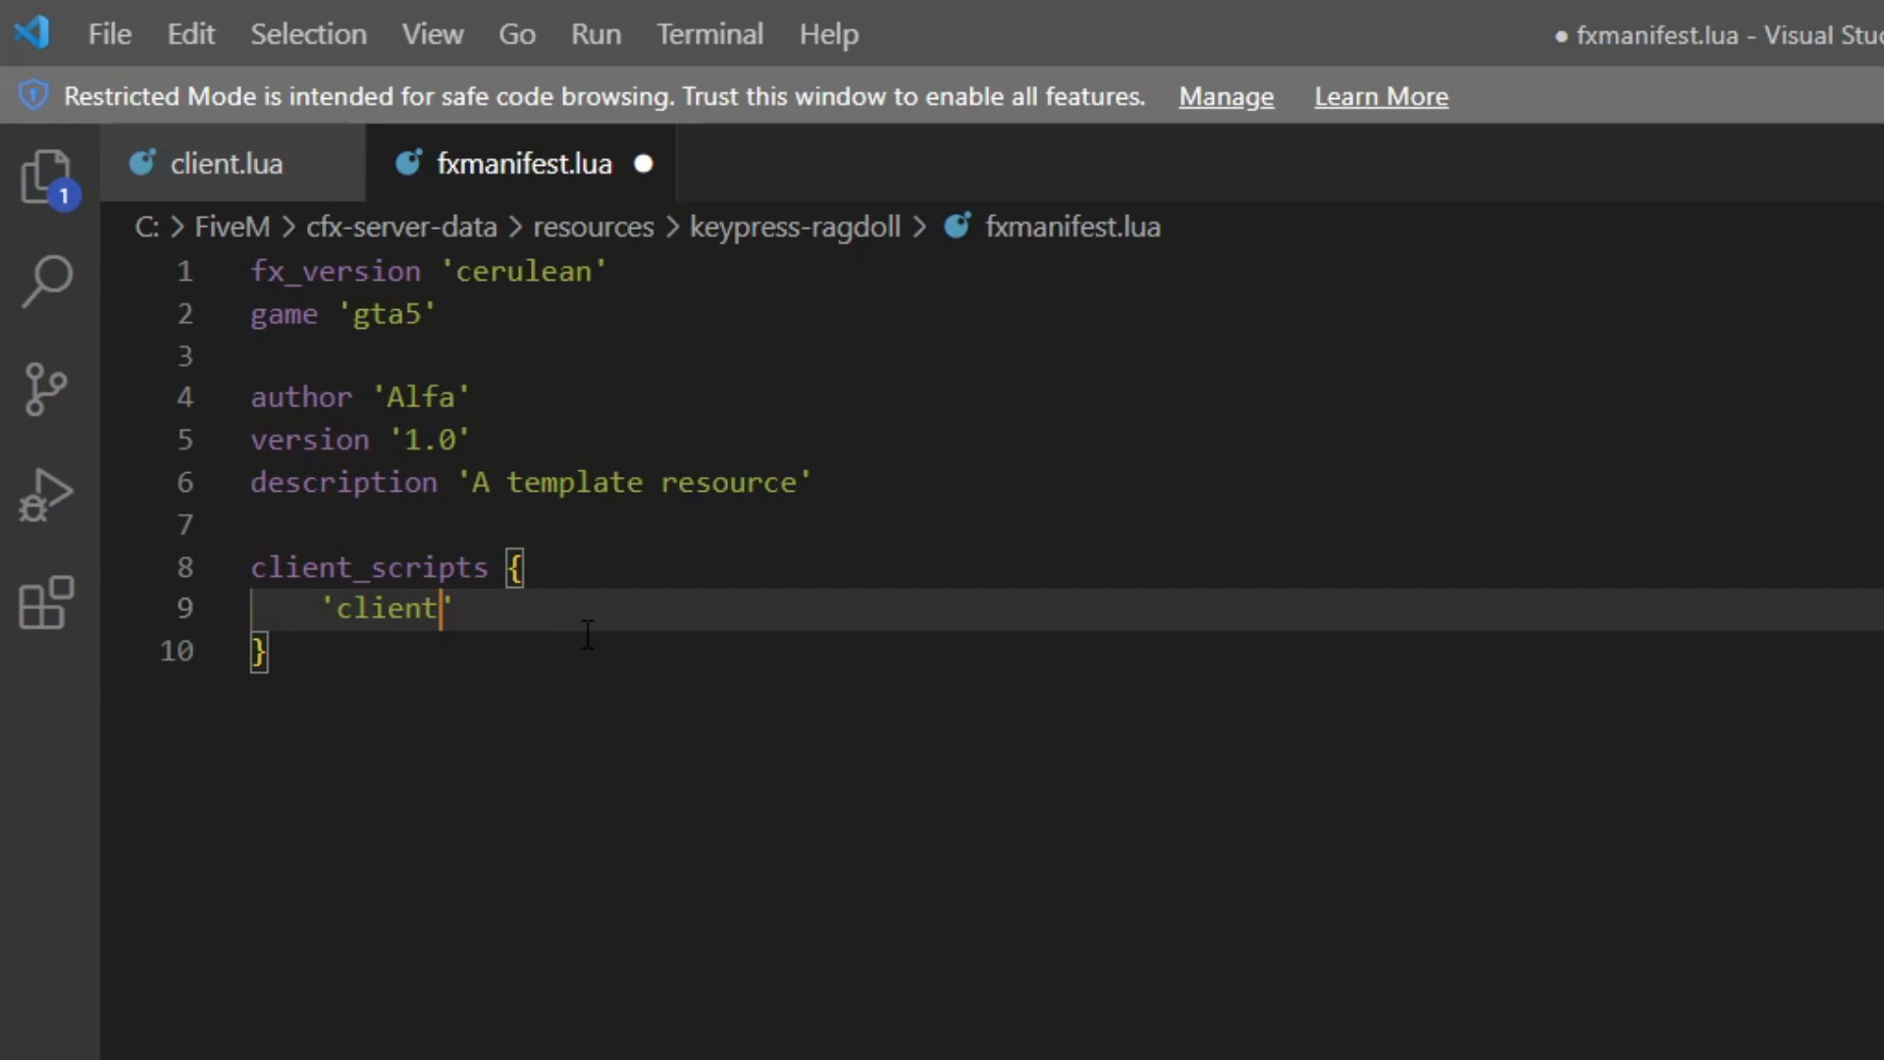
text(.lua)
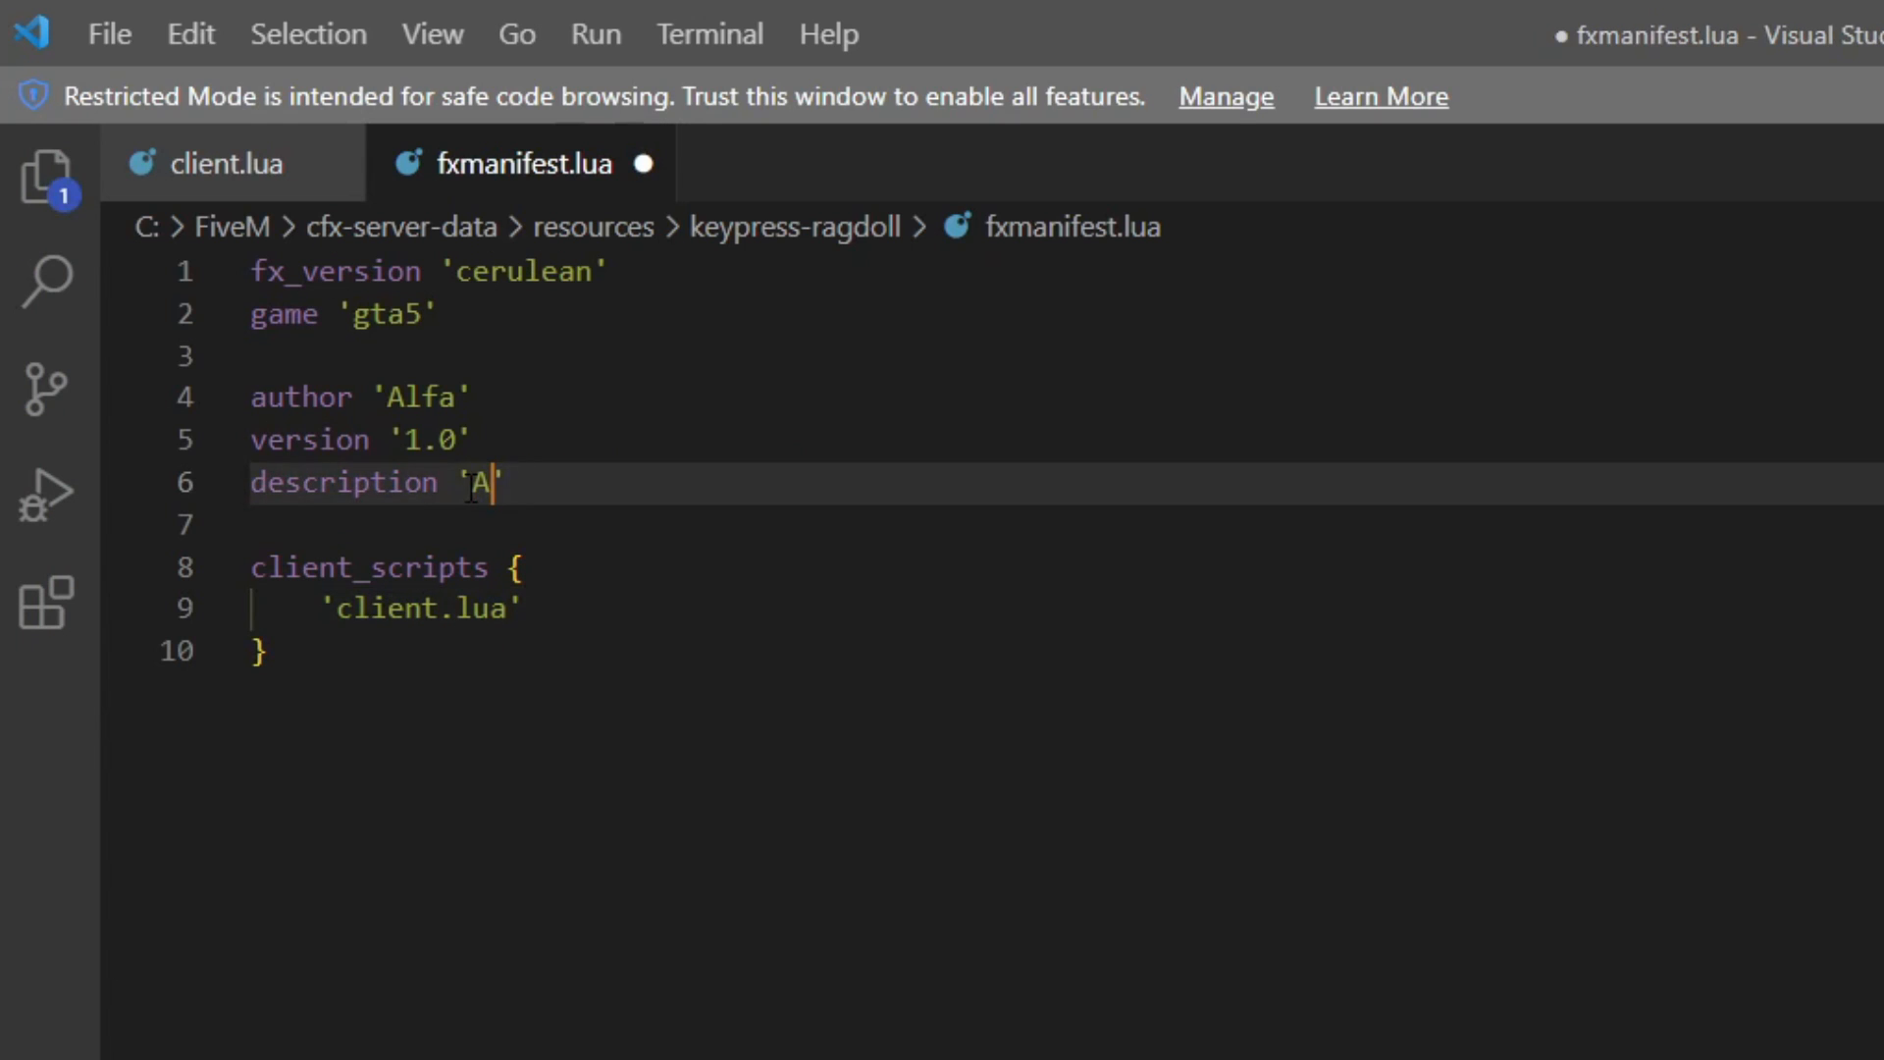
Set the description to 'A keypress to toggle ragdoll', save, and move to client.lua
text(keypress to)
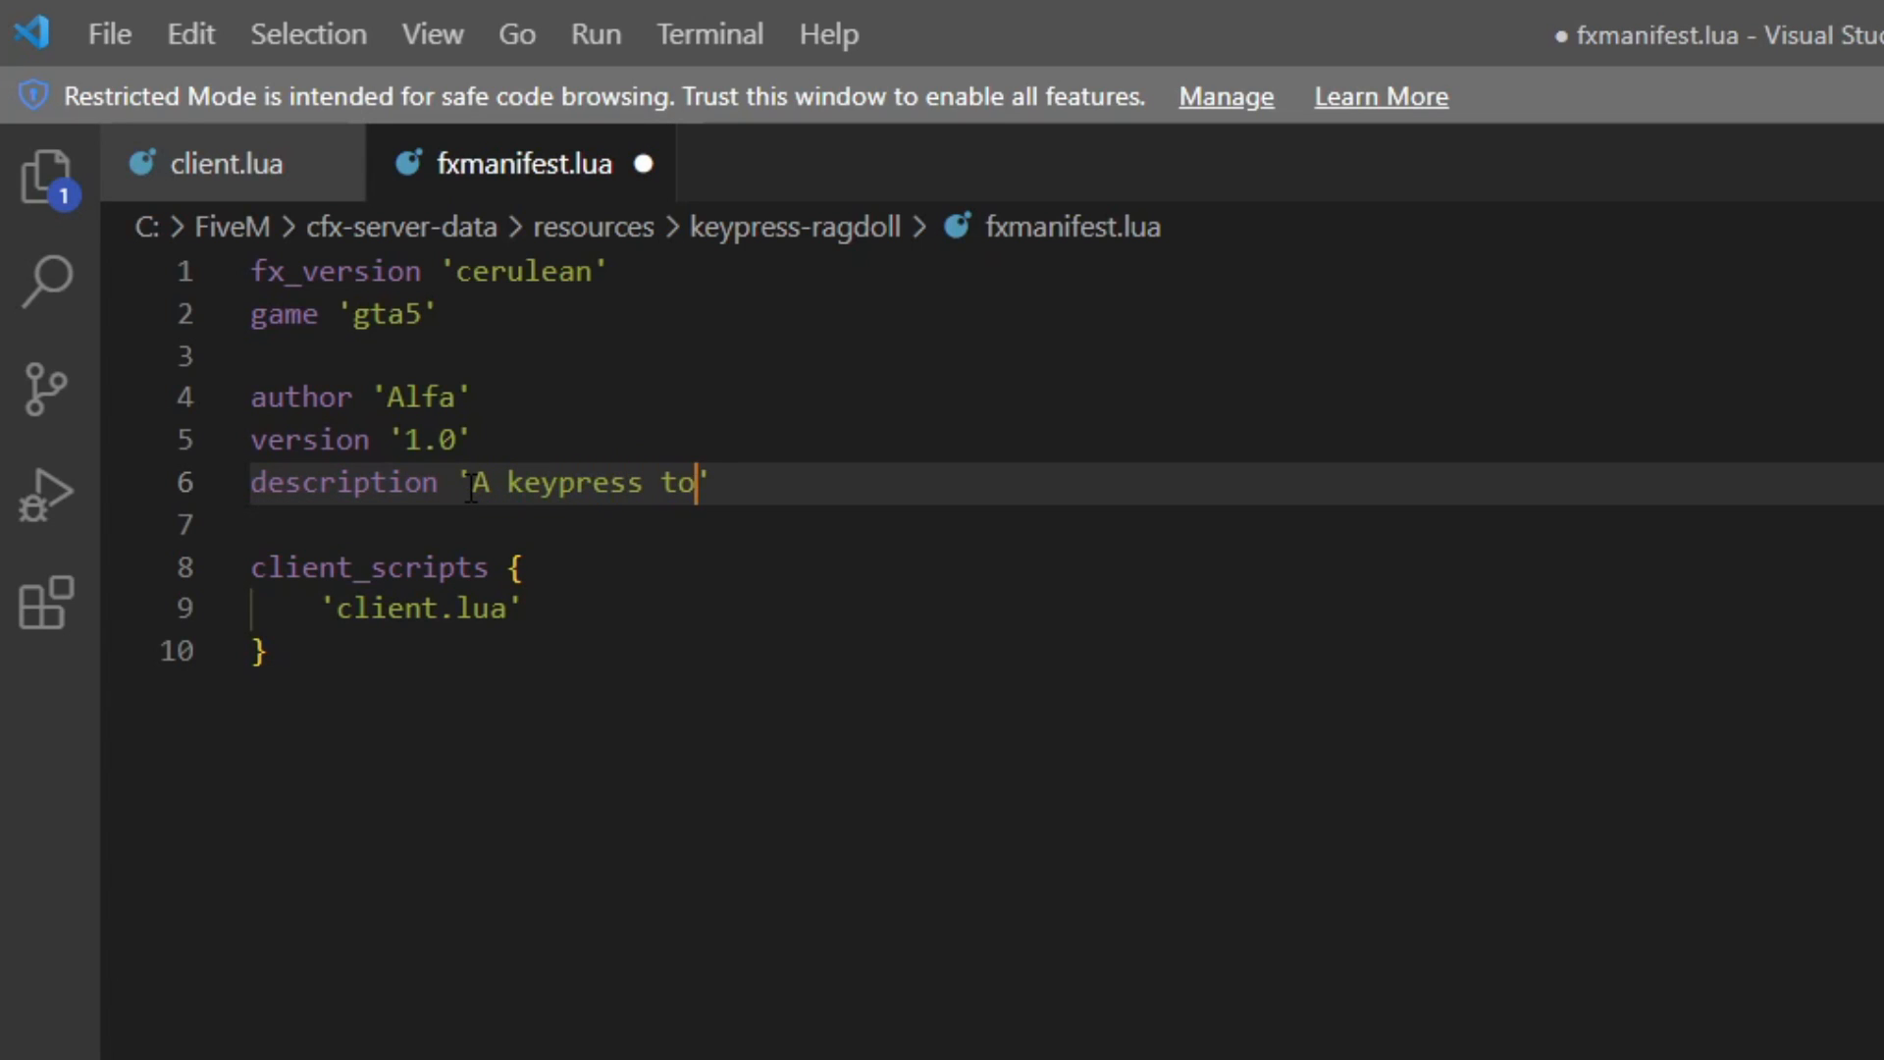
text(toggle ragdoll)
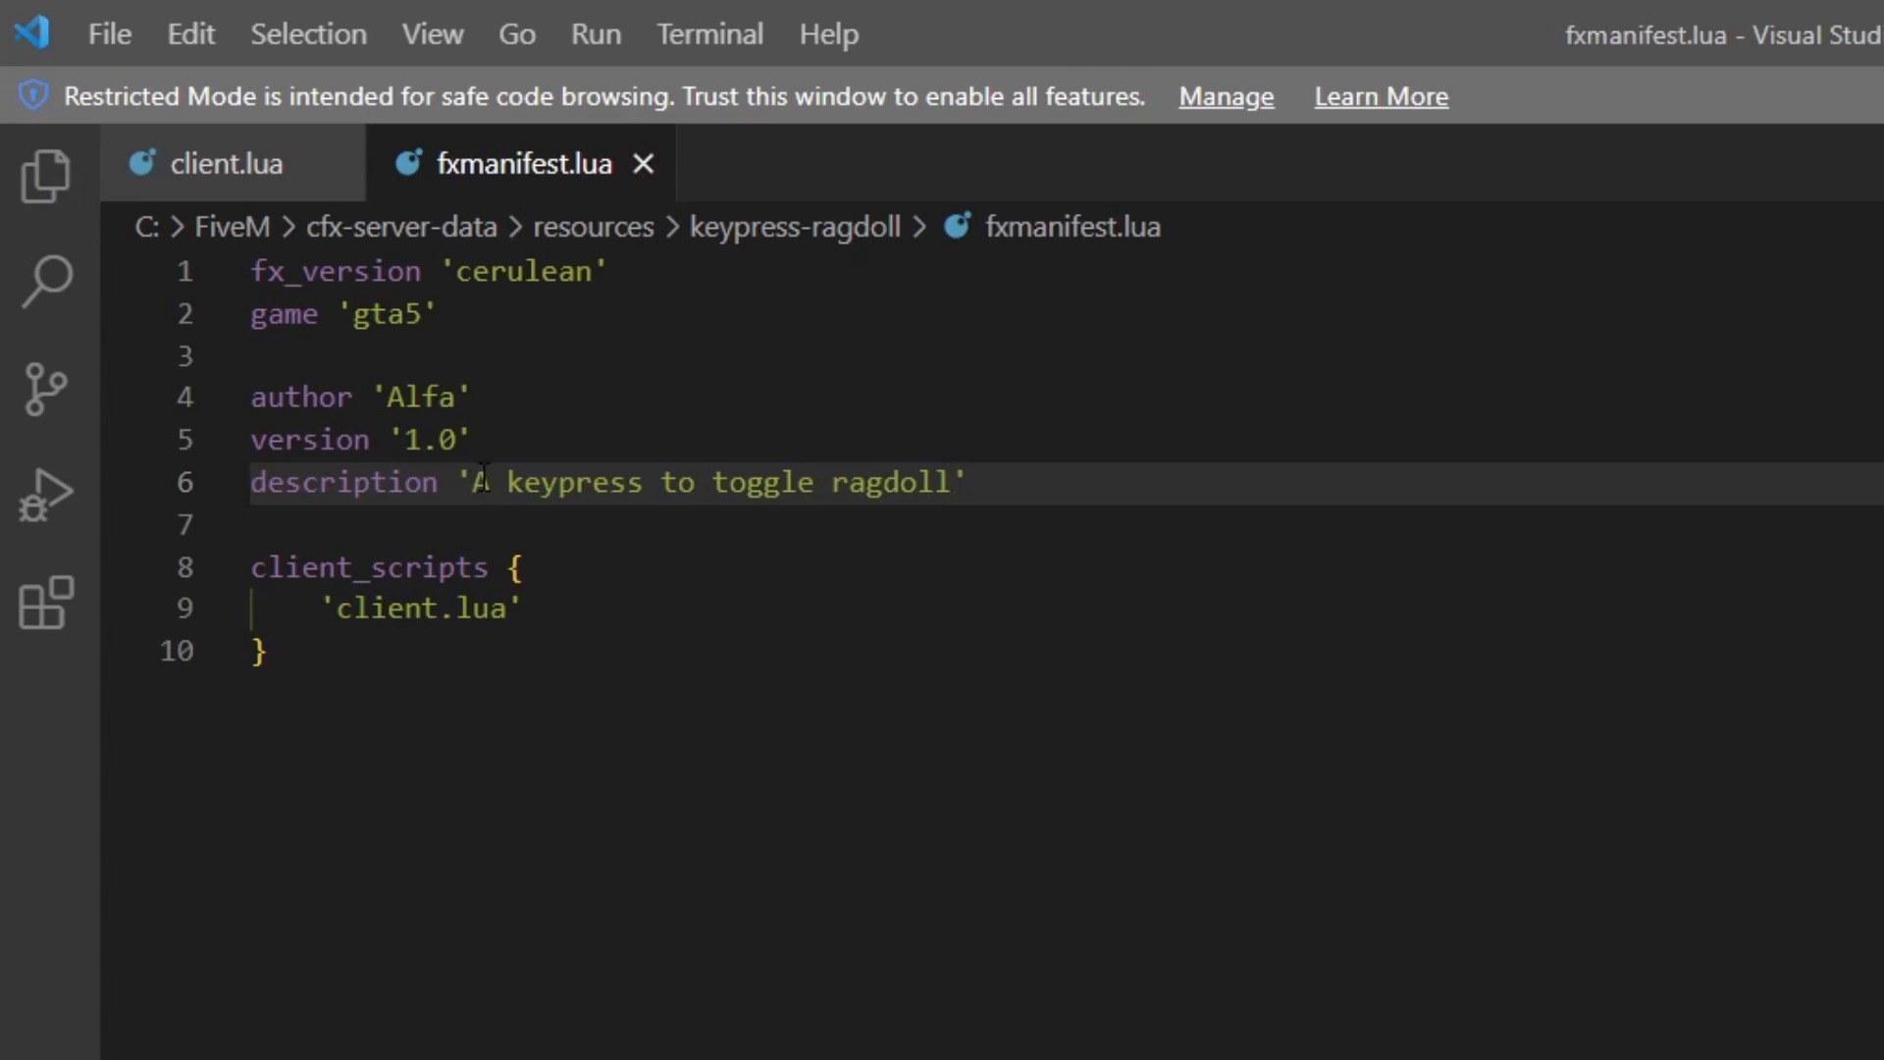
click(228, 163)
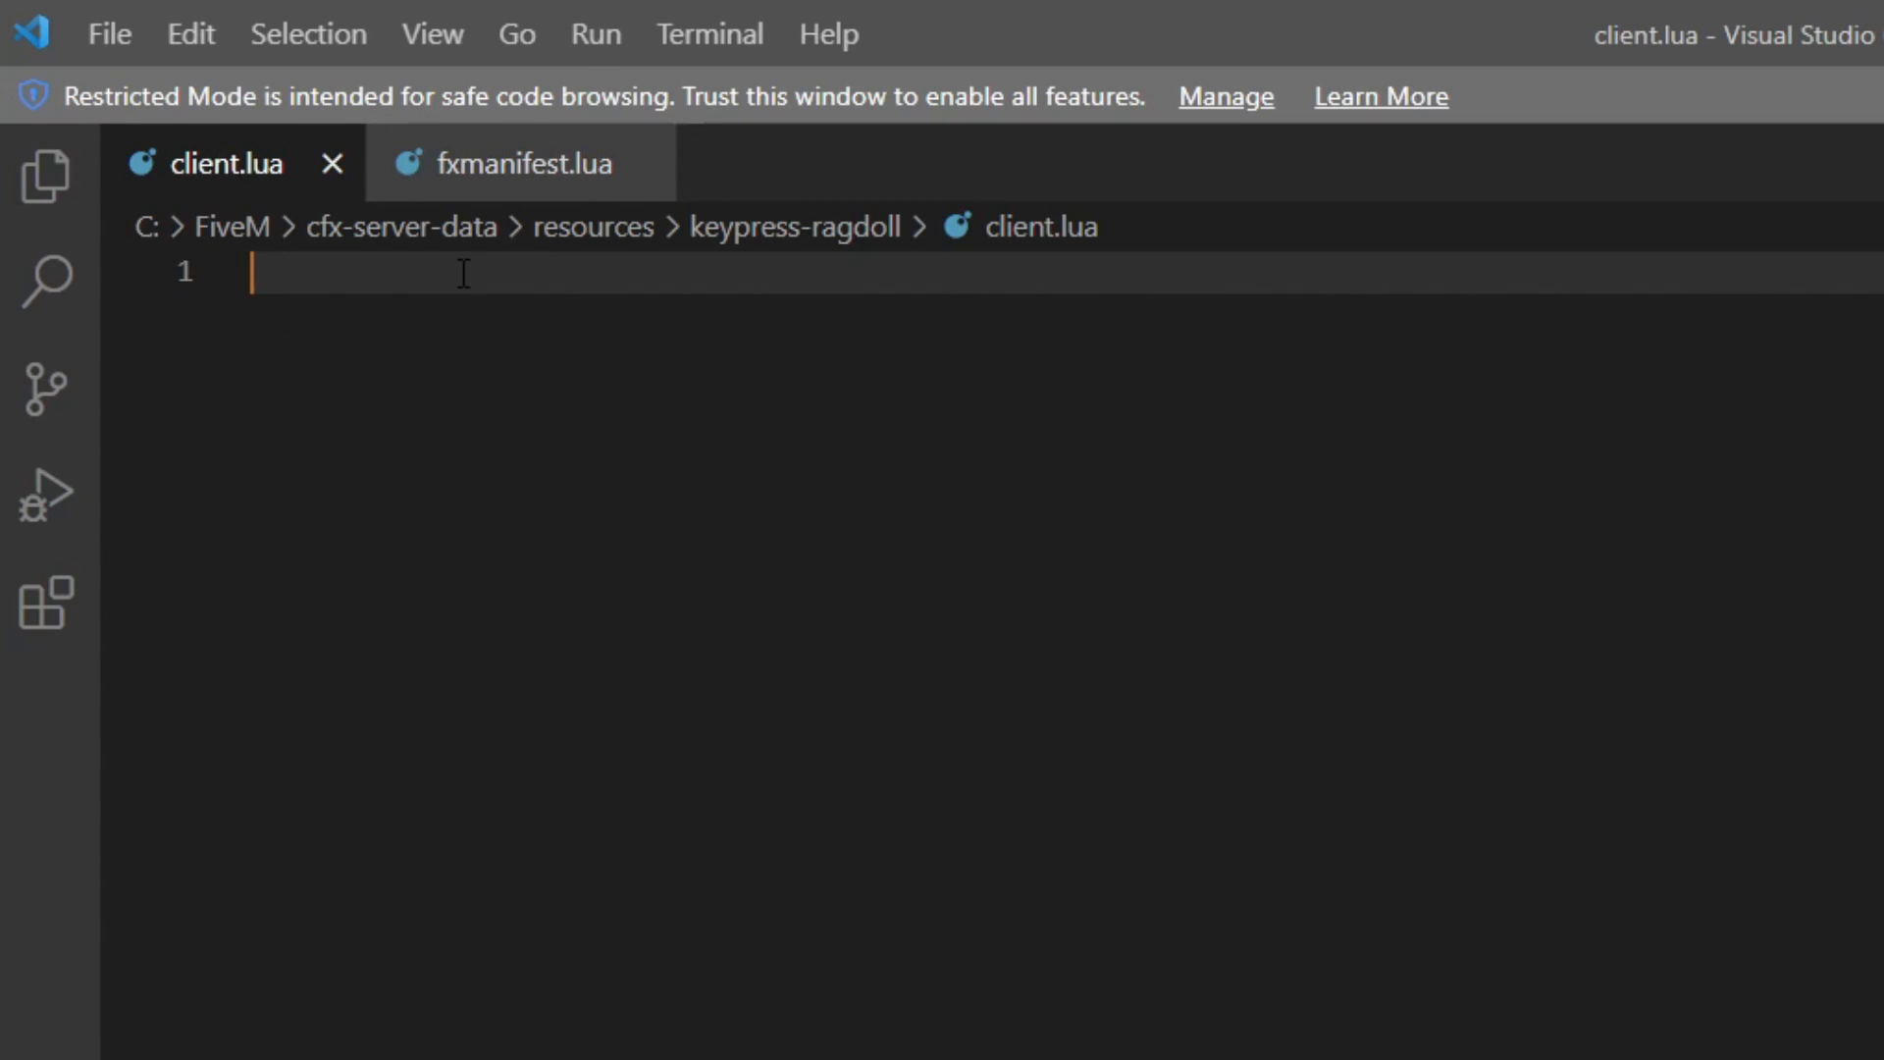
Write Citizen.CreateThread(function() with an empty body in client.lua
text(Citizen)
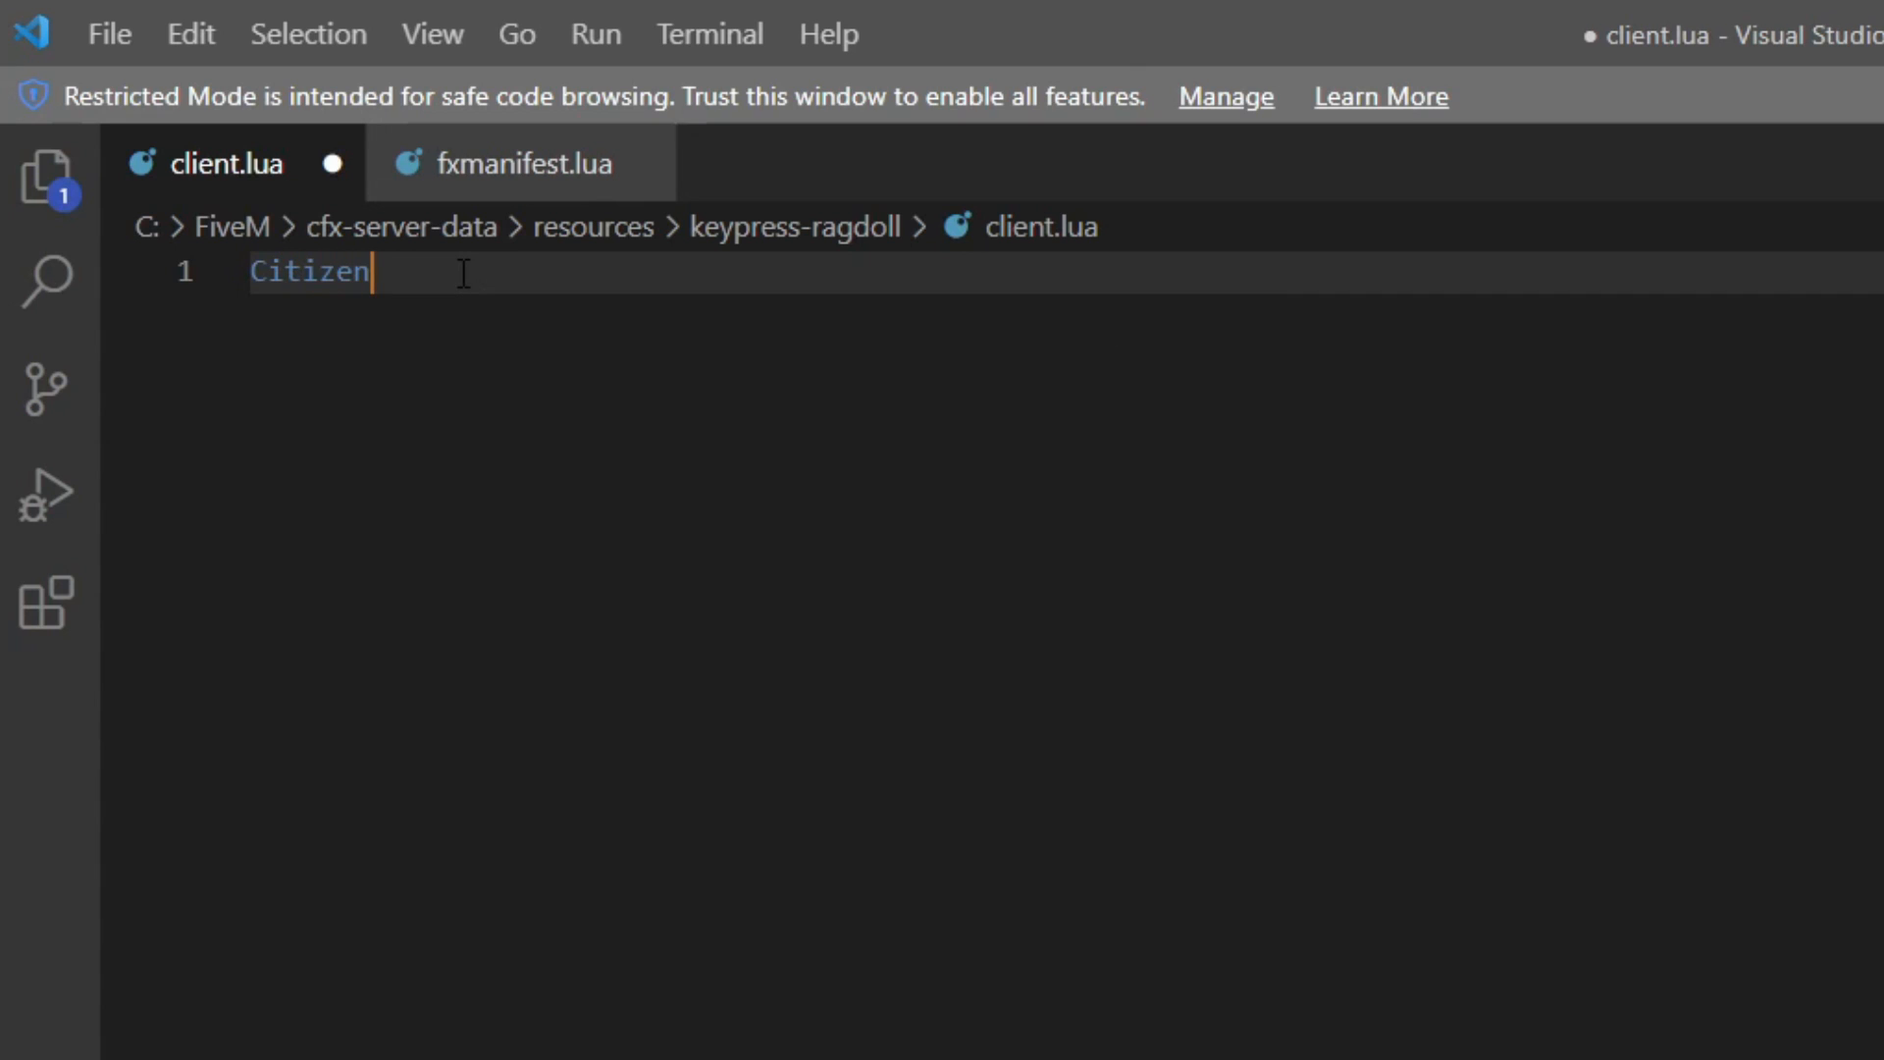
text(.Creat)
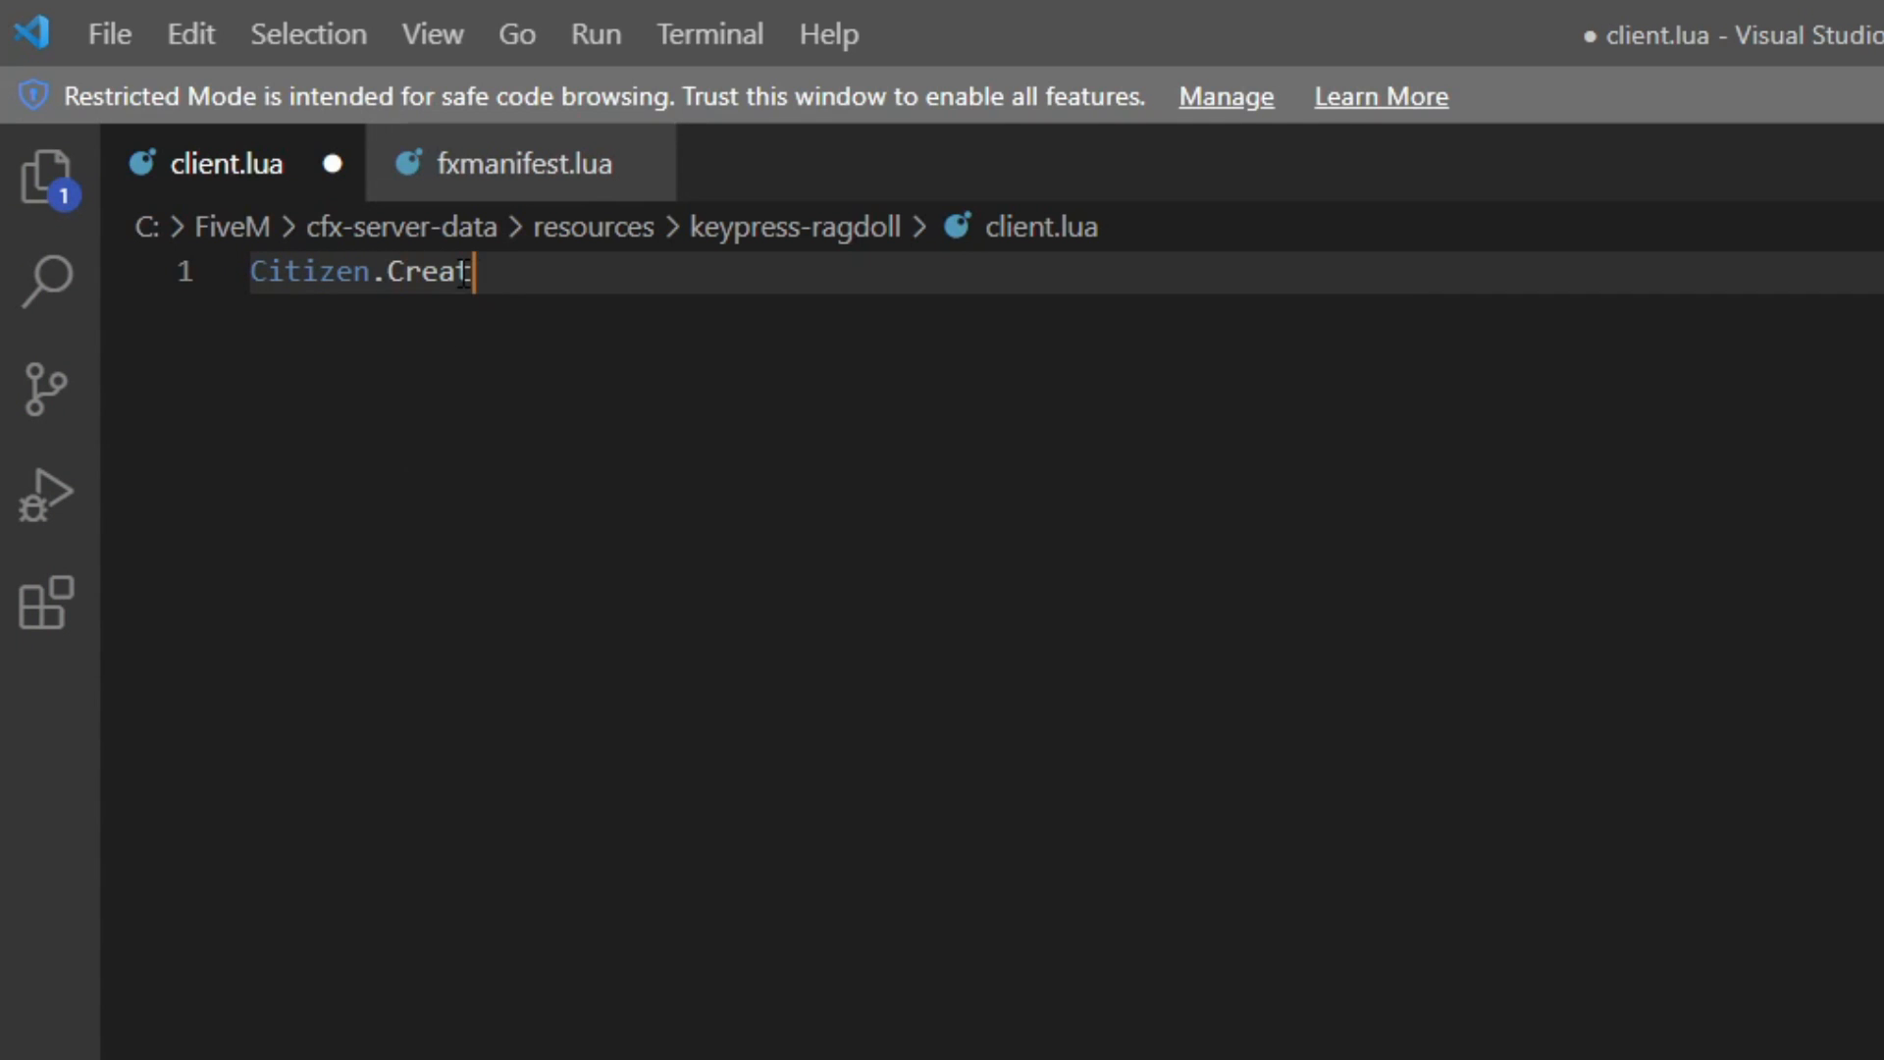
text(eThrea)
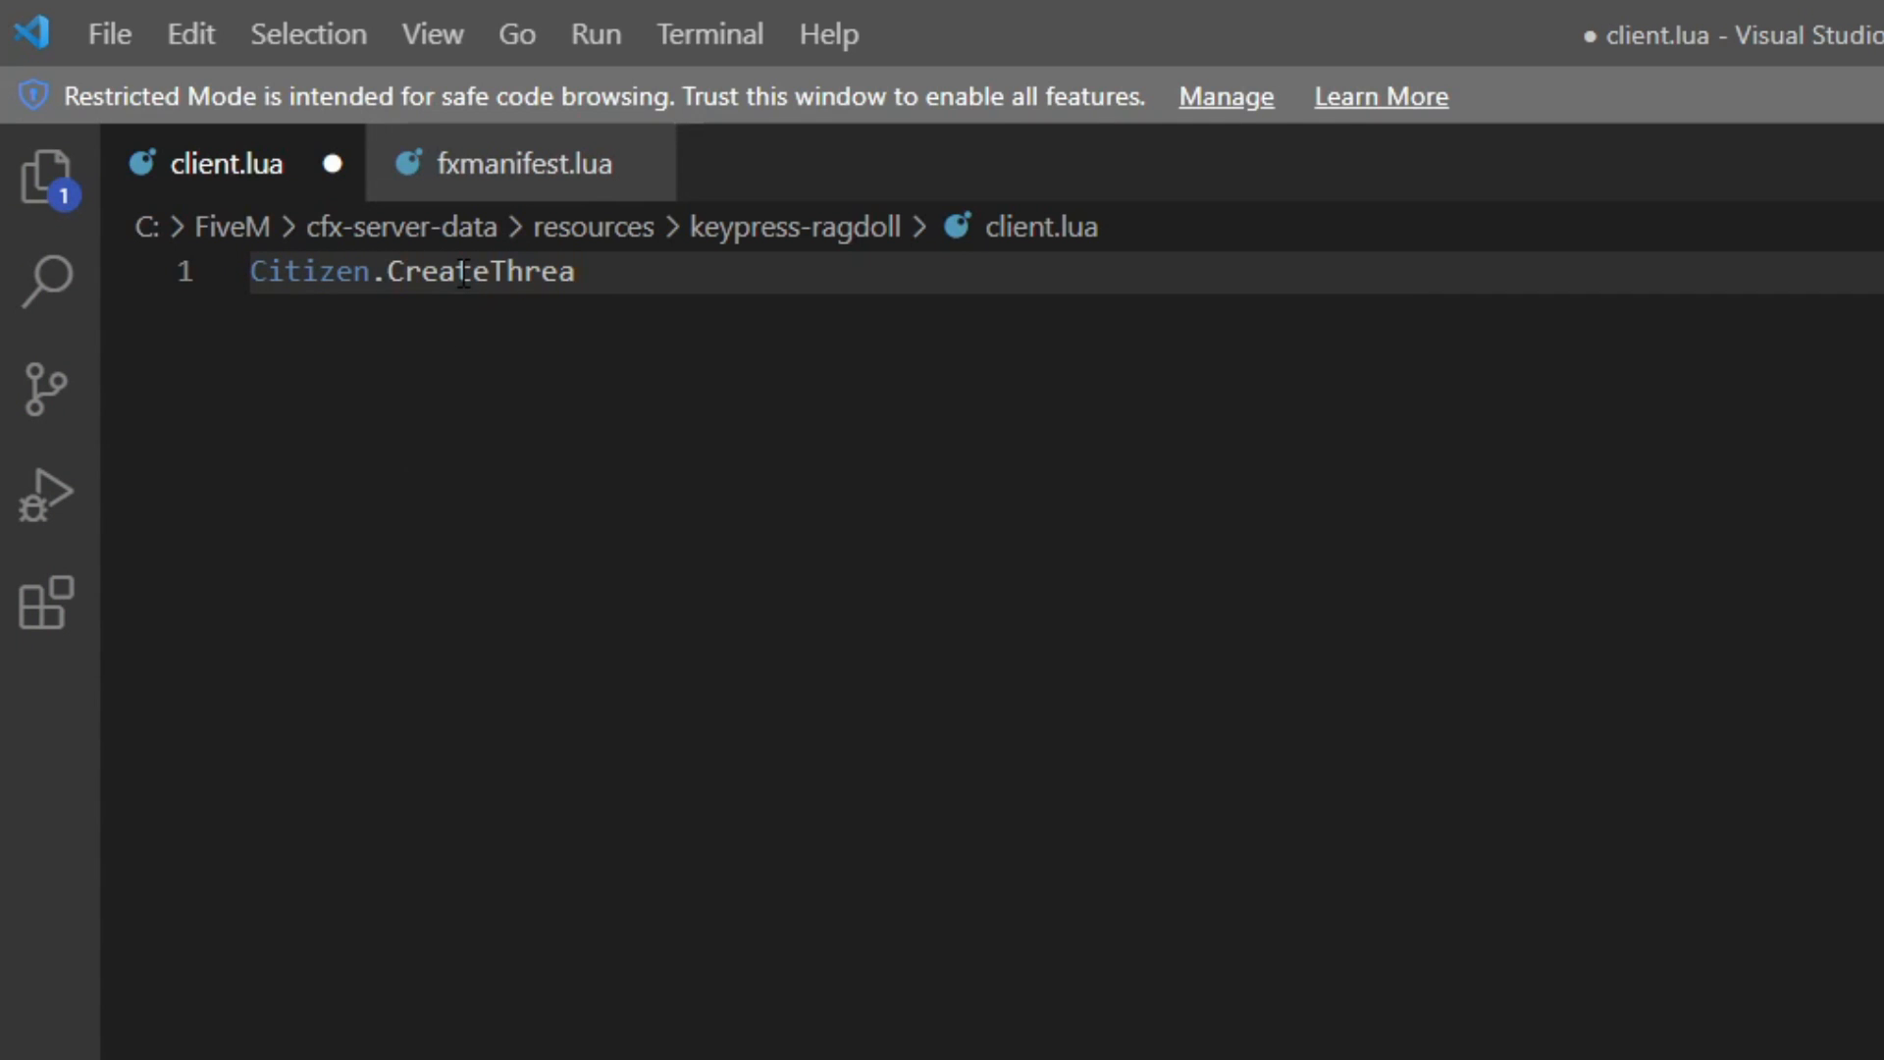
text(d)
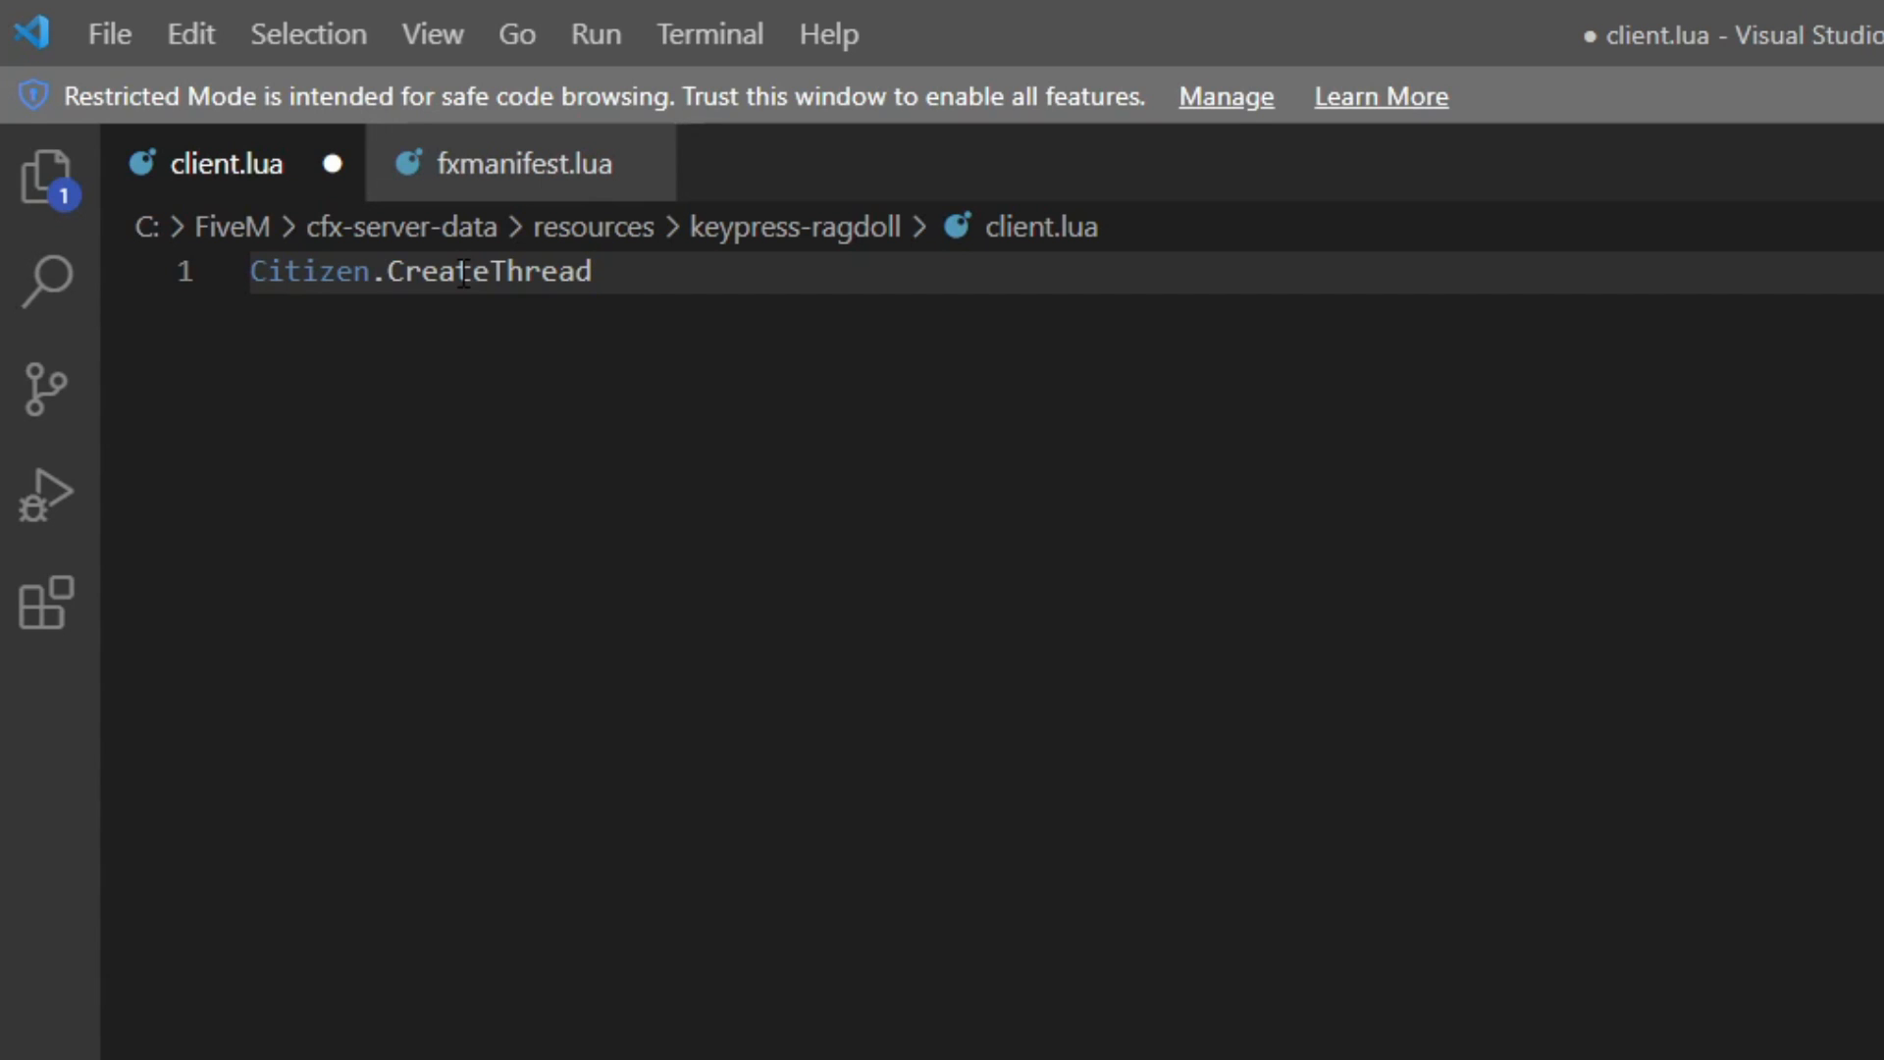
text((fu)
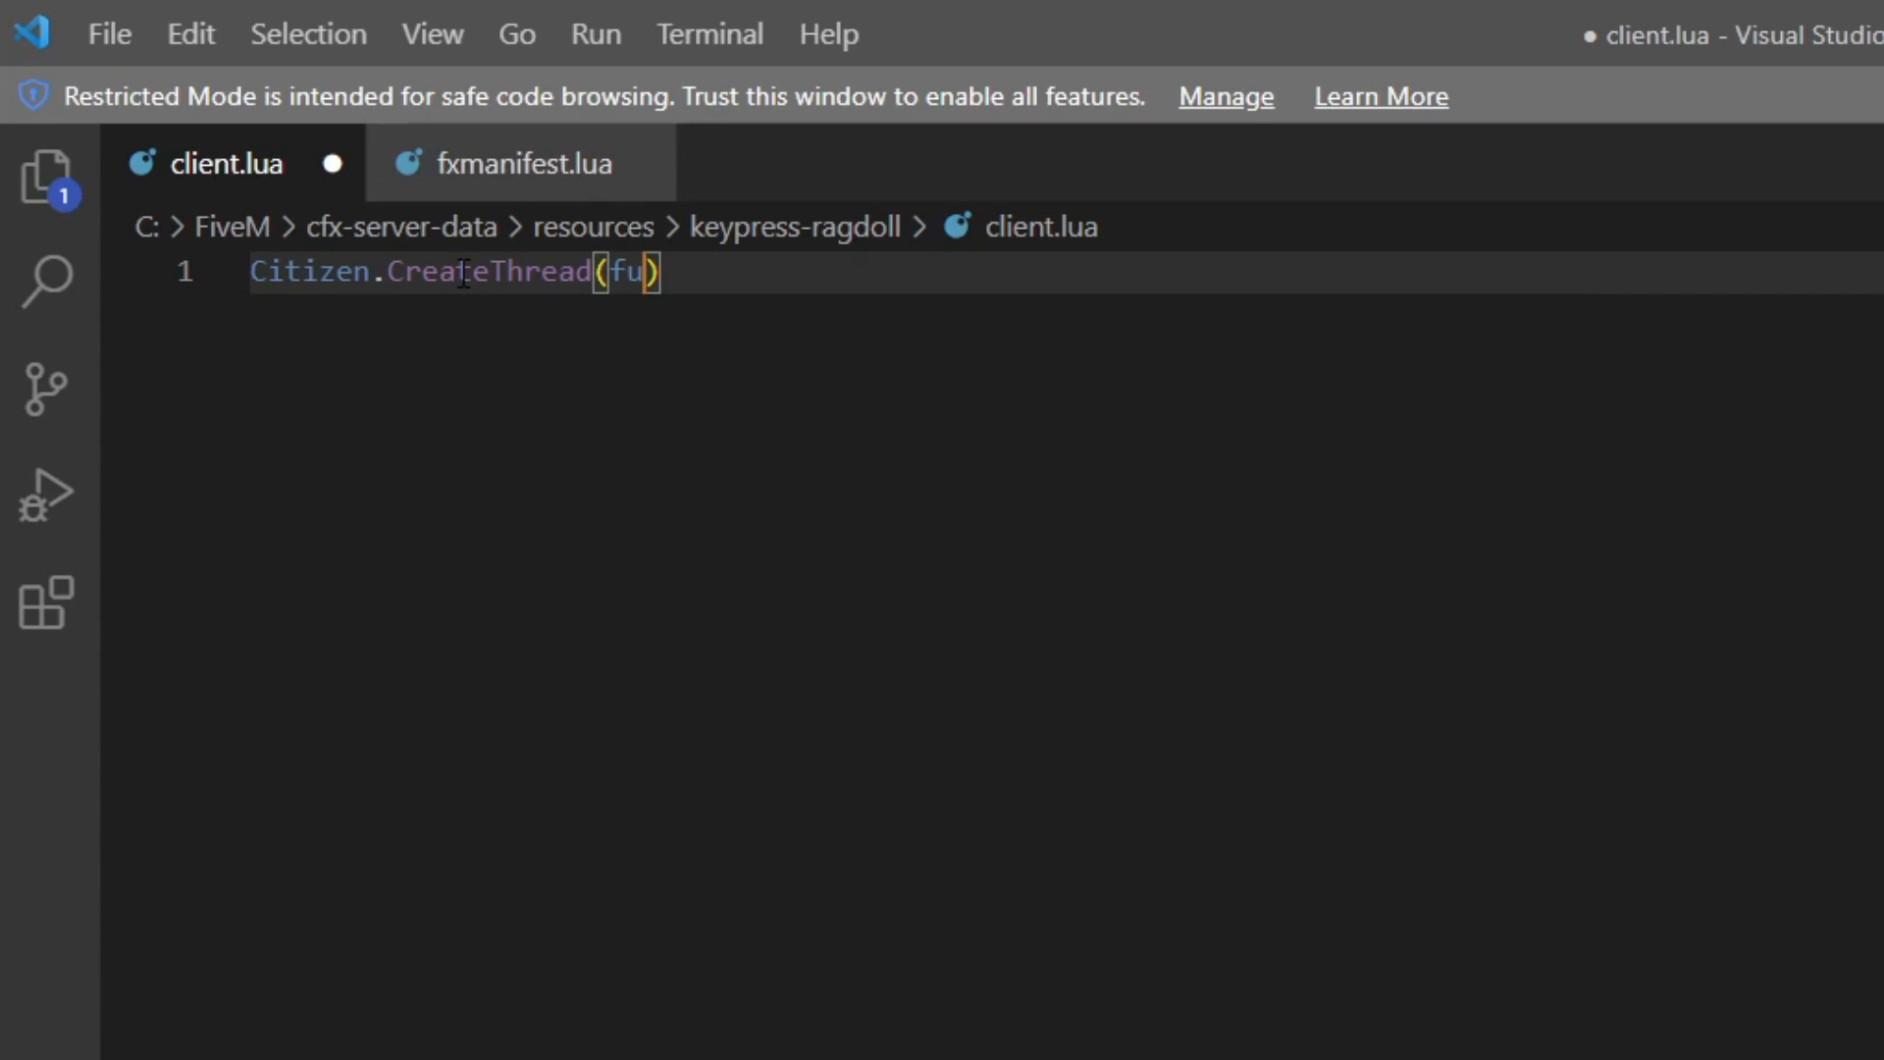
text(nction)
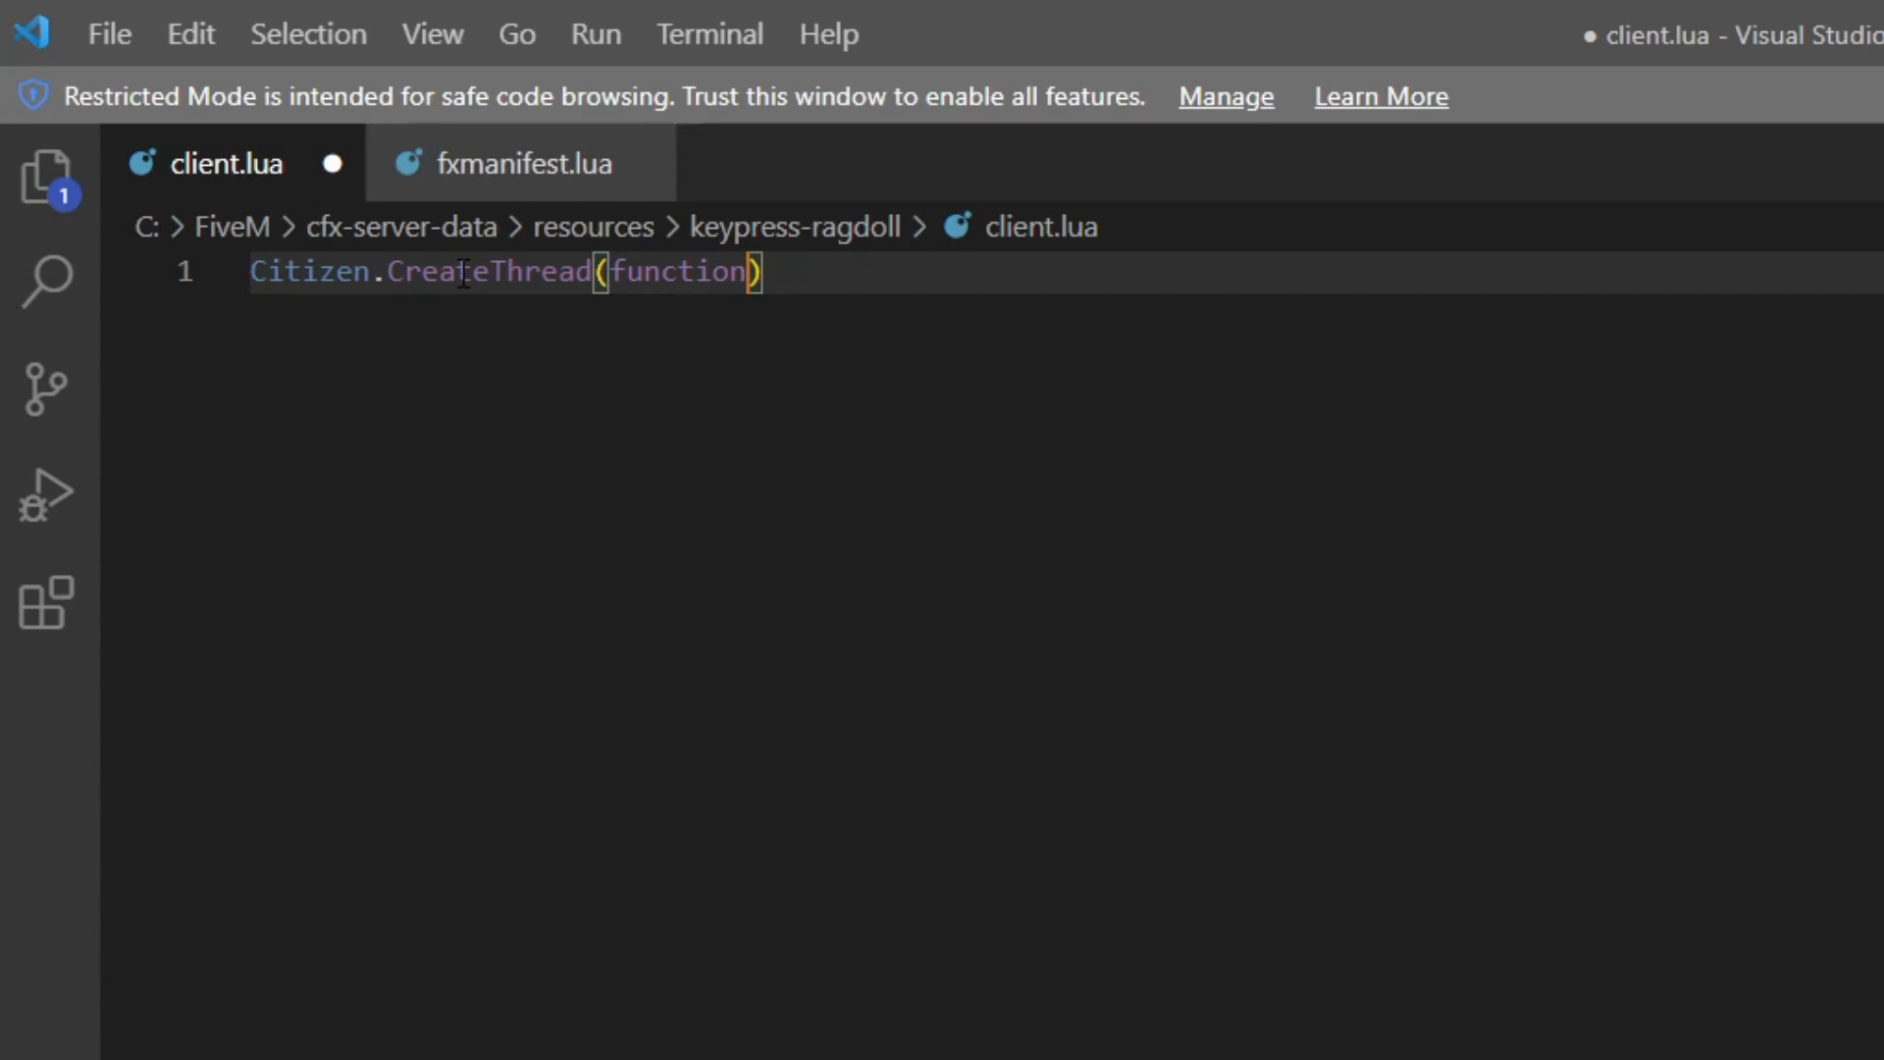
text(())
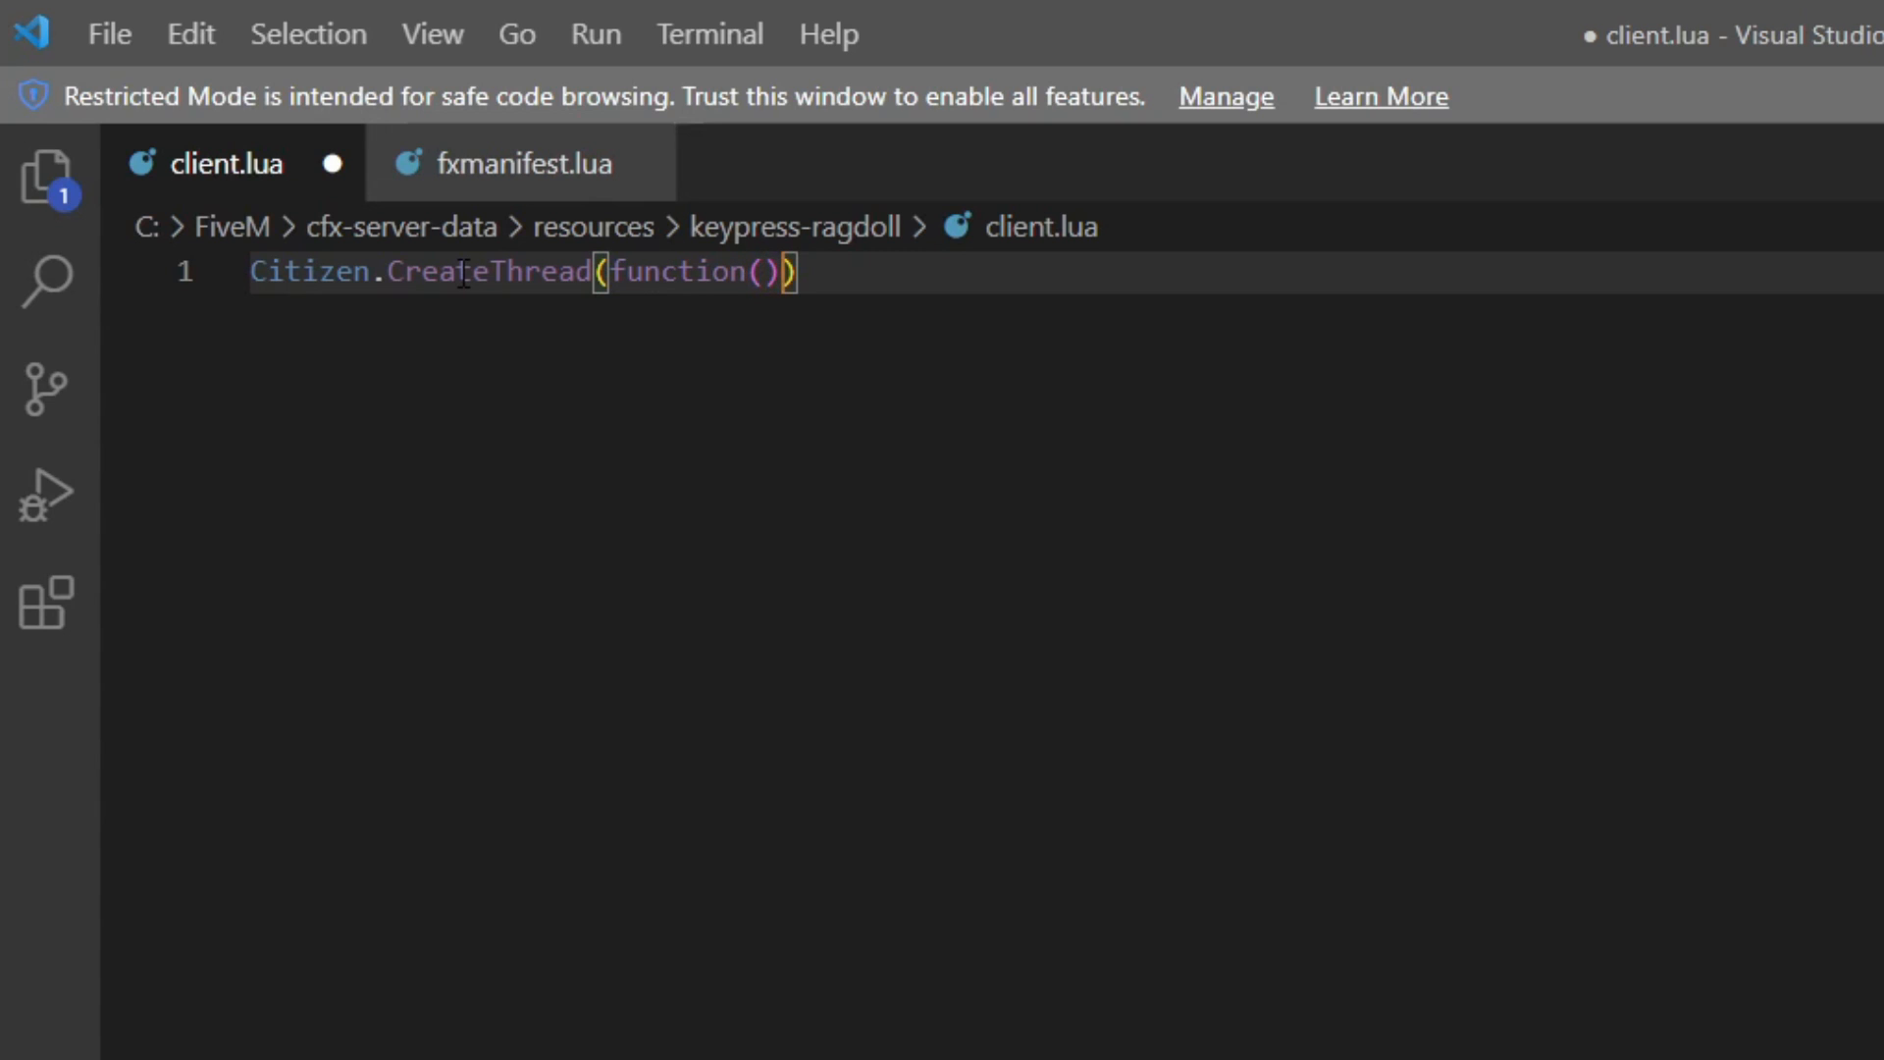
key(Enter)
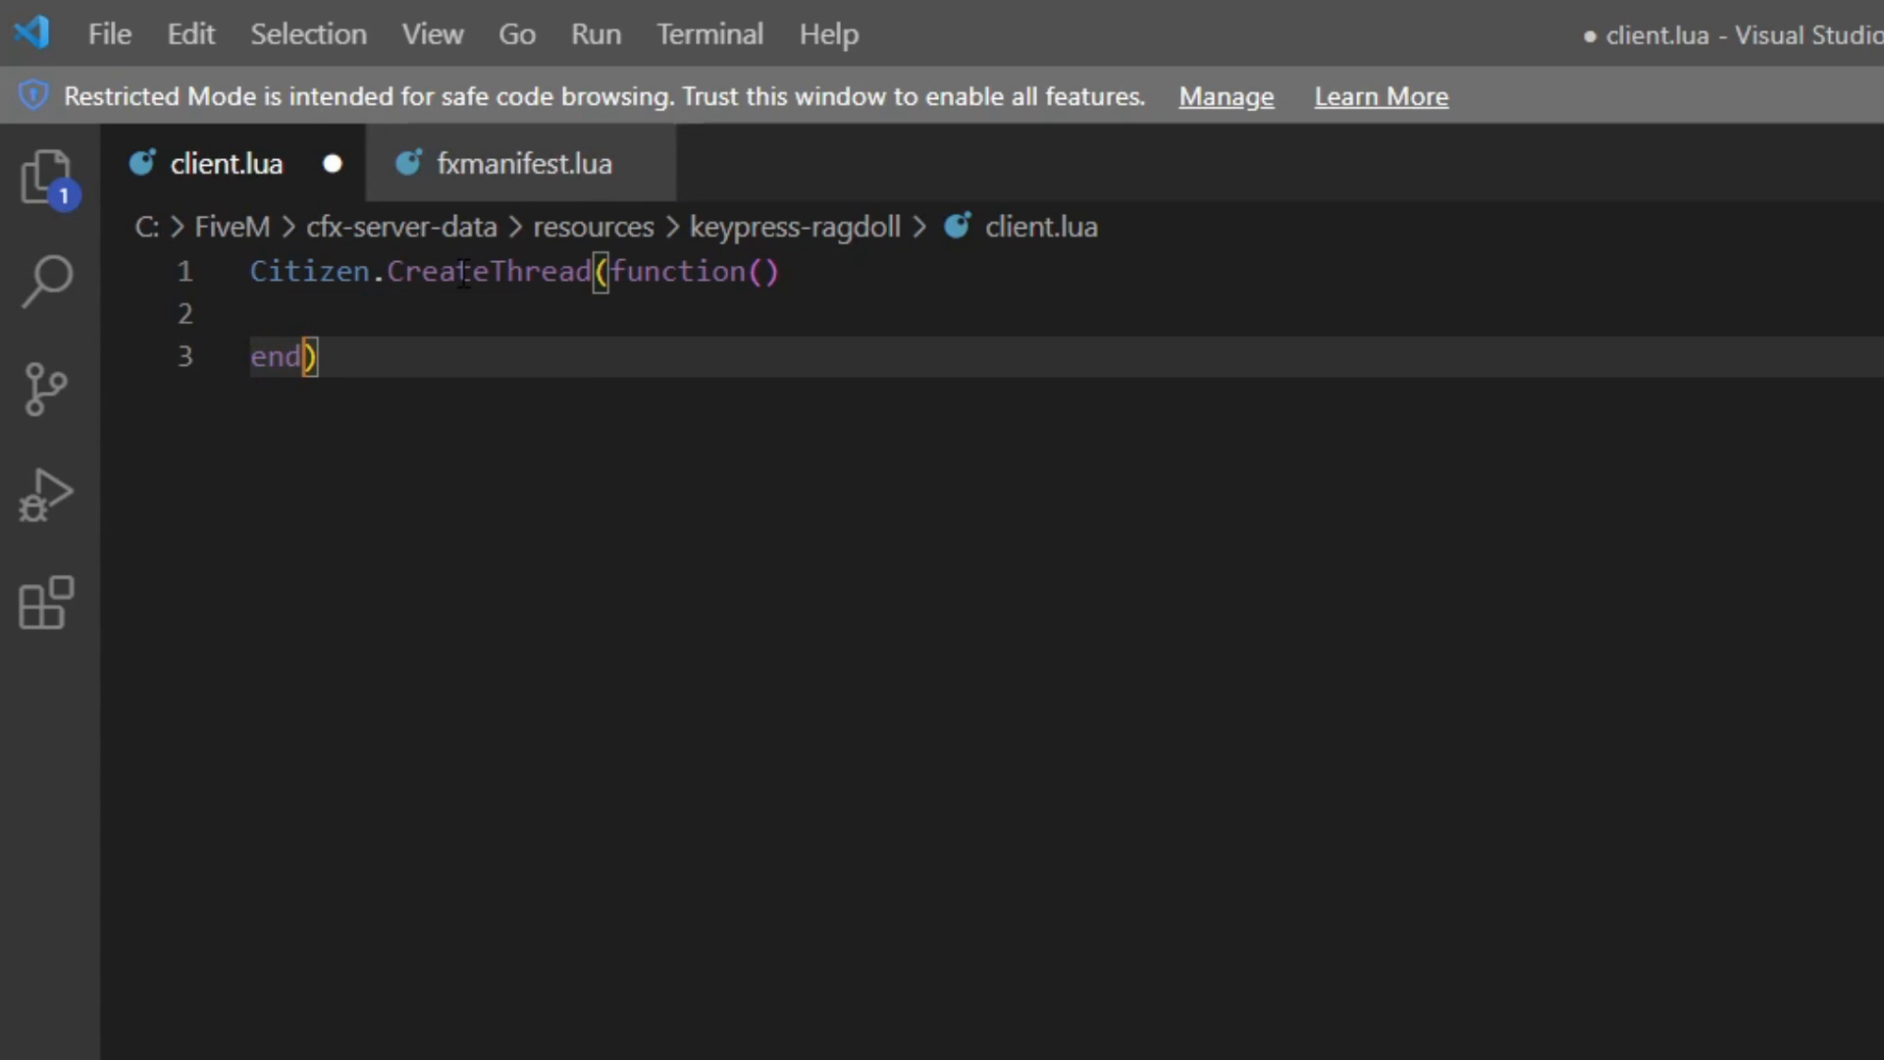
Add an endless while true do loop that calls Citizen.Wait(1) each pass
text(whi)
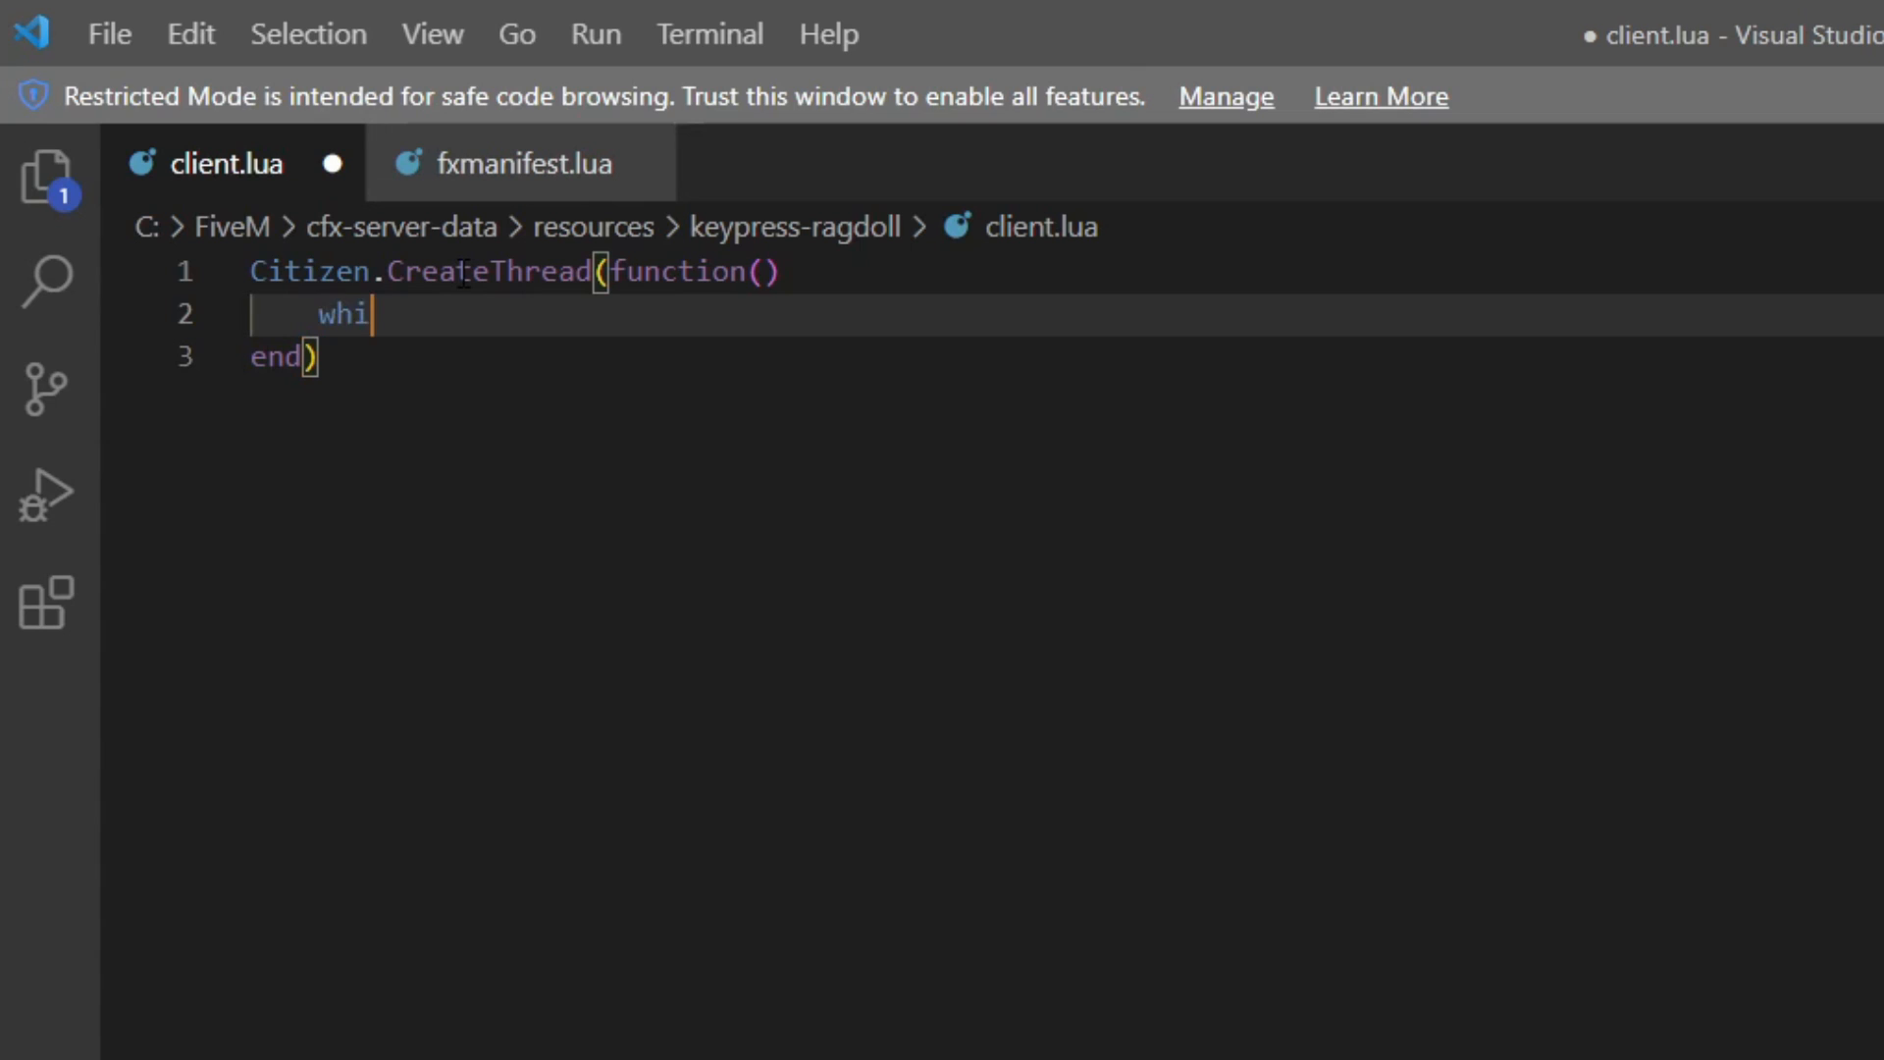
text(le true do)
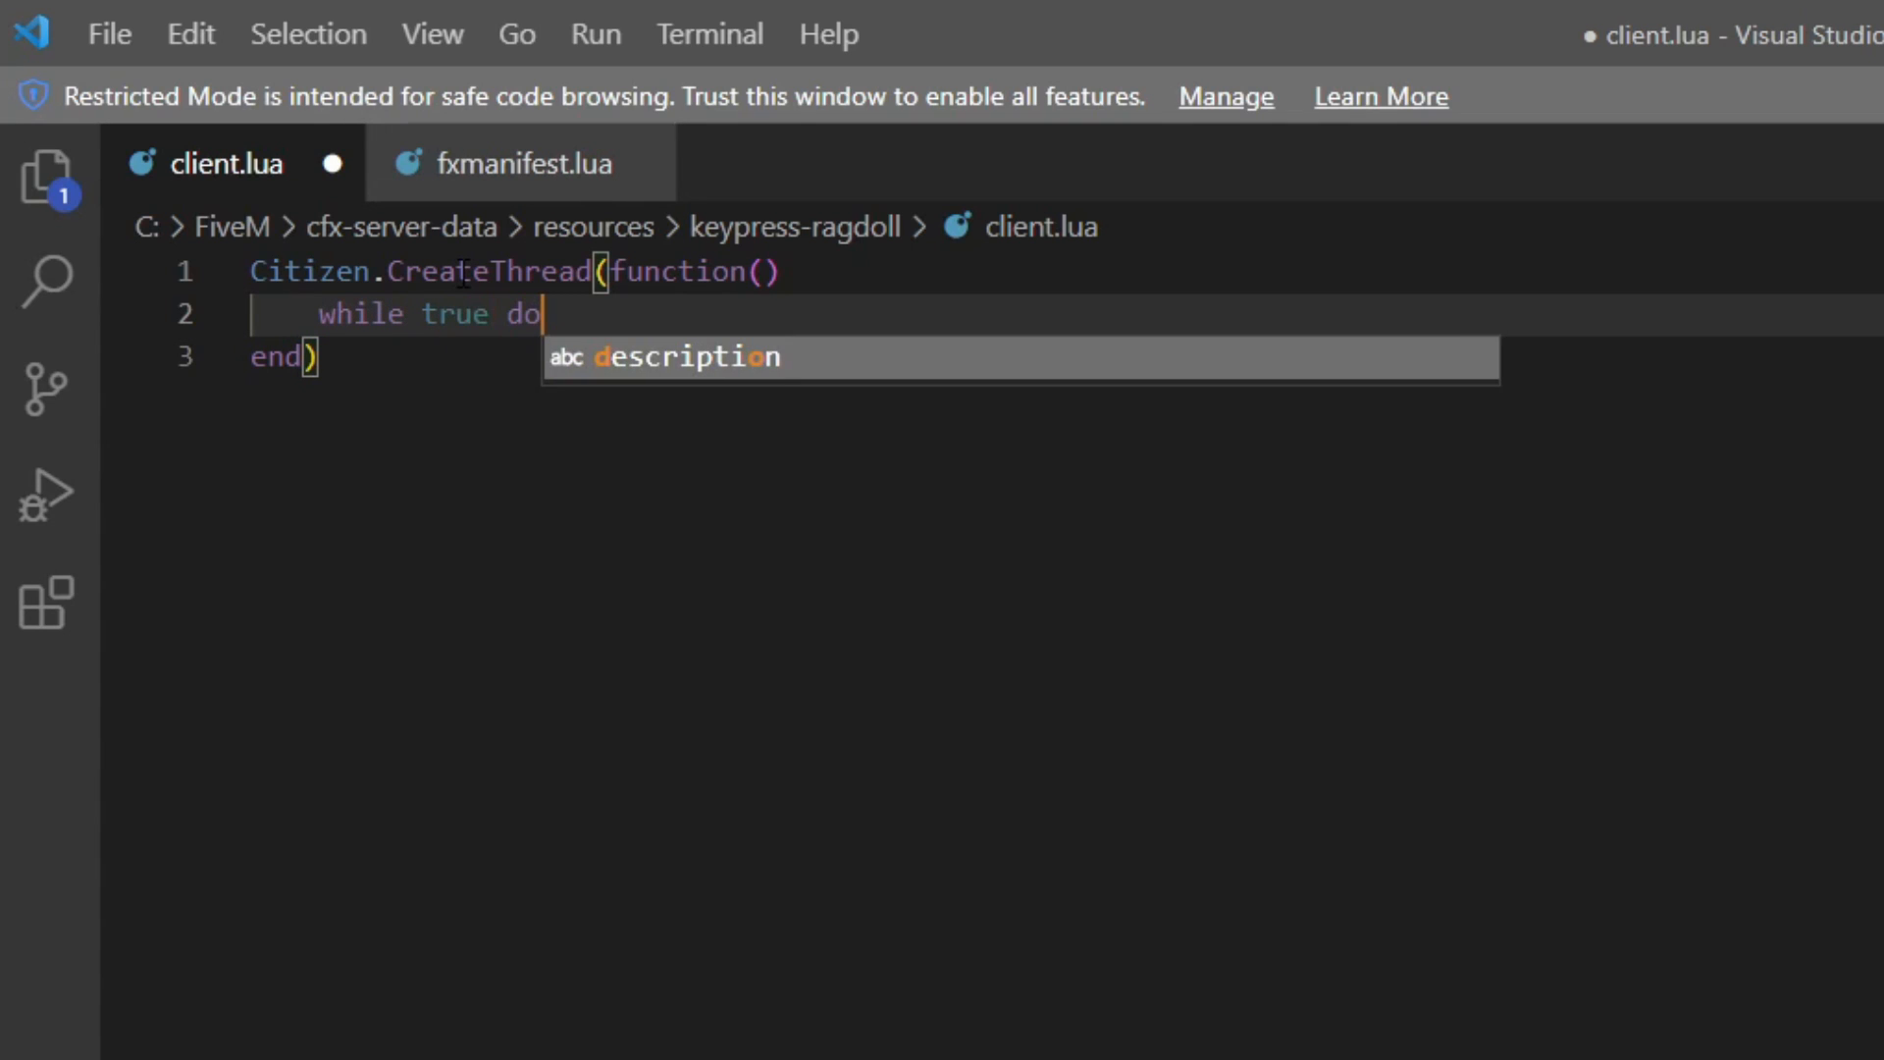
key(enter)
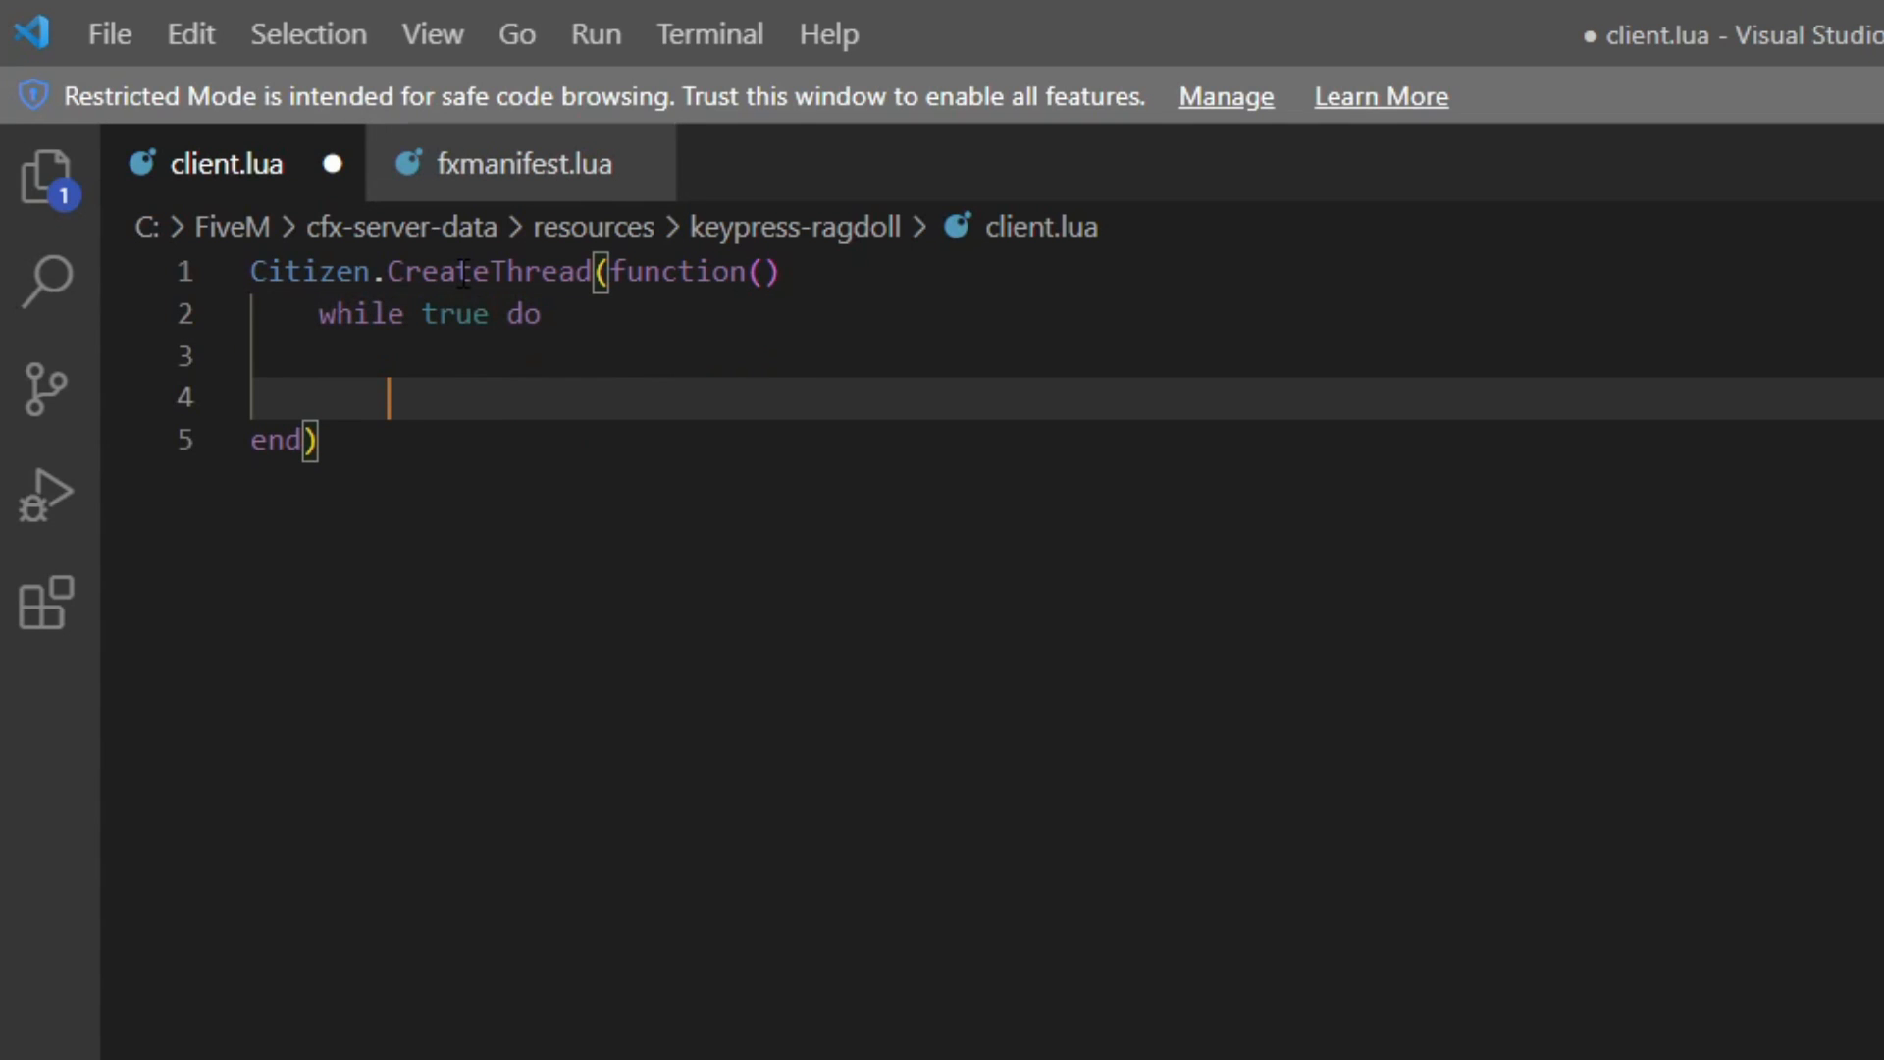
text(end)
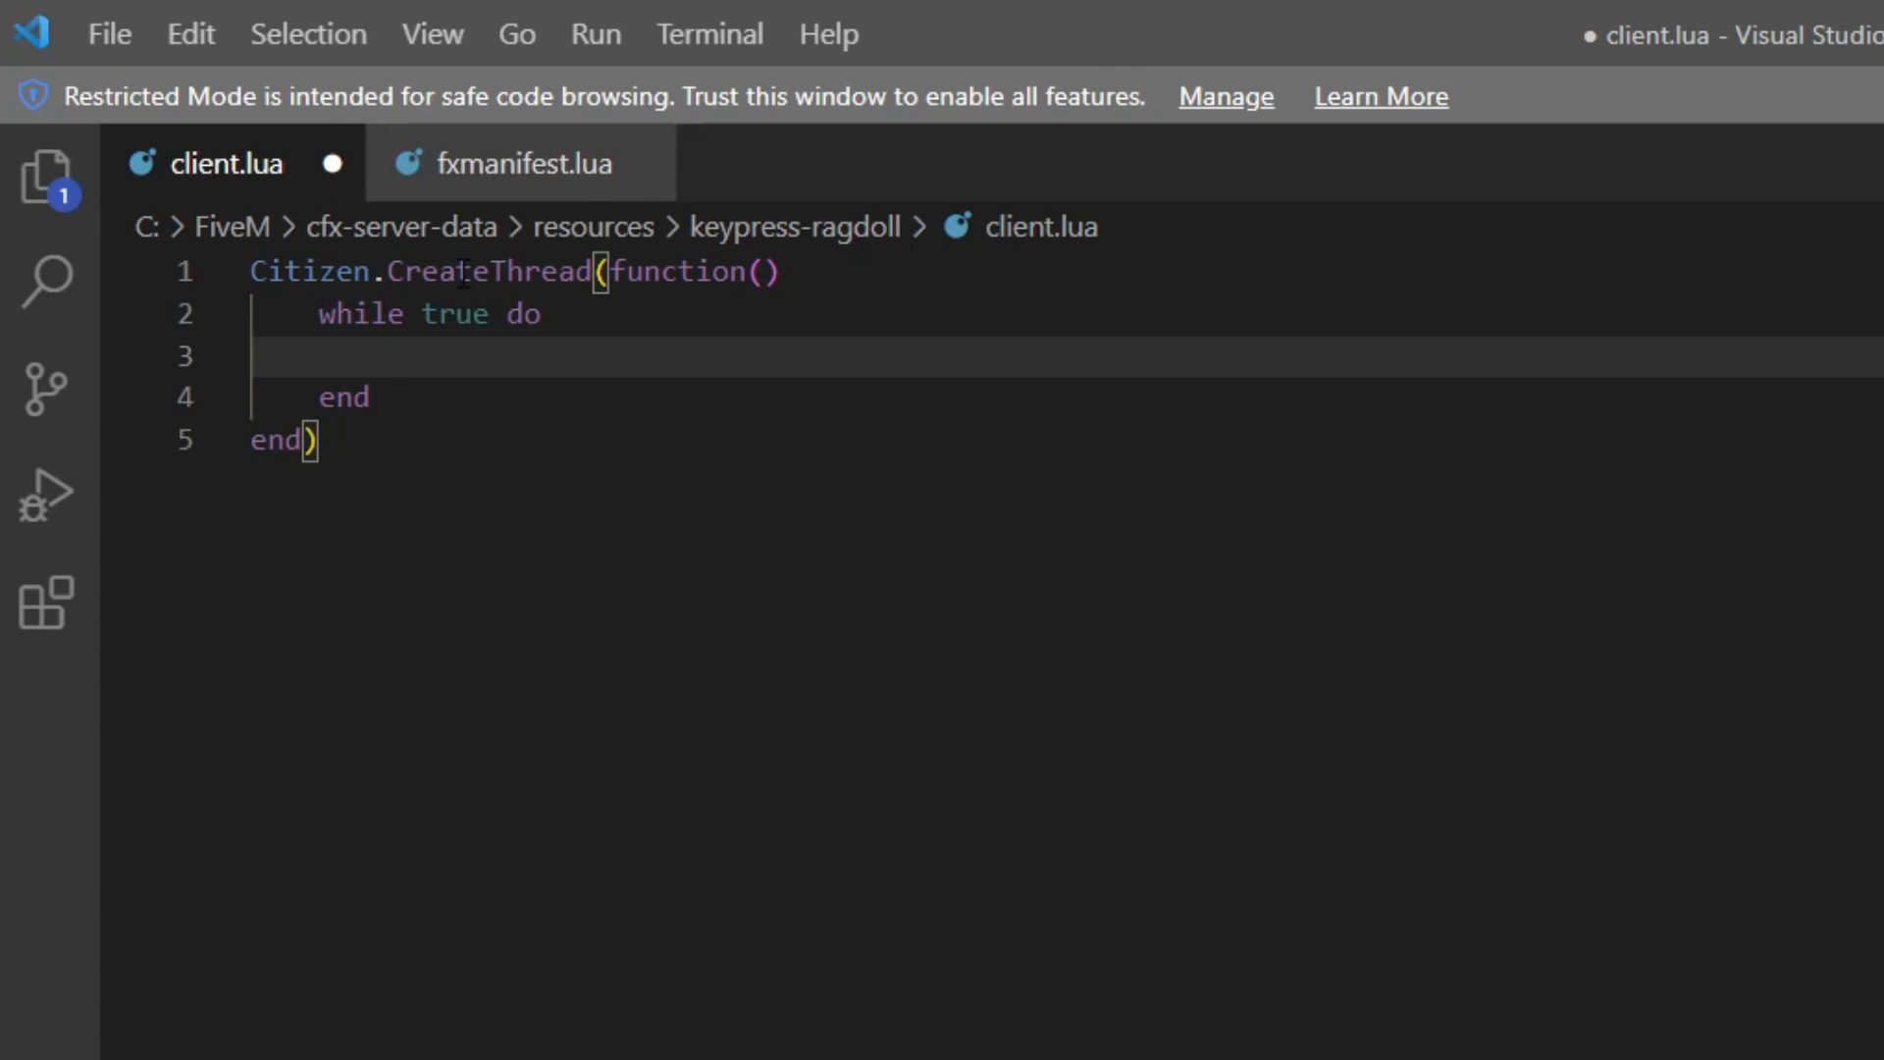
text(Citiz)
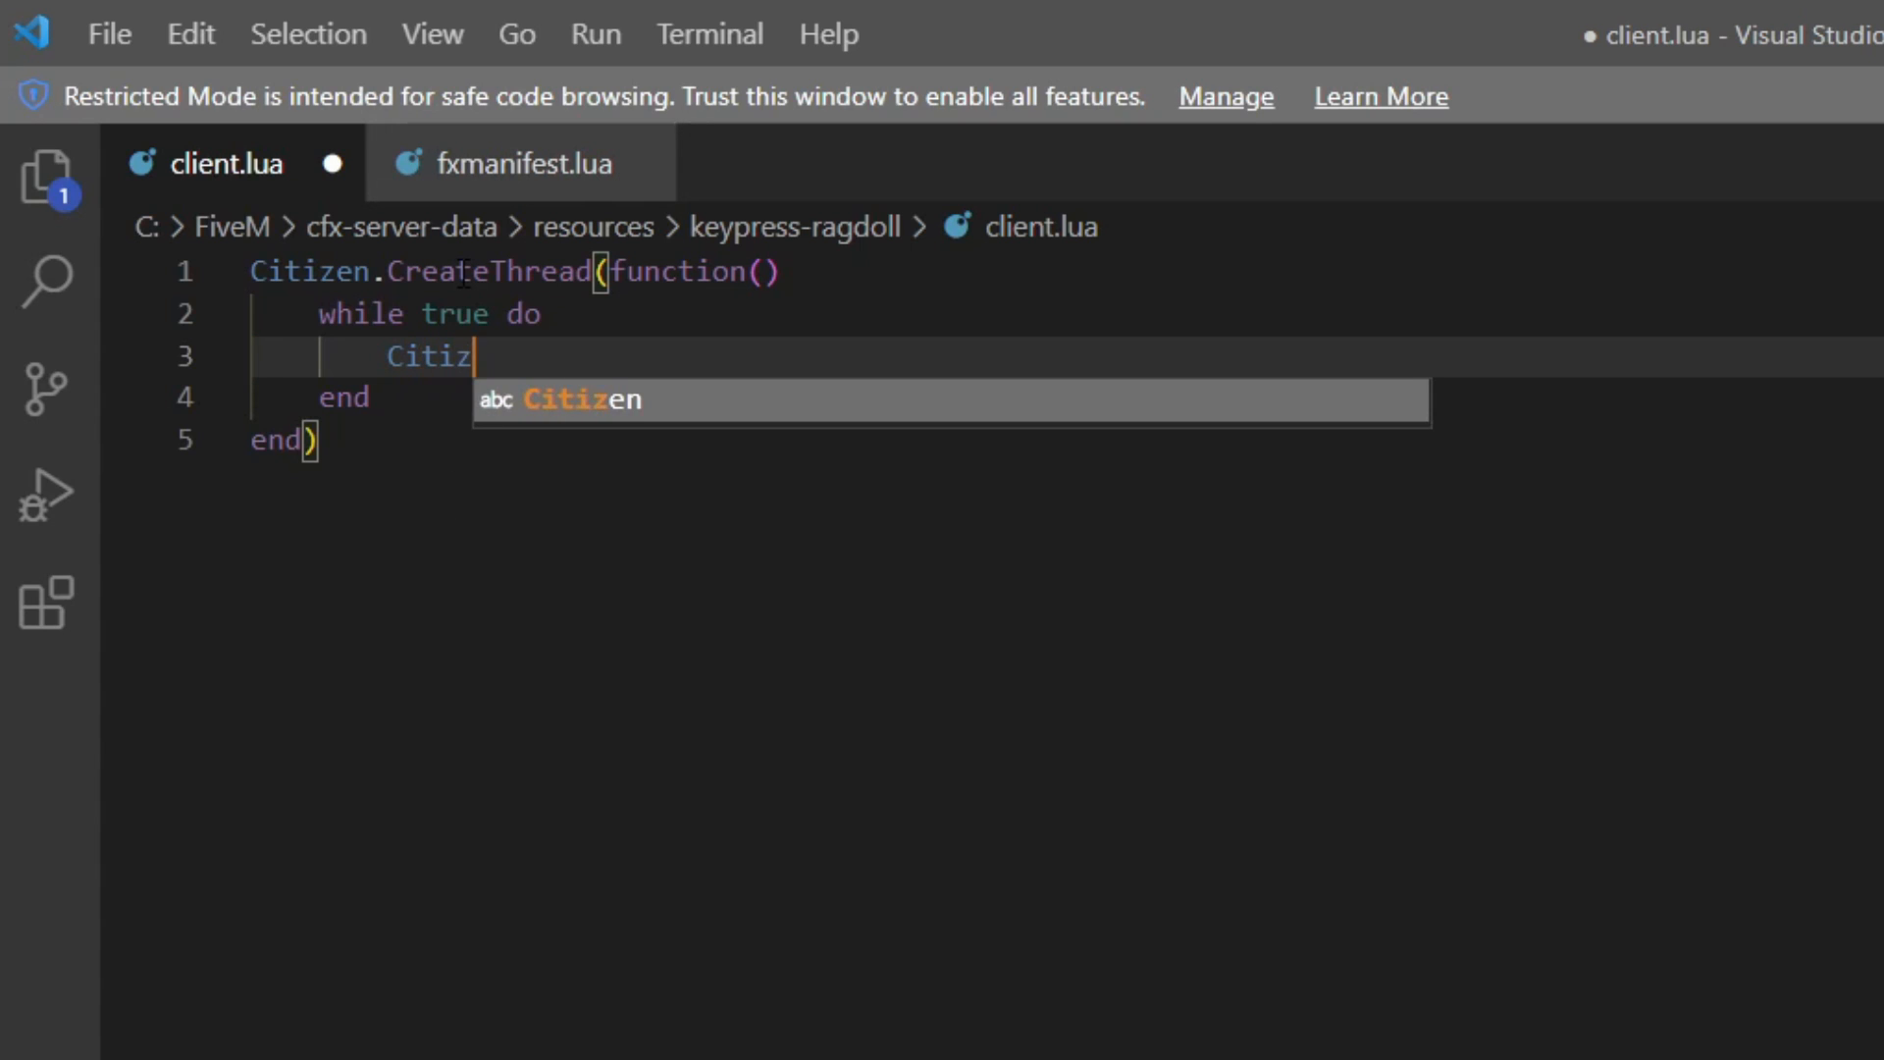
text(en.Wai)
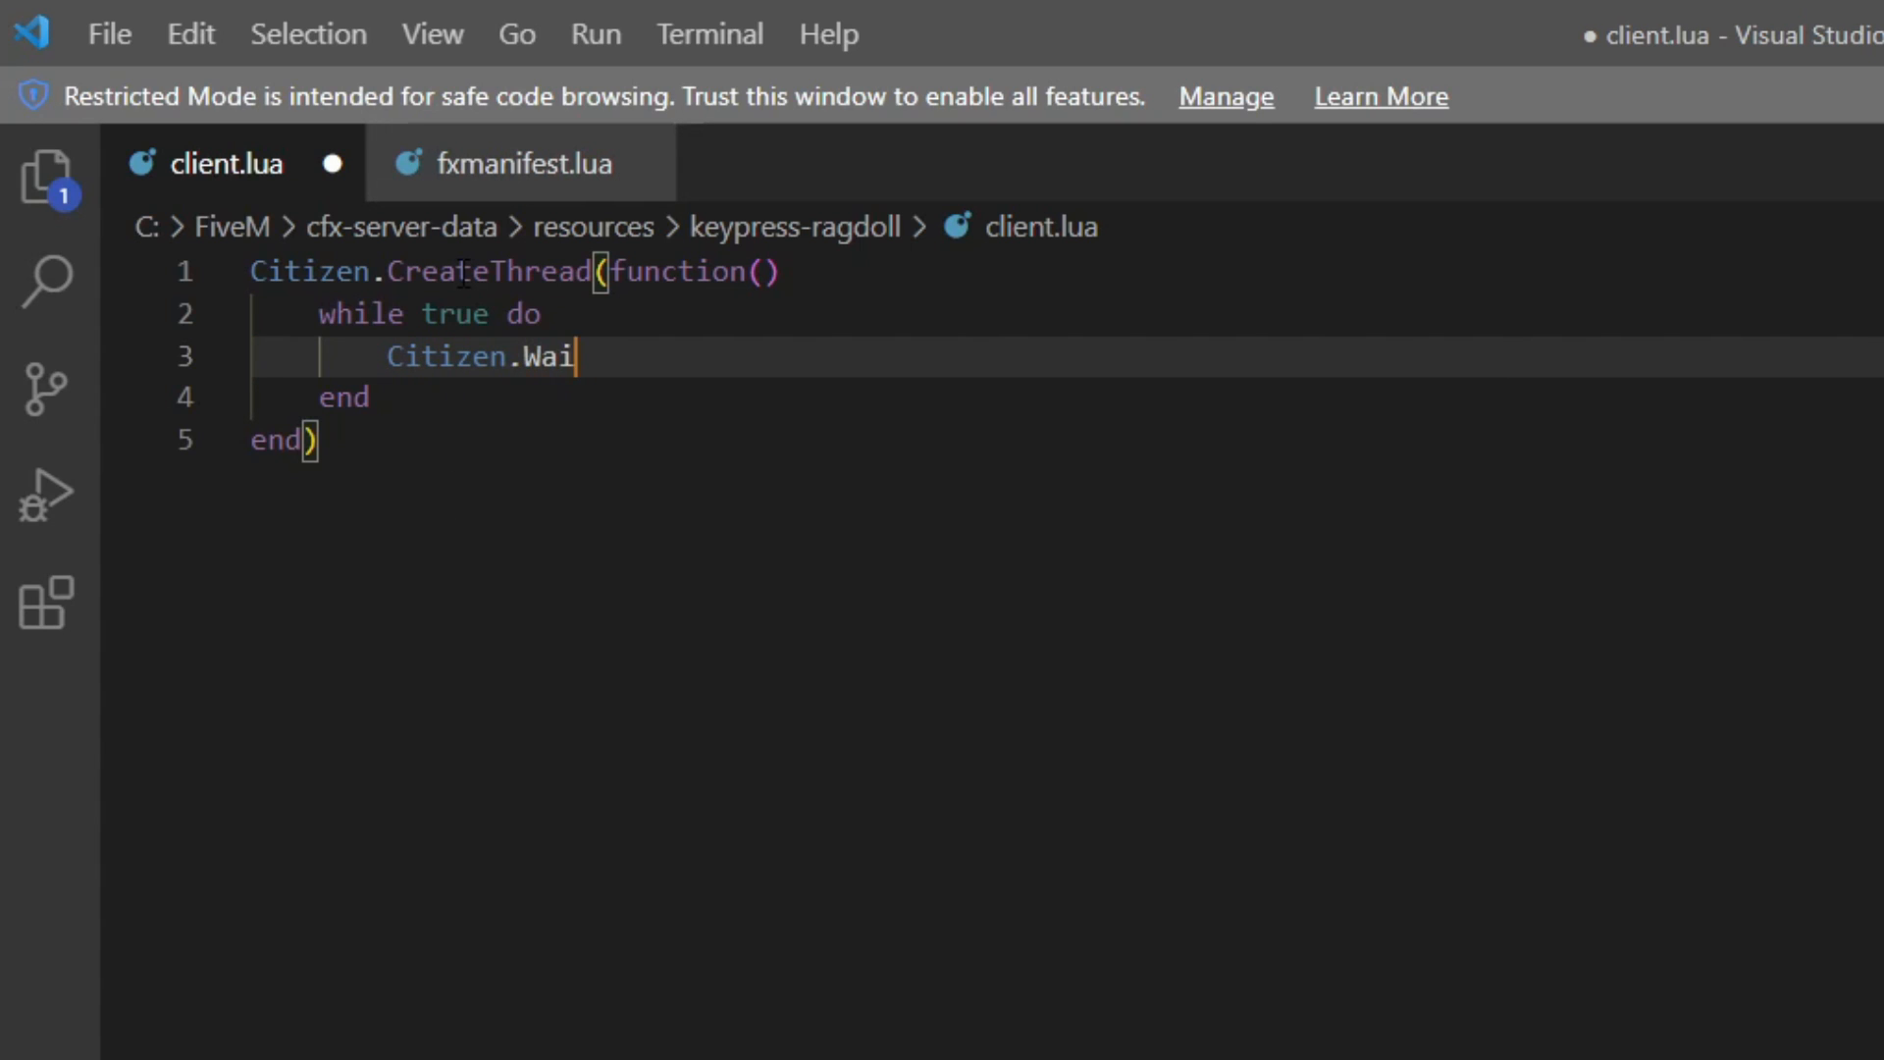
text(t(1))
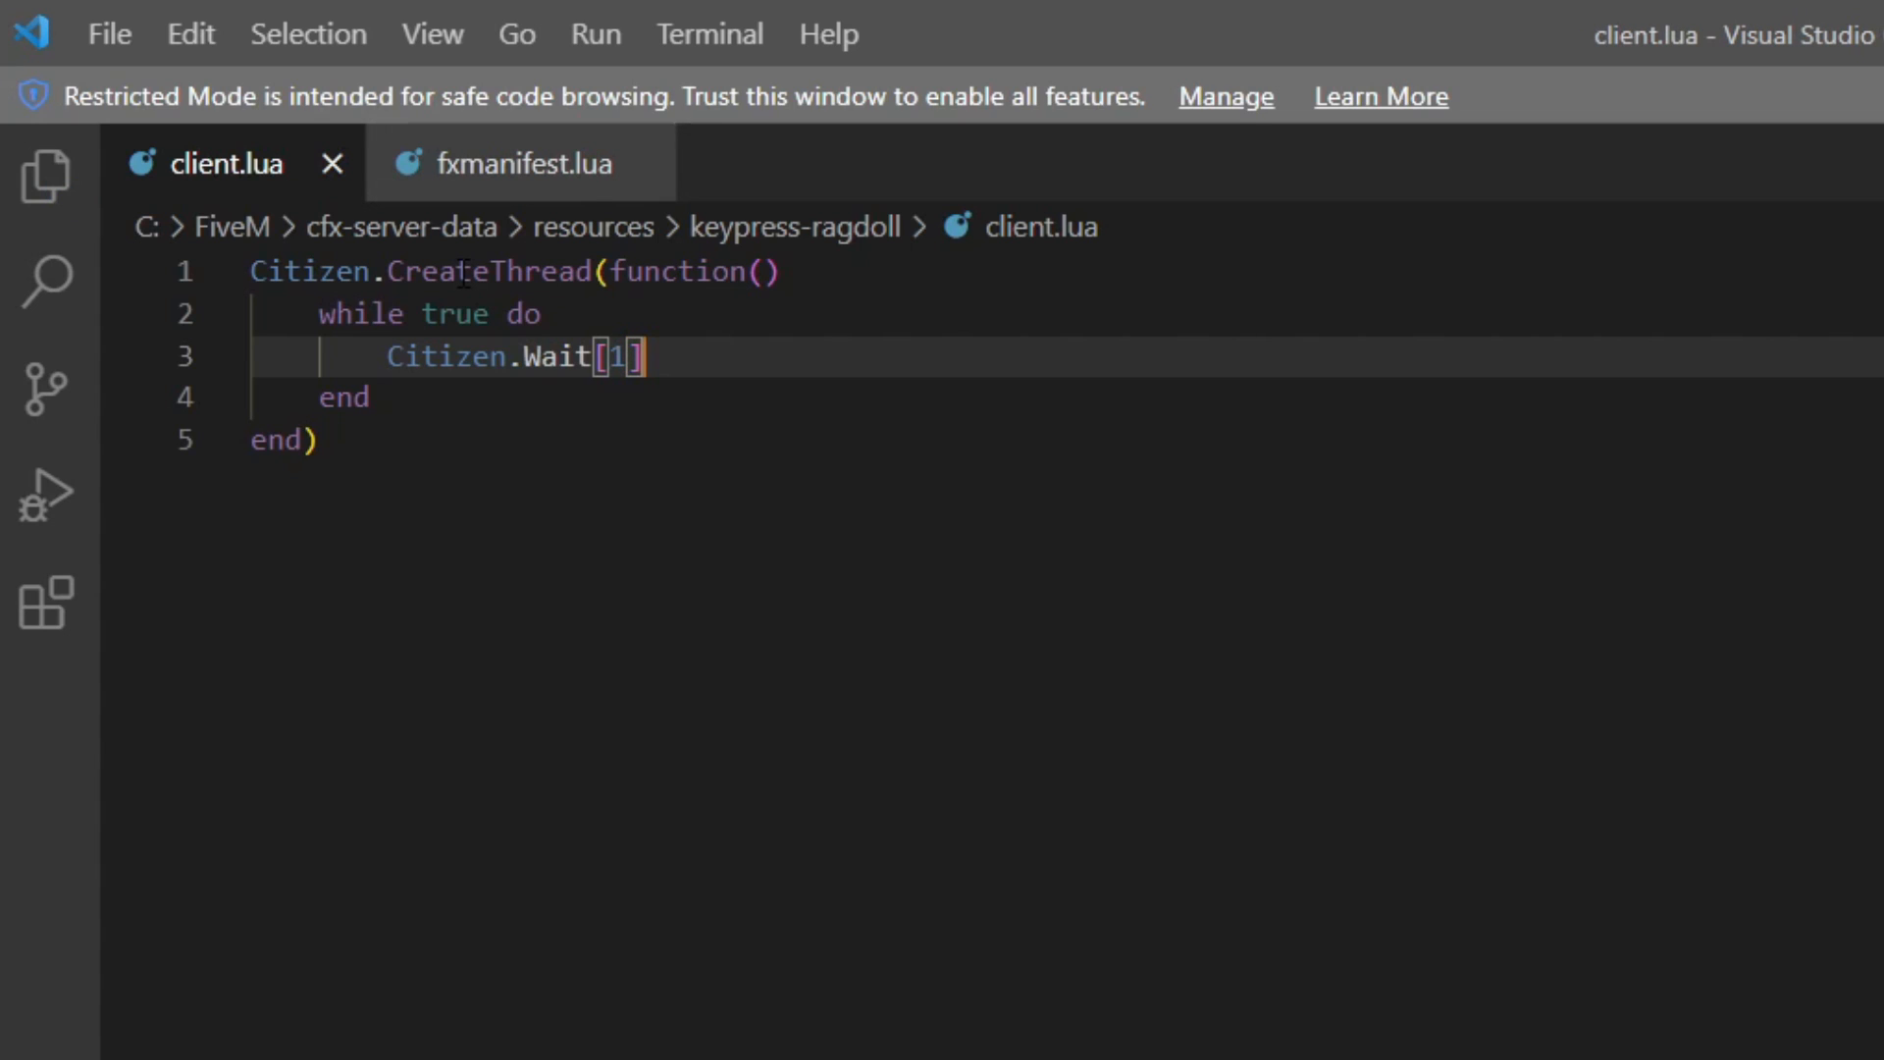
Save the script and start 'if IsControlJustPressed(1,' on a new line inside the loop
key(Enter)
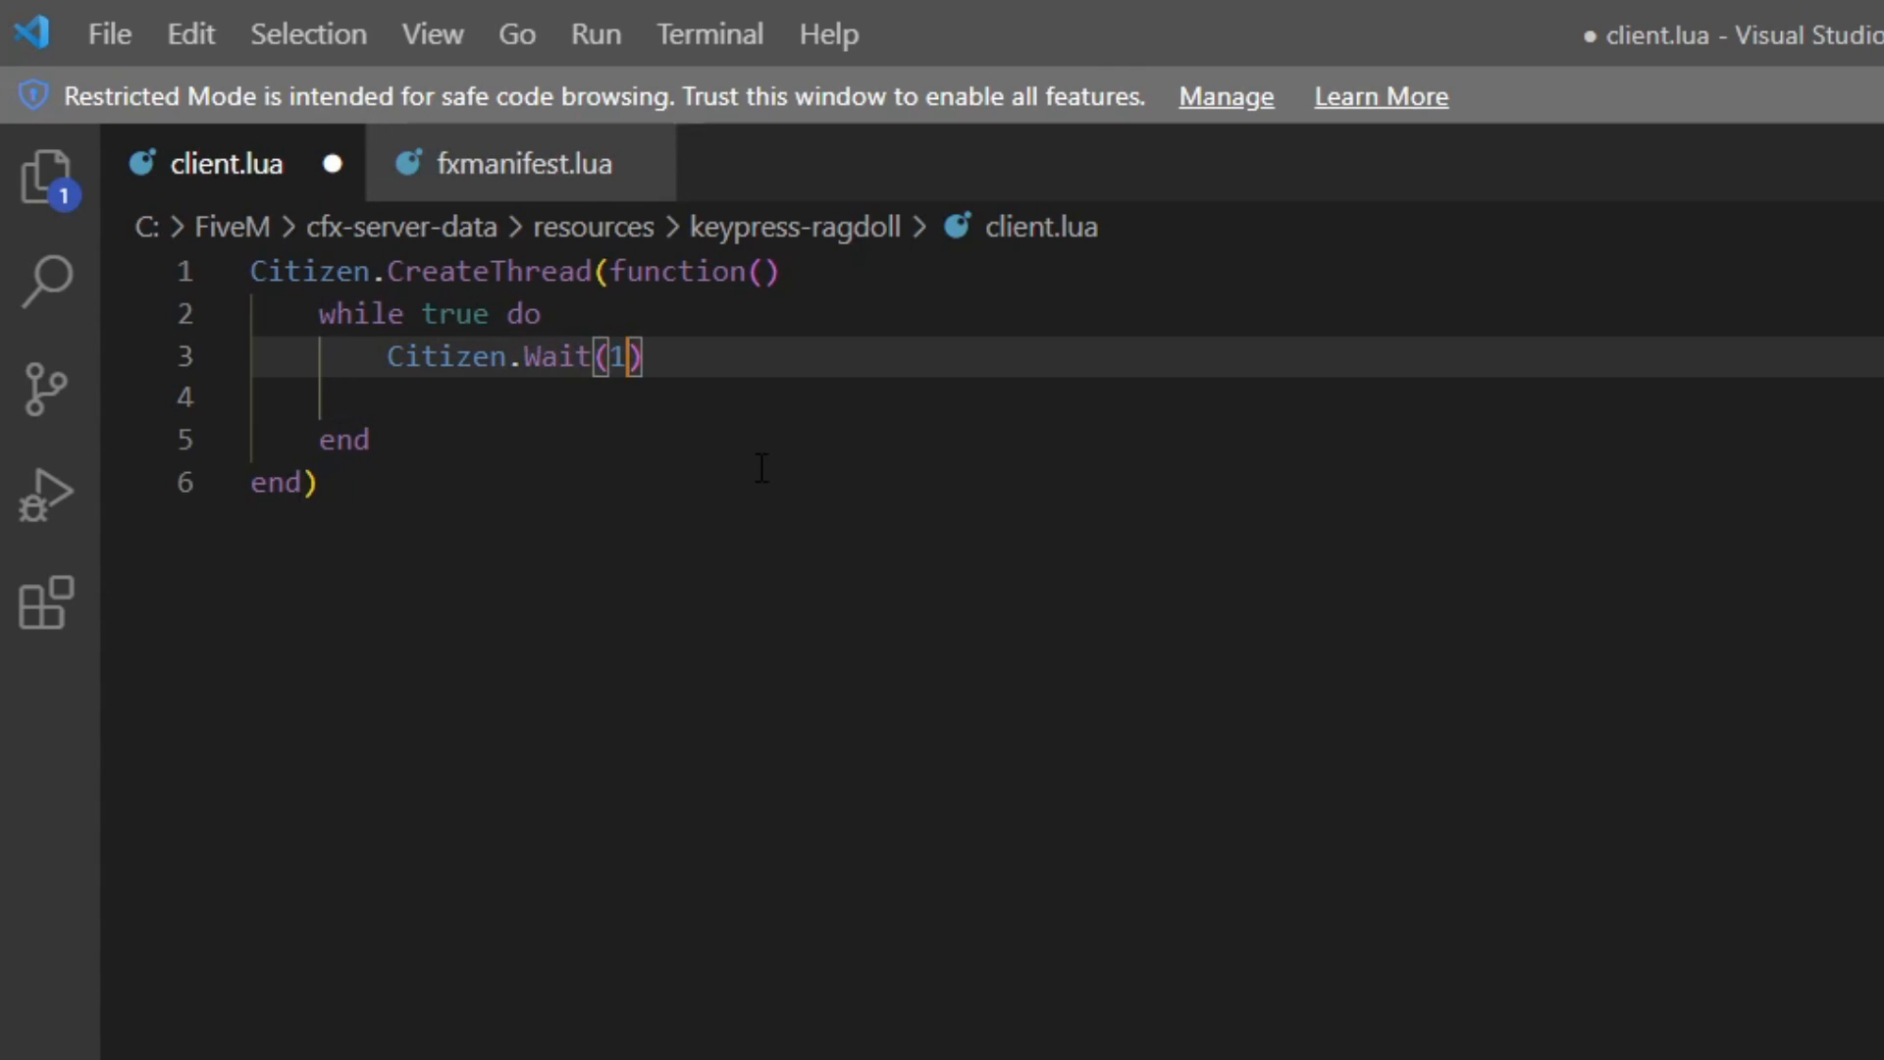
key(ctrl+s)
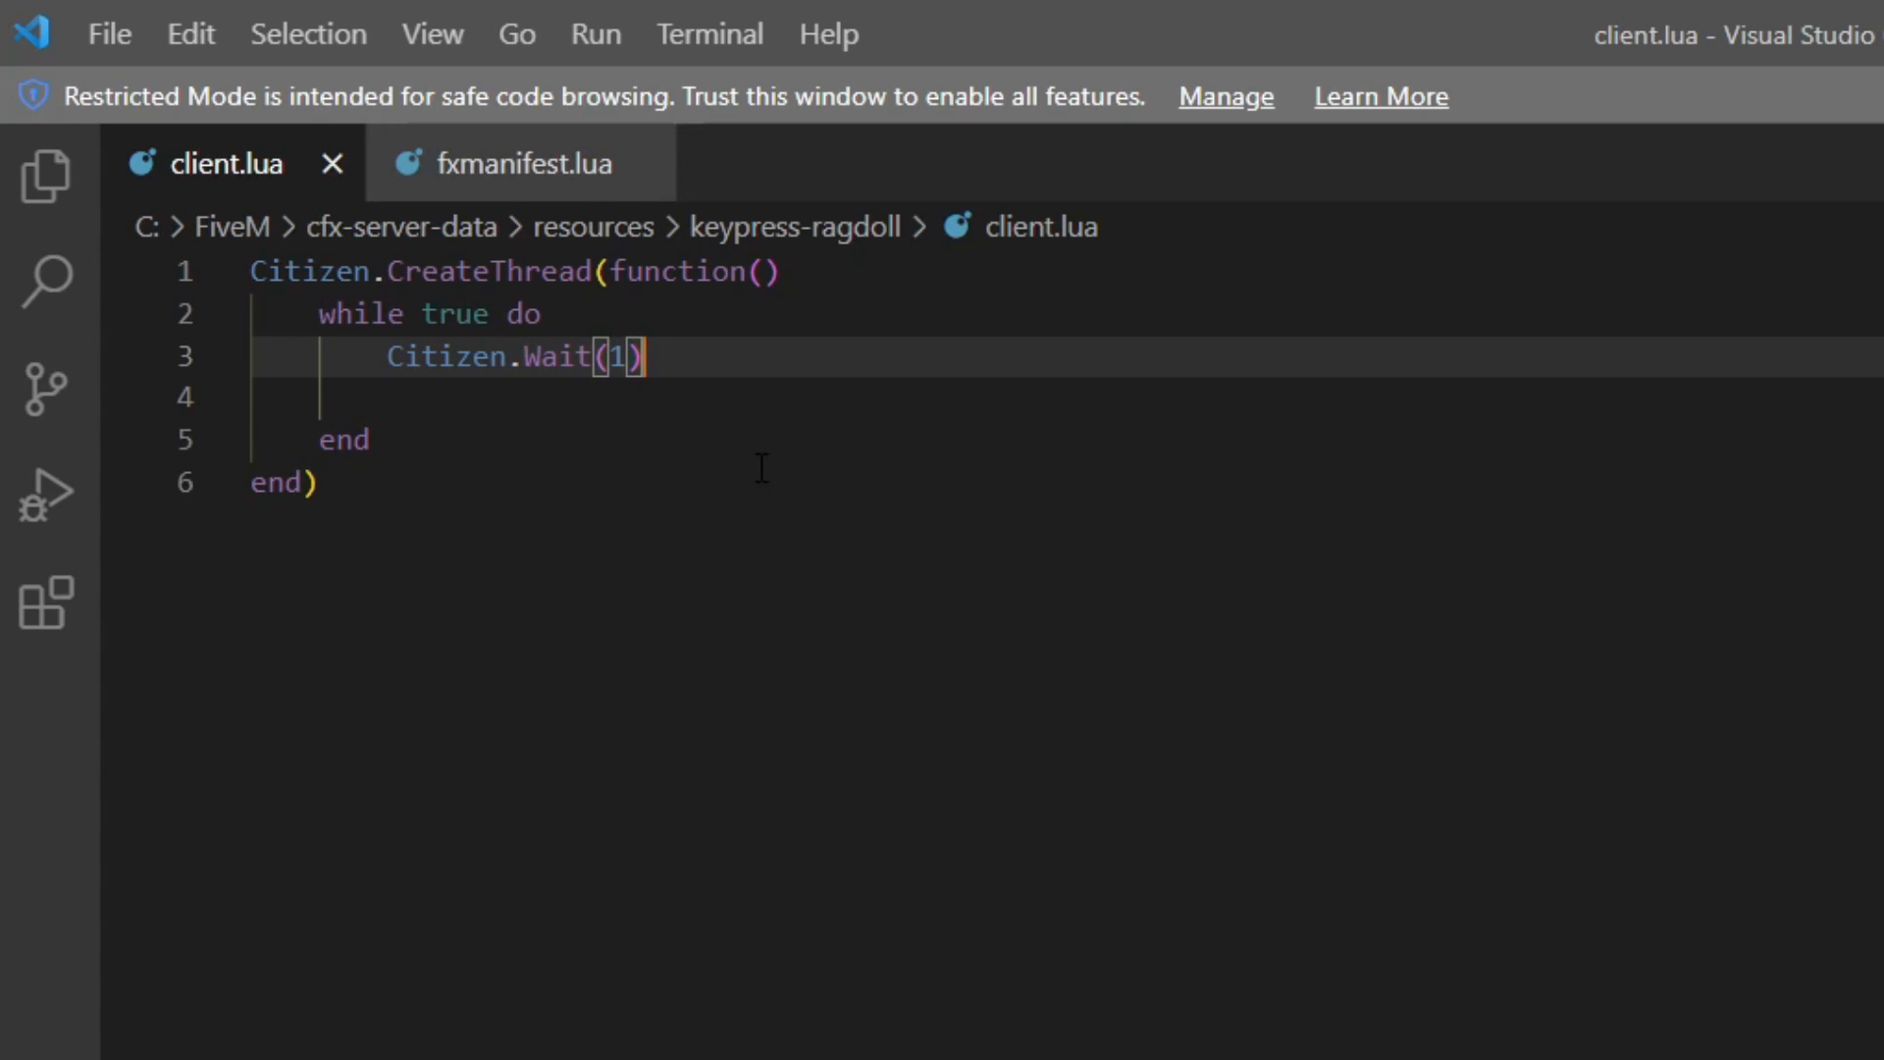
mouse_move(681, 383)
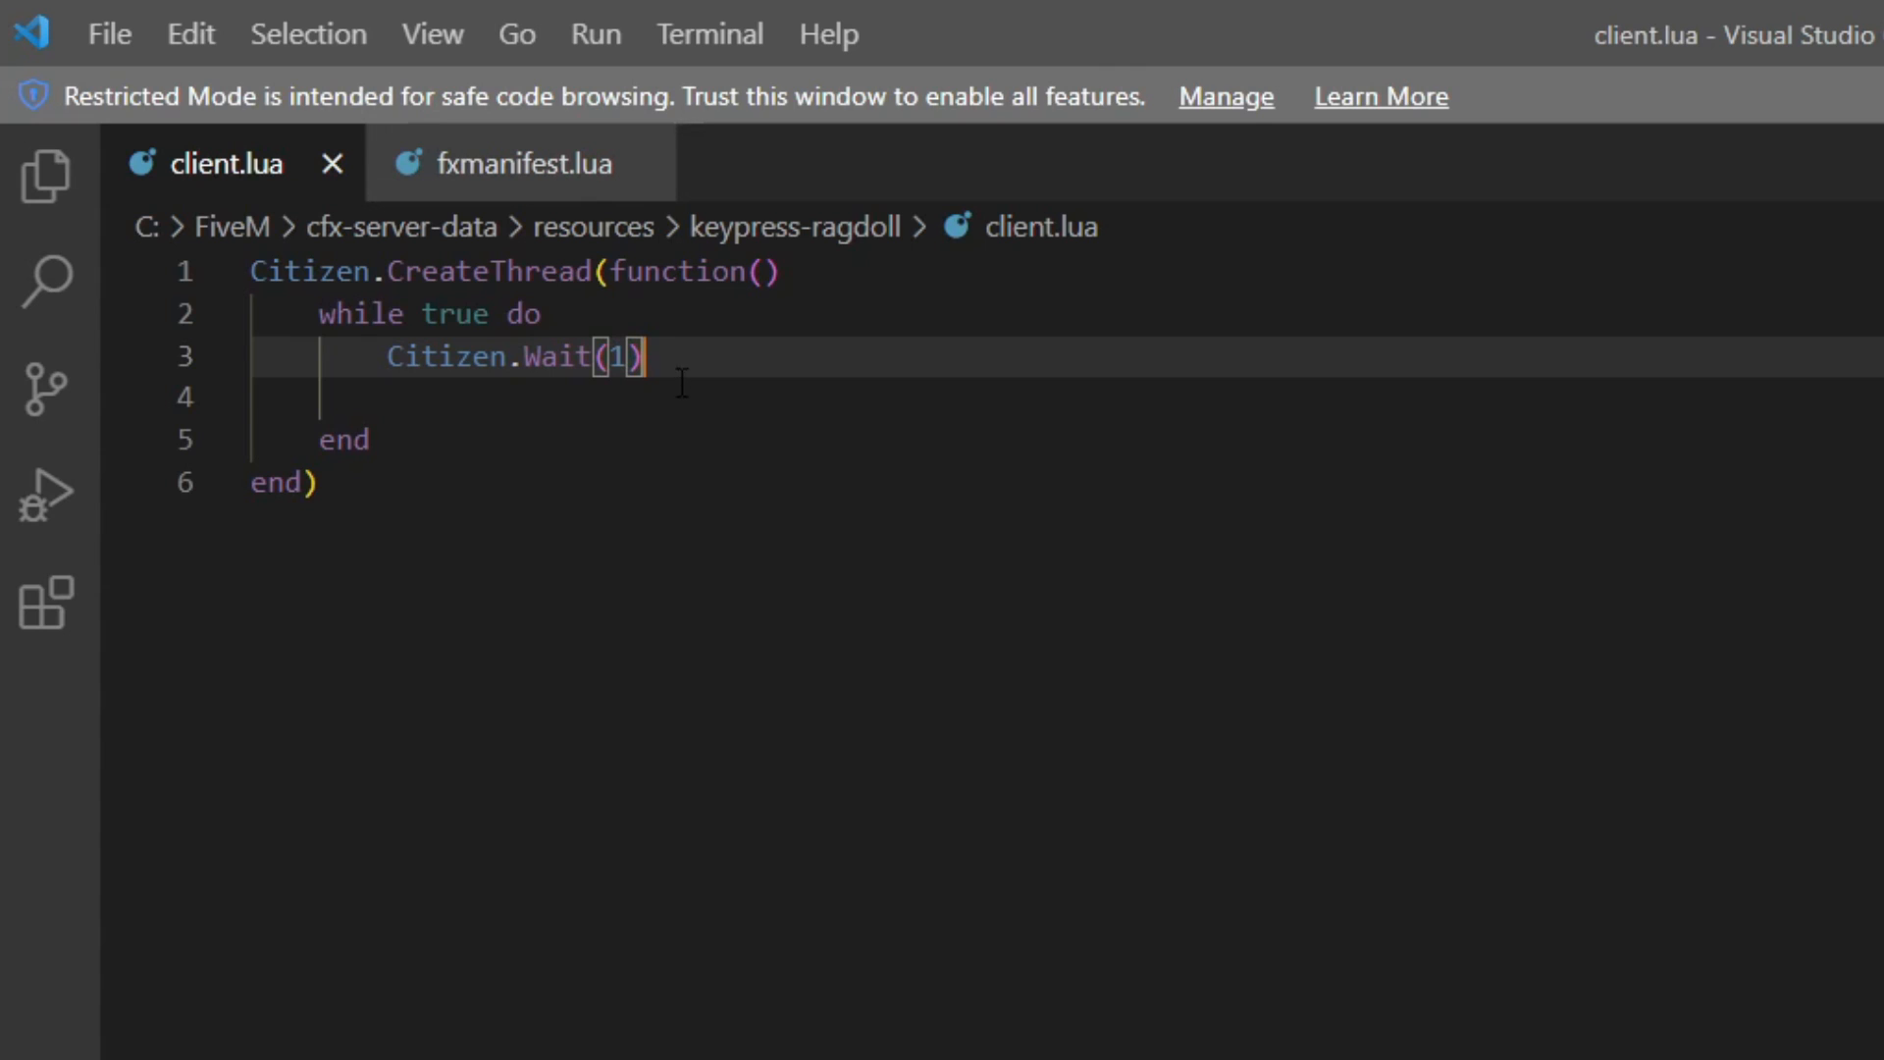
mouse_move(706, 400)
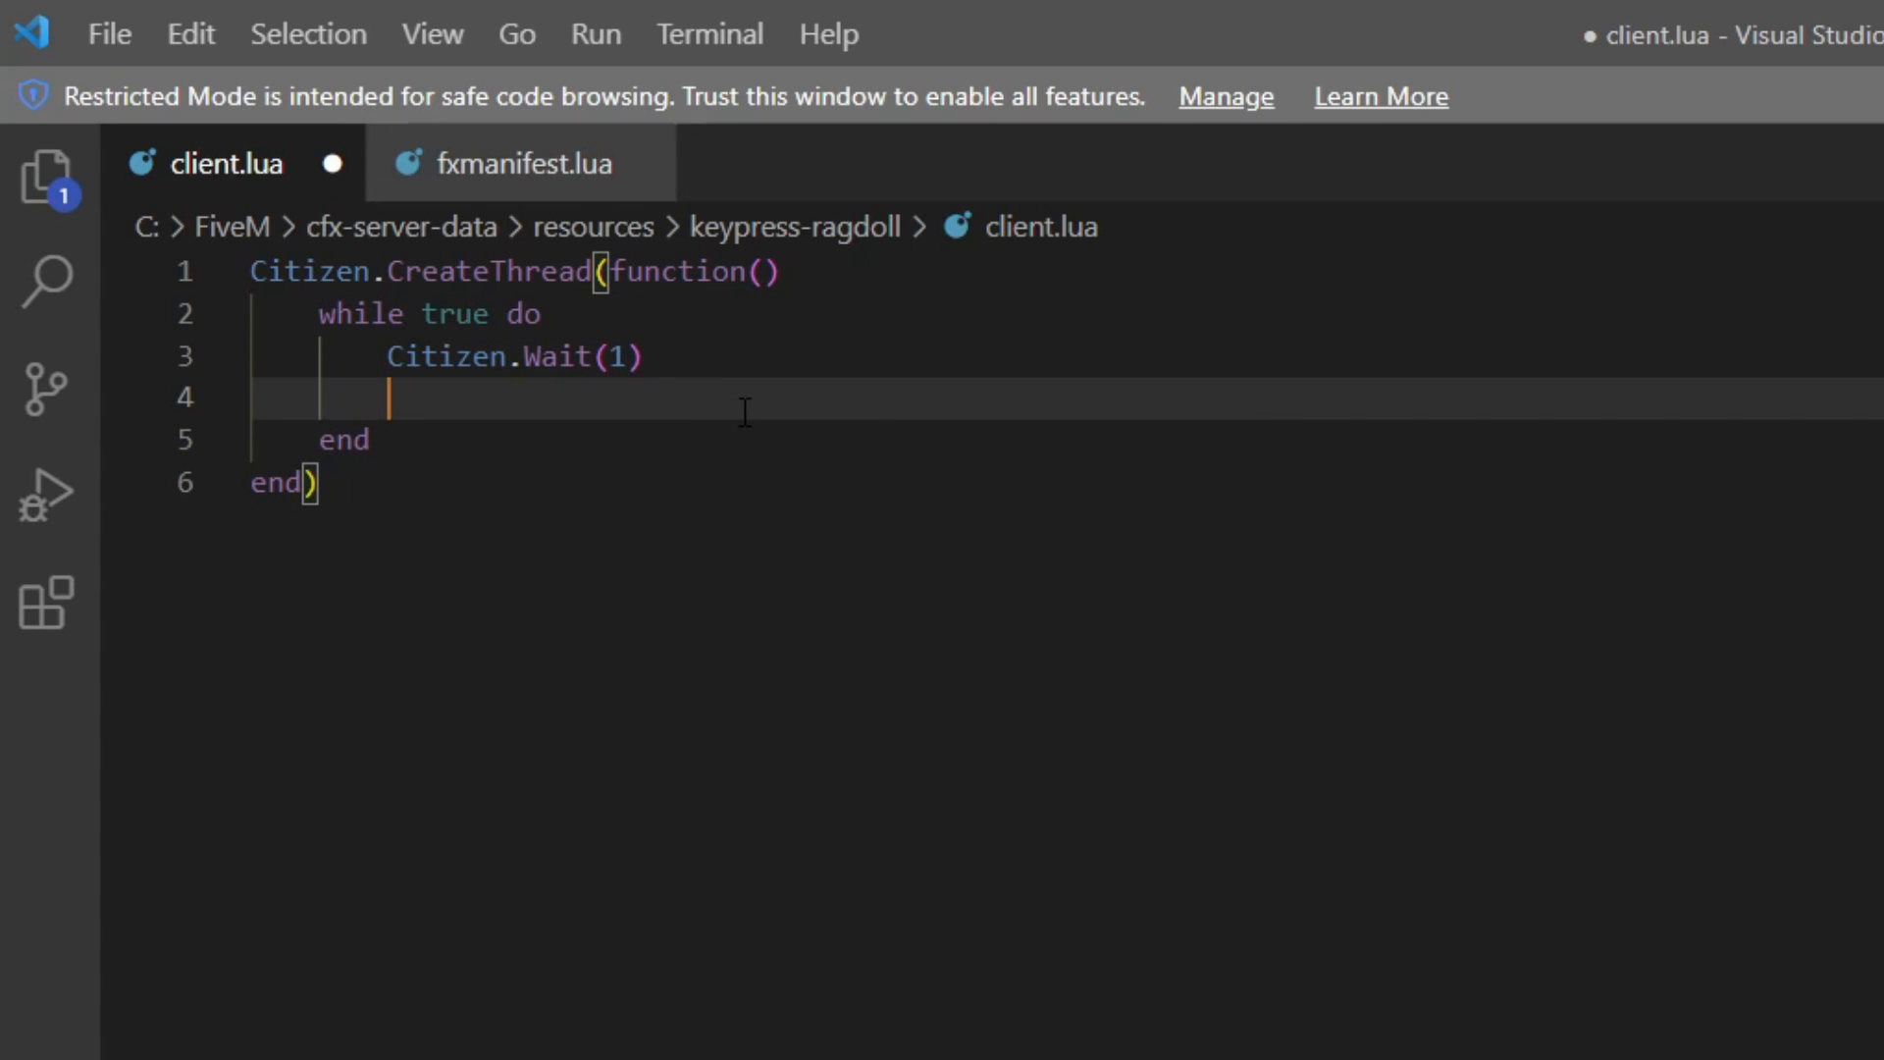
text(if)
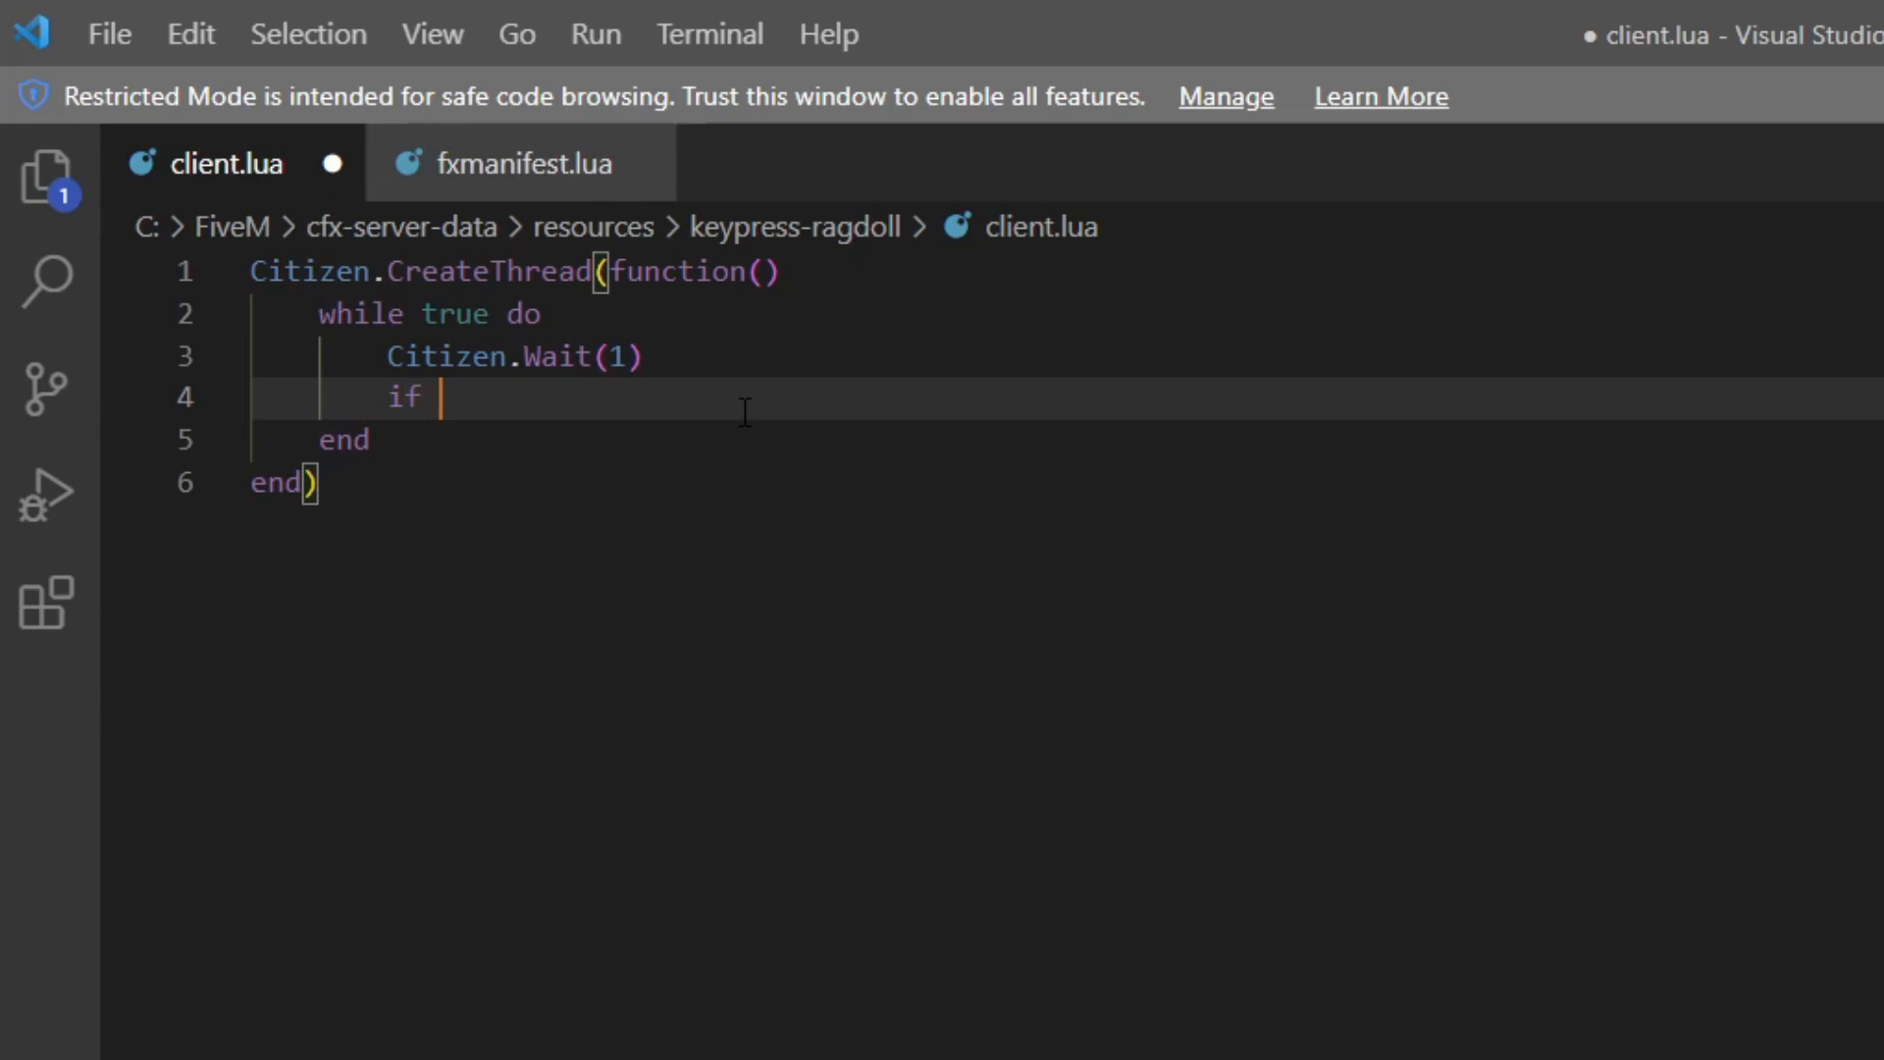
text(IsC)
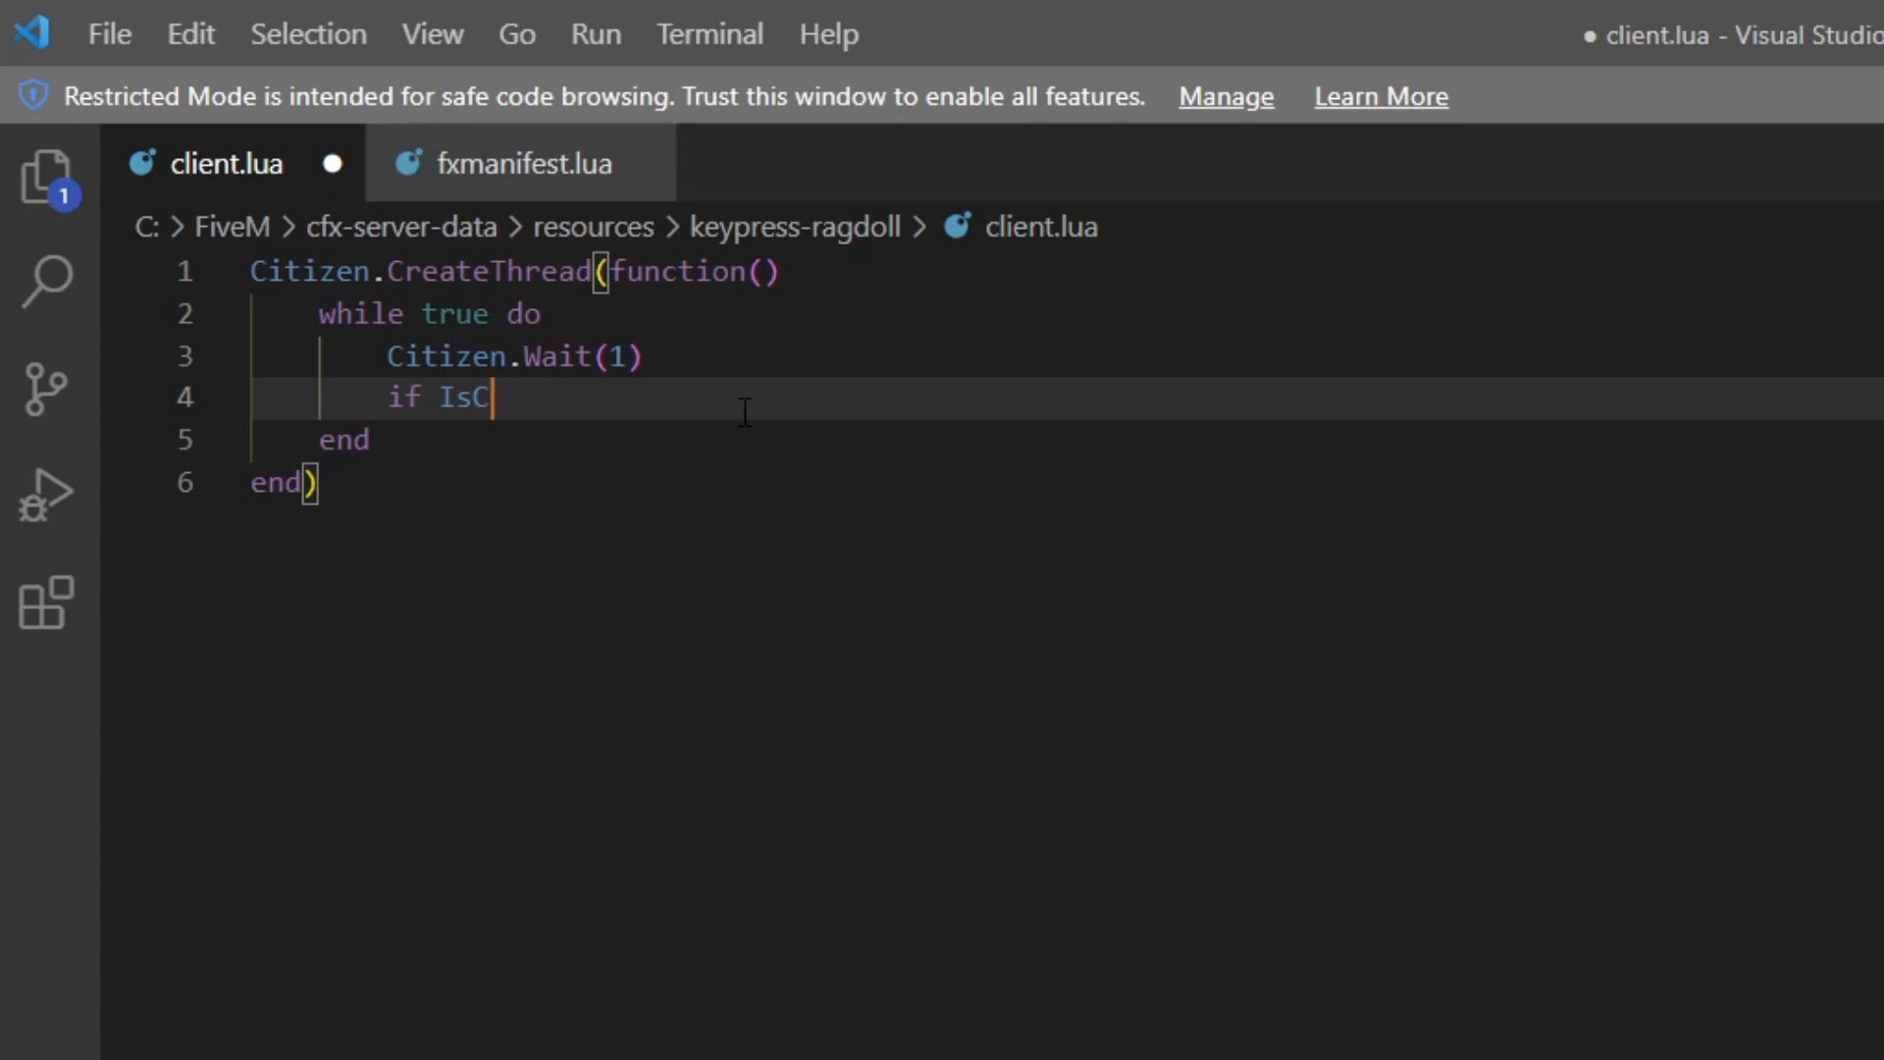
text(ontrolJu)
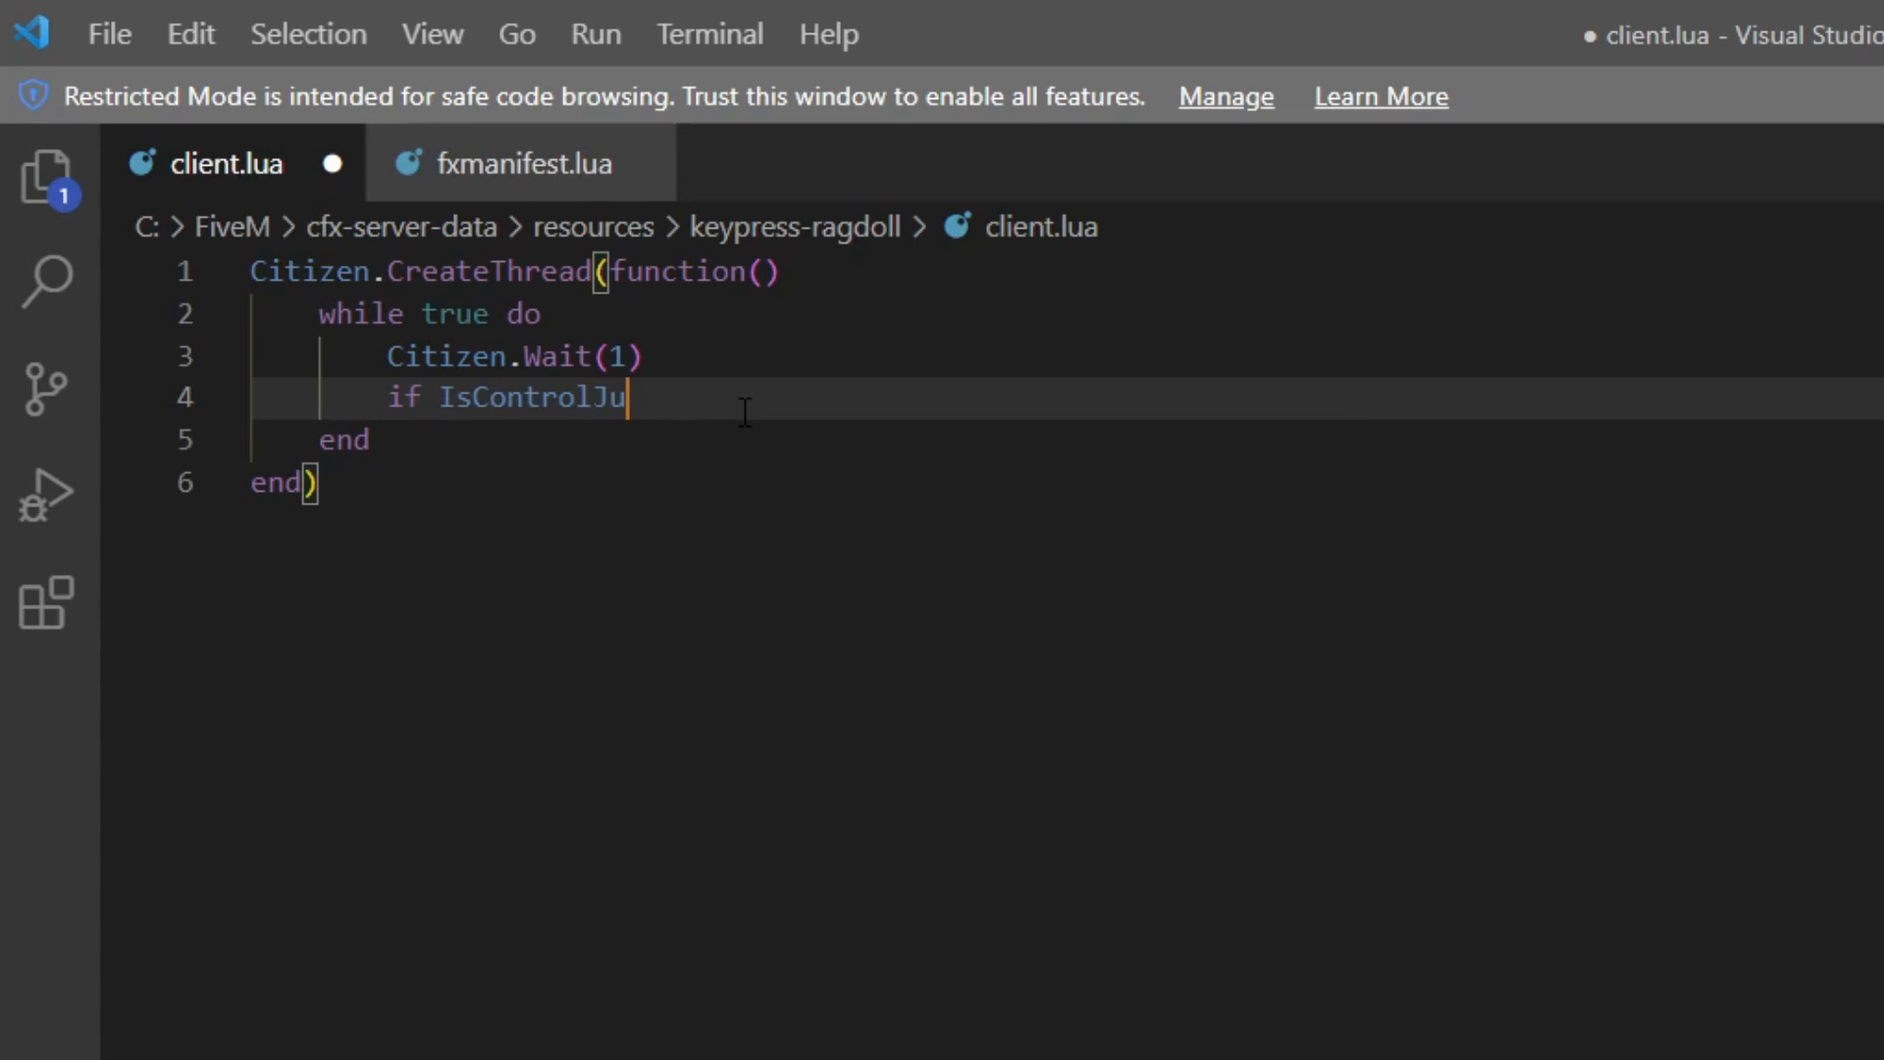
text(stPre)
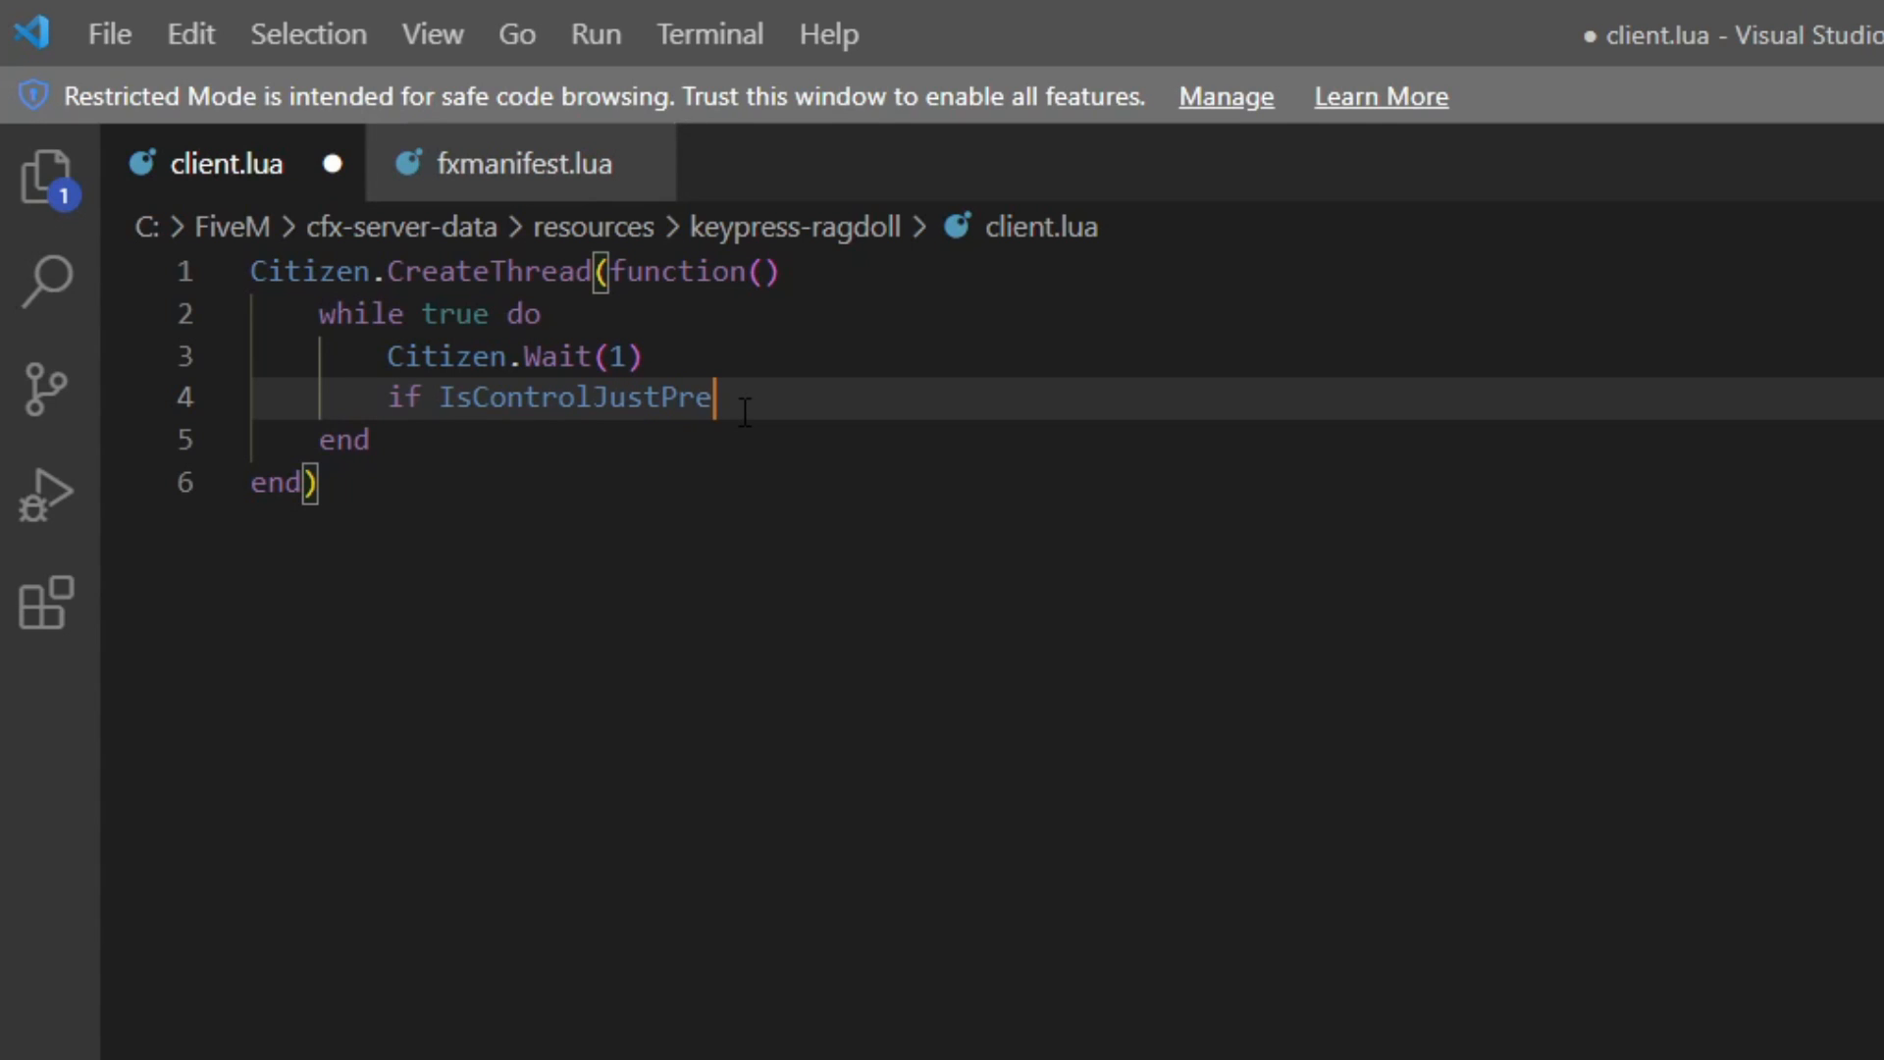
text(ssed)
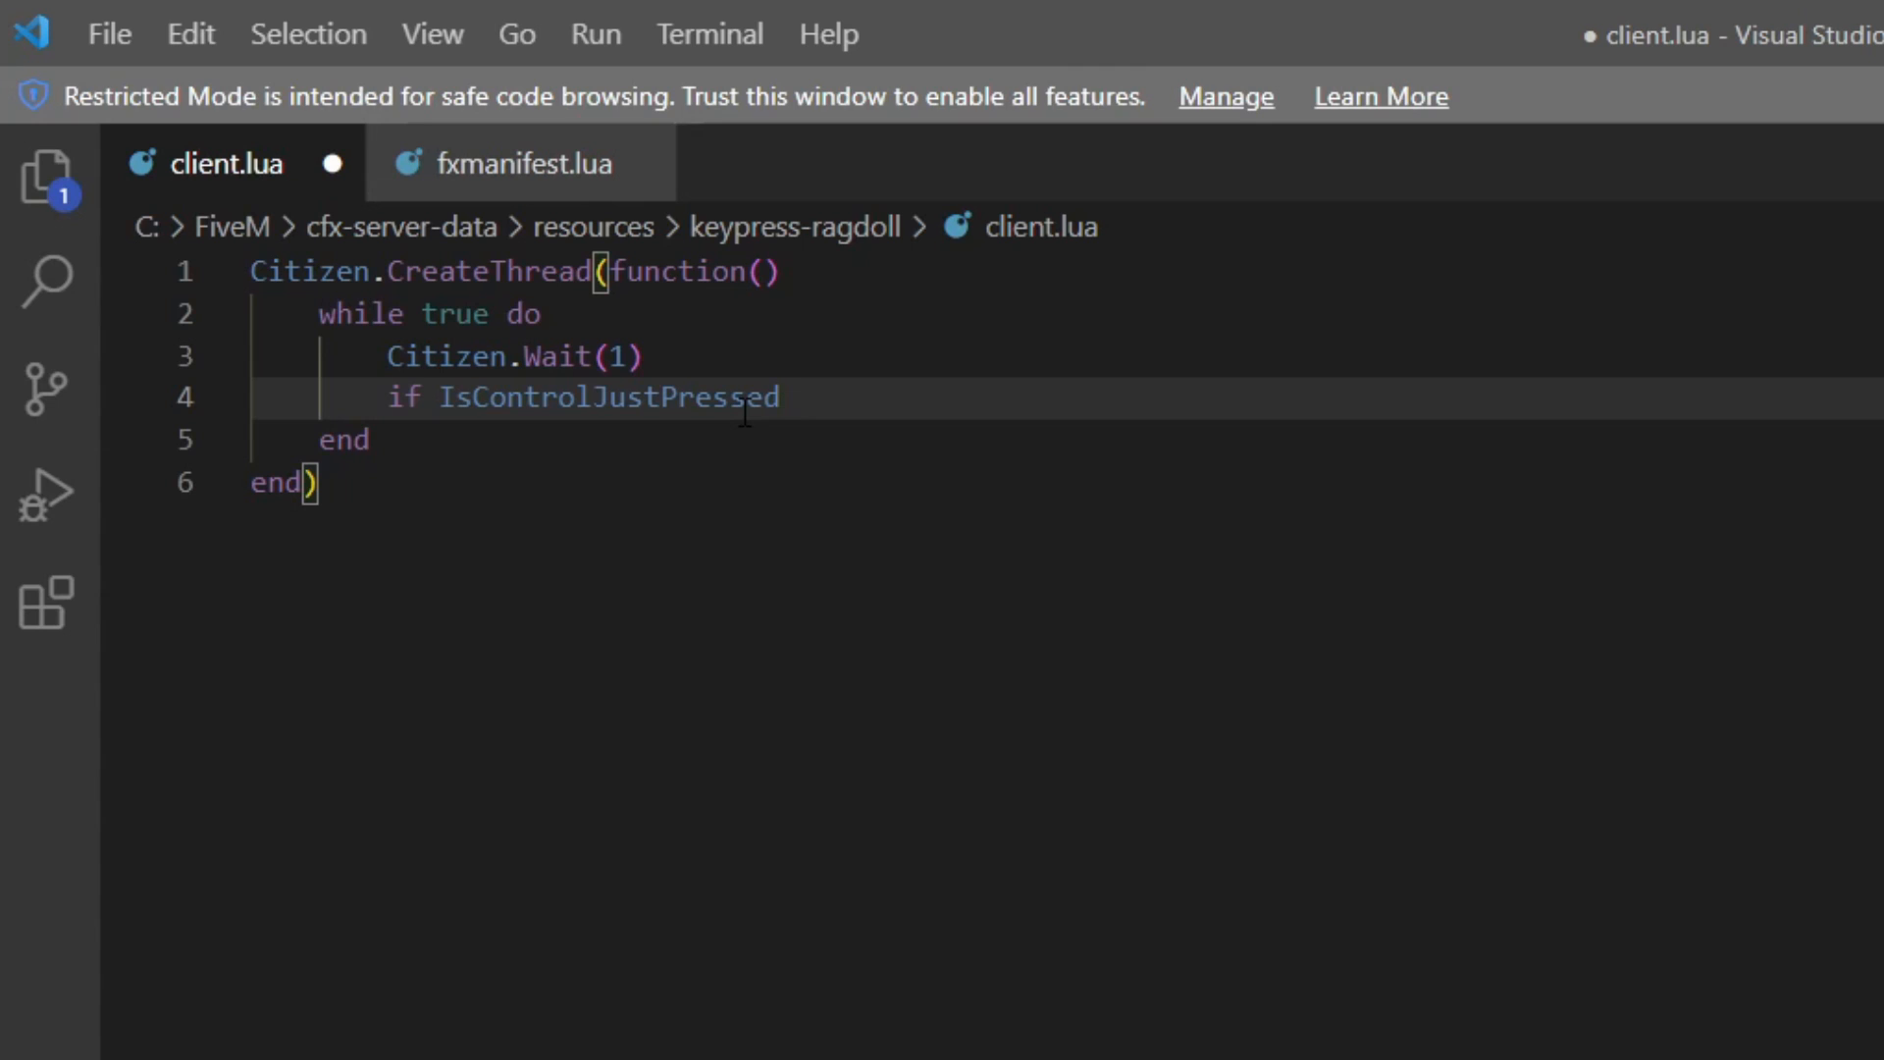
text(())
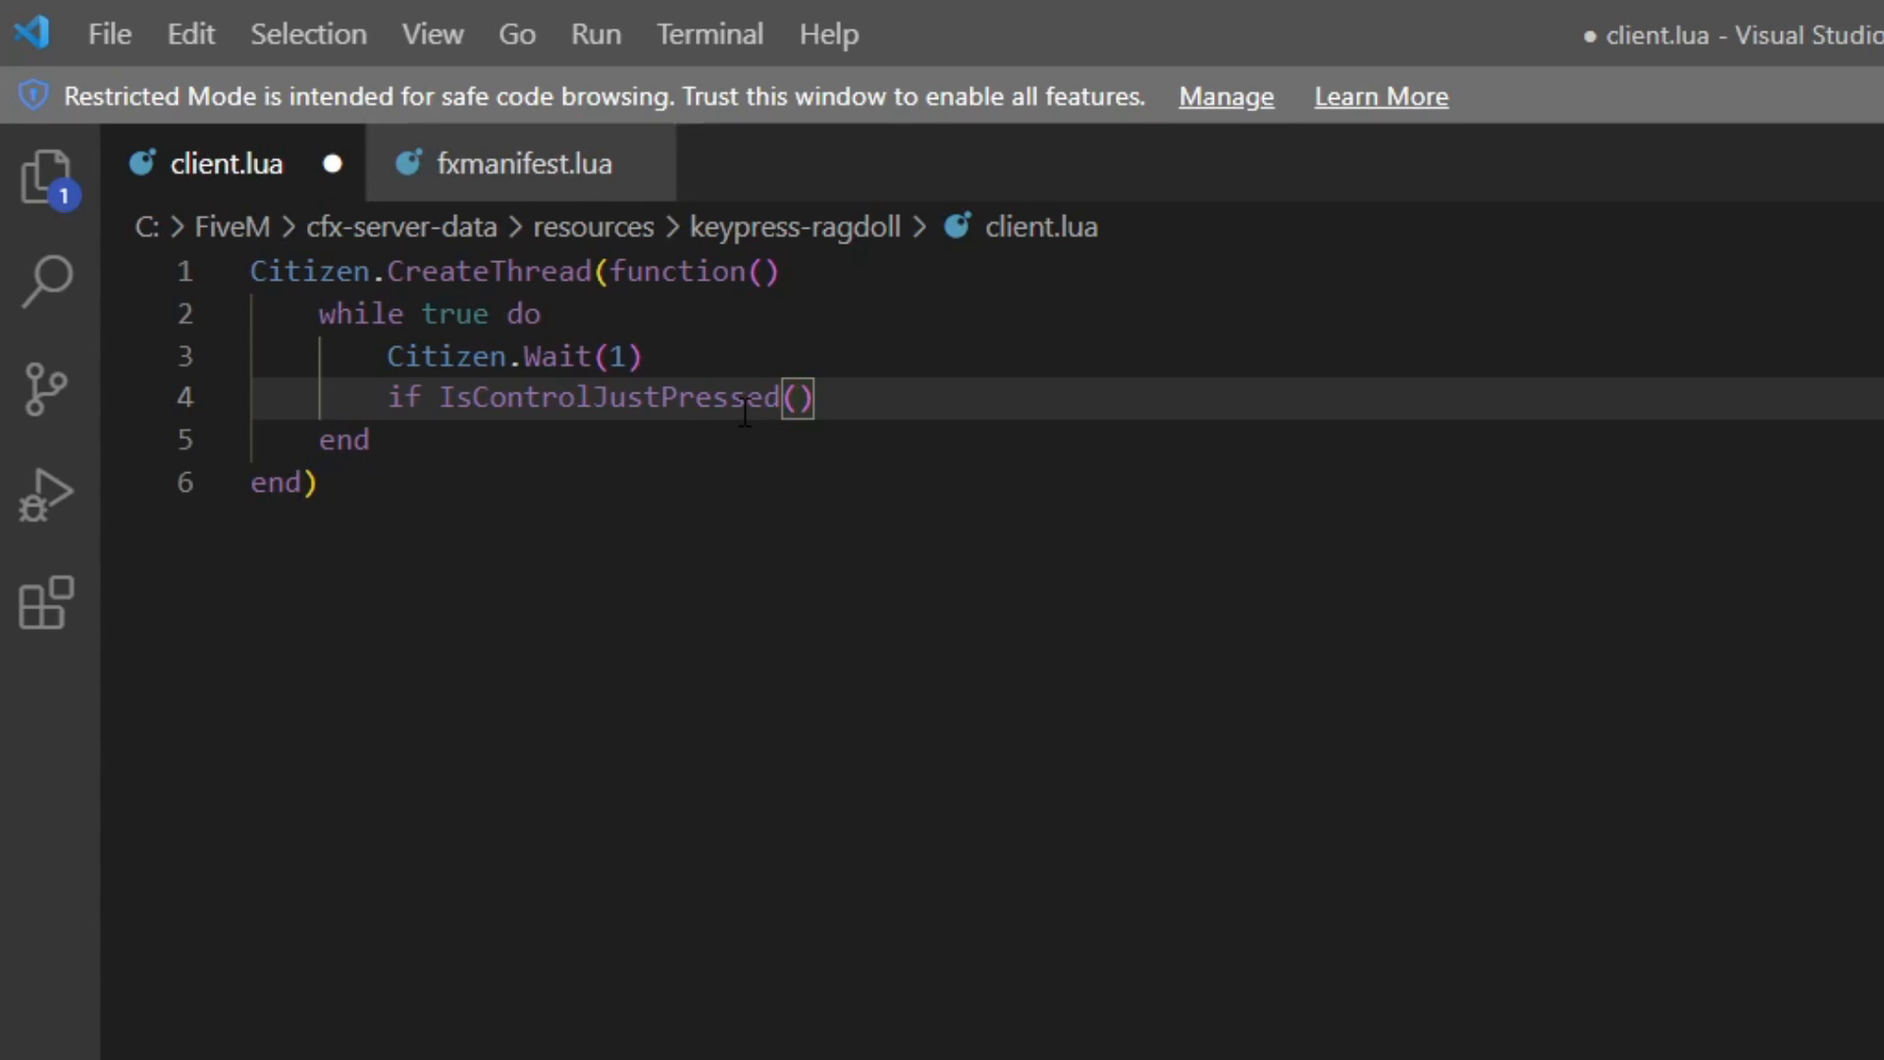
text(1,)
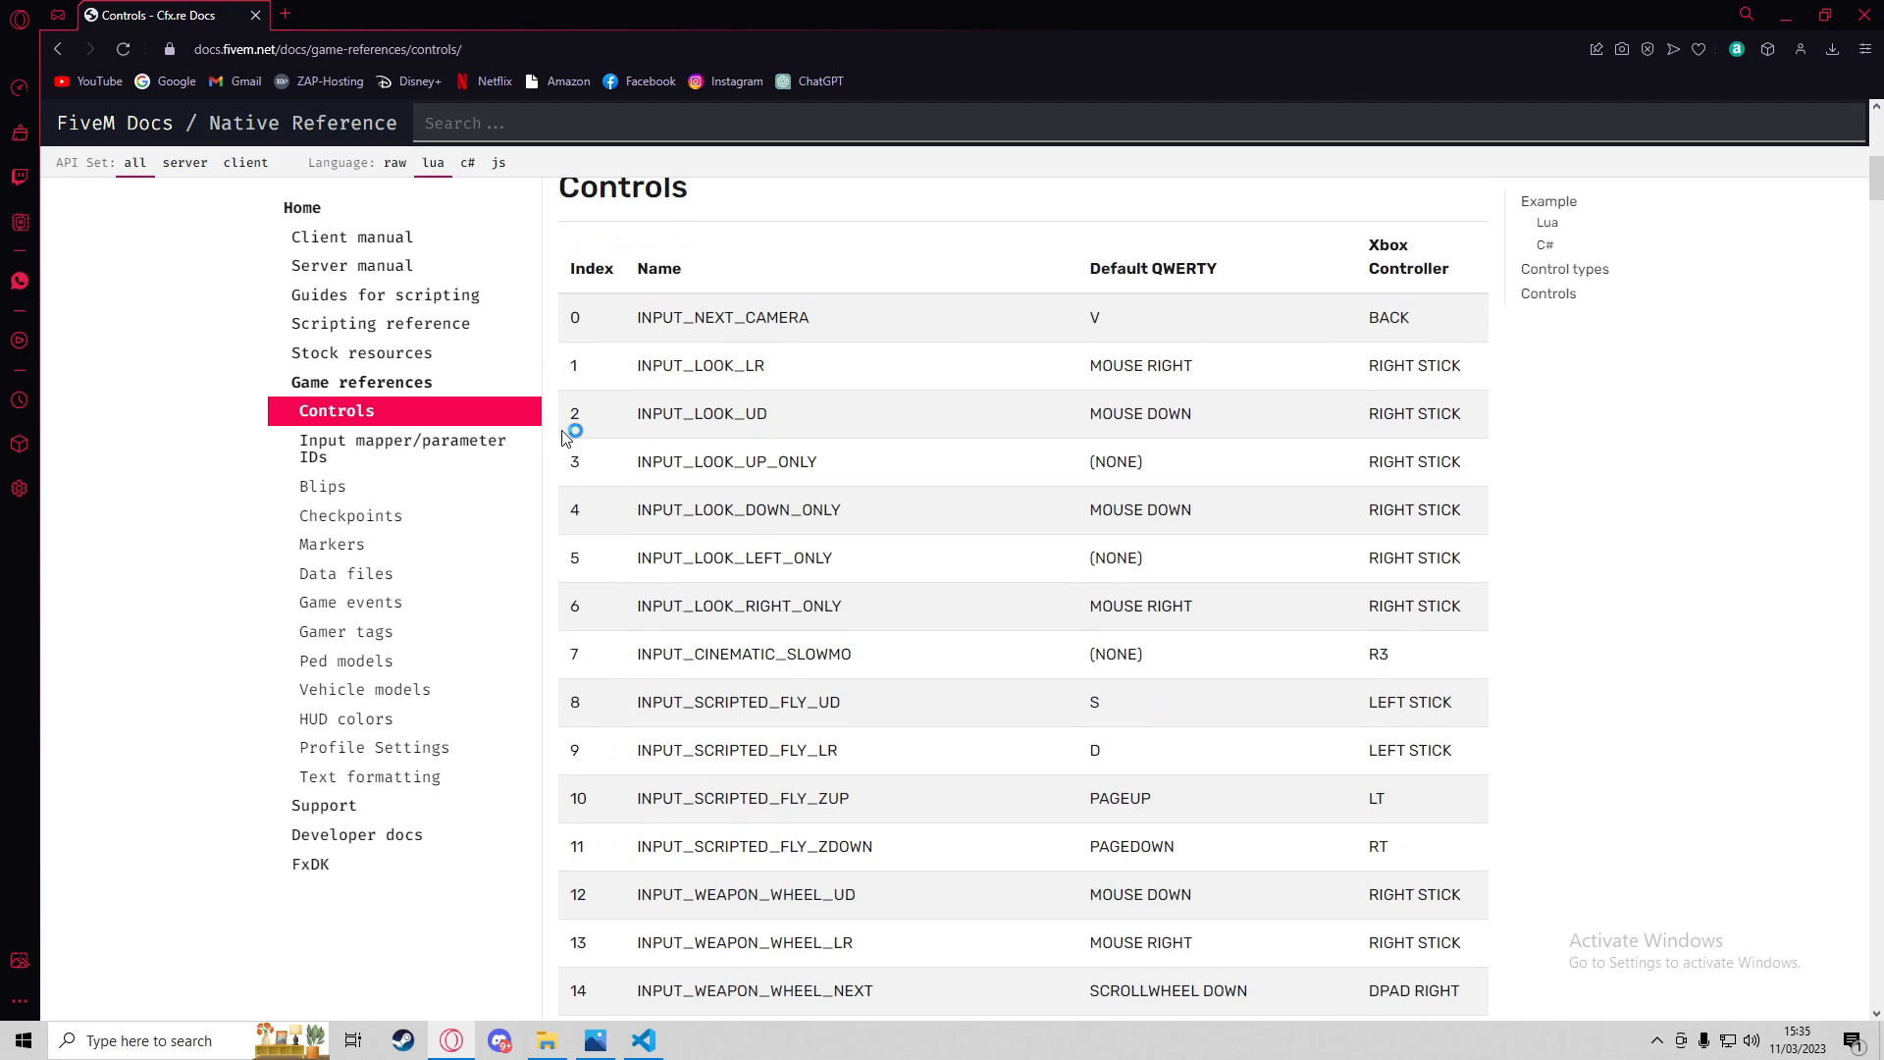
Scroll the Controls table to index 74, INPUT_VEH_HEADLIGHT on H, and mark that entry
scroll(down, 3)
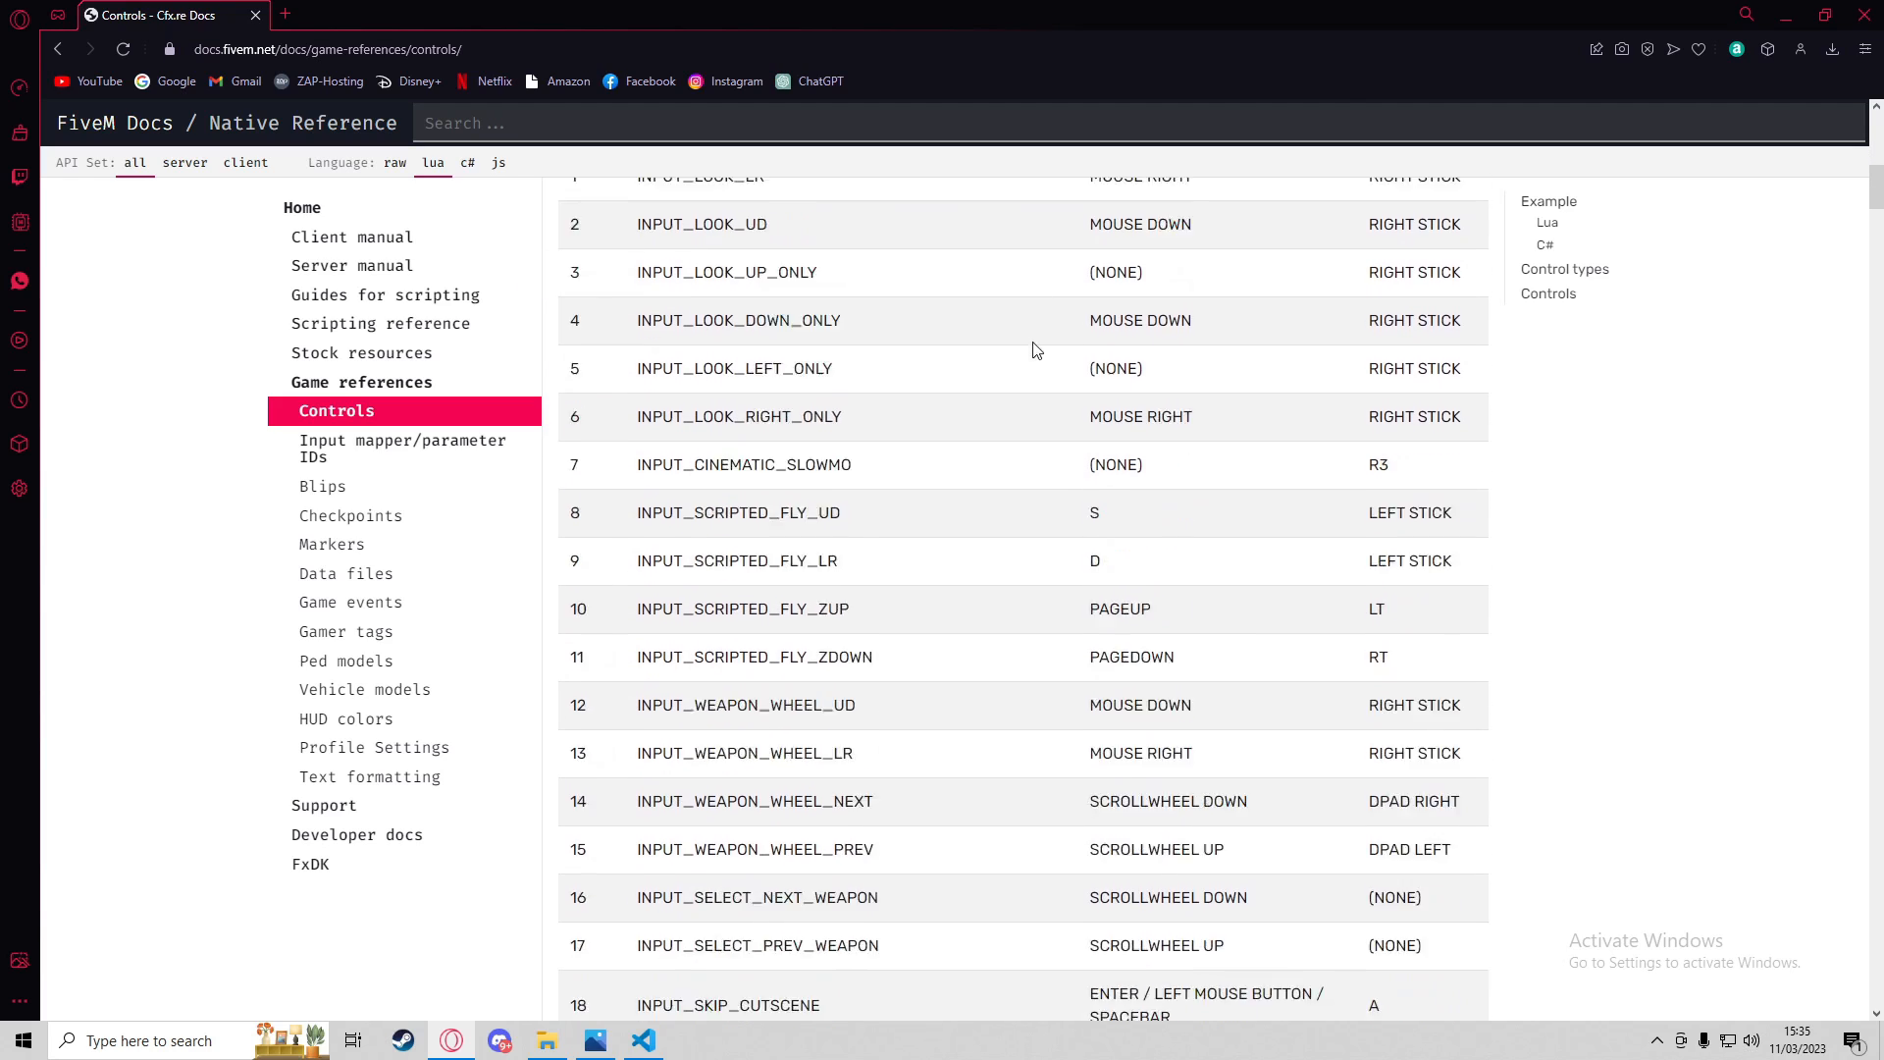
scroll(down, 3)
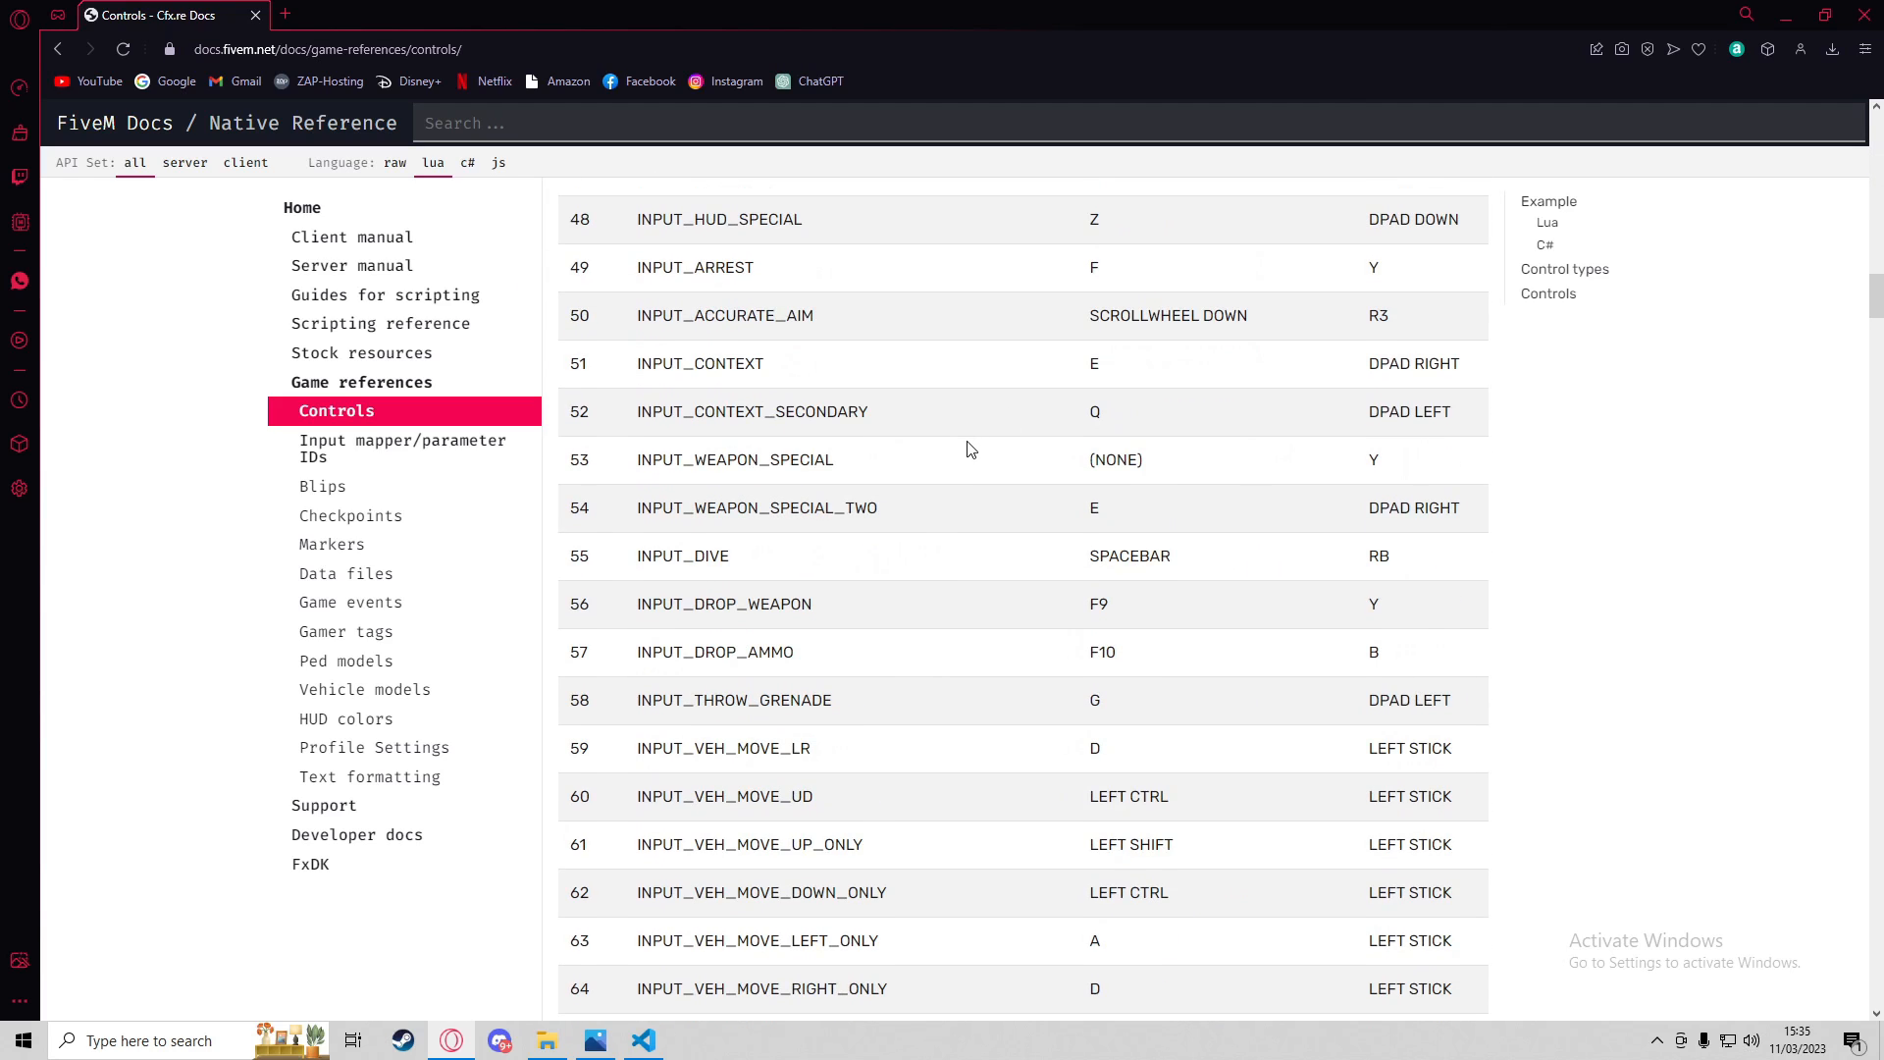
scroll(down, 3)
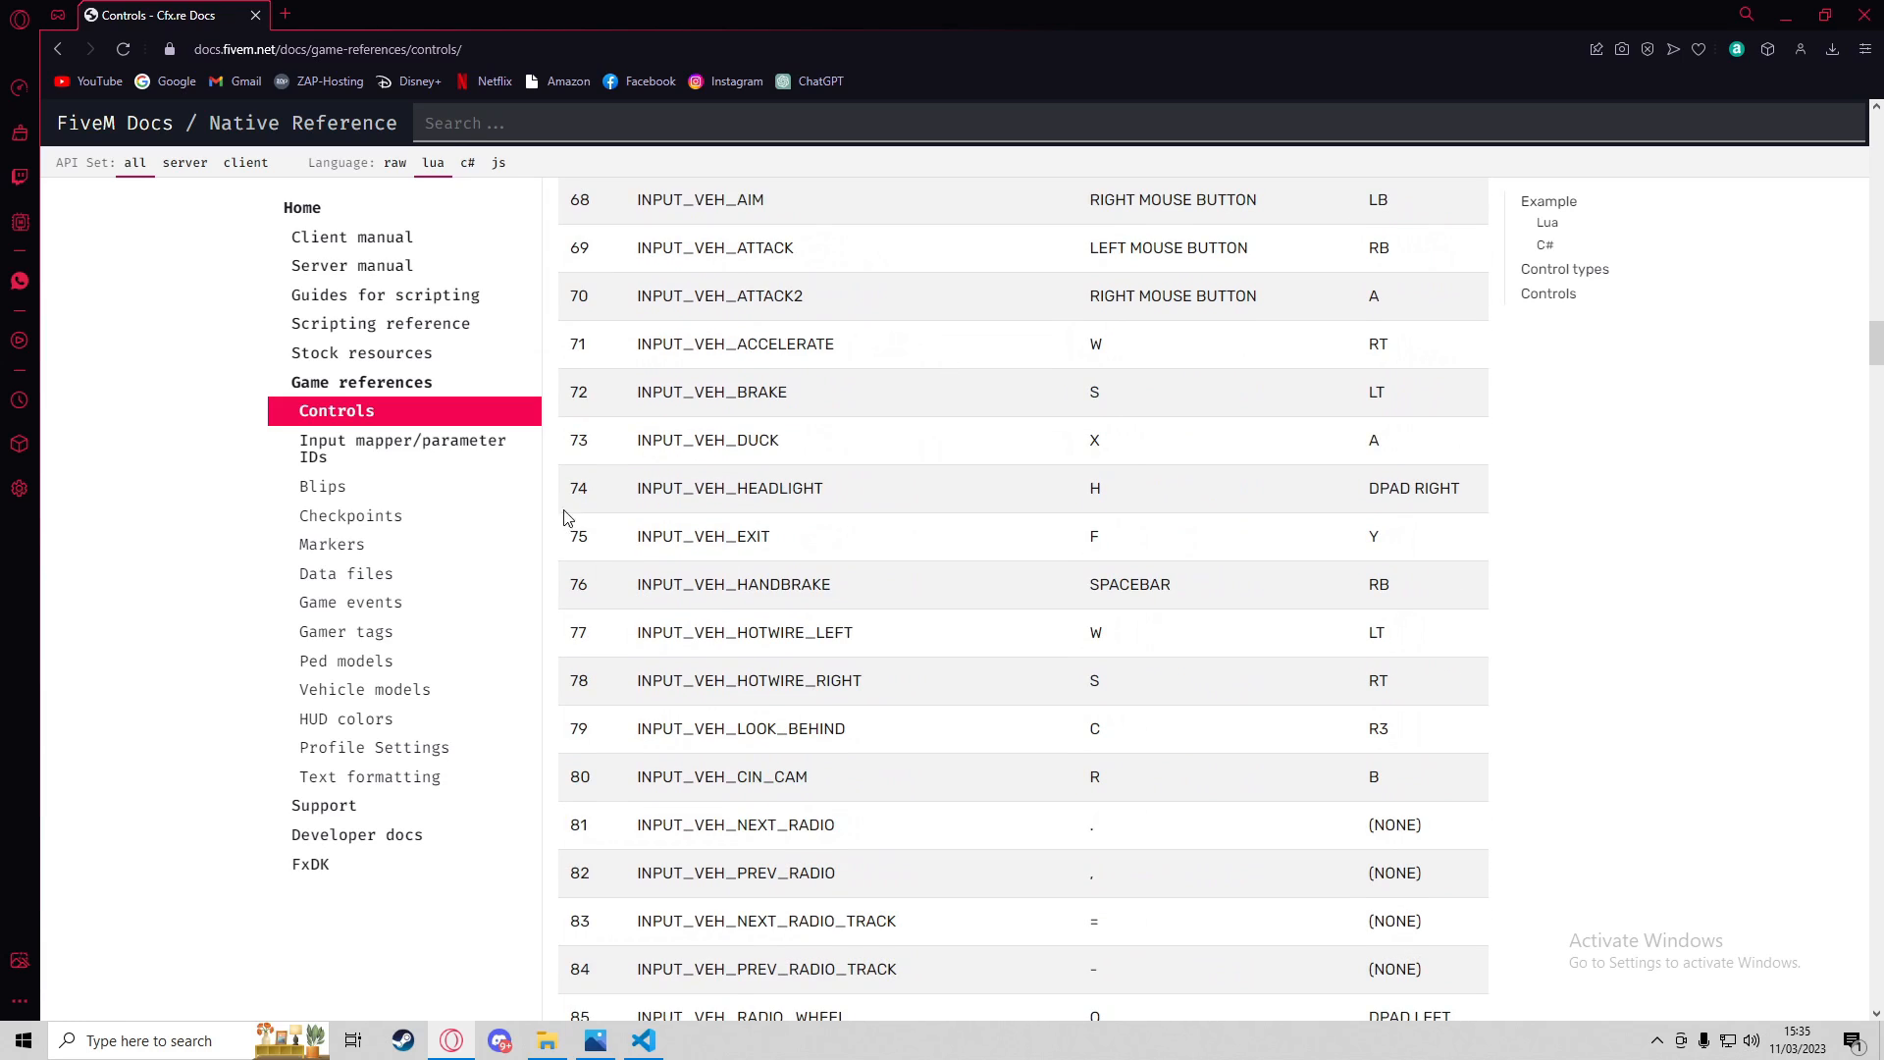
mouse_move(826, 502)
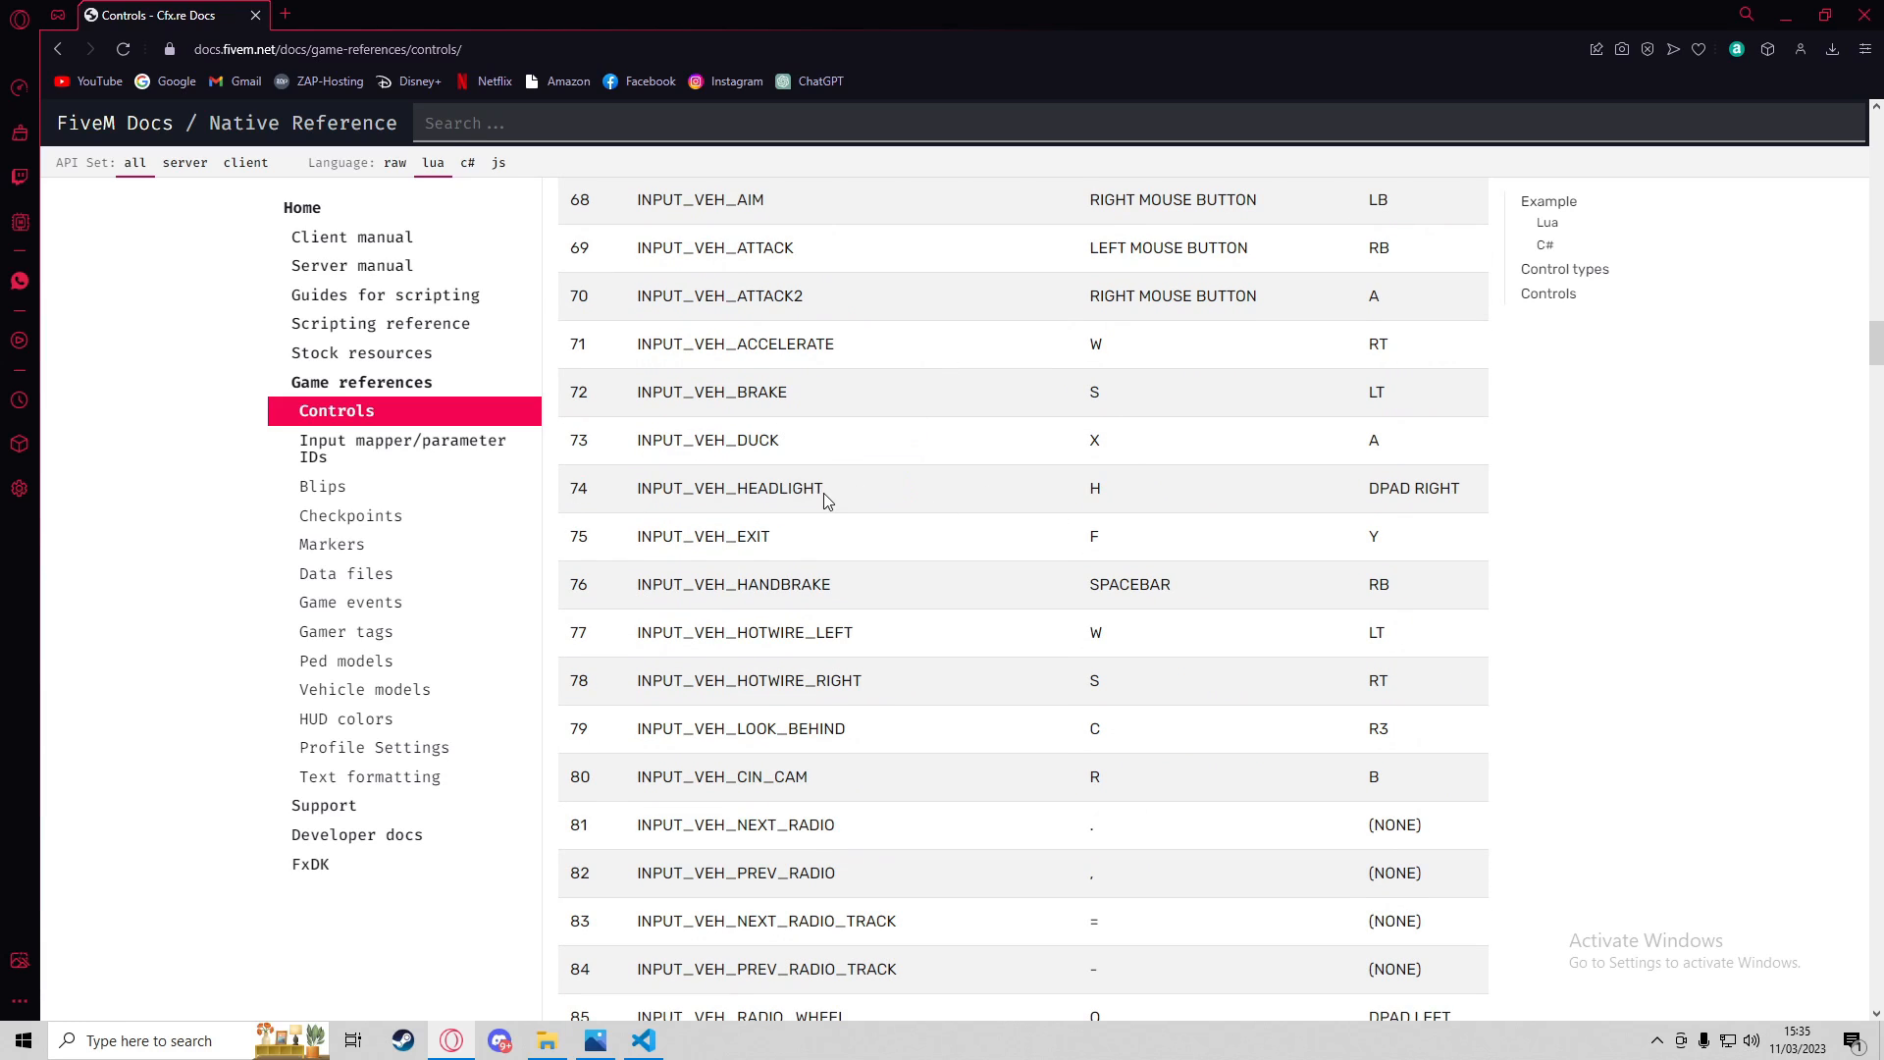
mouse_move(1111, 495)
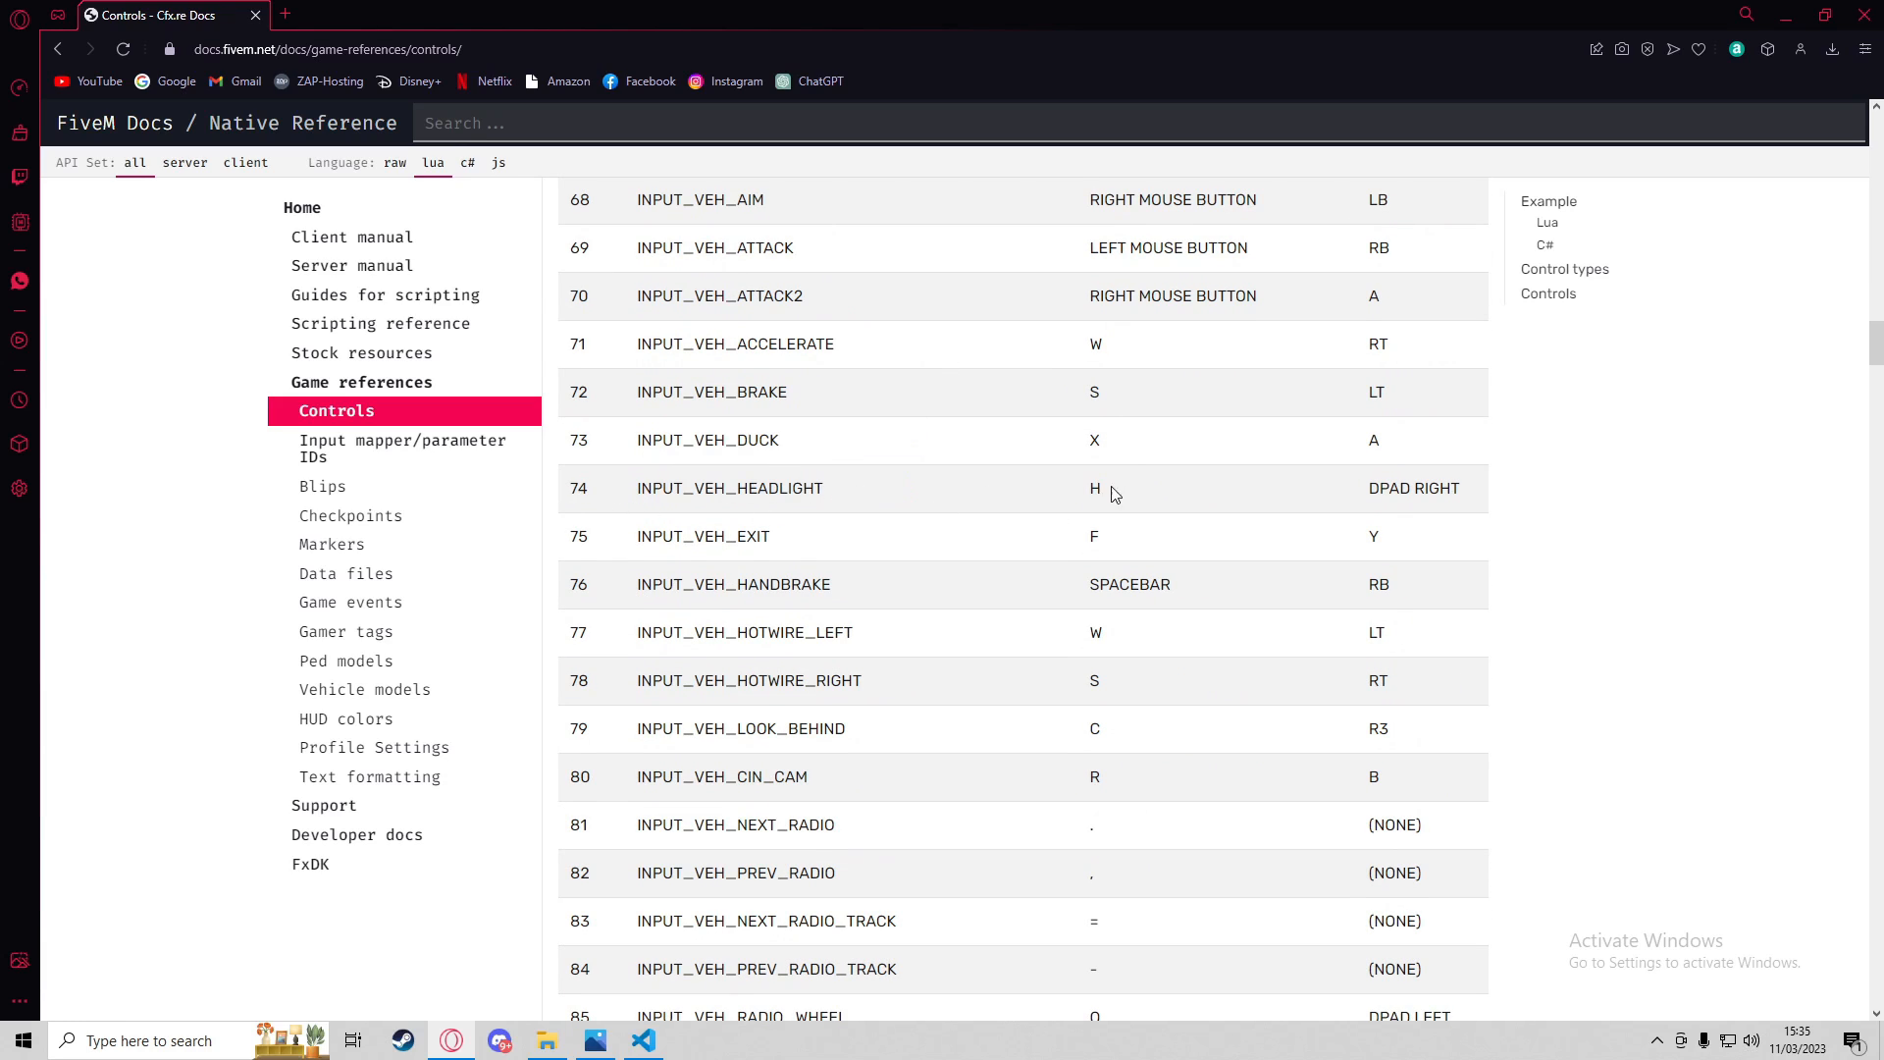
double_click(1093, 489)
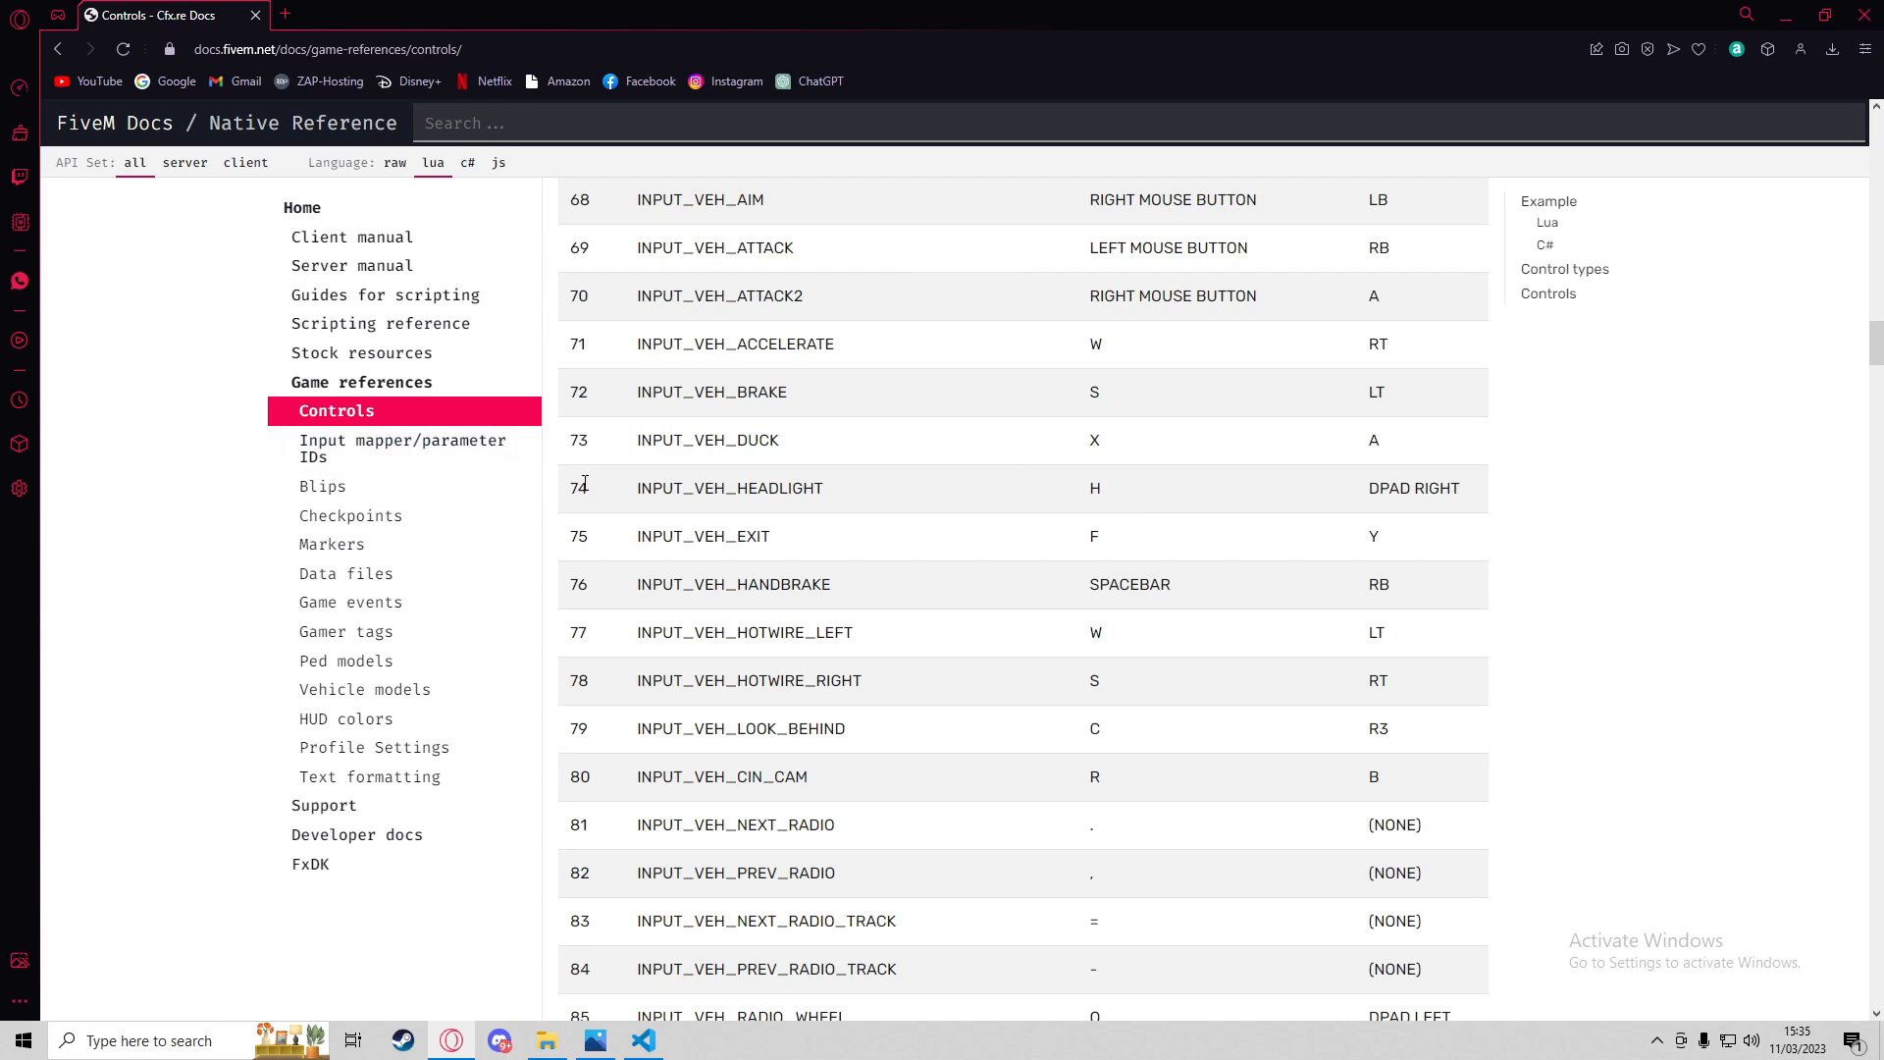
Complete the condition as IsControlJustPressed(1, 74) then, back in client.lua
click(644, 1041)
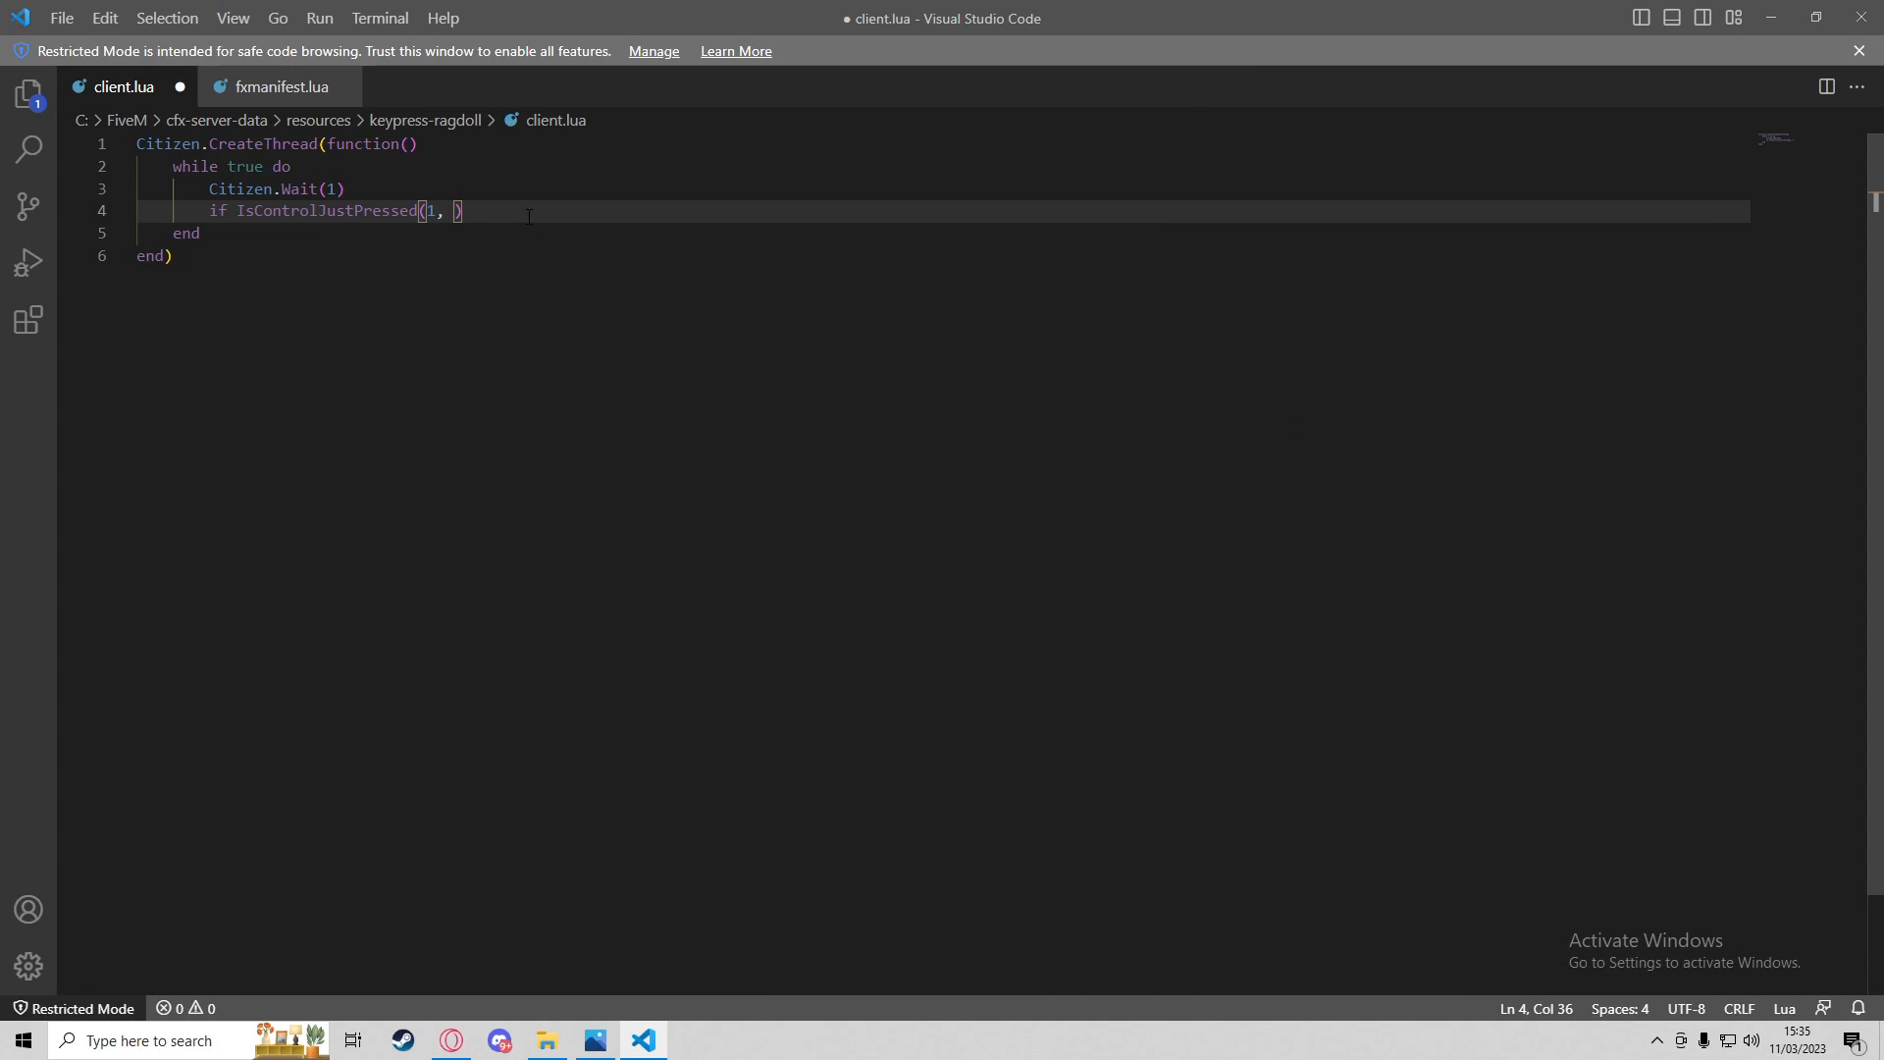
text(74)
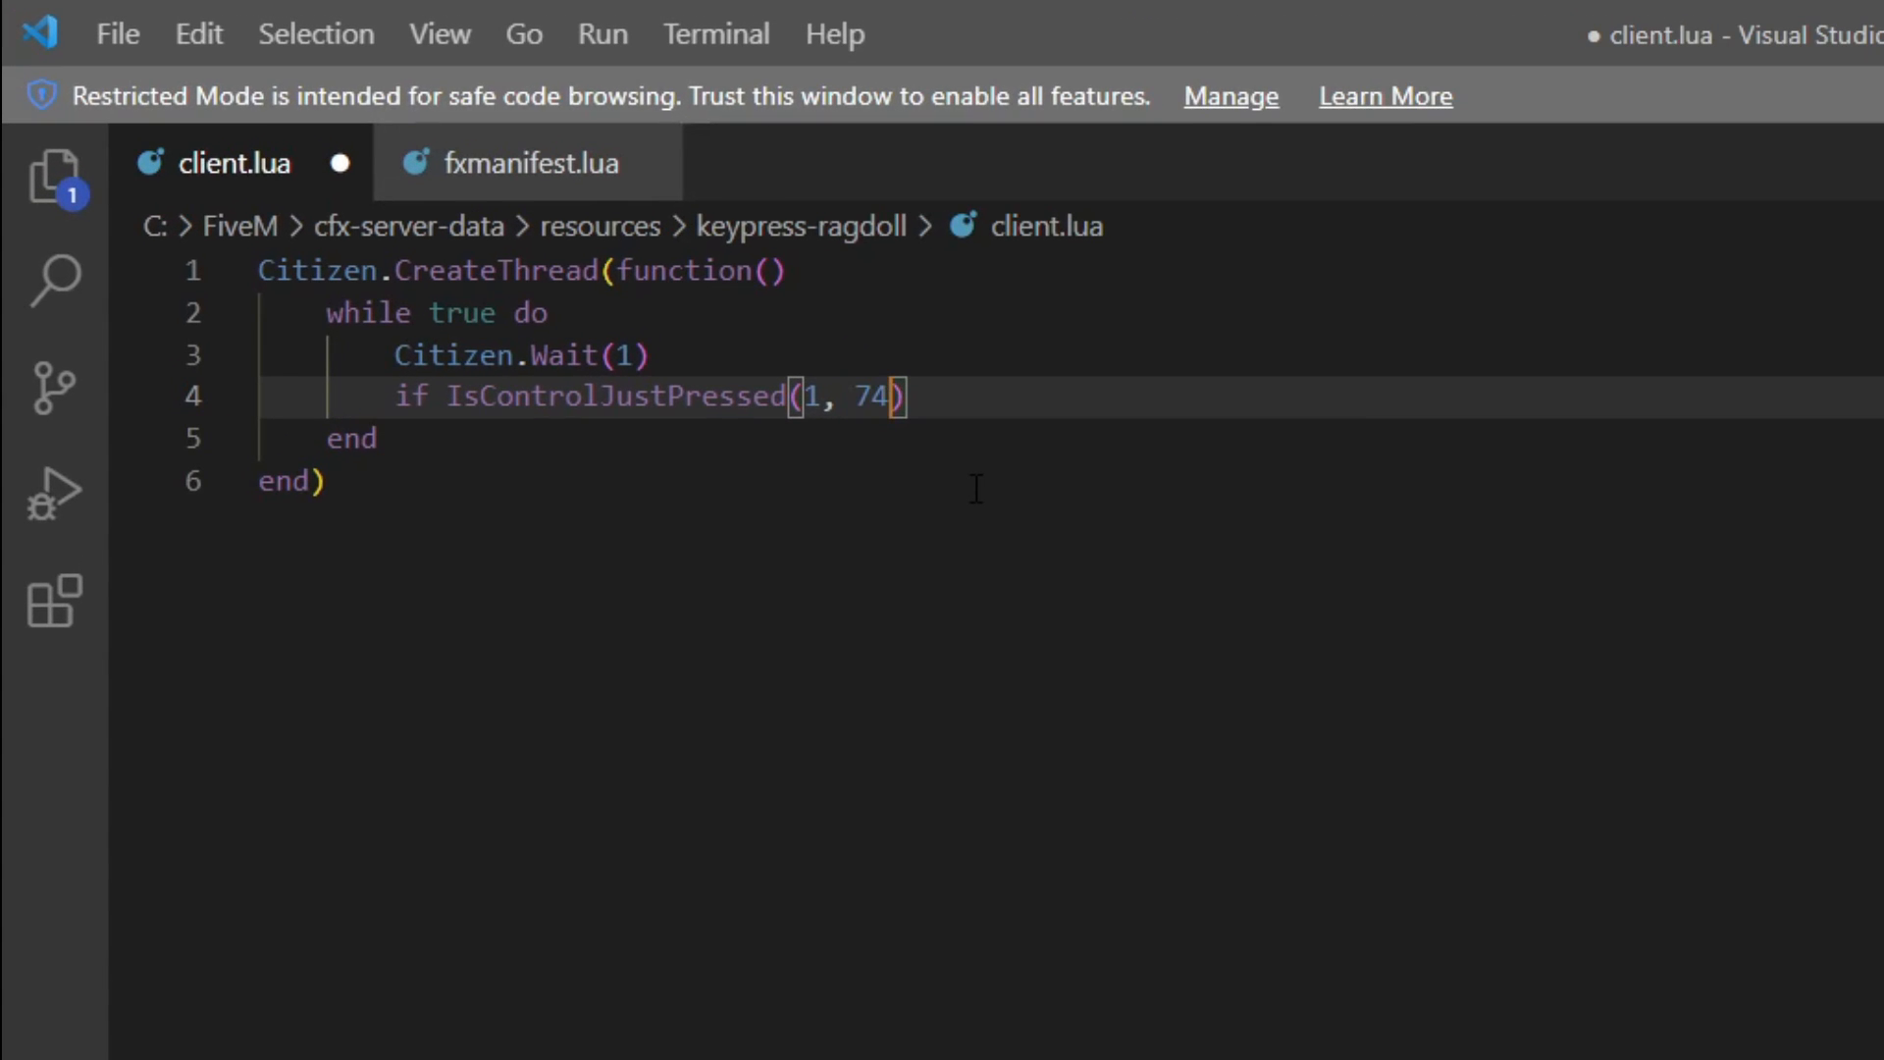
double_click(866, 396)
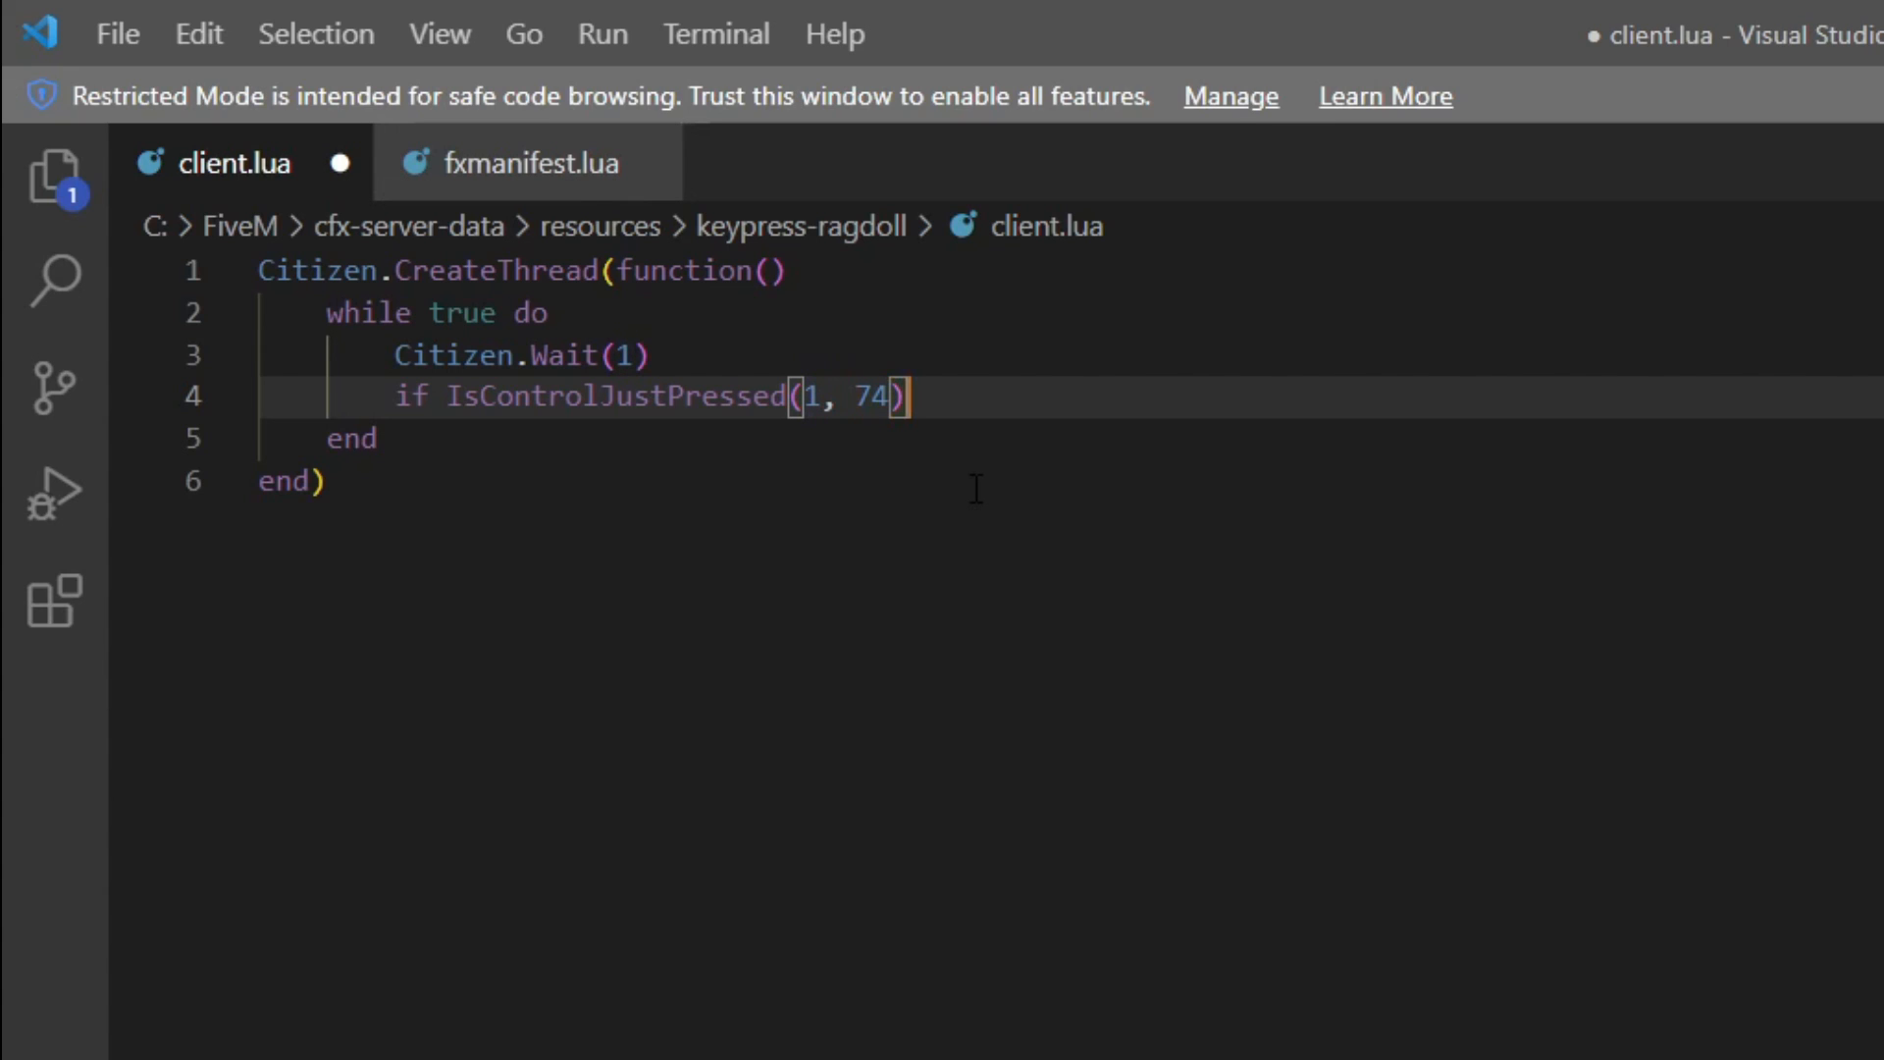
text(then)
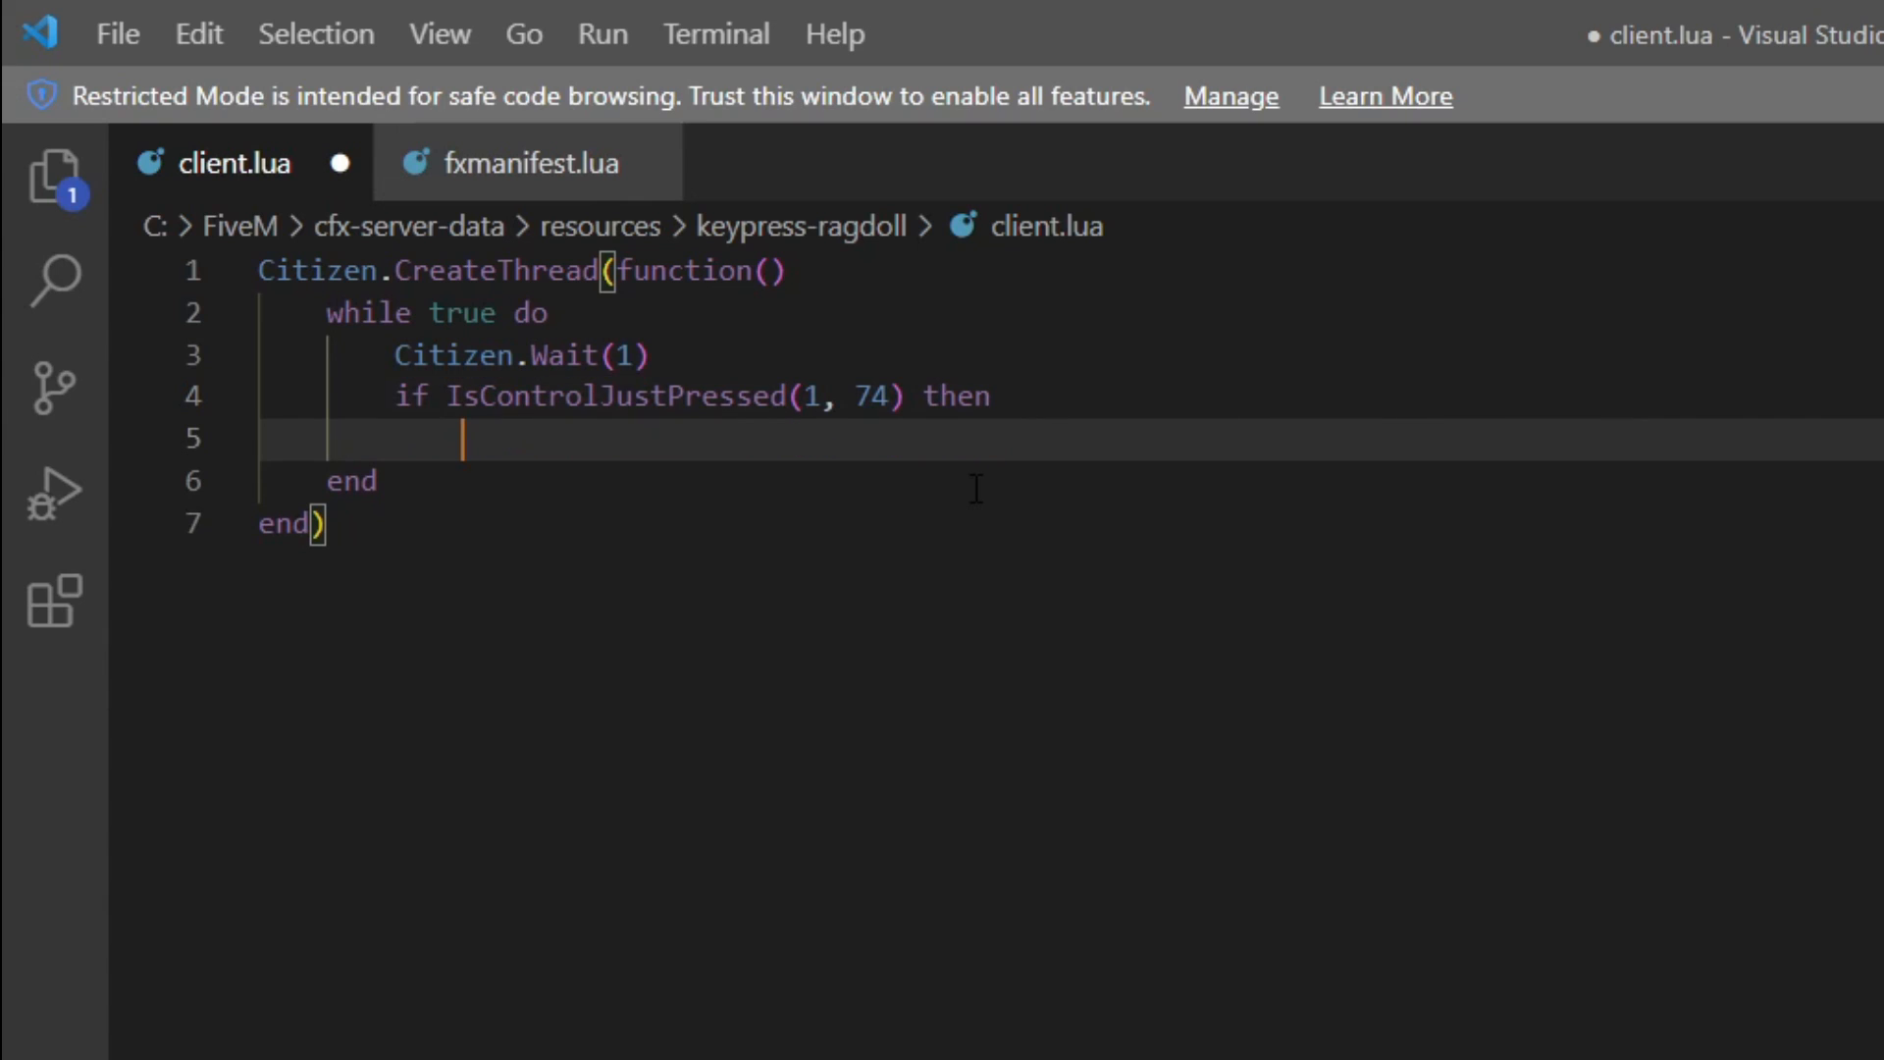
Begin SetPedToRagdoll(GetPlayerPed(-1) inside the if block
text(SetP)
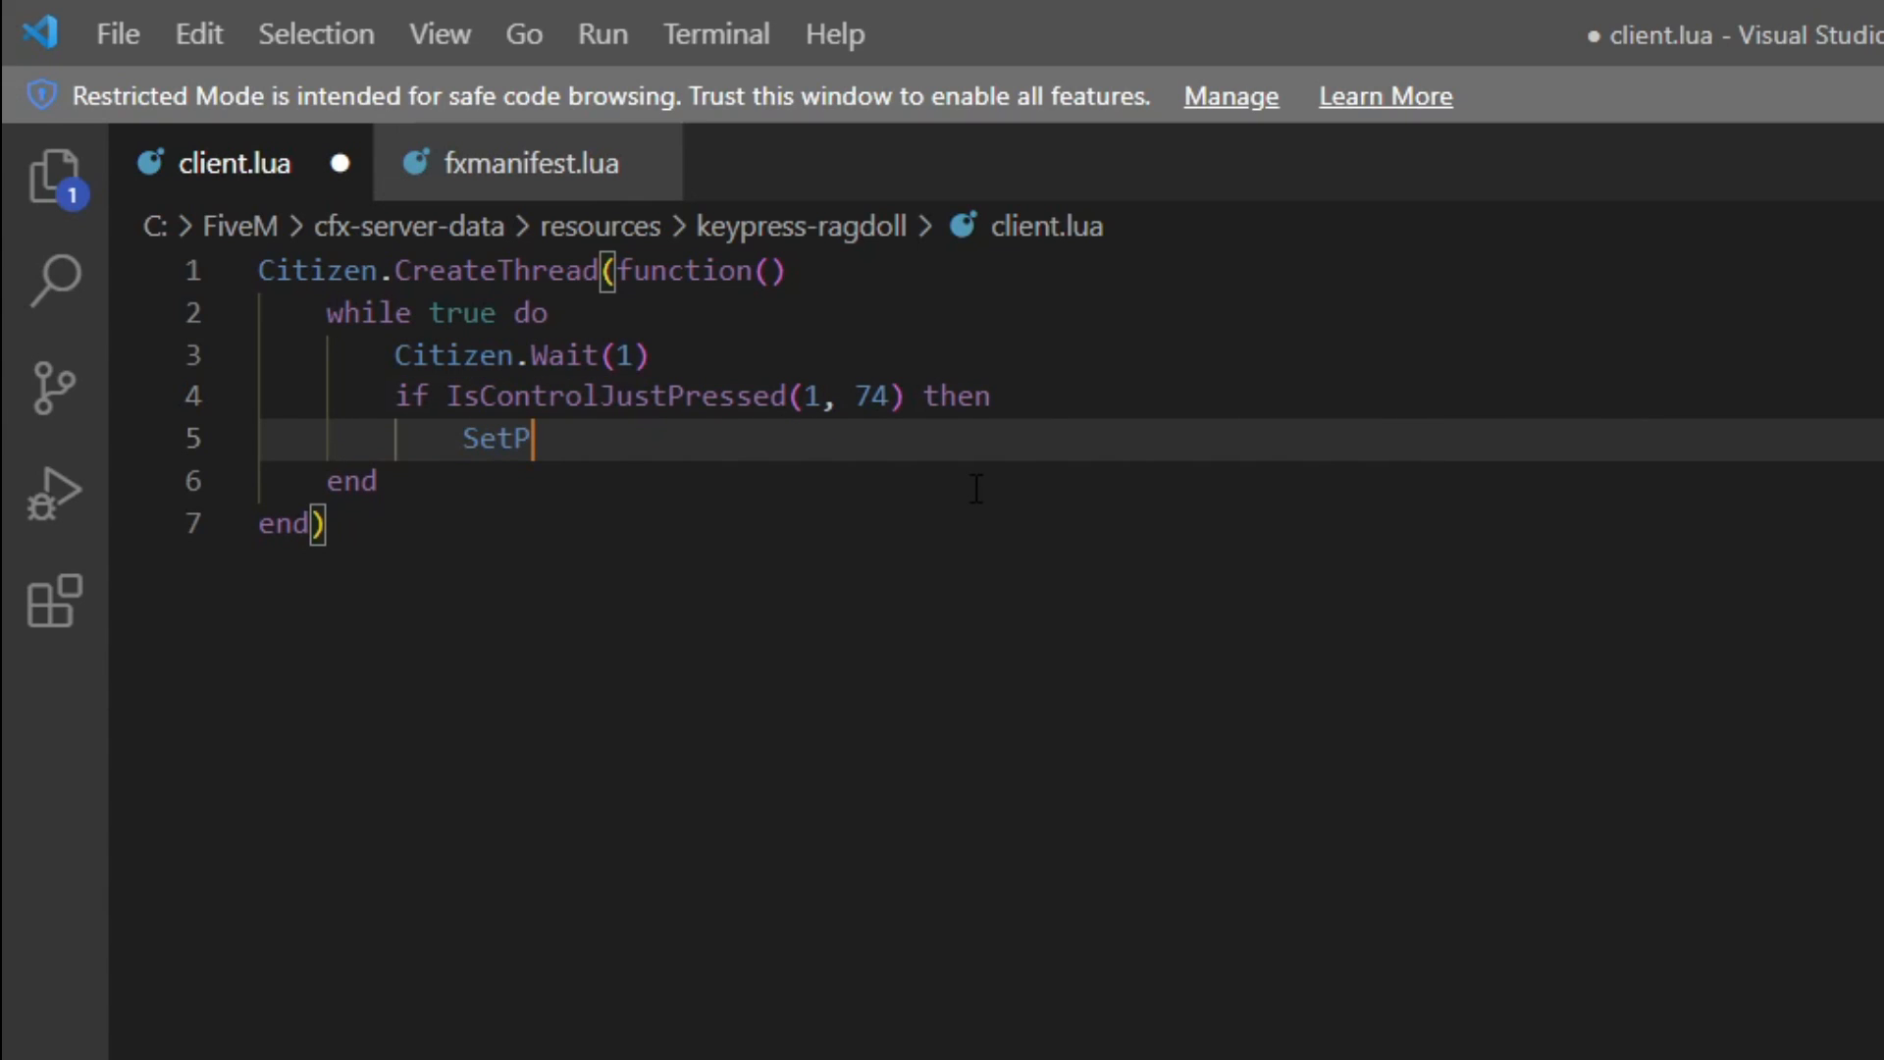
text(edToG)
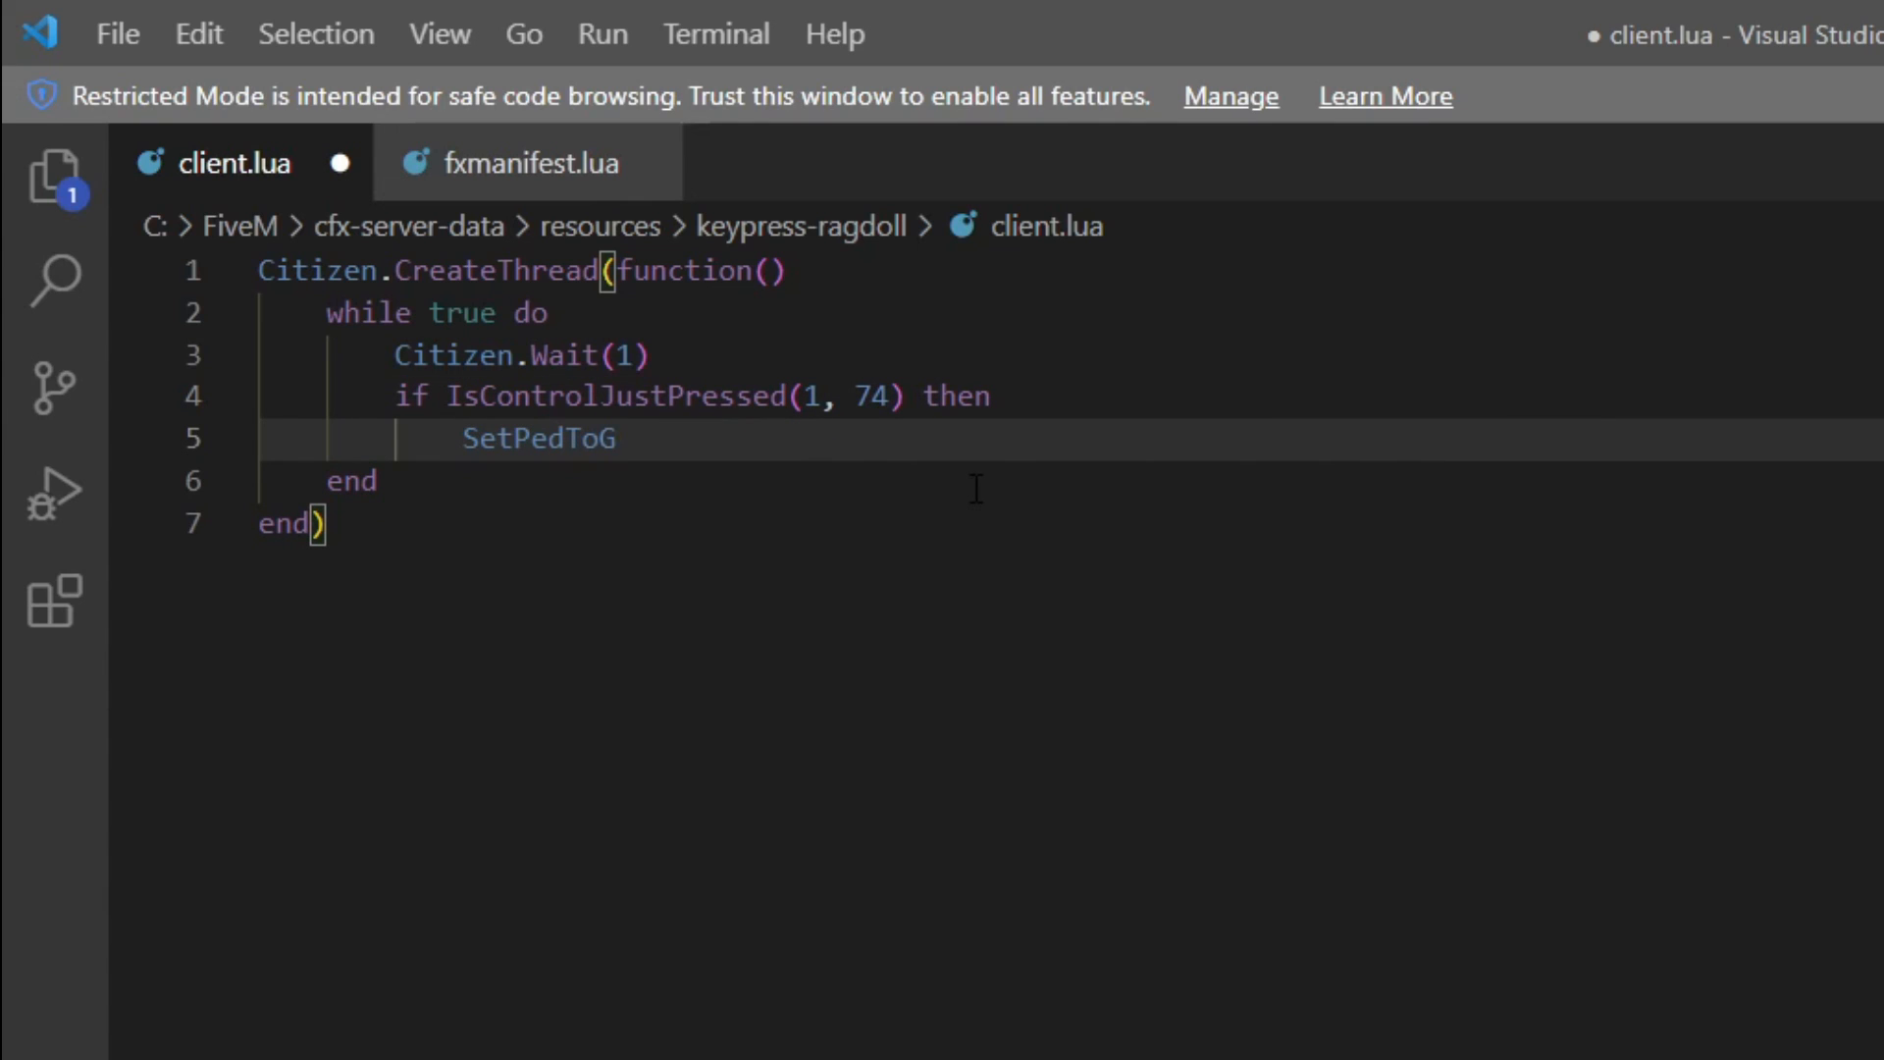
text(Ragdoll)
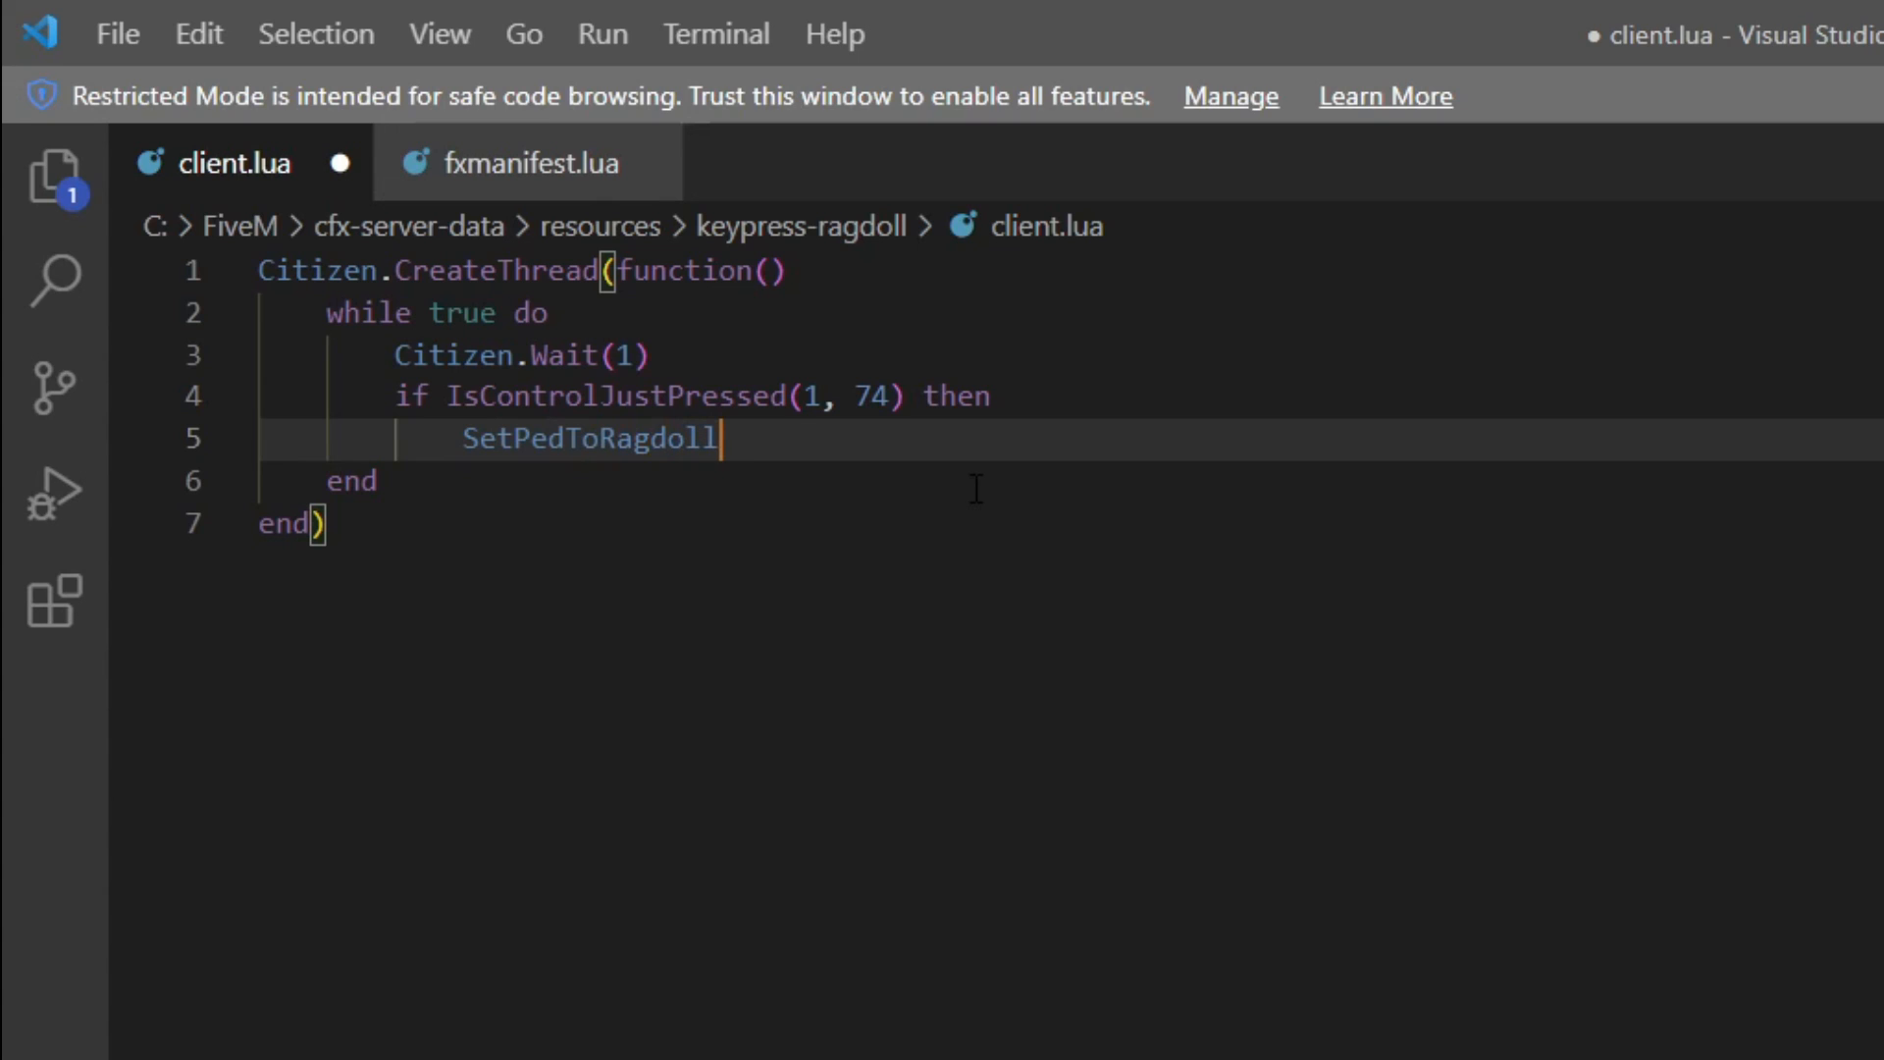
text((G)
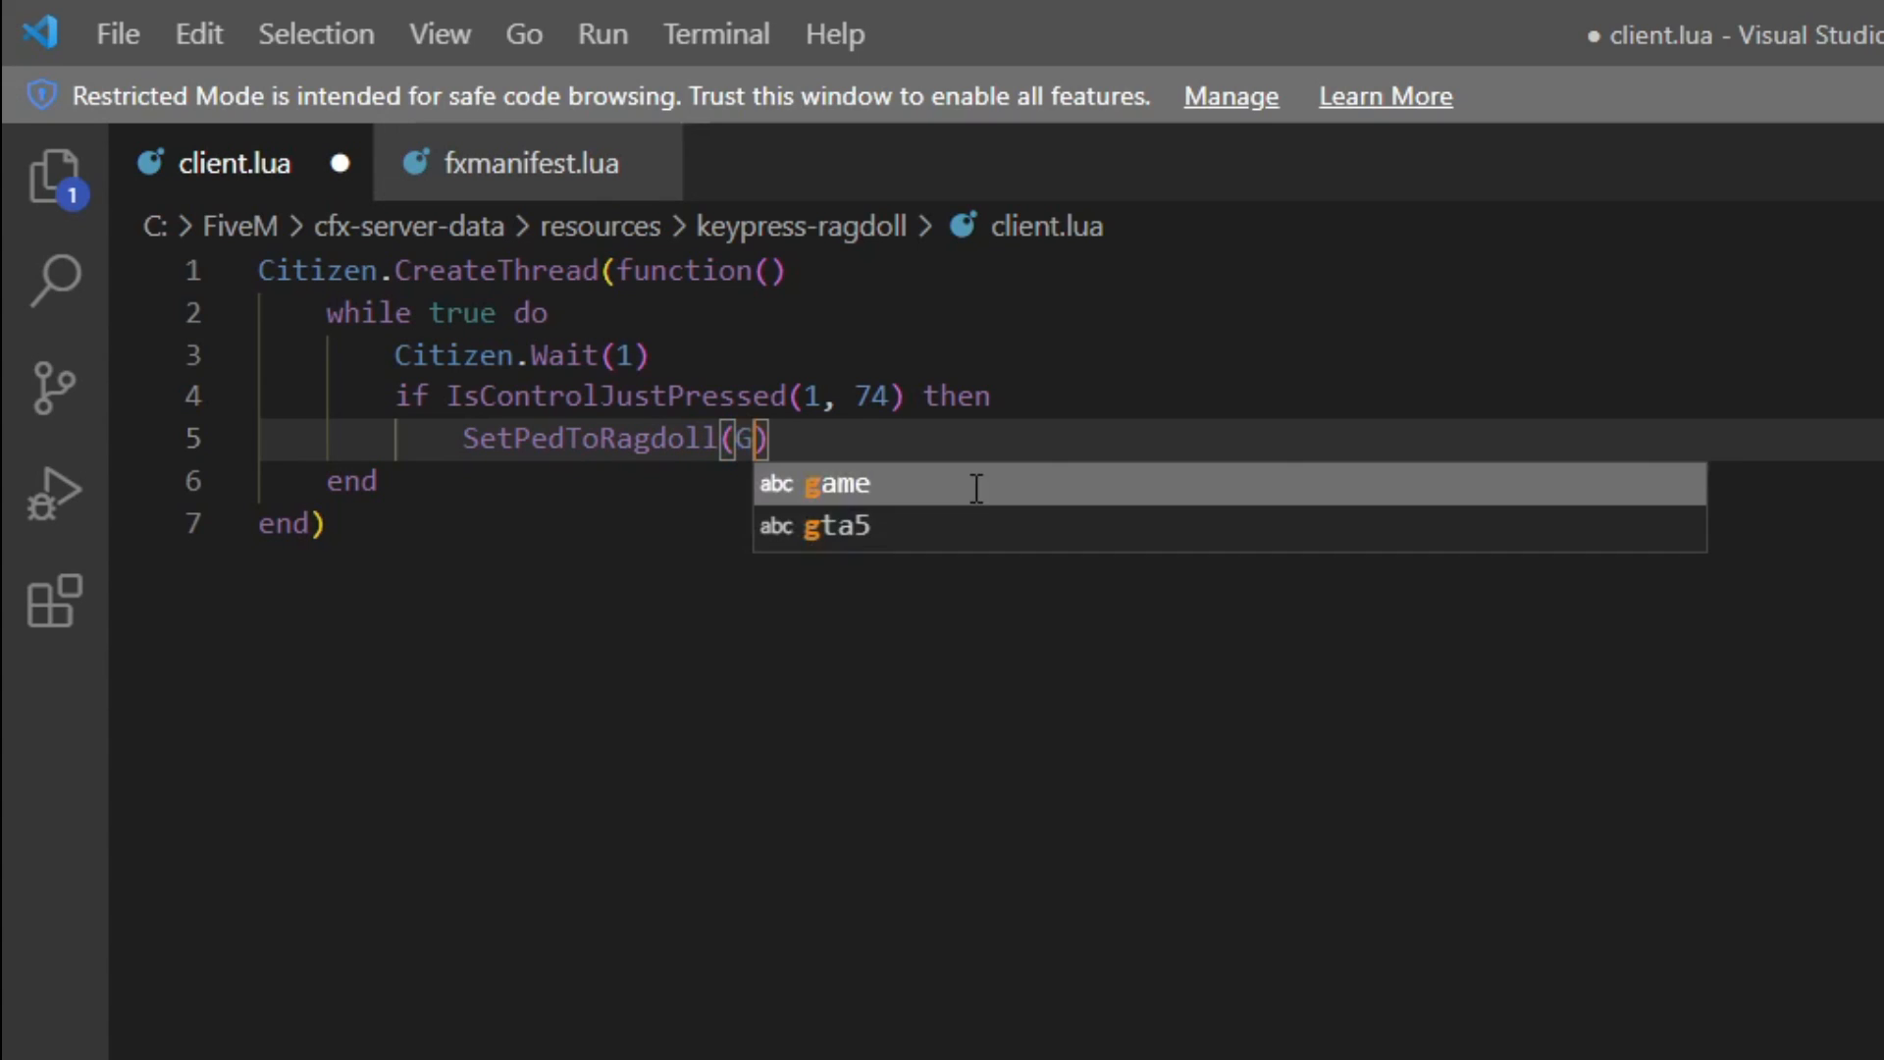
text(etPlayerPed(-1)
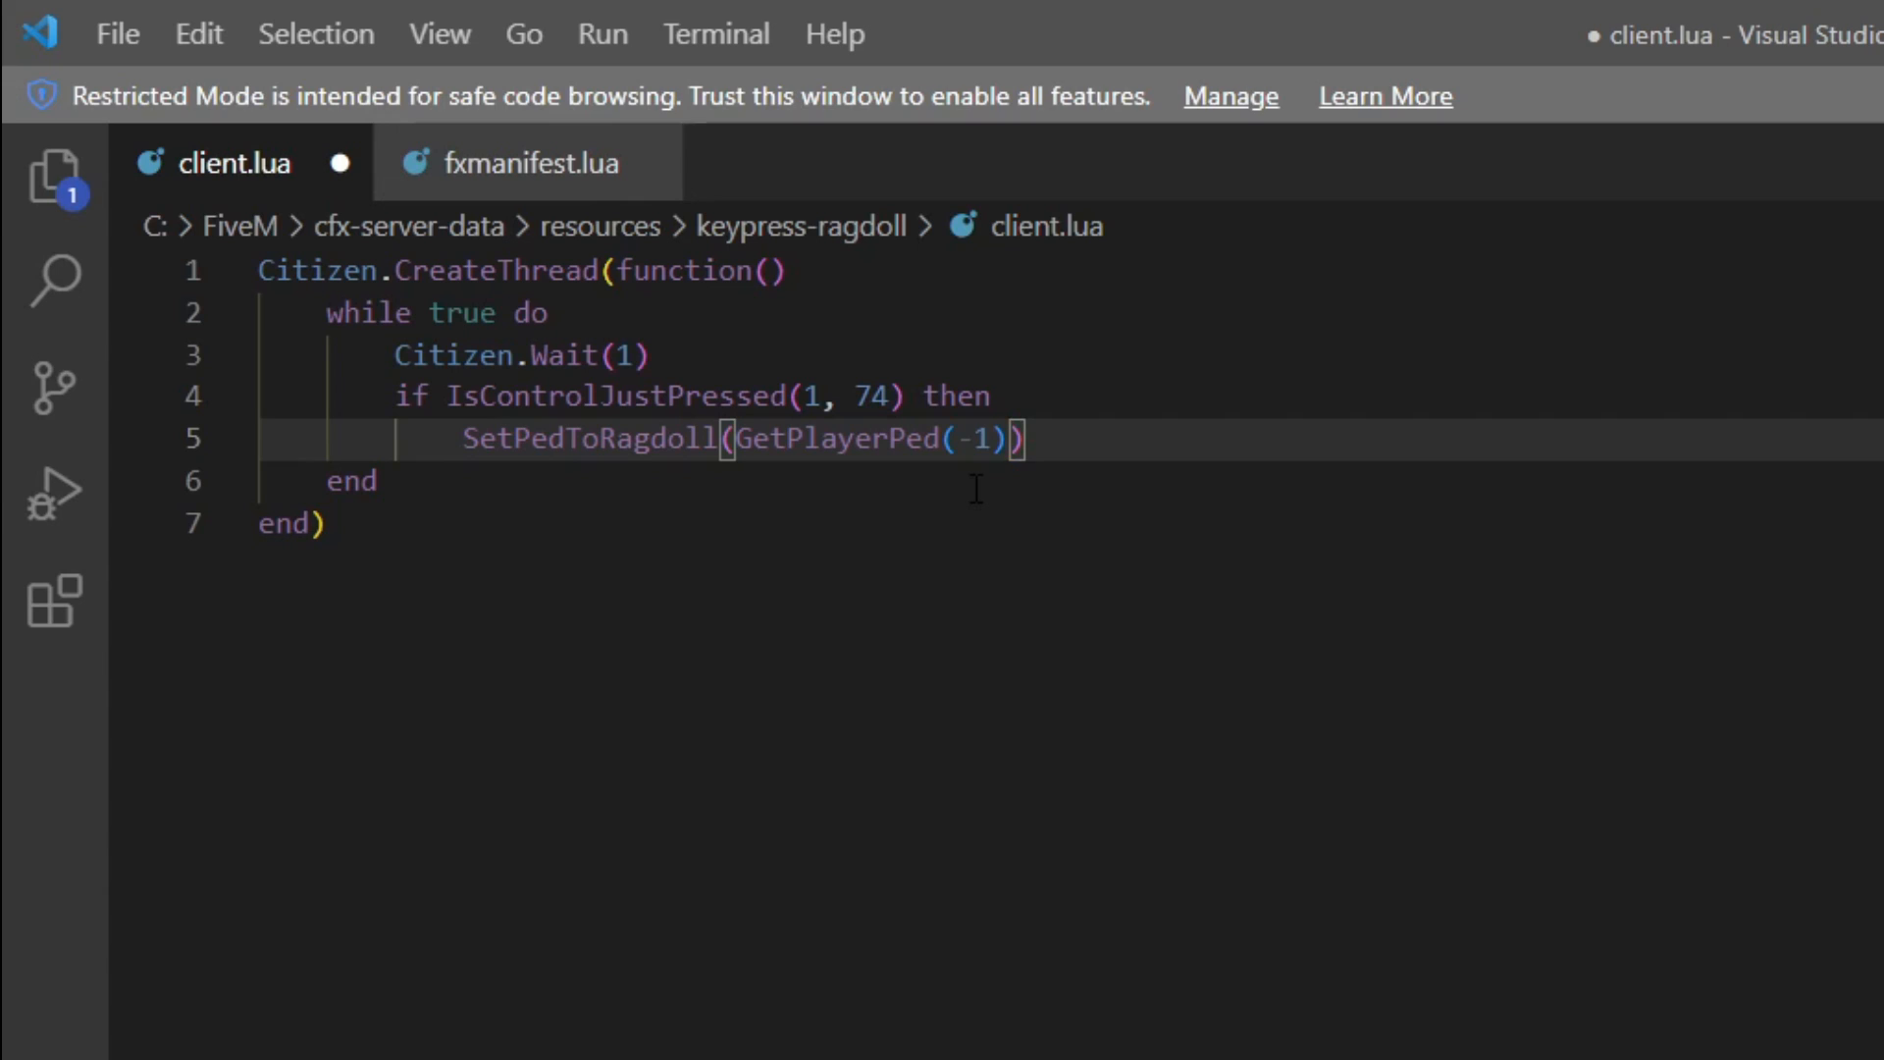
Finish the ragdoll call with arguments 1000, 1000, 0, true, true, true
text(,)
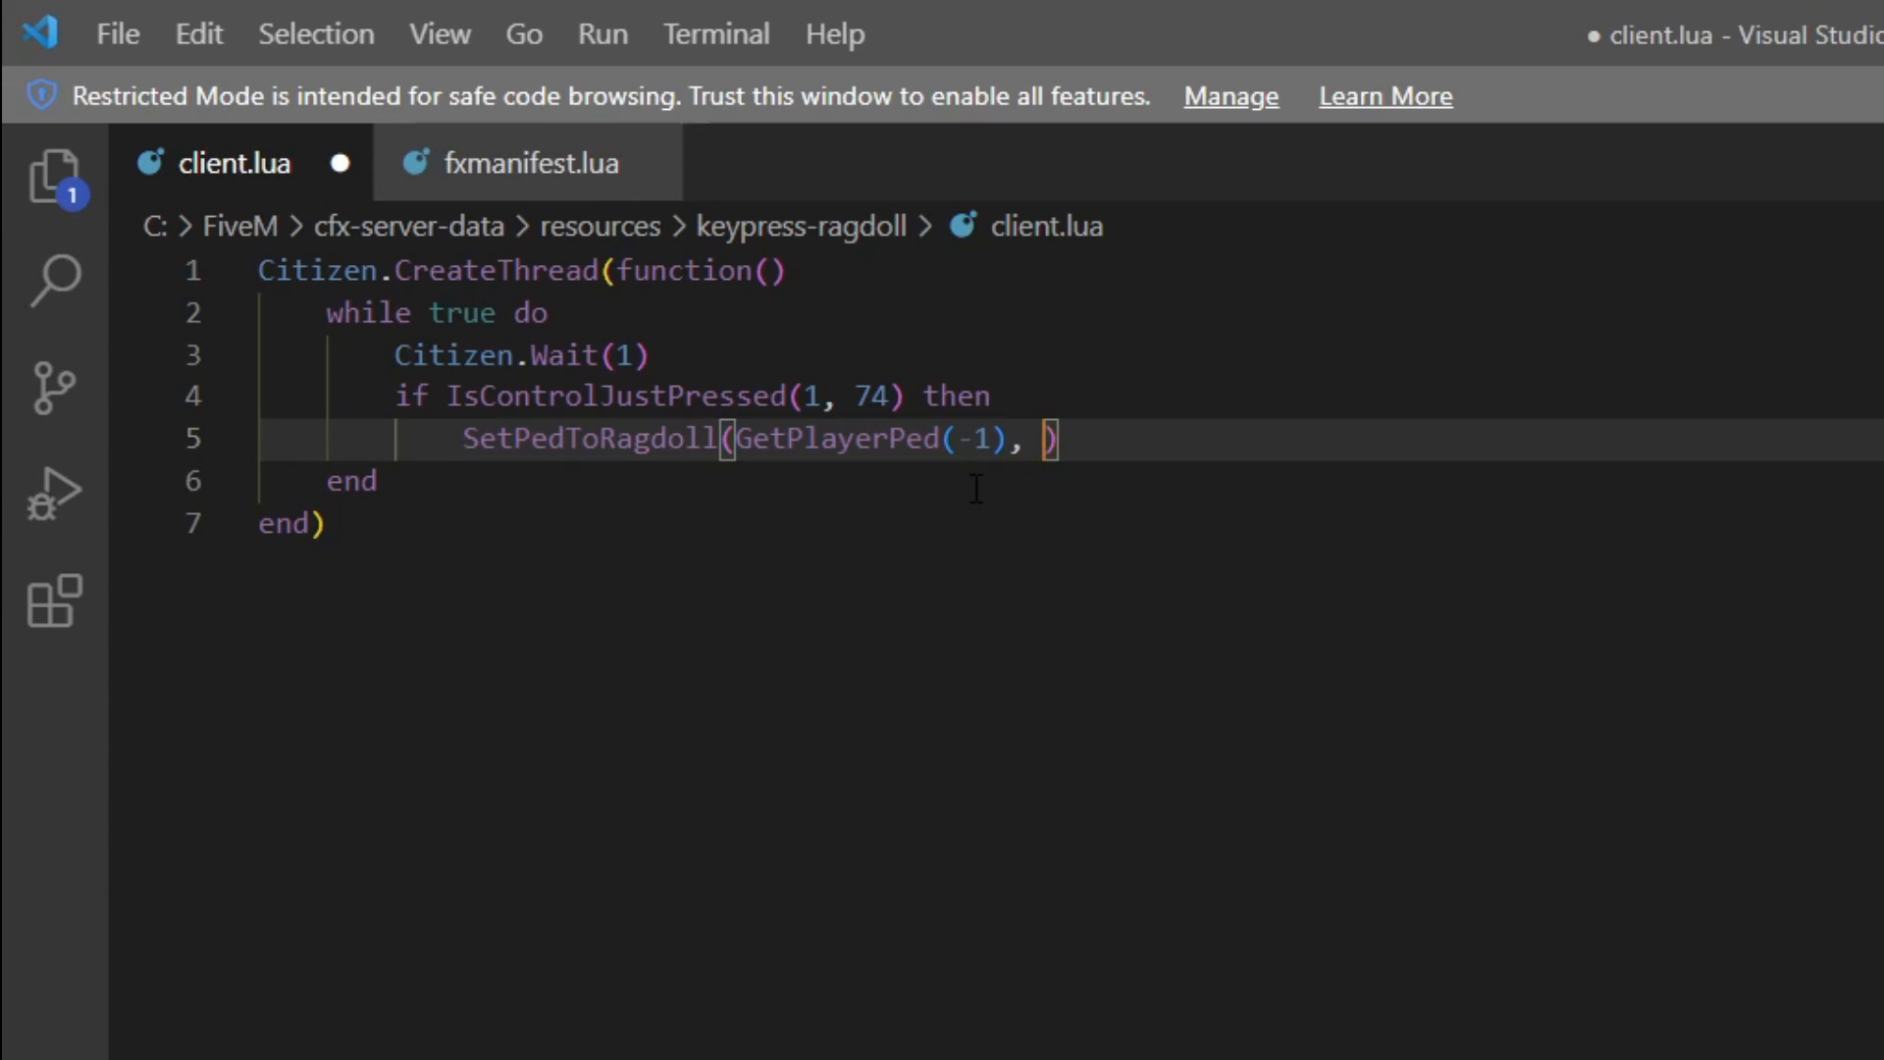
text(100)
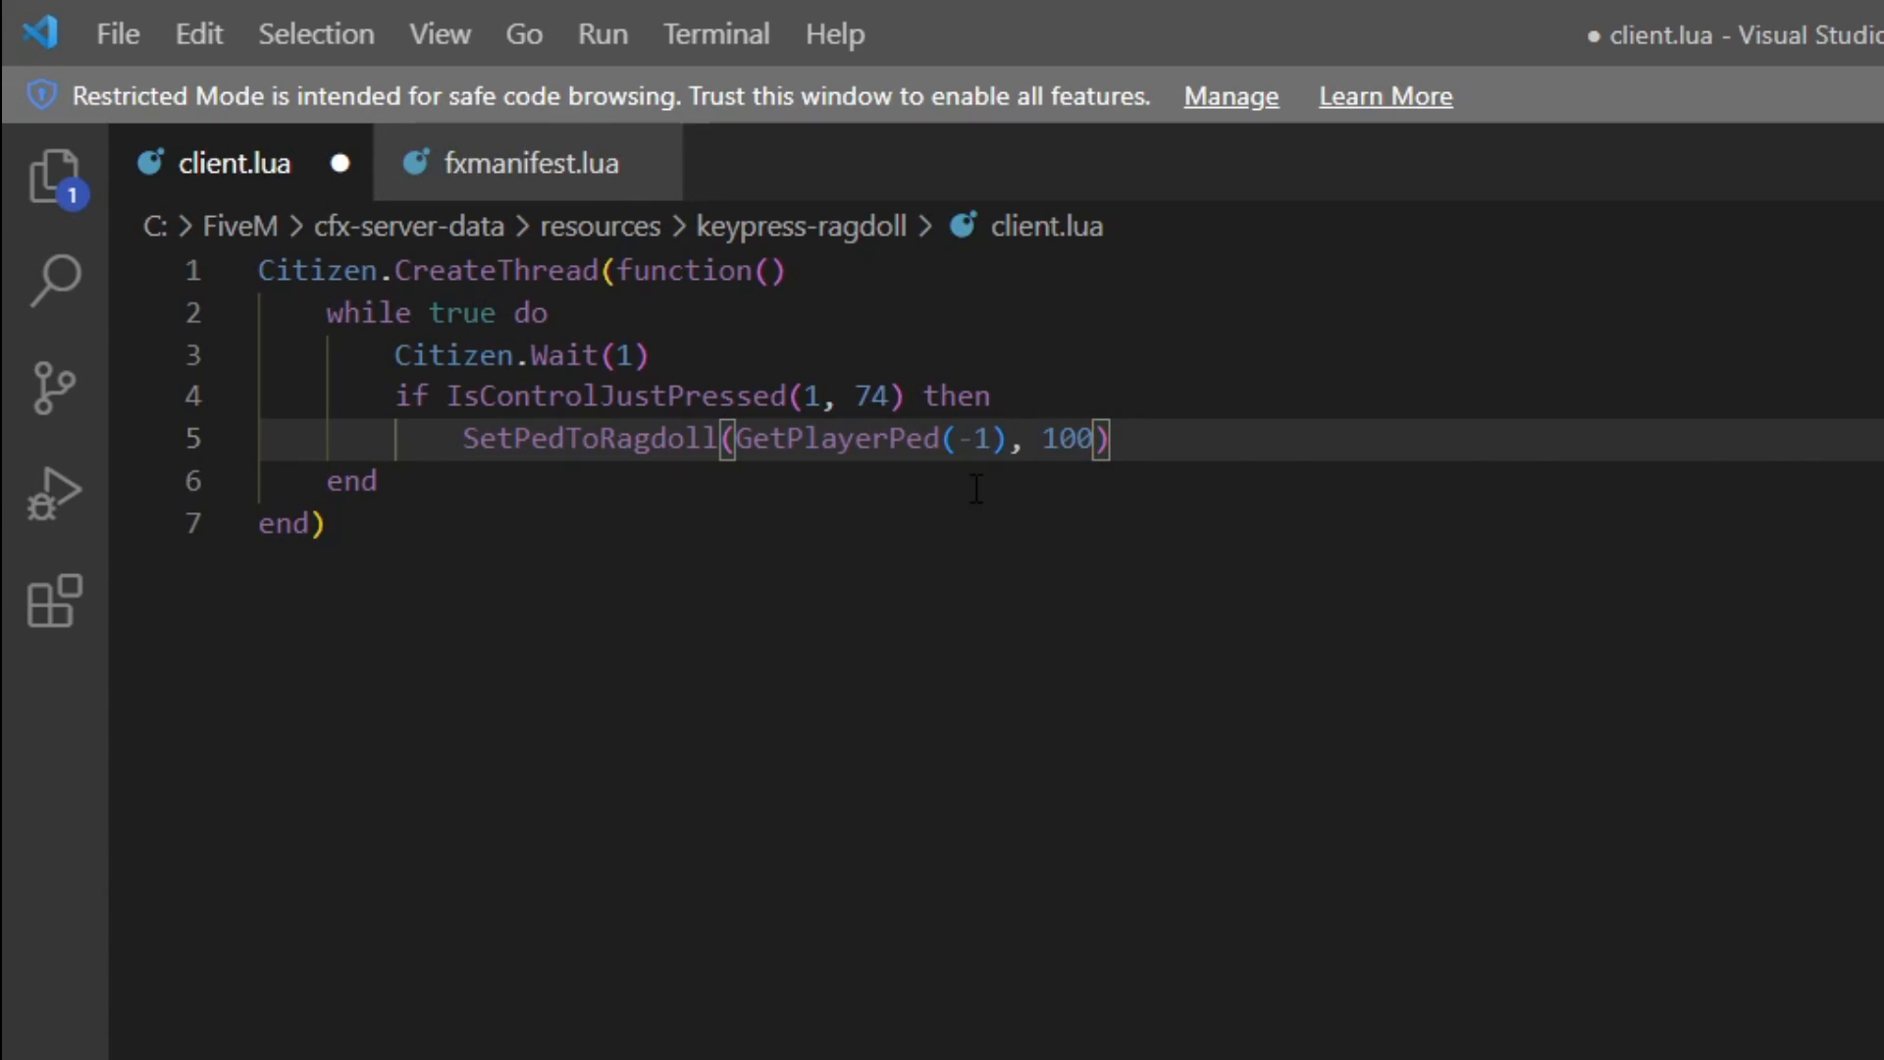
text(0)
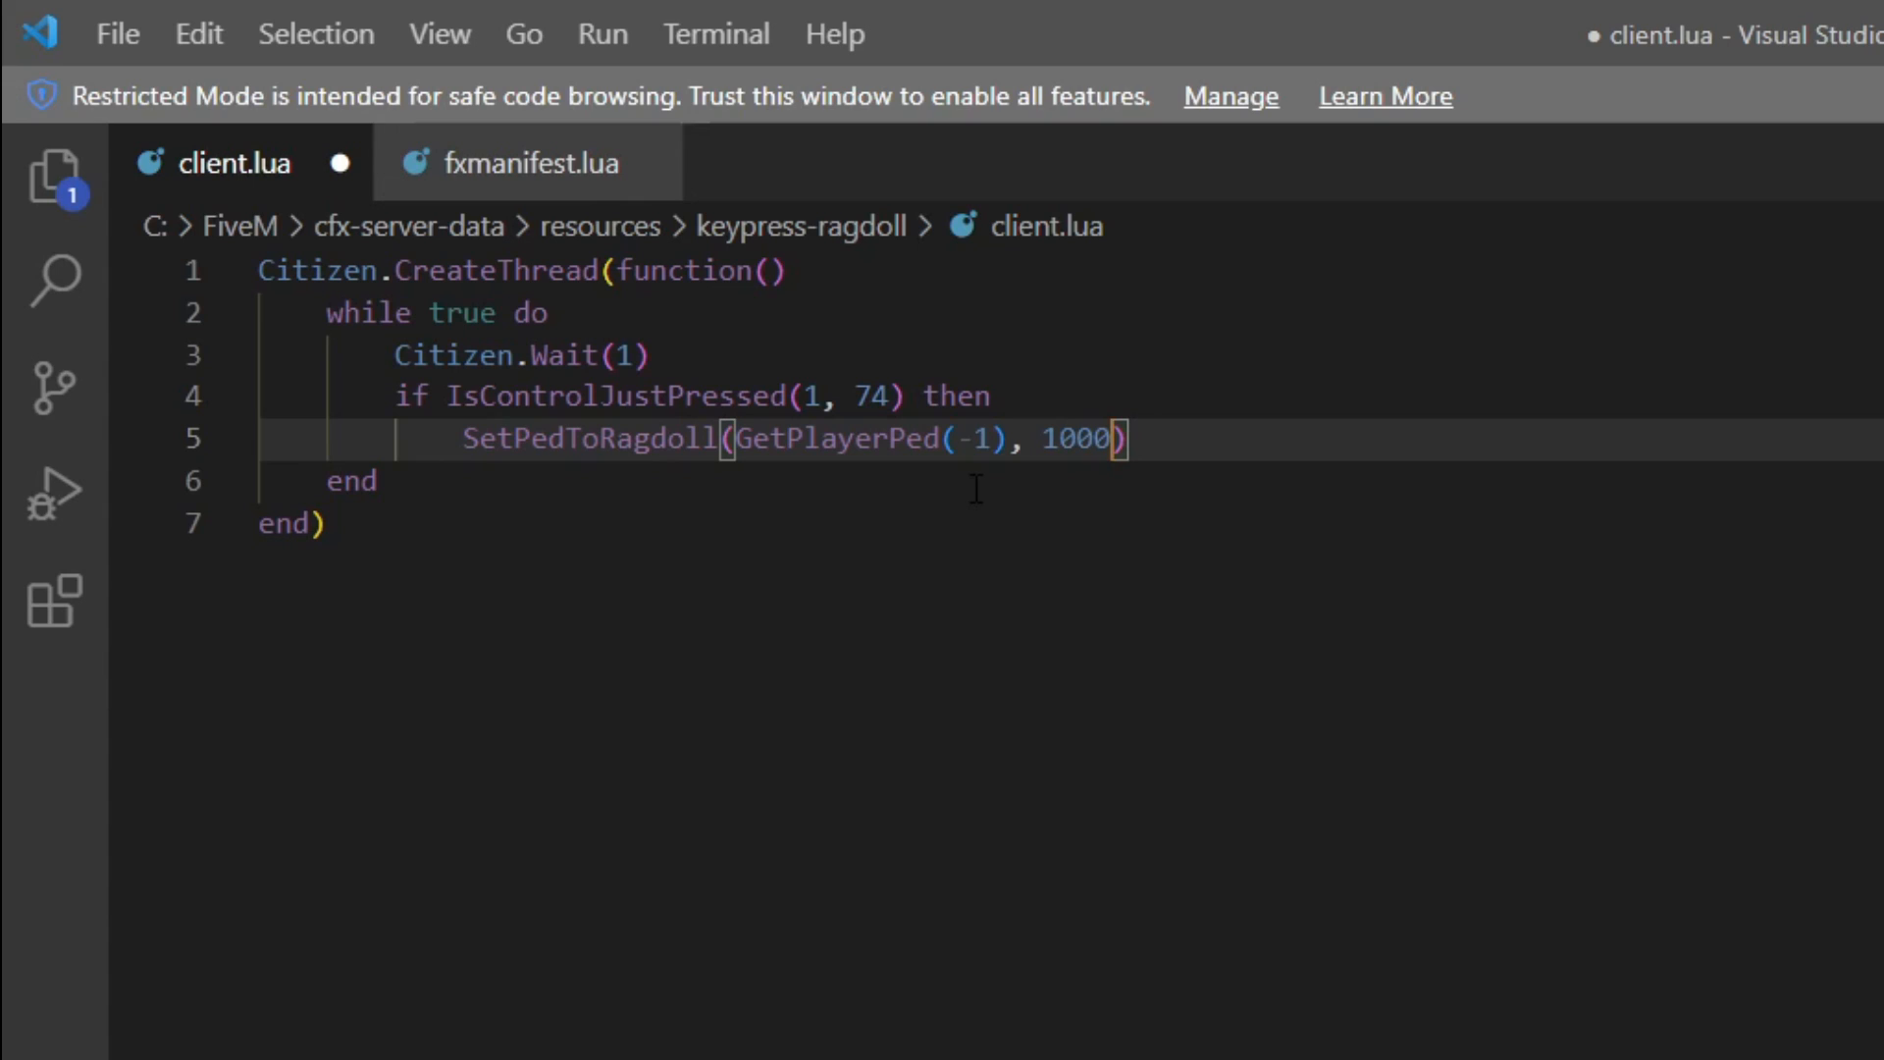
text(, 1000,)
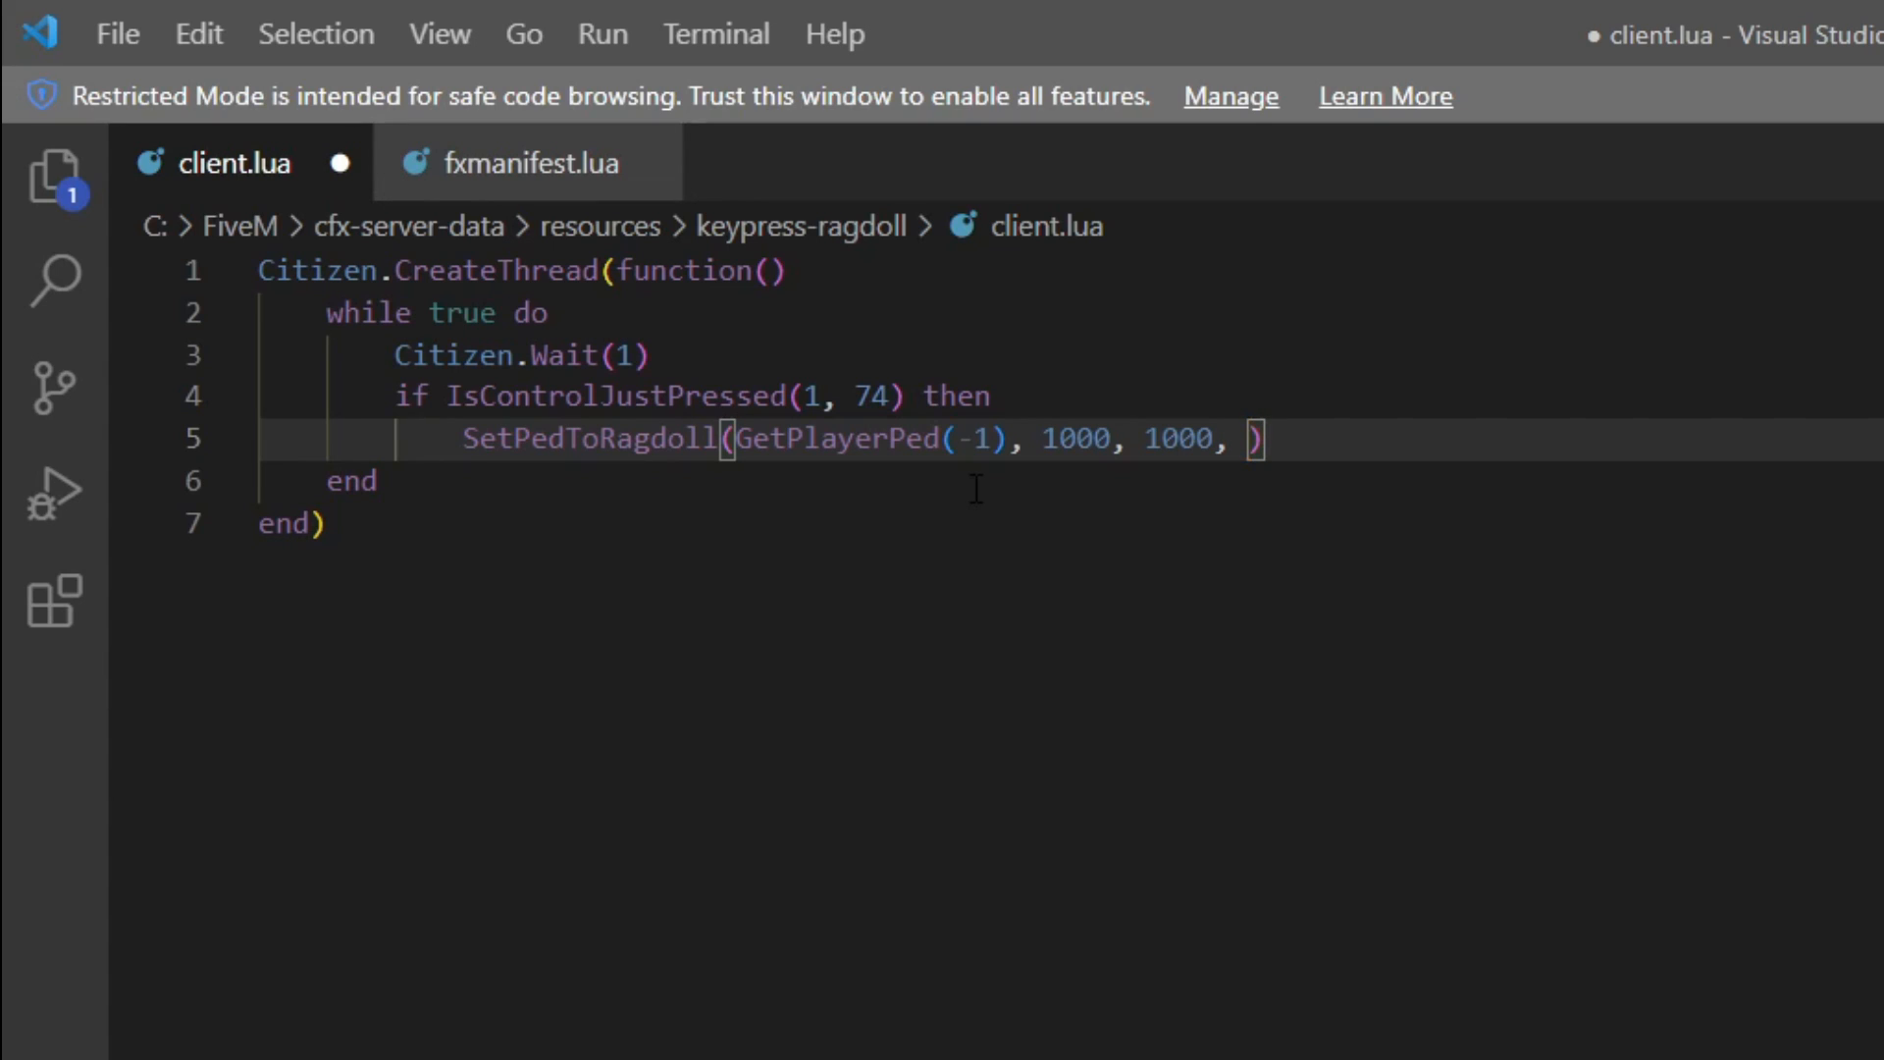
text(0)
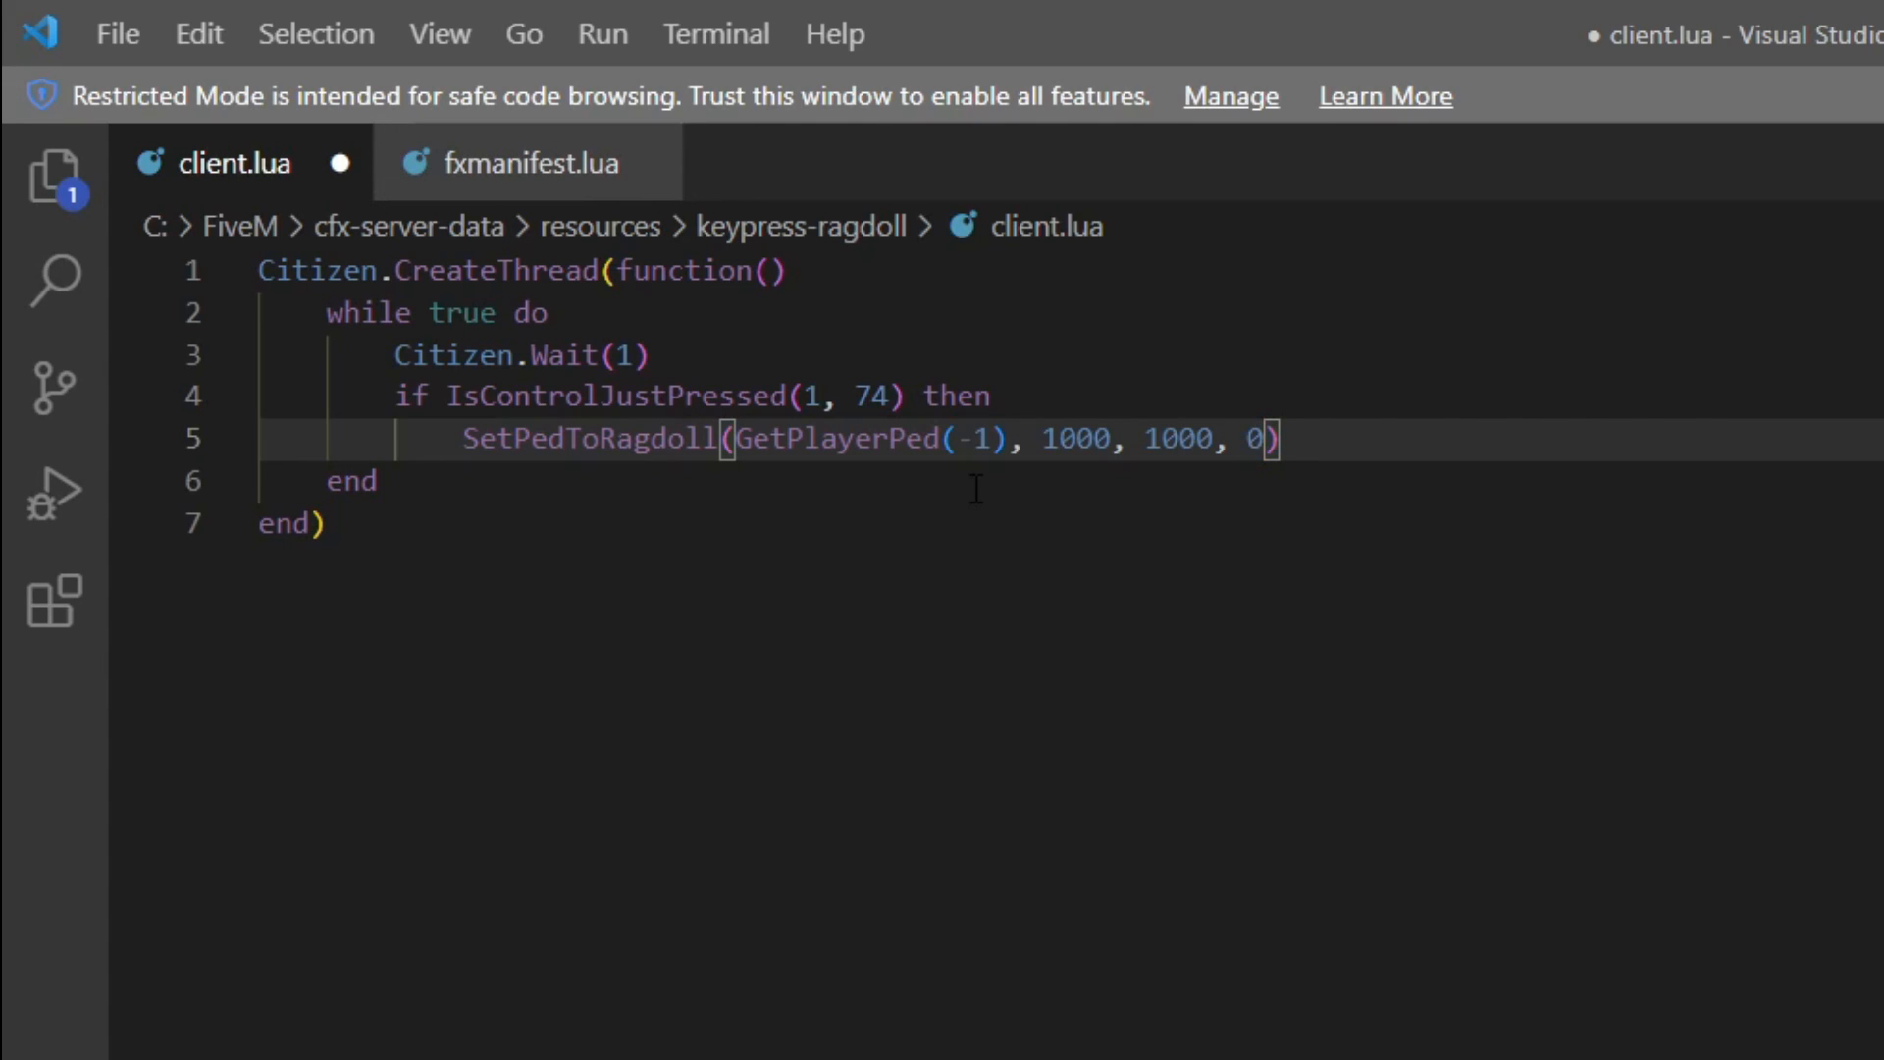
text(,)
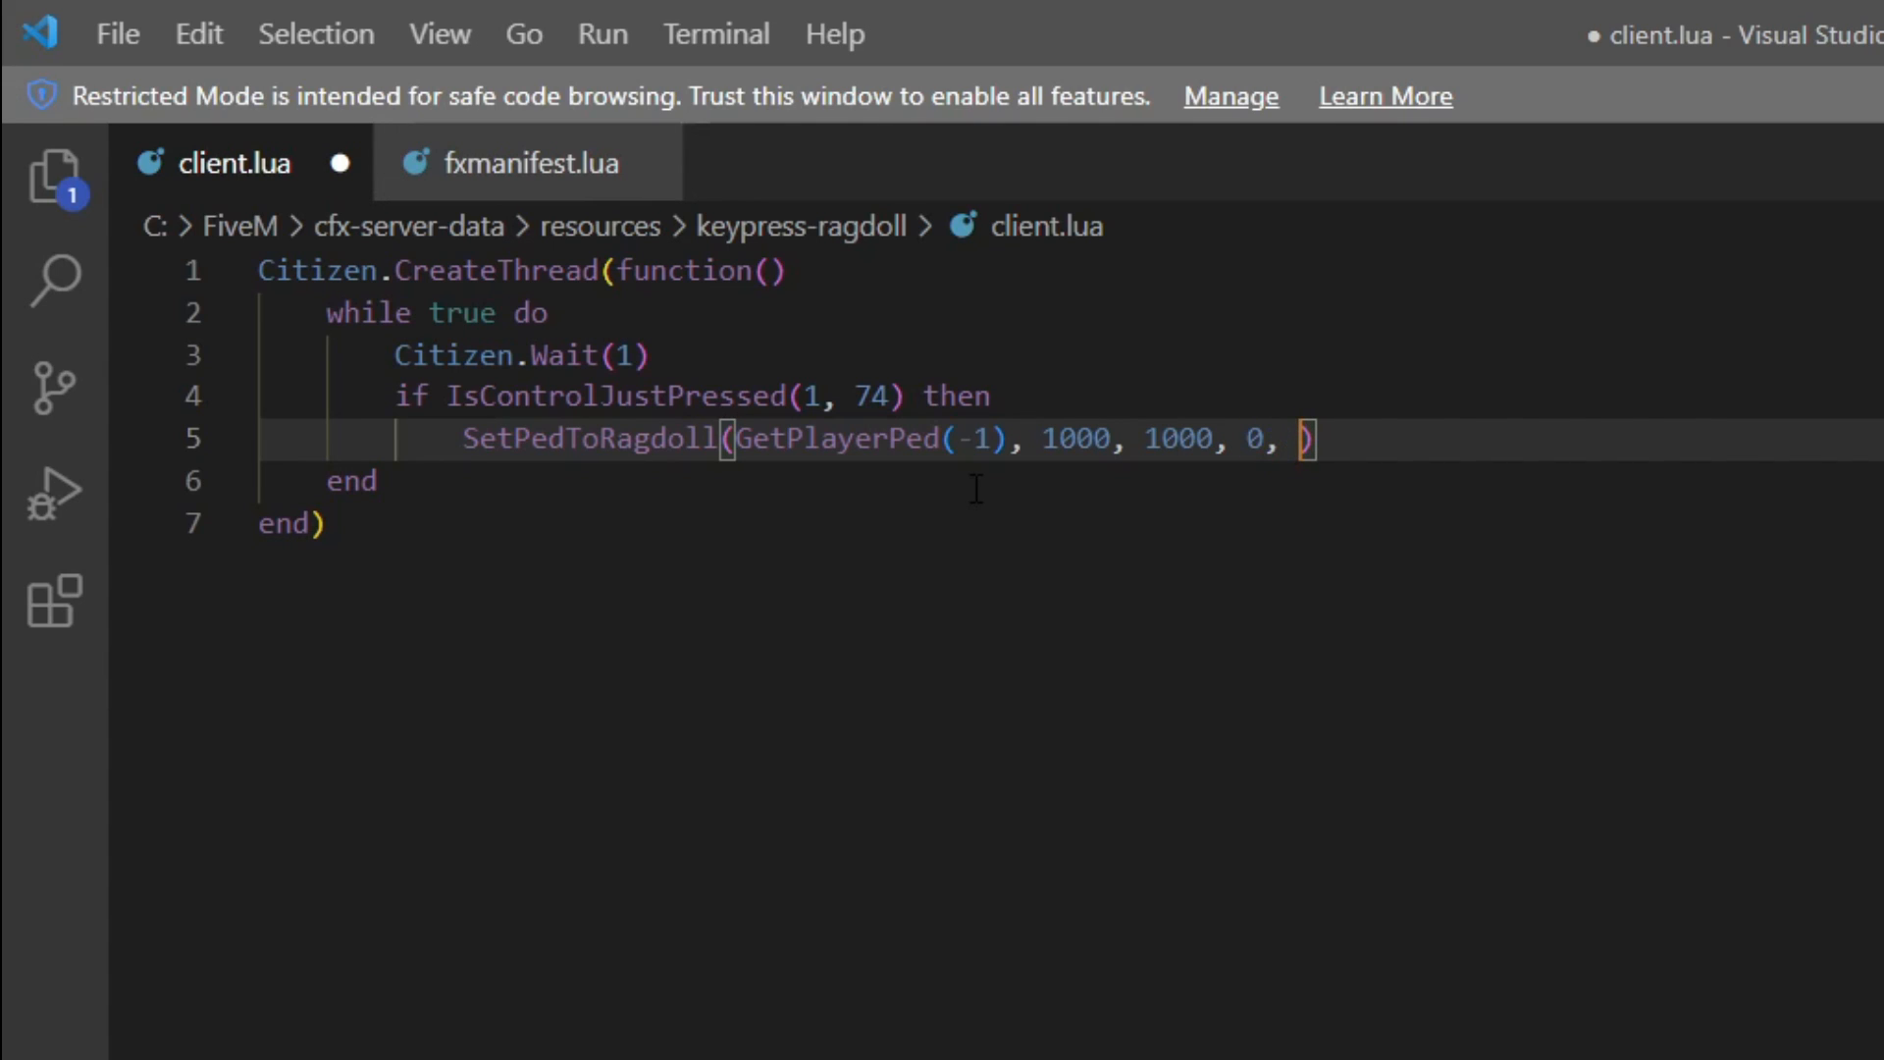
text(true)
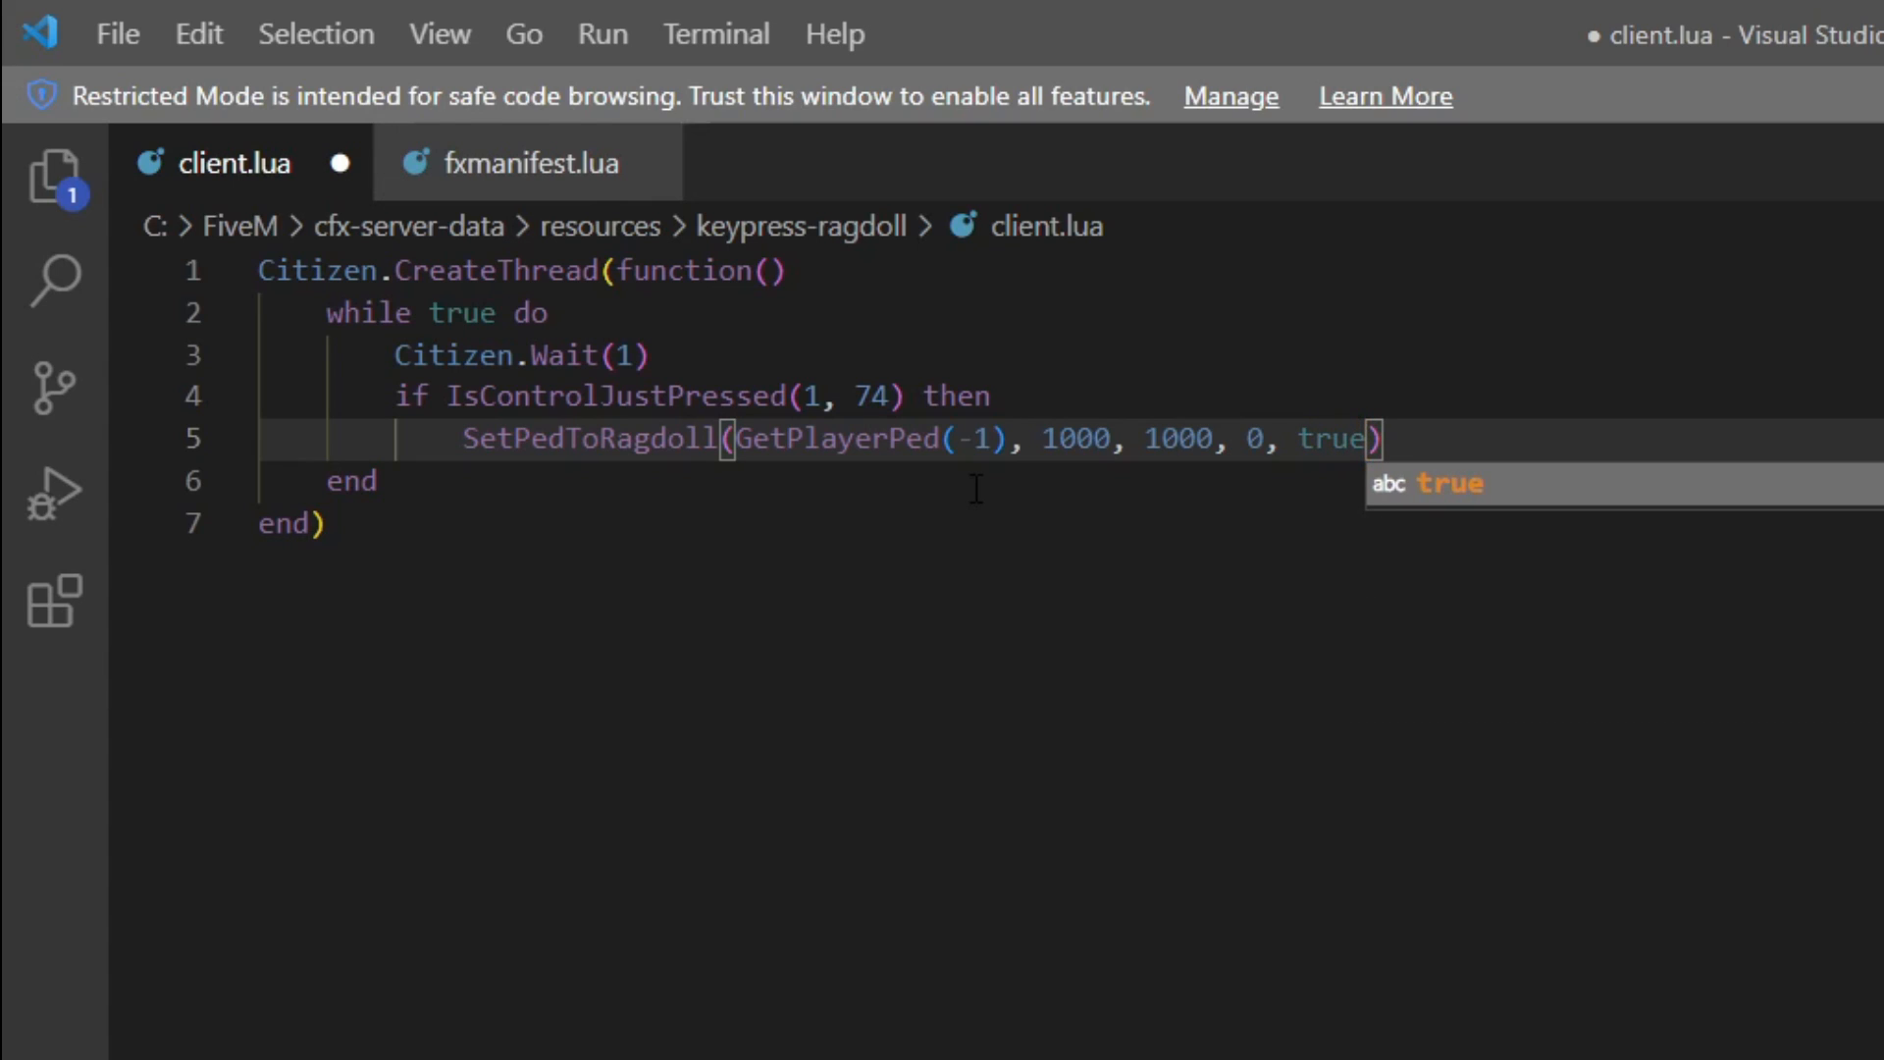
text(, true)
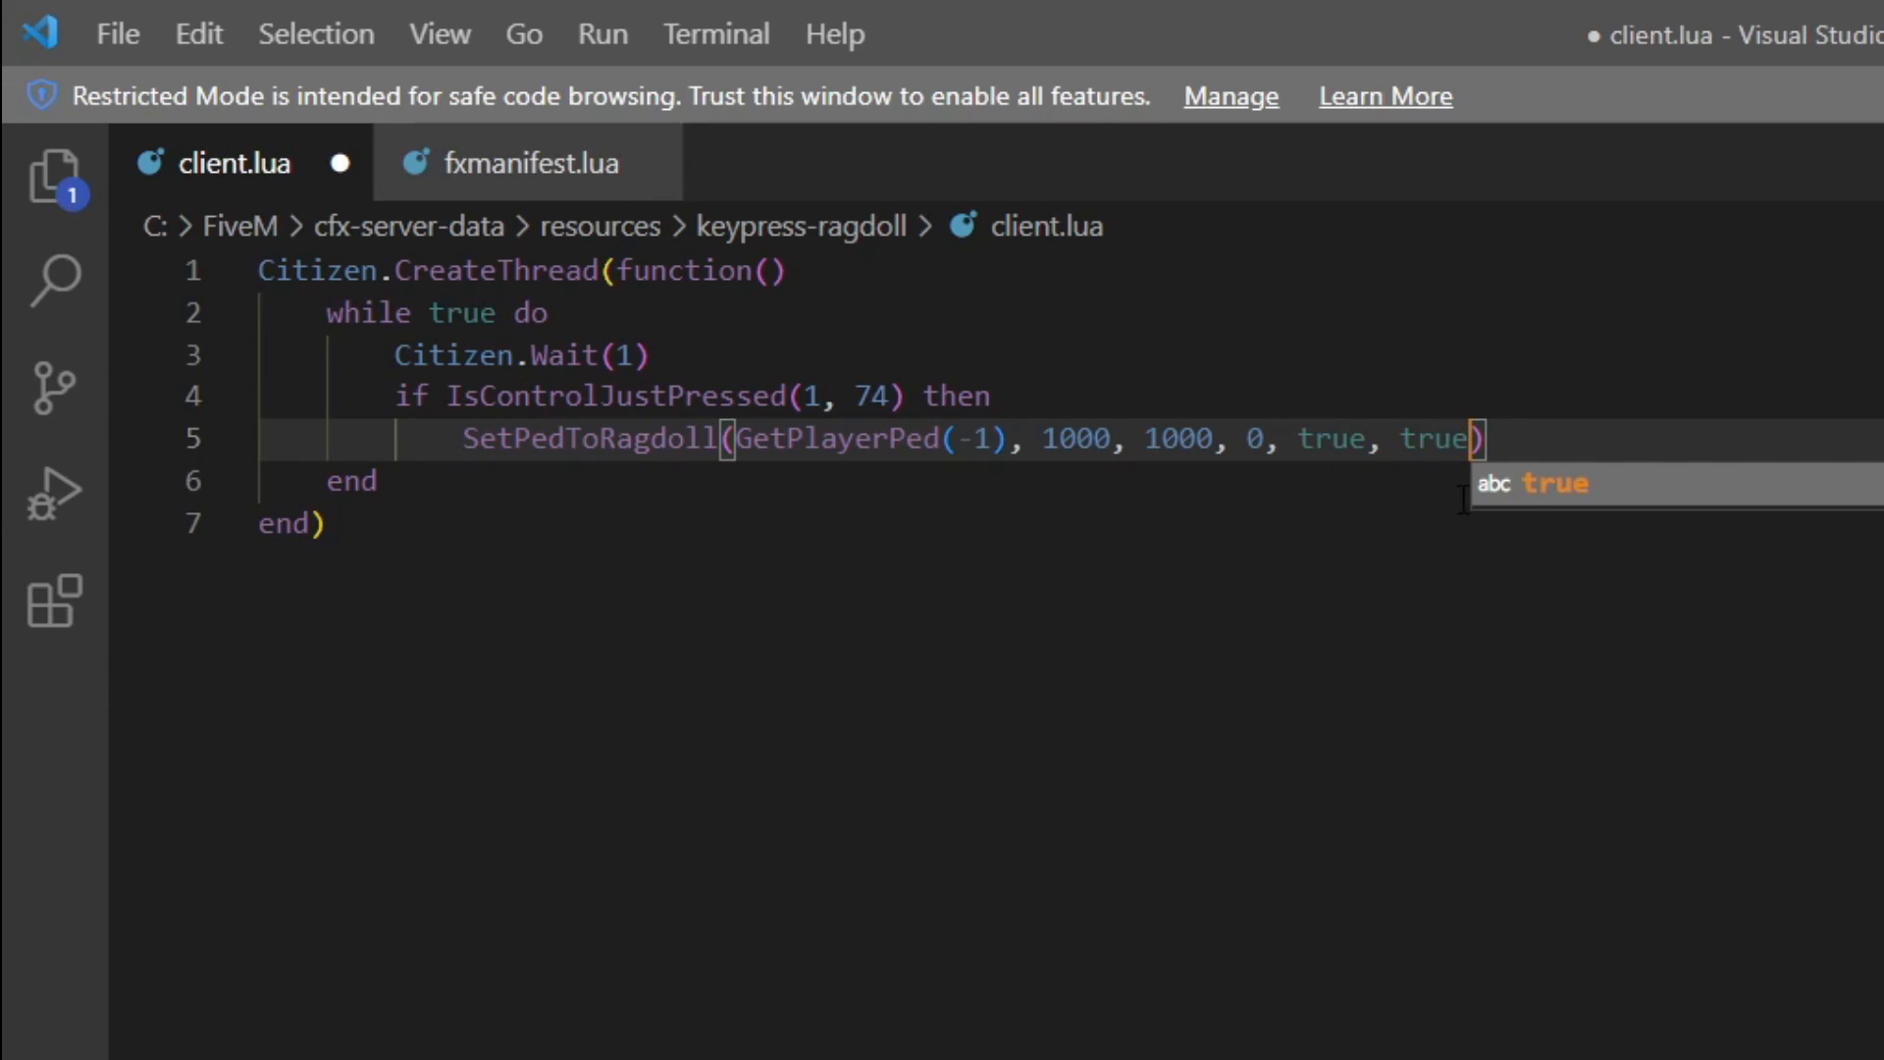
mouse_move(1527, 486)
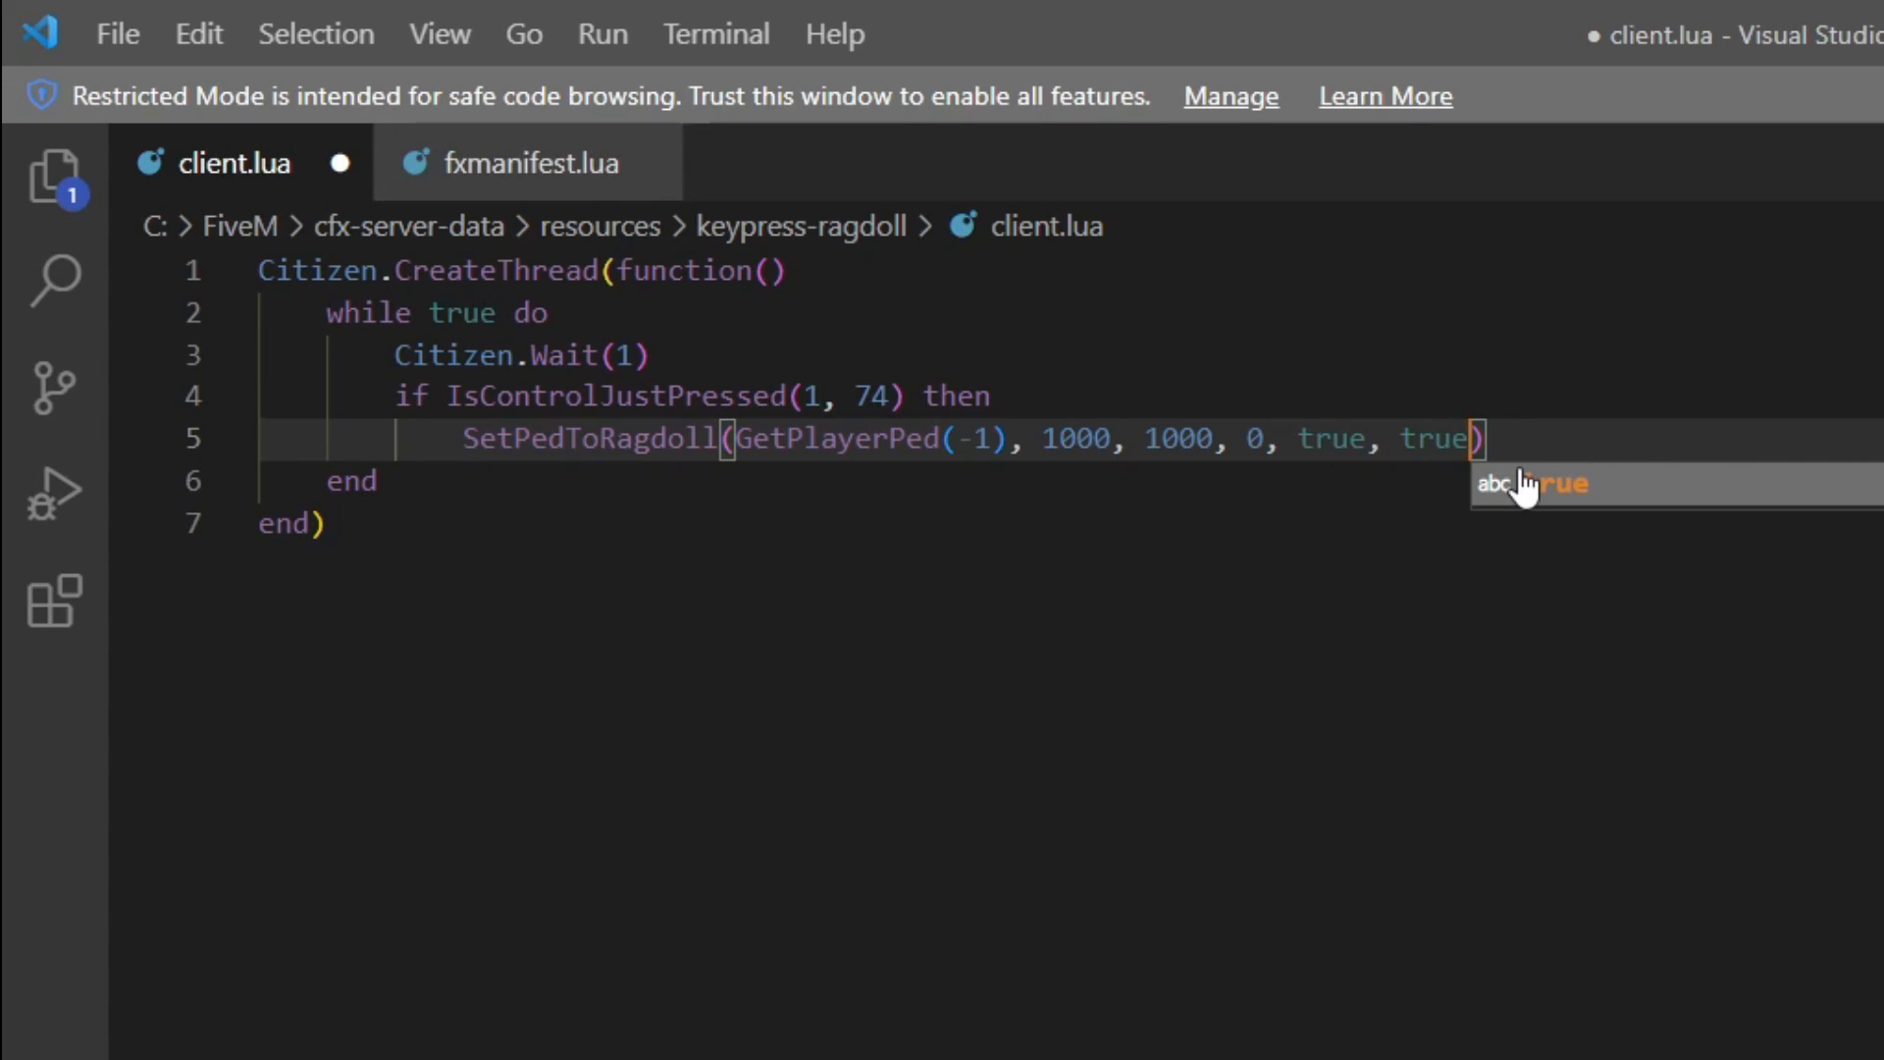
text(, true)
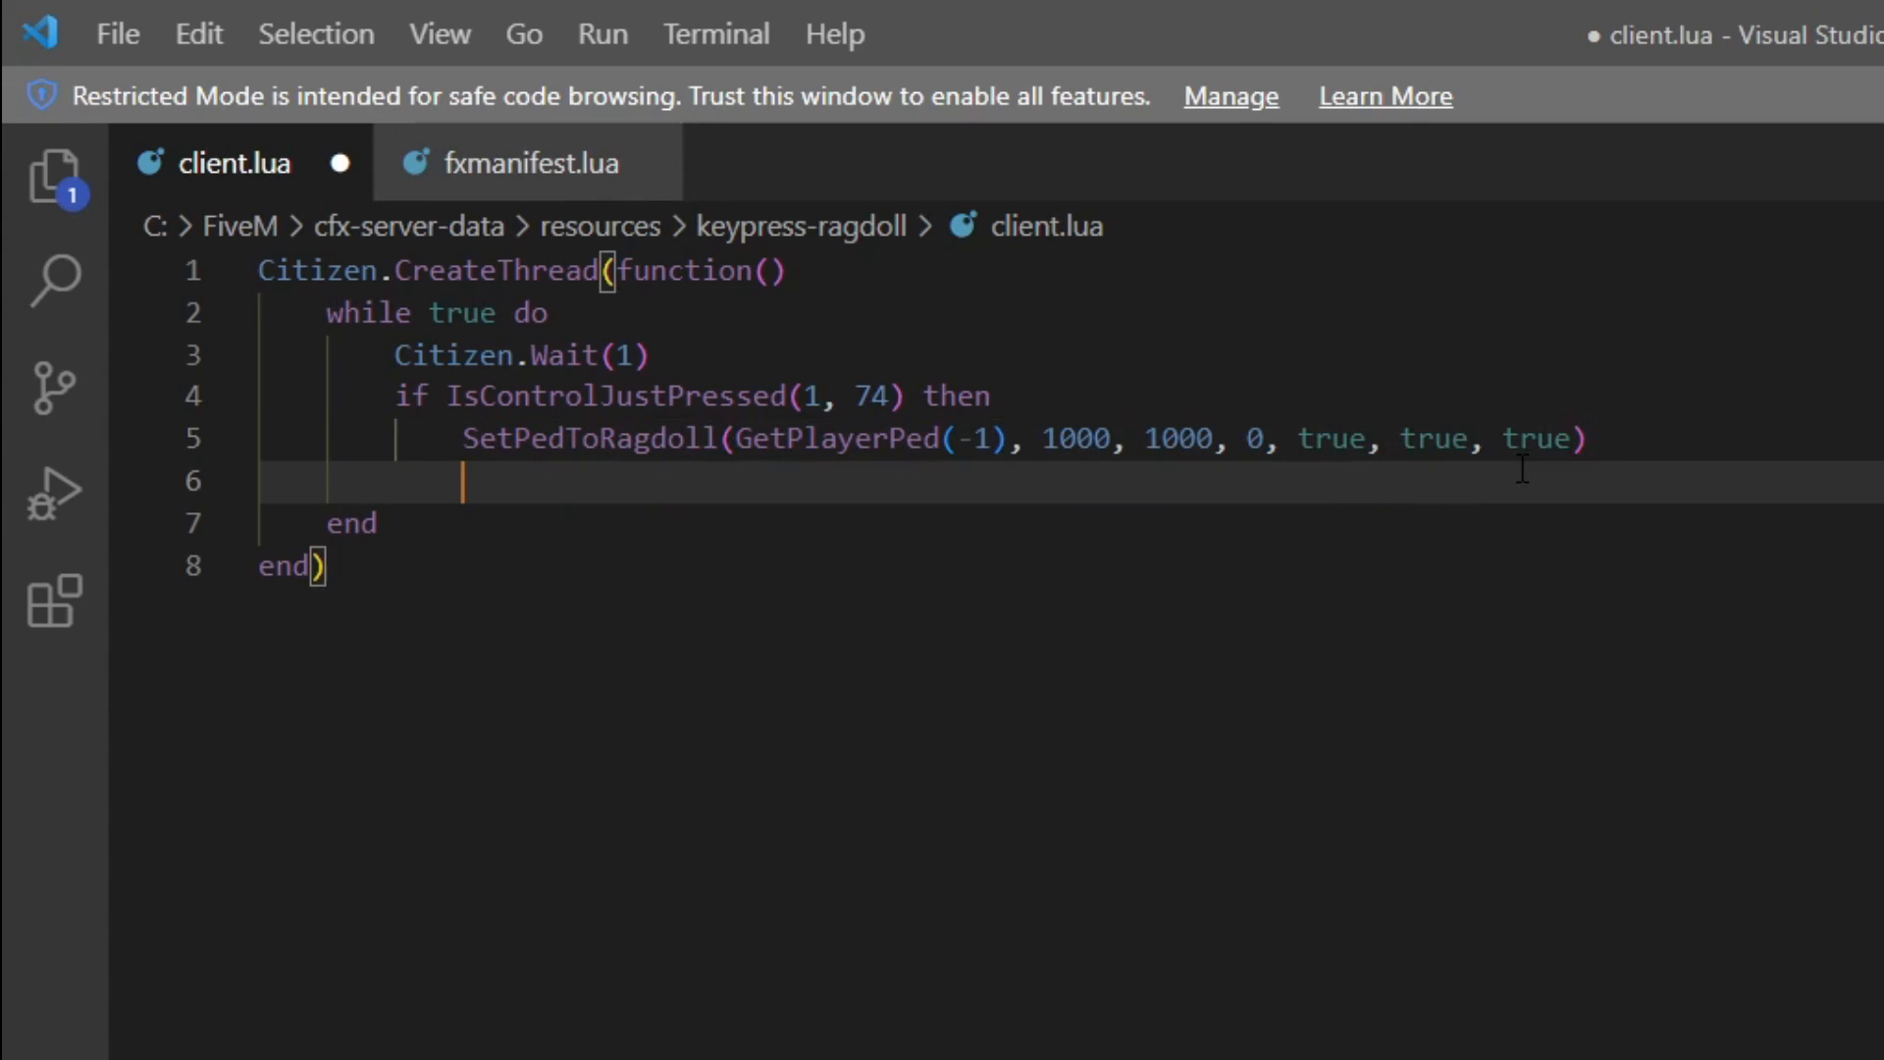
Add notify("Keypress triggered, ragdoll triggered.") after the ragdoll line and close the if with end
text(n)
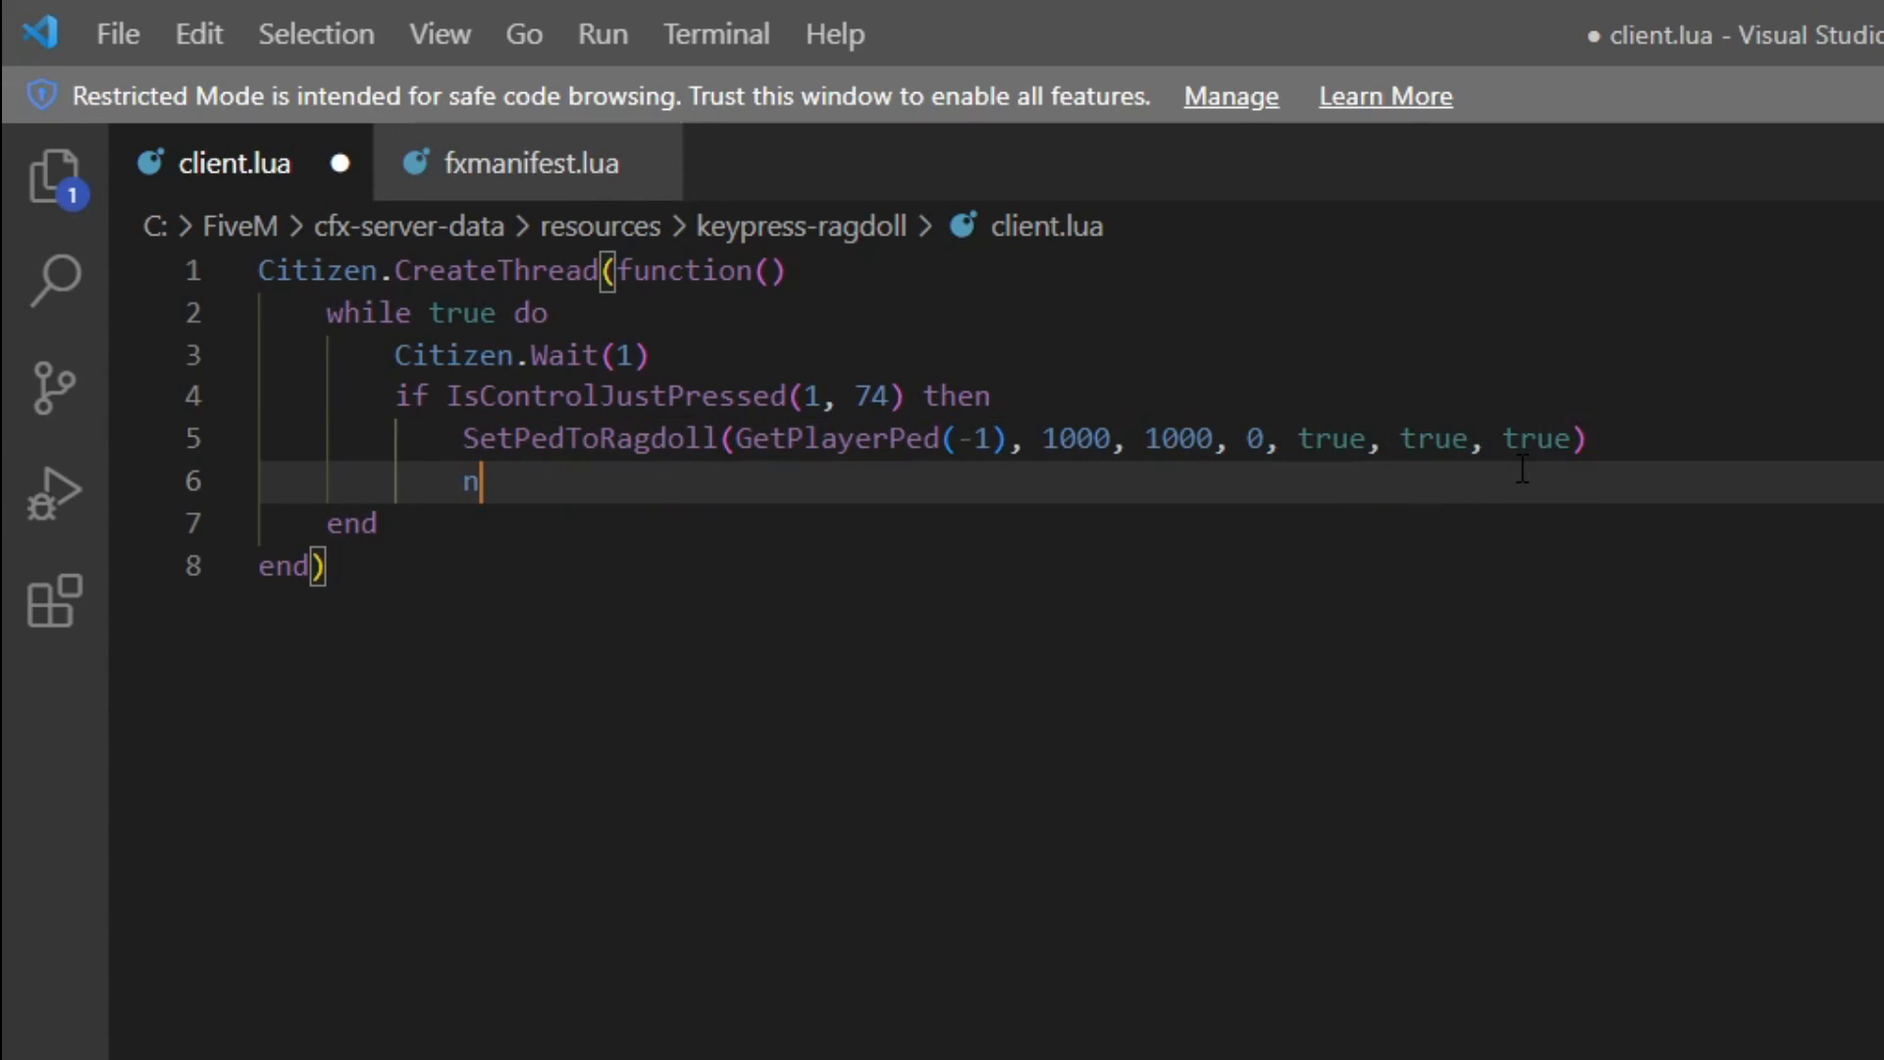
text(to)
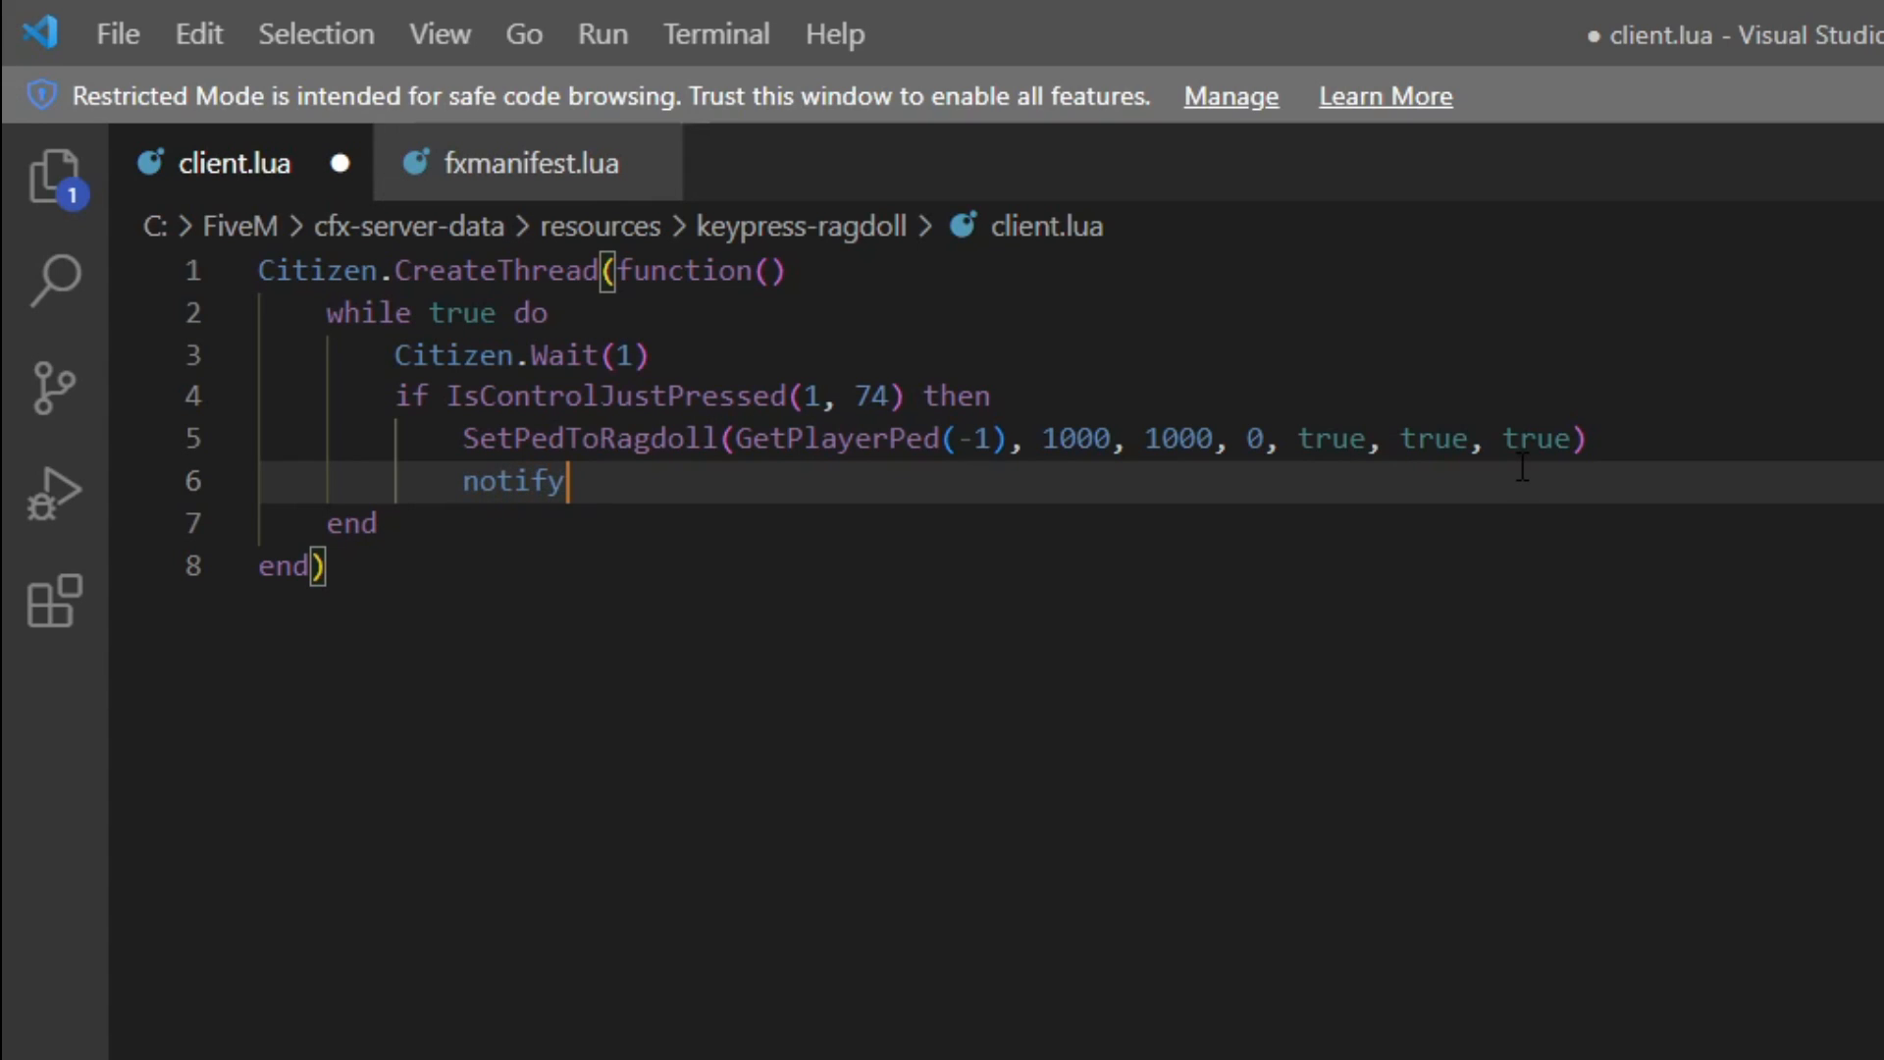
text((""))
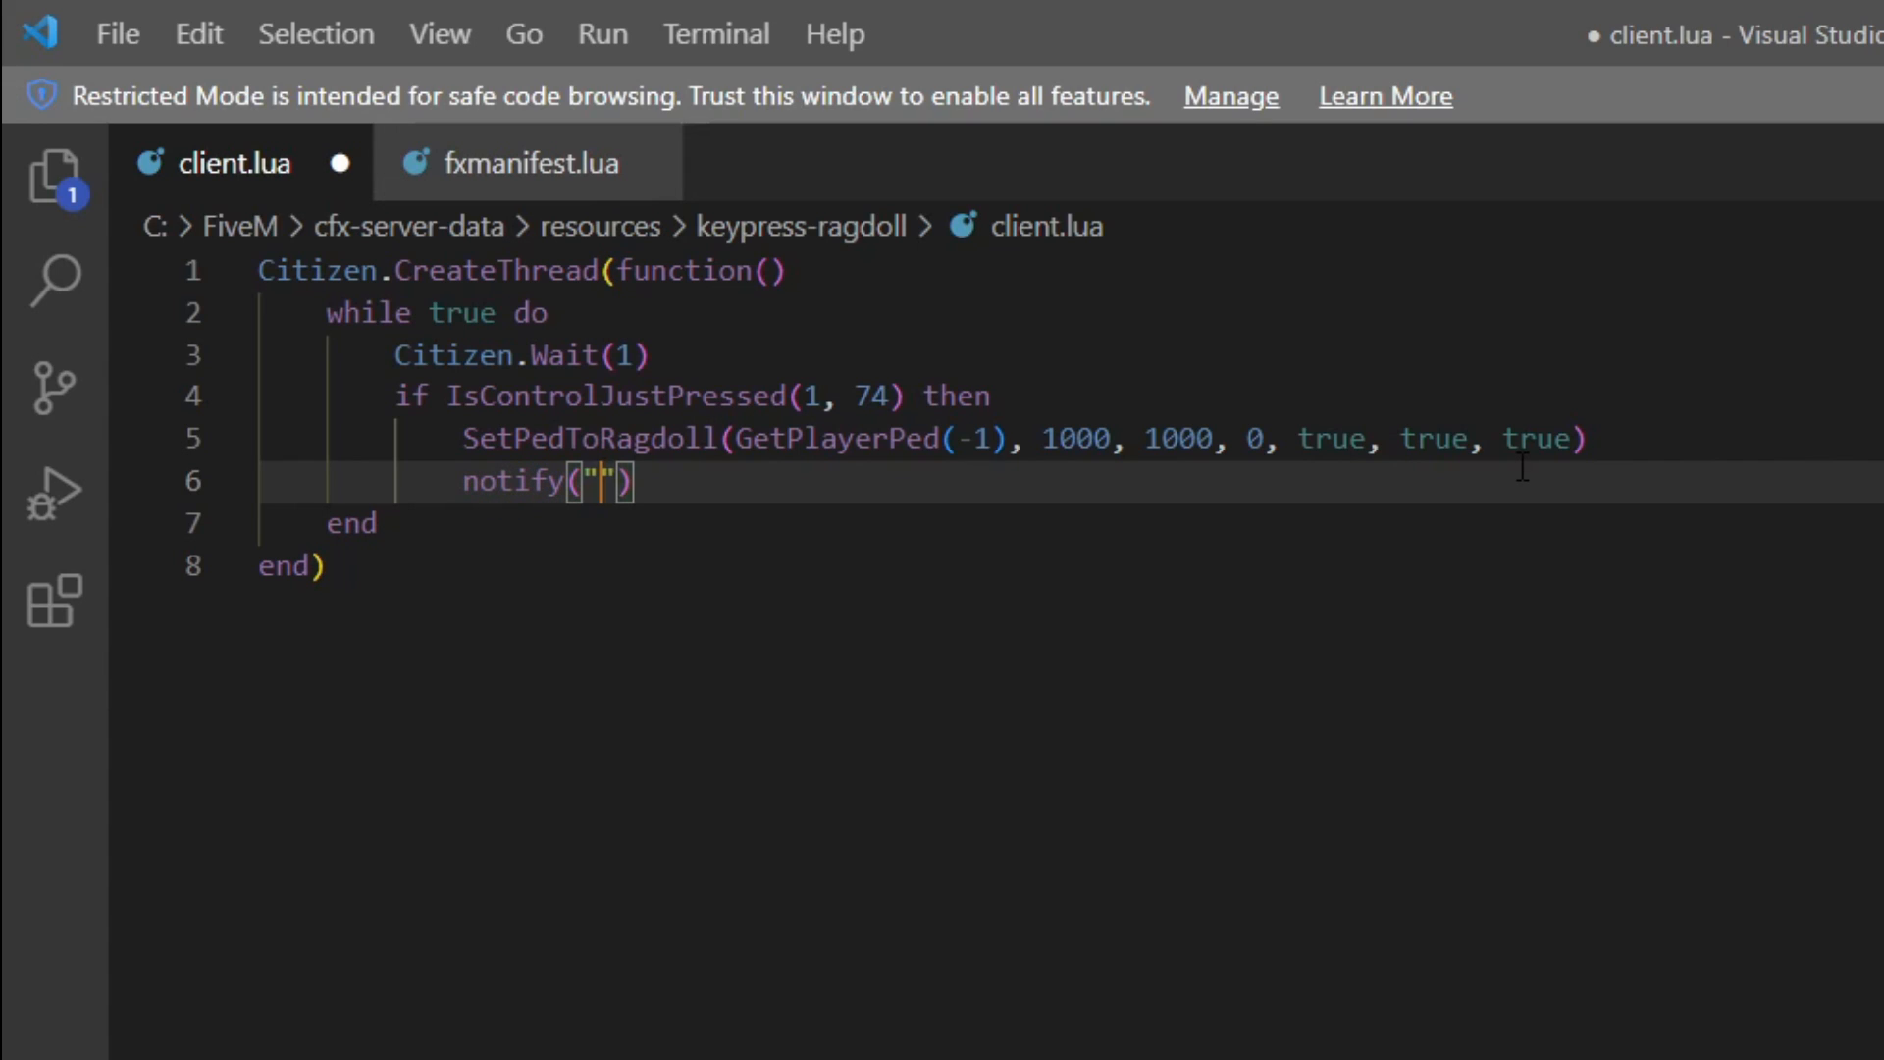
text(Keypress)
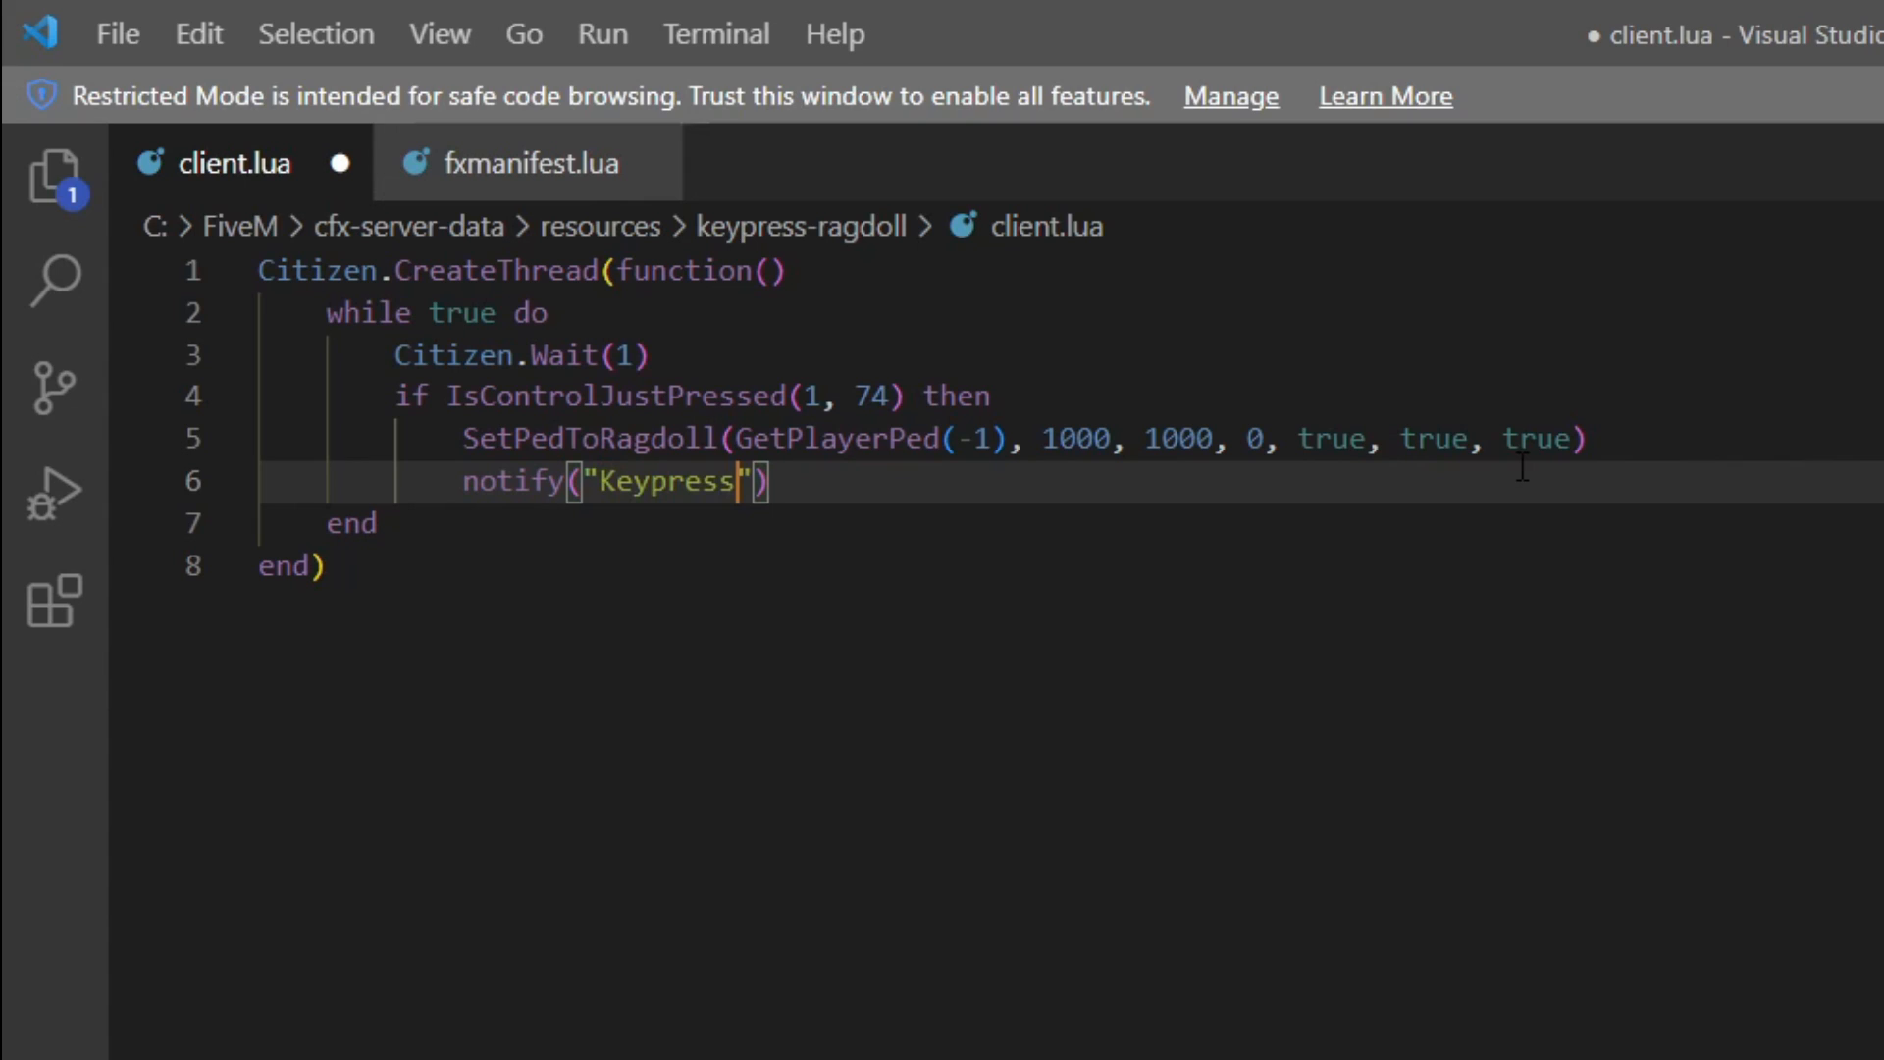
text(t)
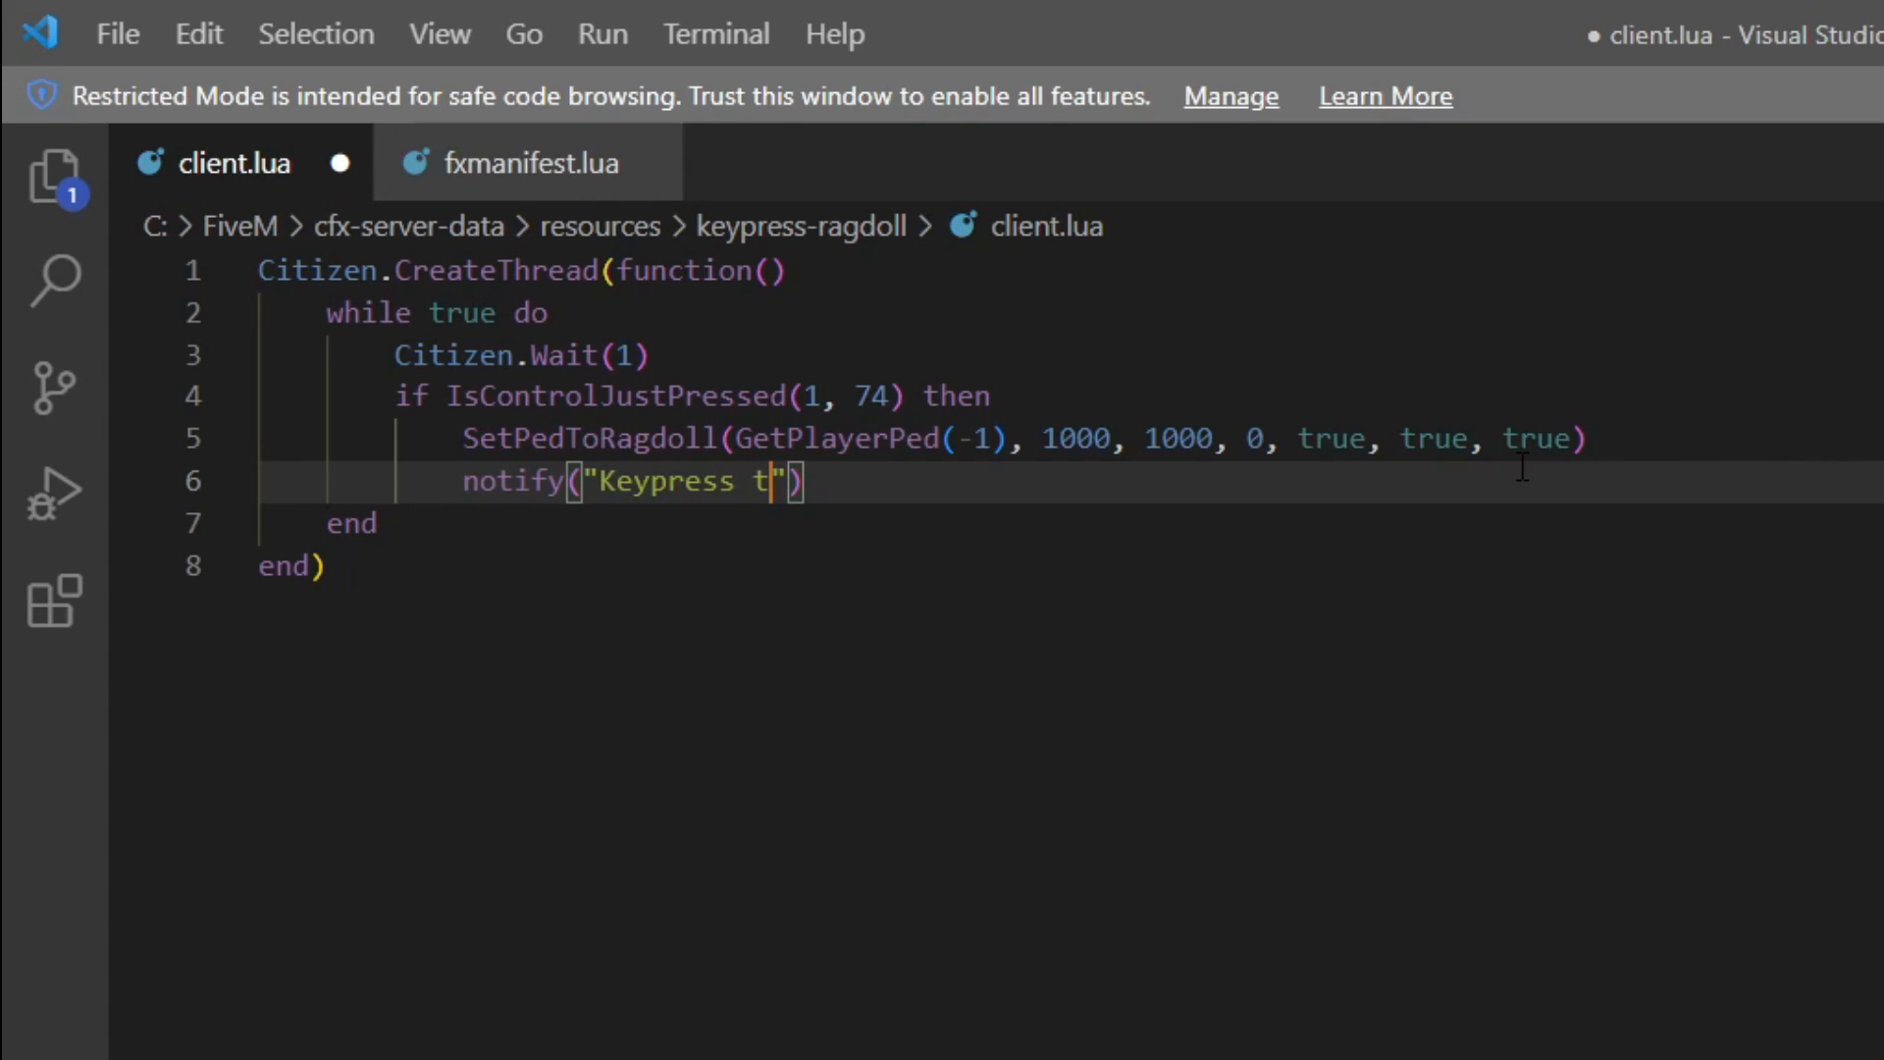
text(riggered)
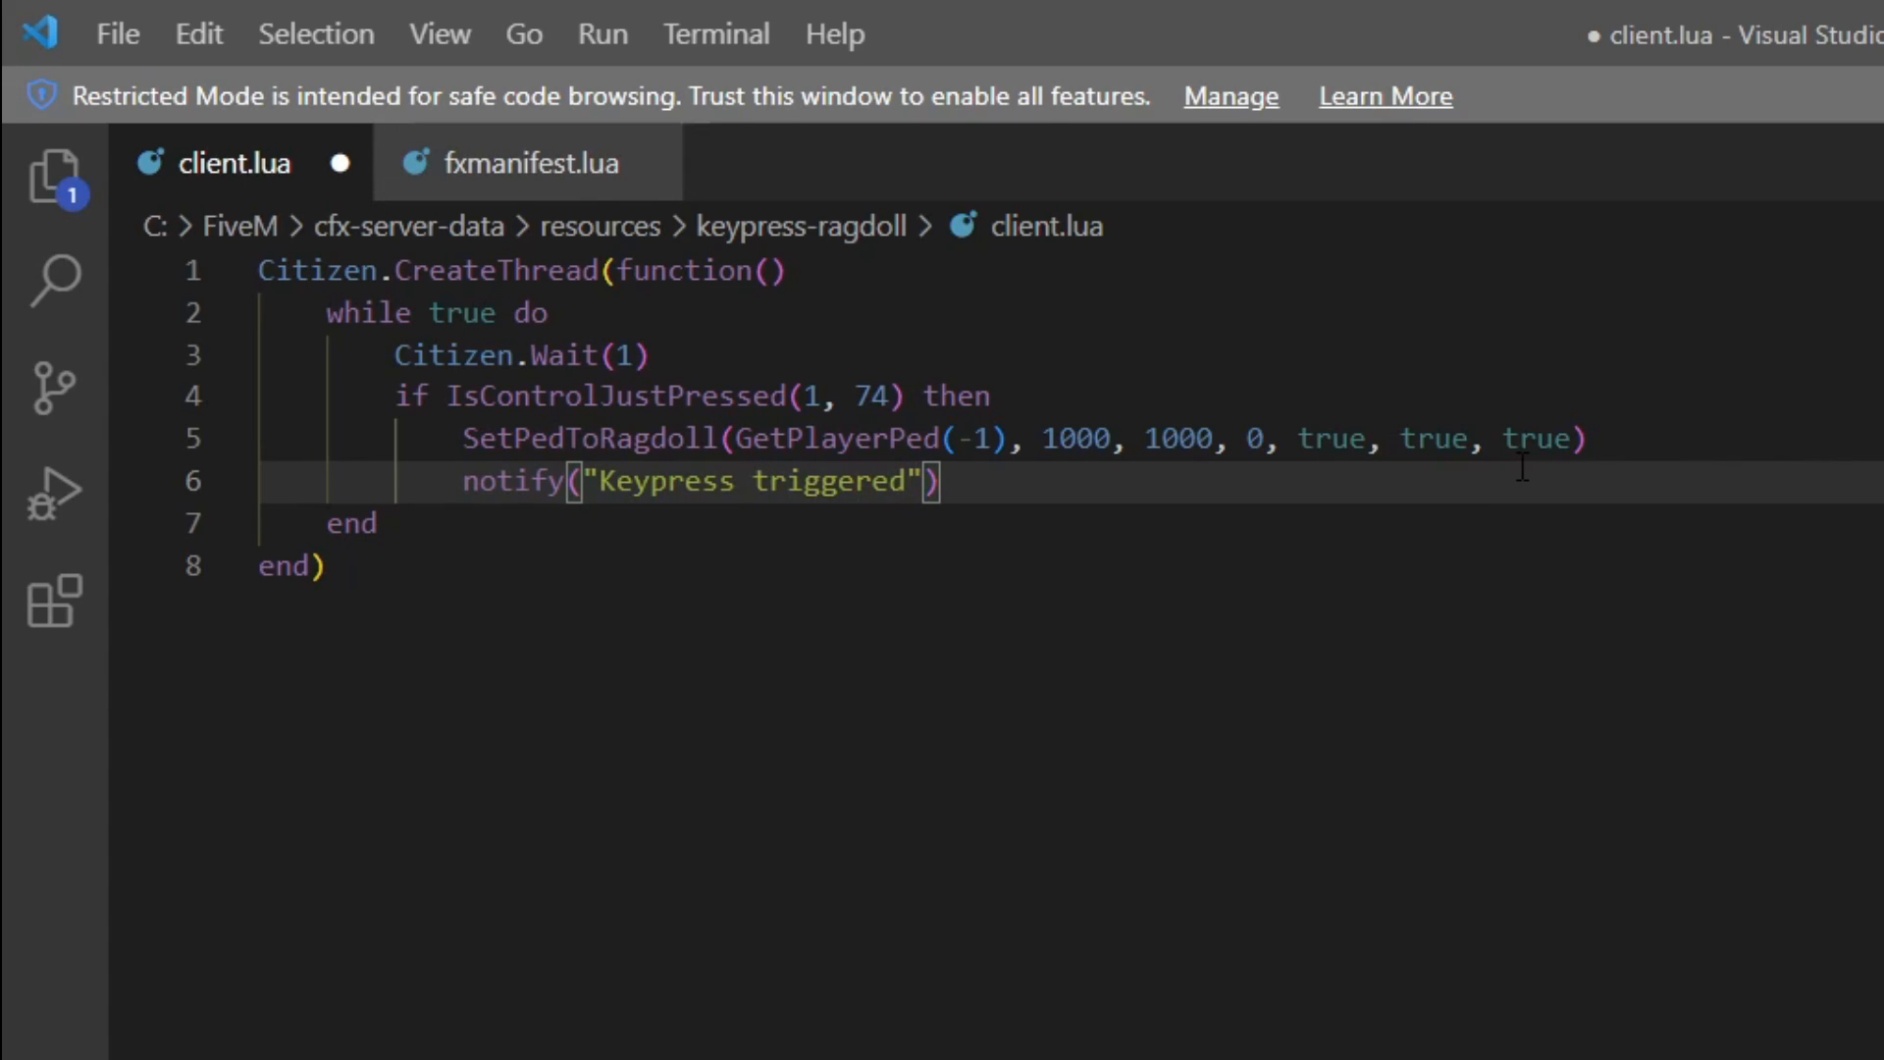
text(, ragdoll trigg)
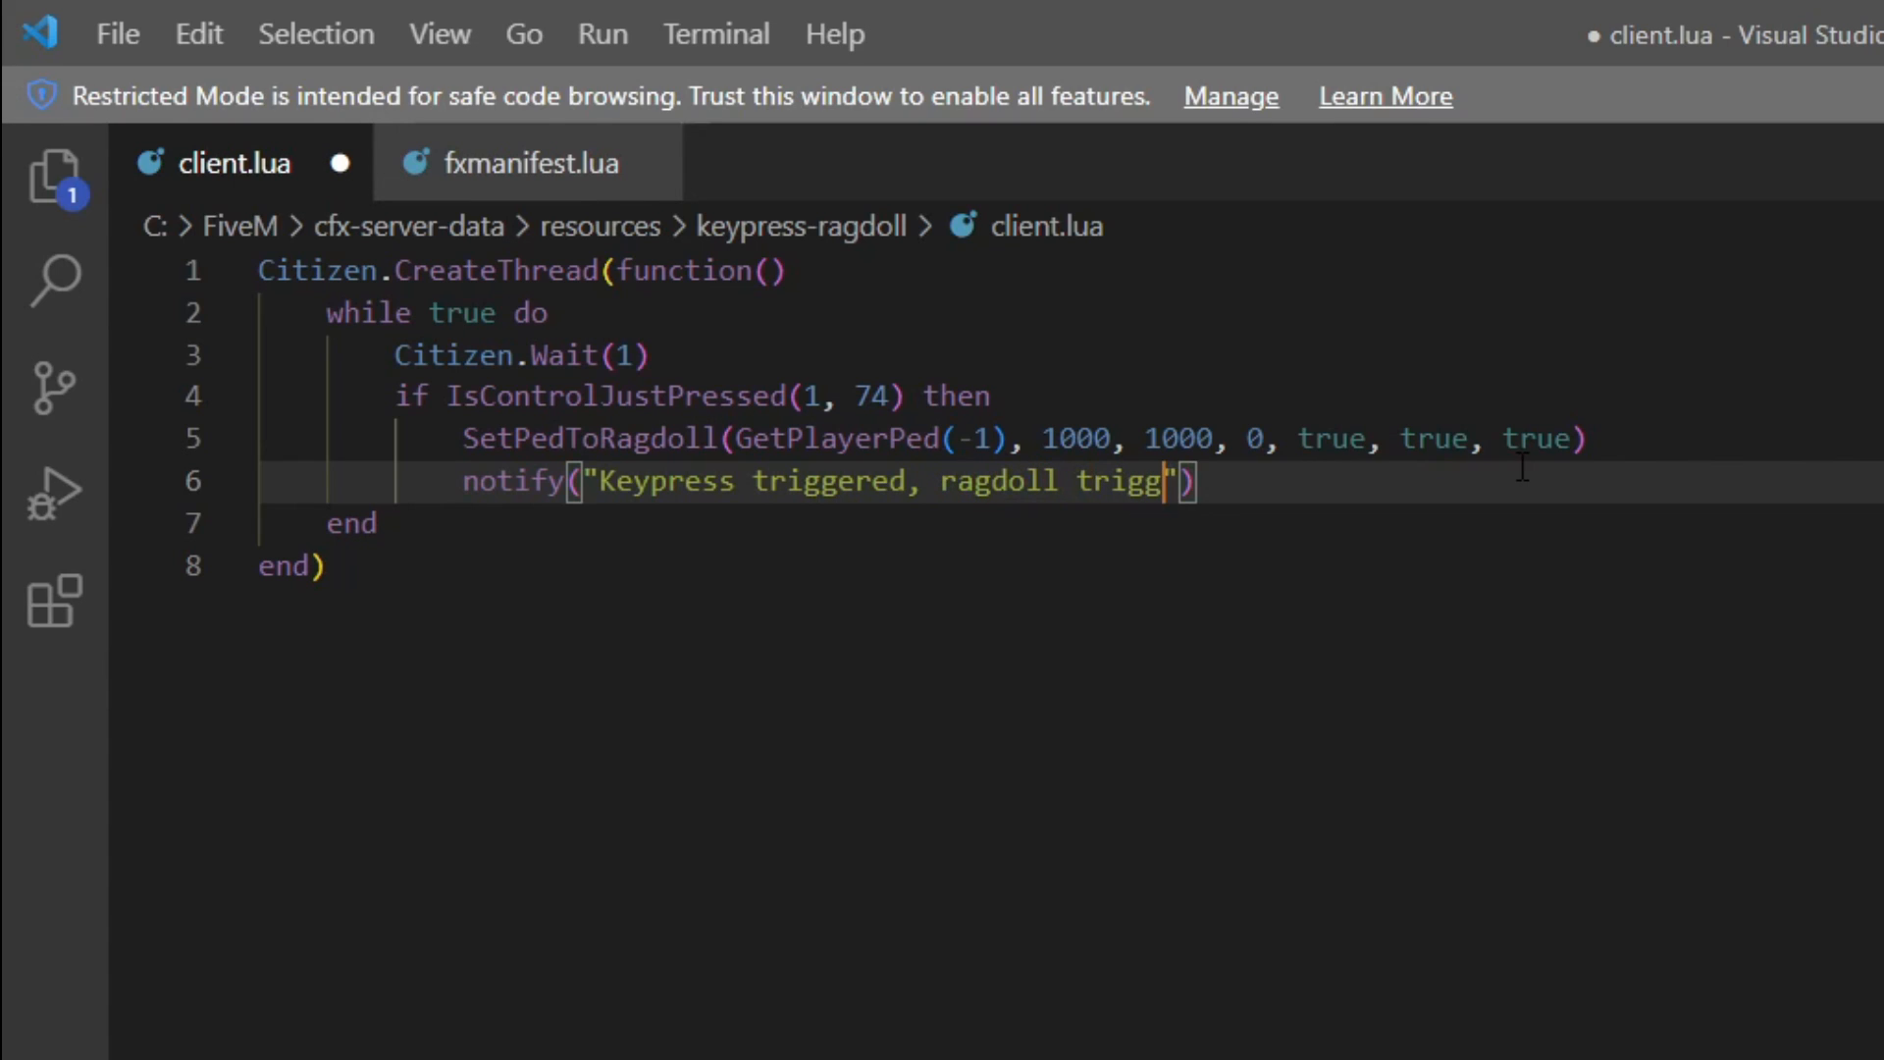
text(ered)
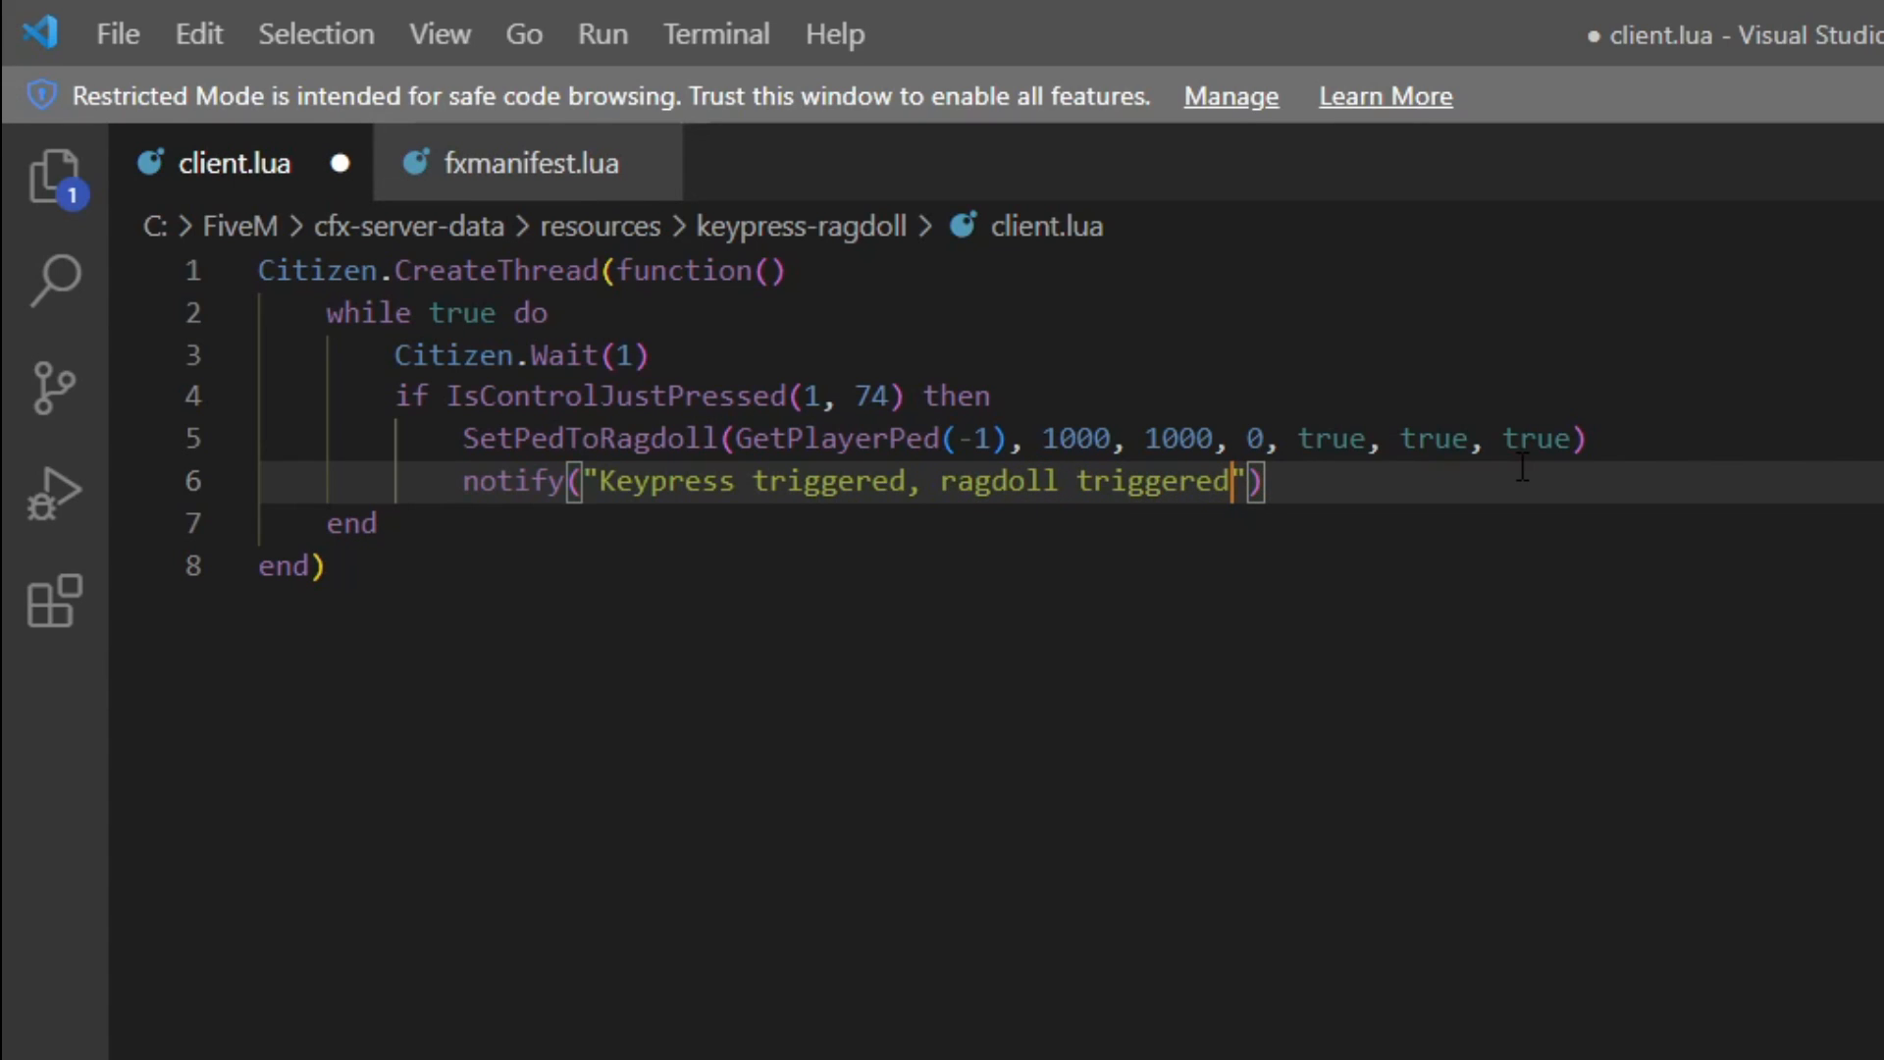
text(.)
text(end)
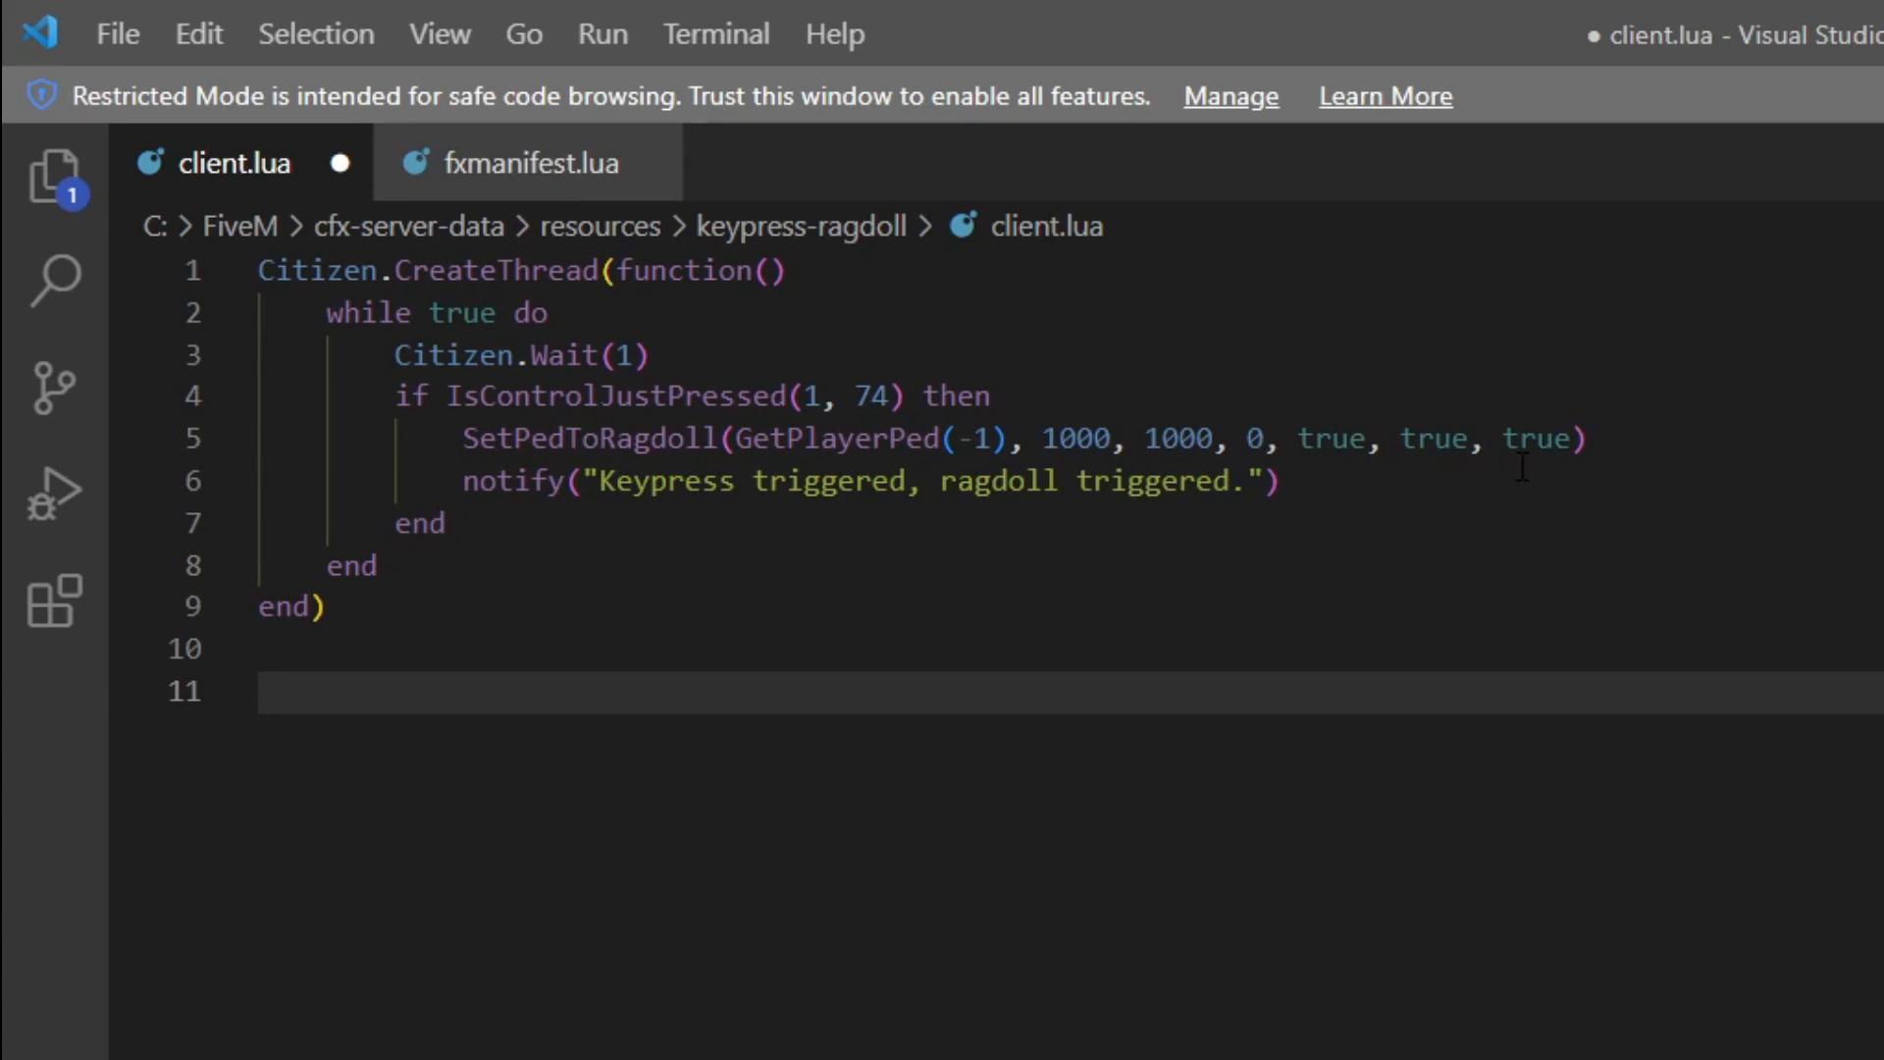
Declare function notify(text) below the thread
text(function)
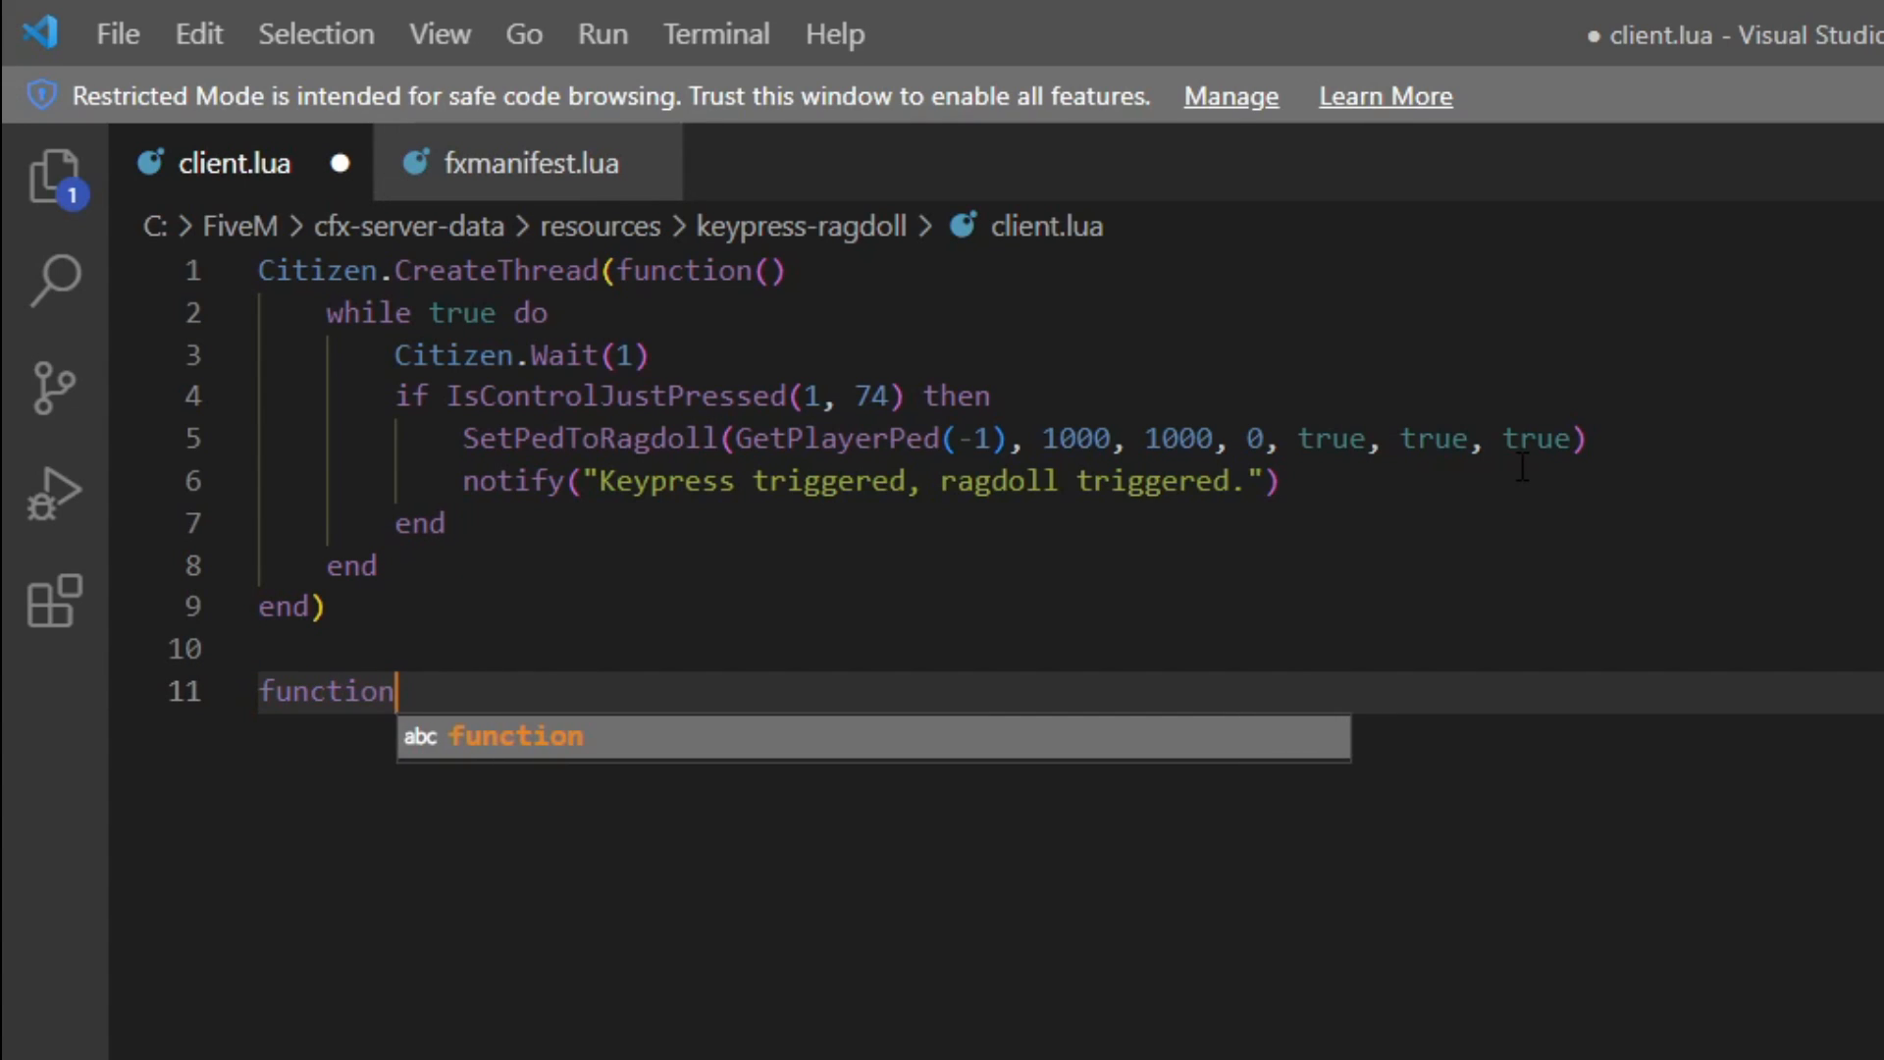
text(n)
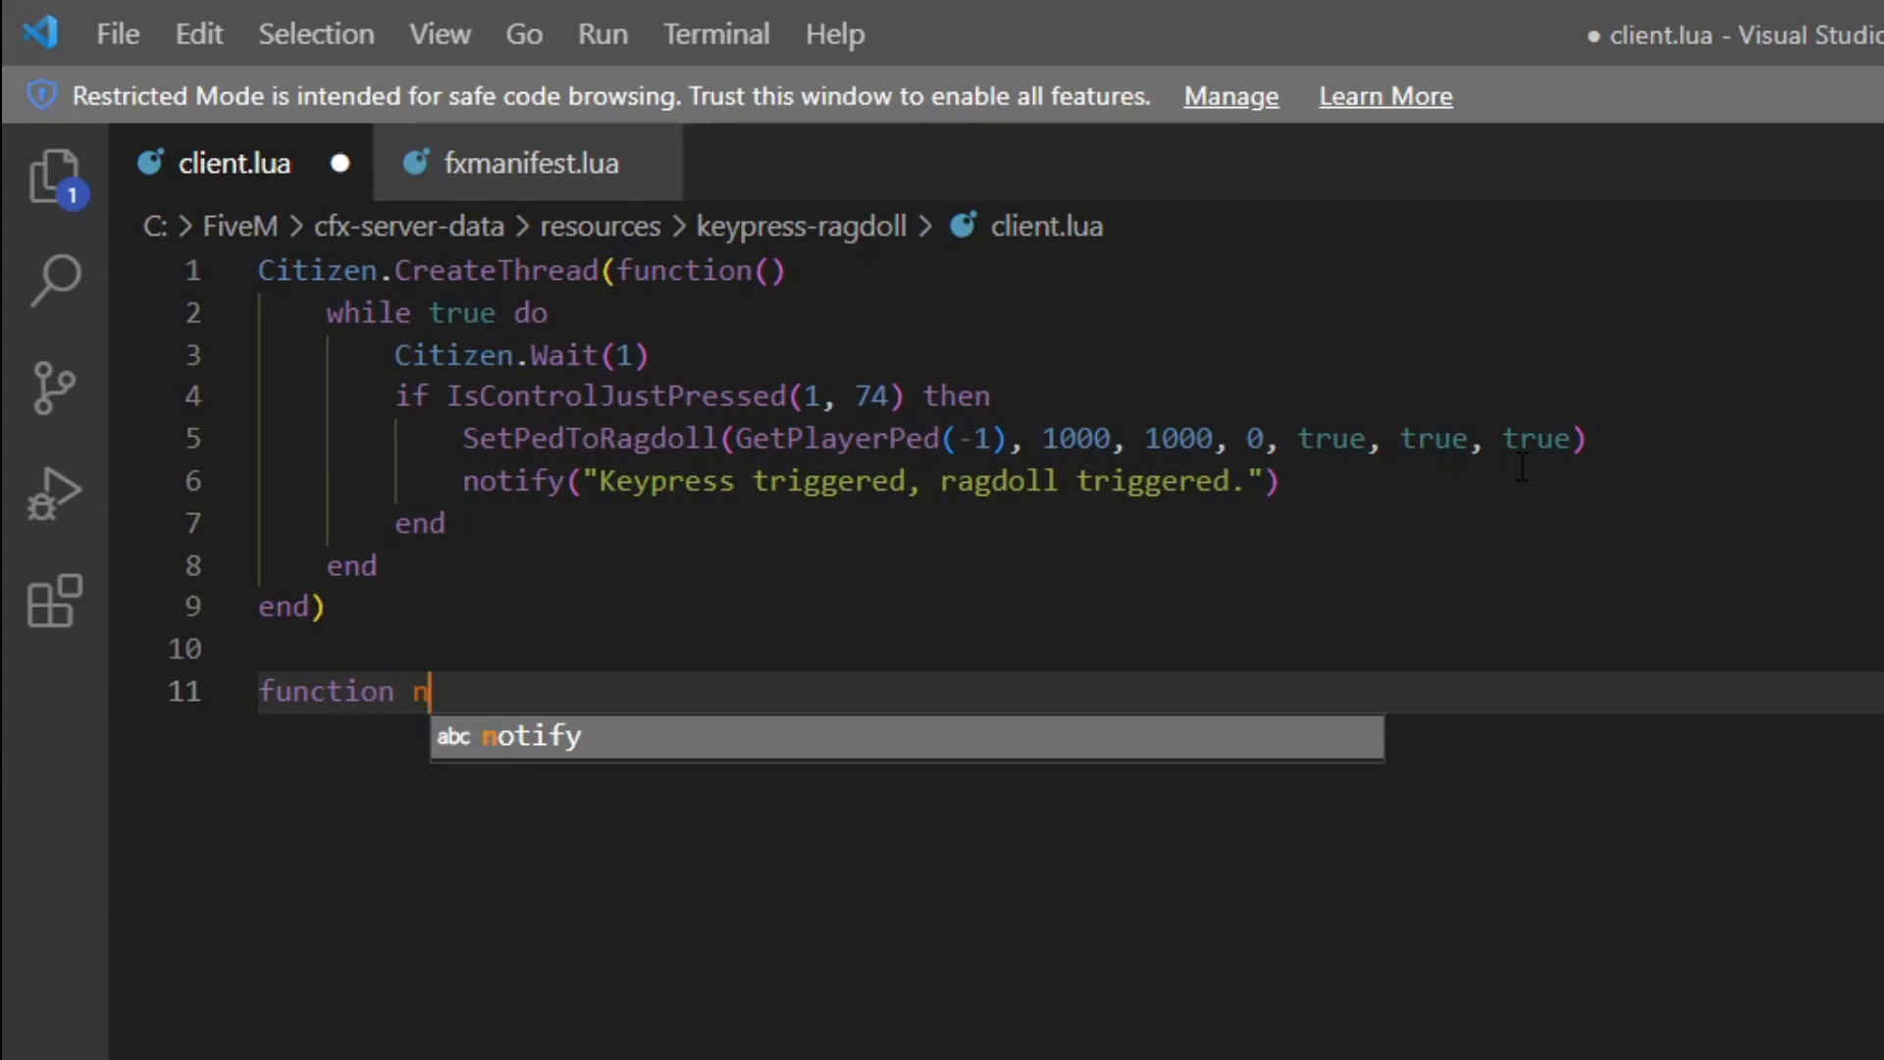
text(otify)
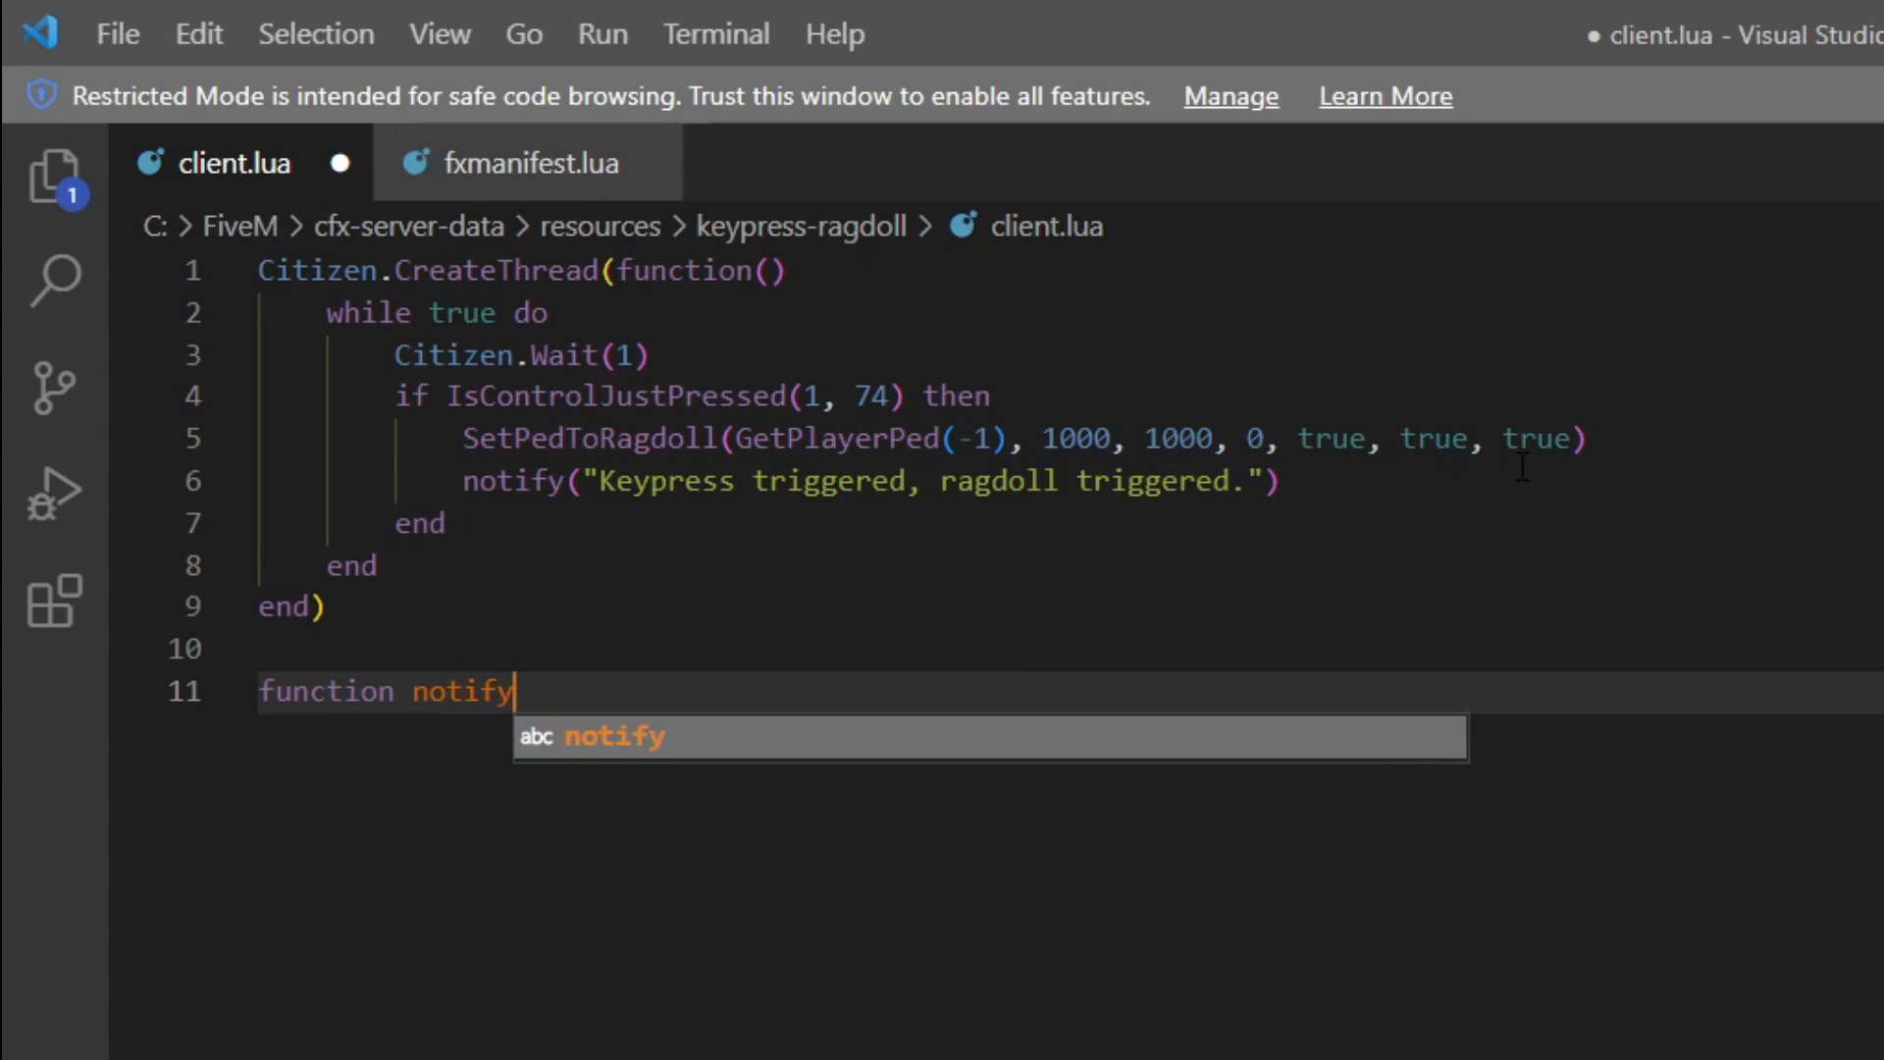
text((text))
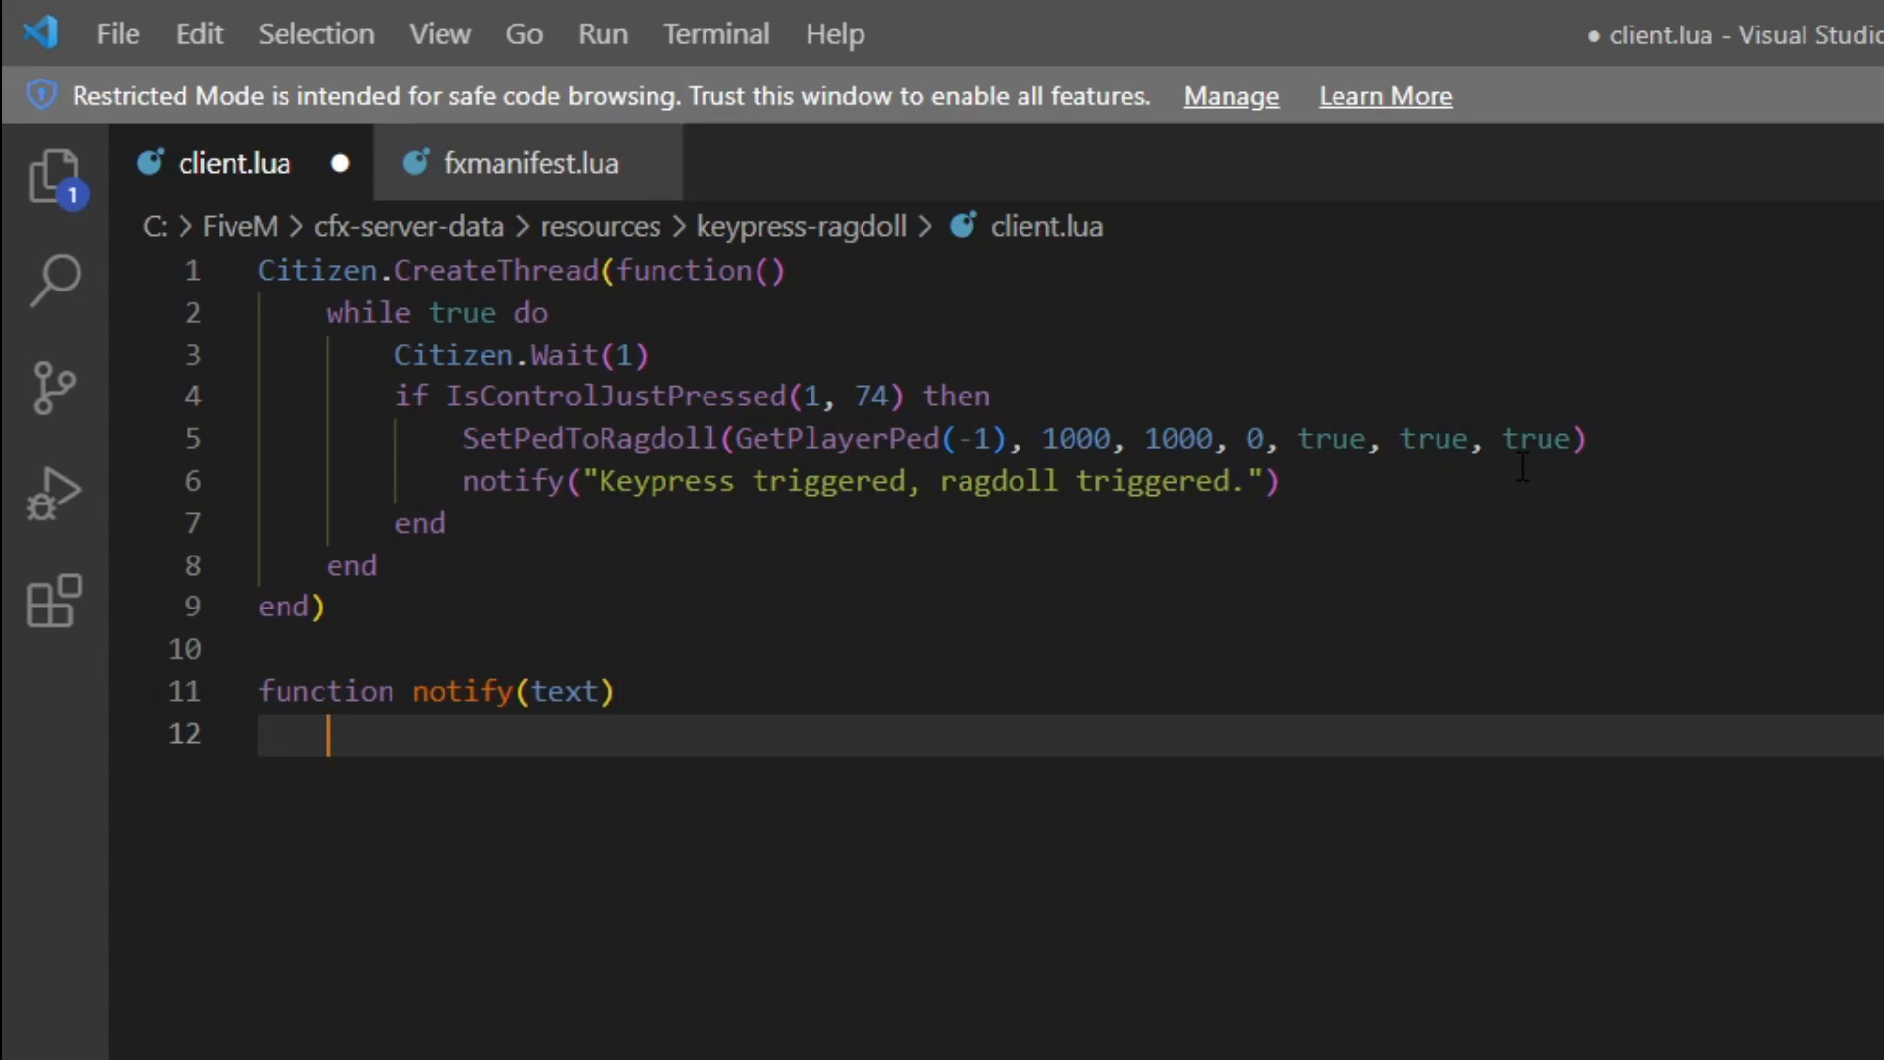
Call SetTextComponentFormat("STRING") and AddTextComponentString(text) in notify
text(SetTextCompo)
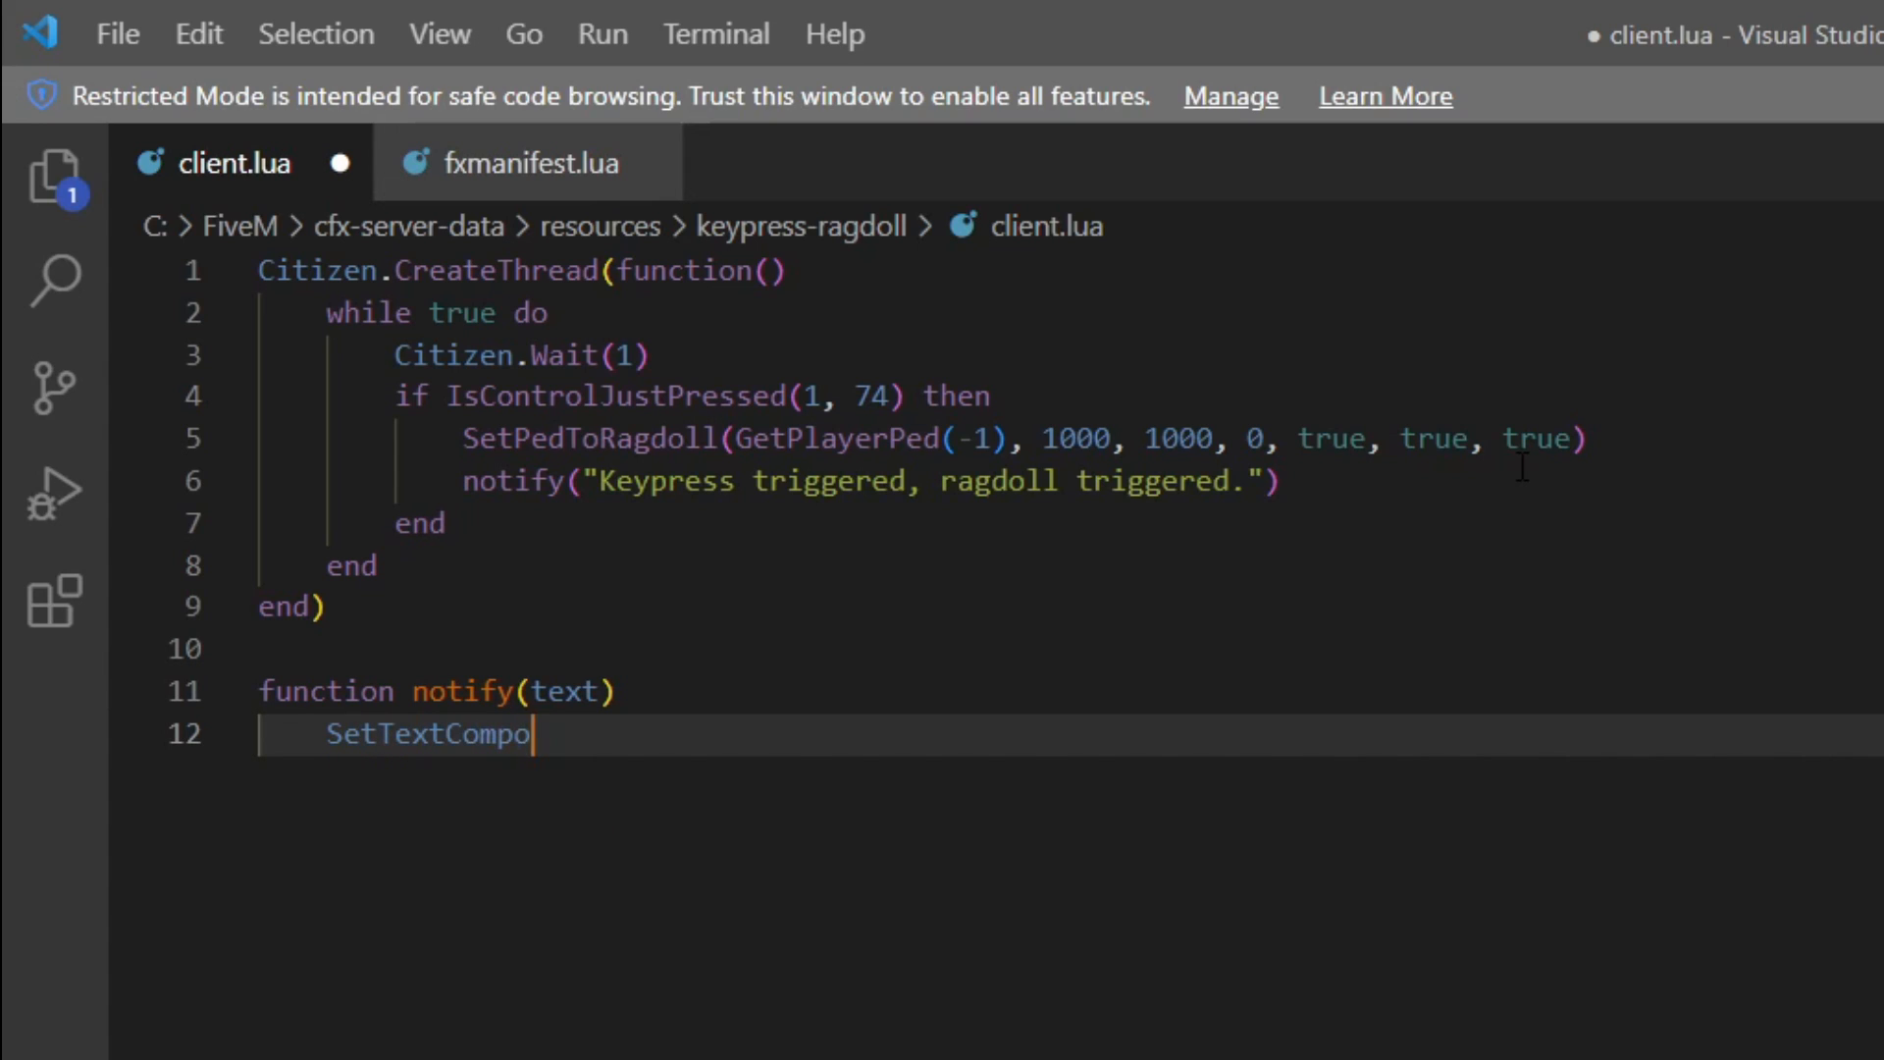
text(nentForm)
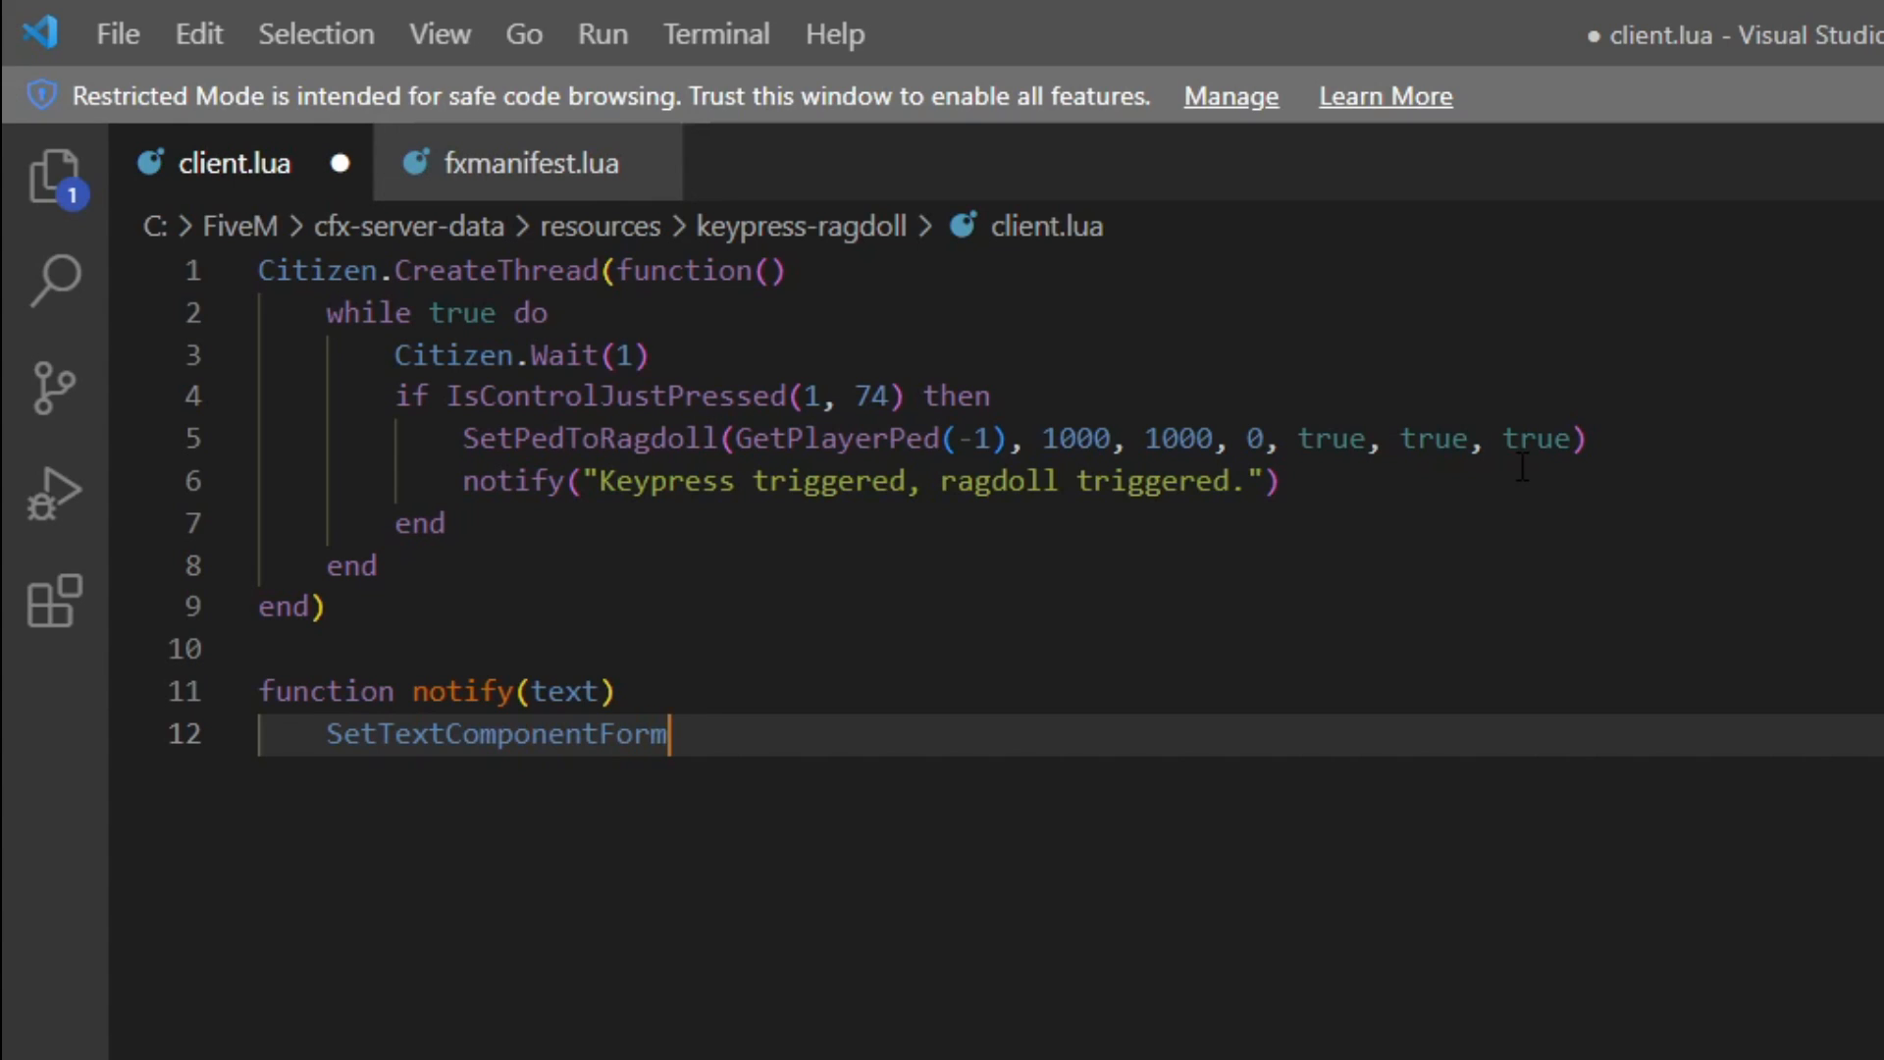
text(at(""))
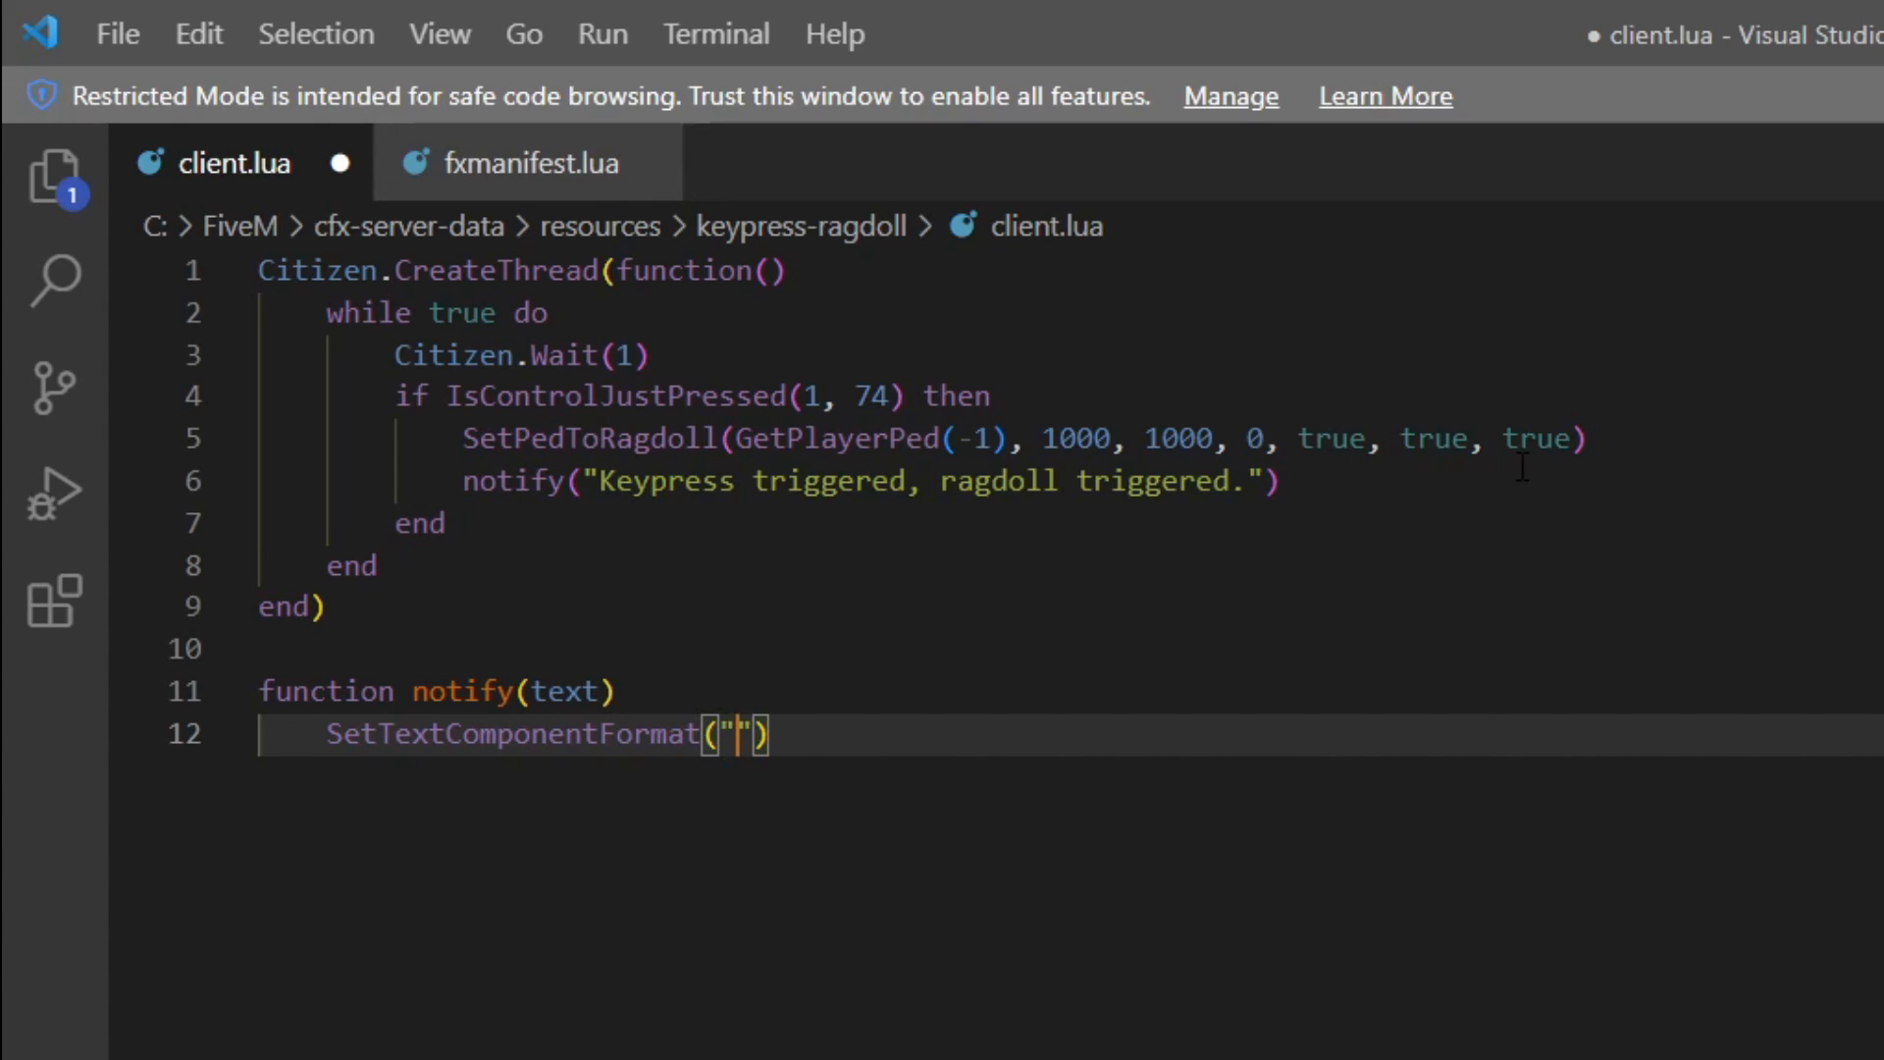
text(STRING)
text(A)
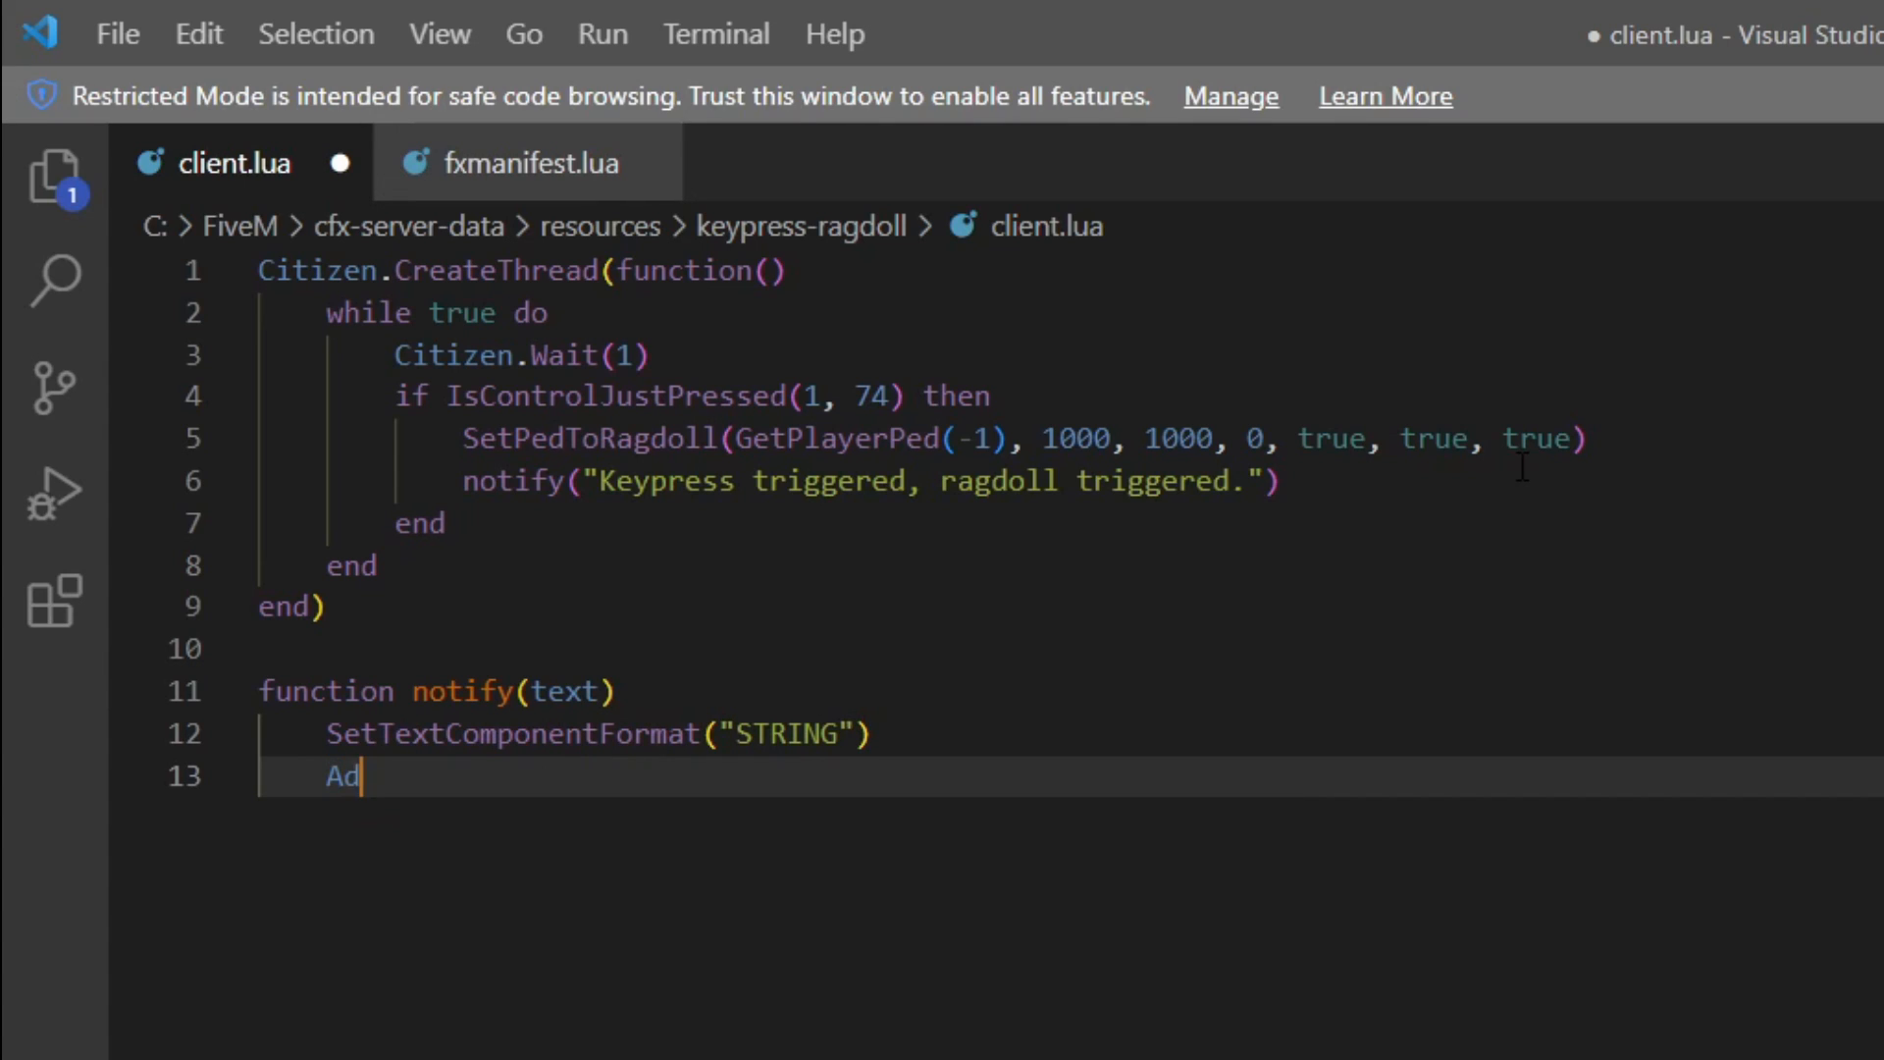
text(dTextComponentSTR)
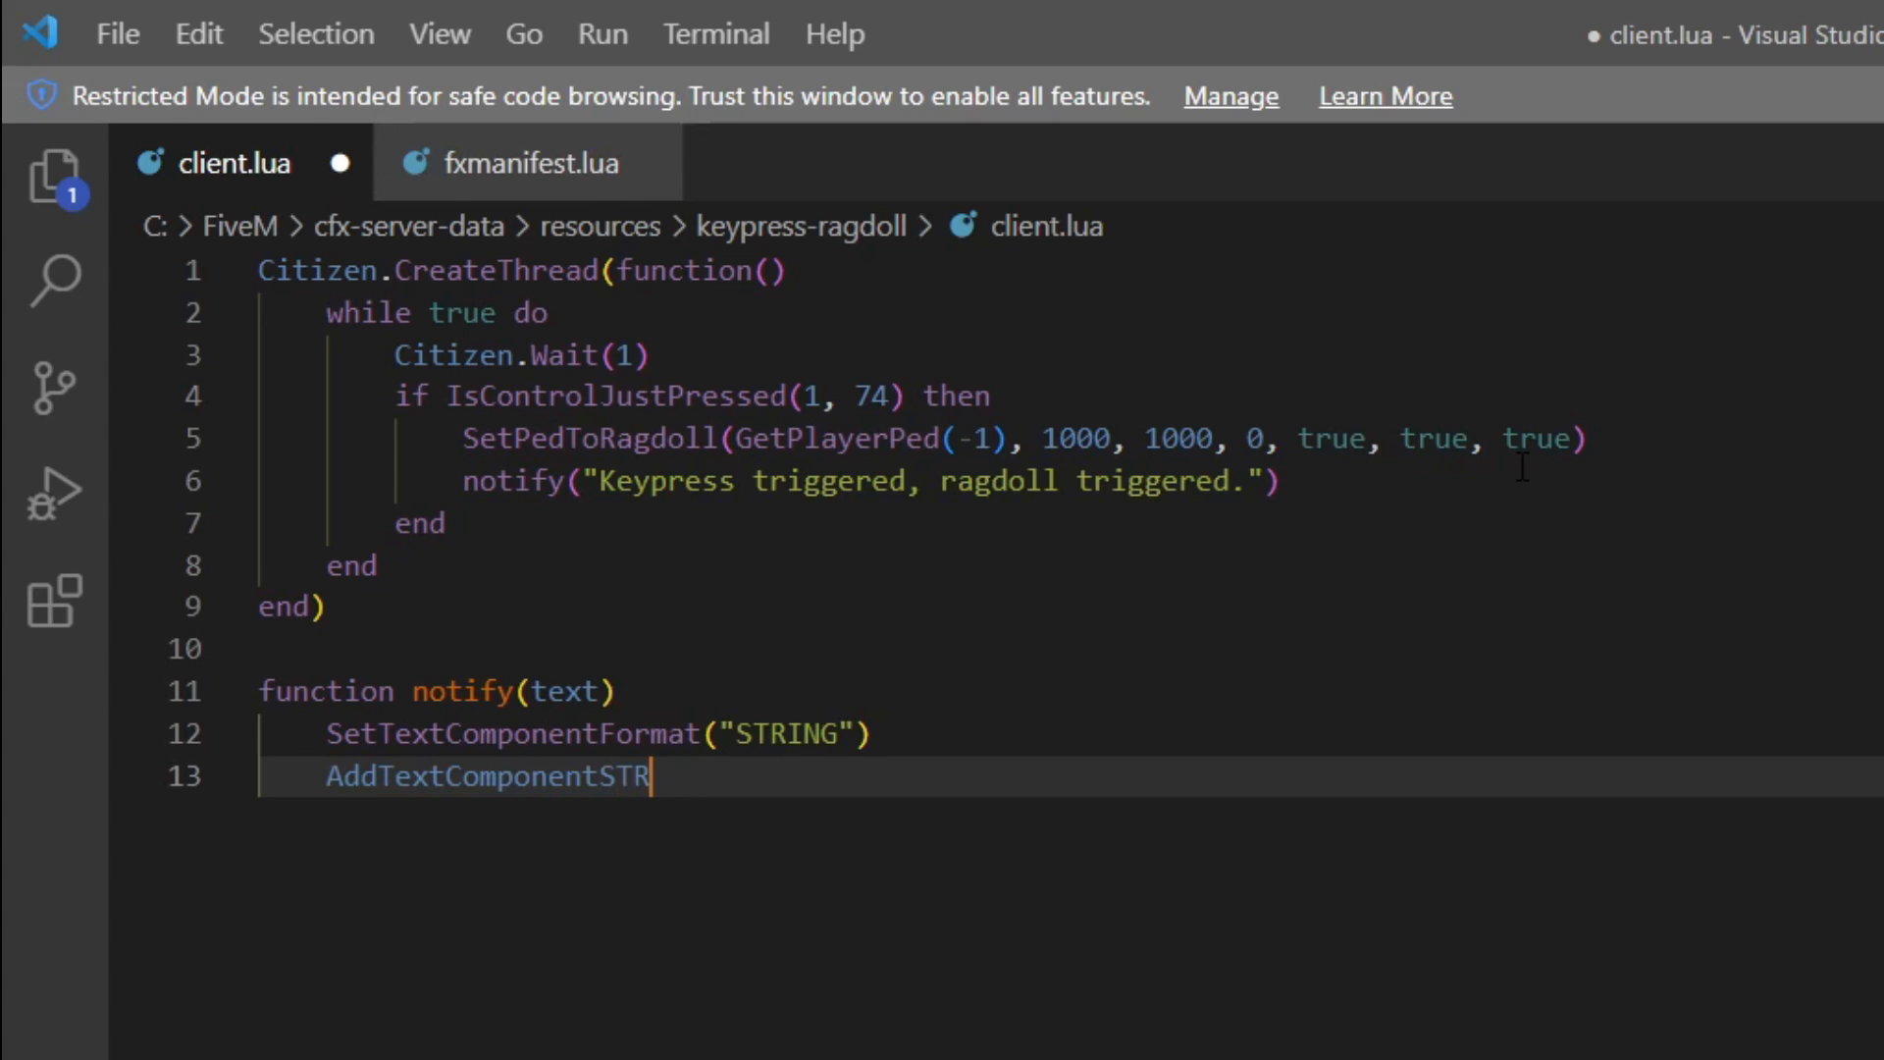
key(Backspace)
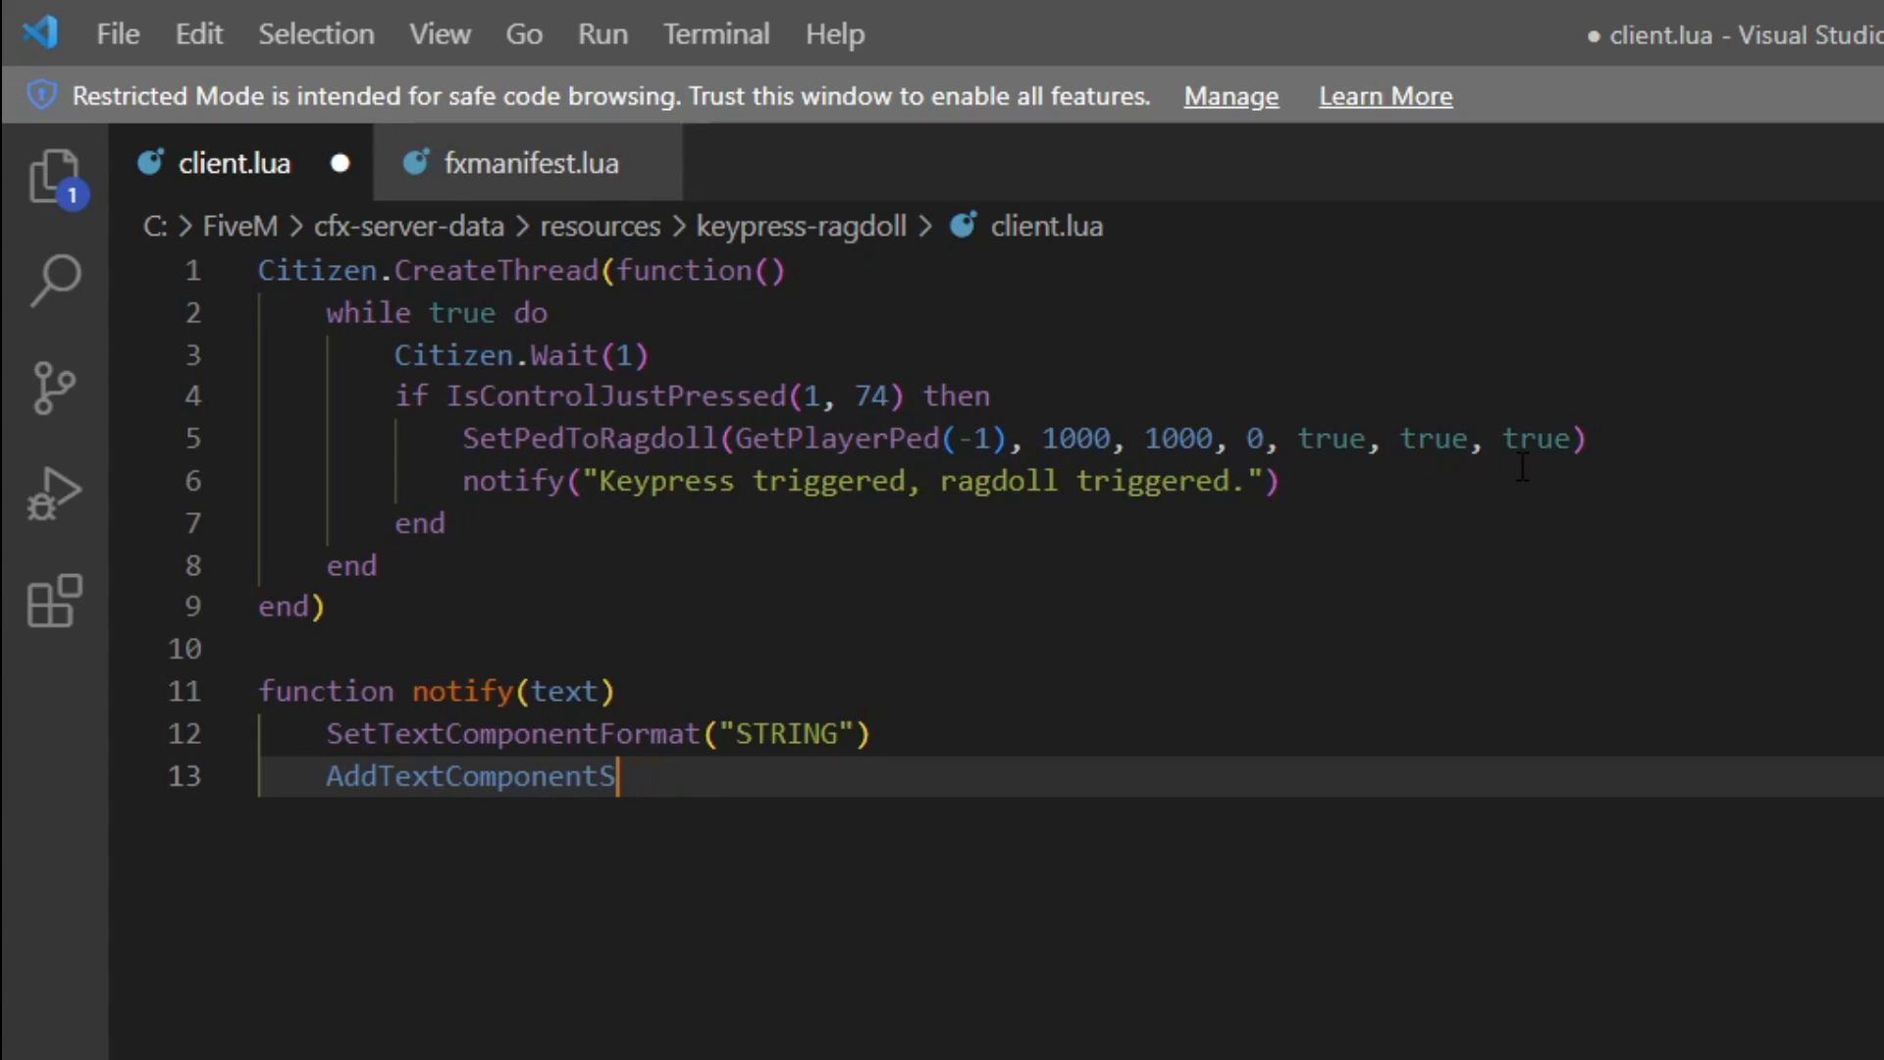
text(tring())
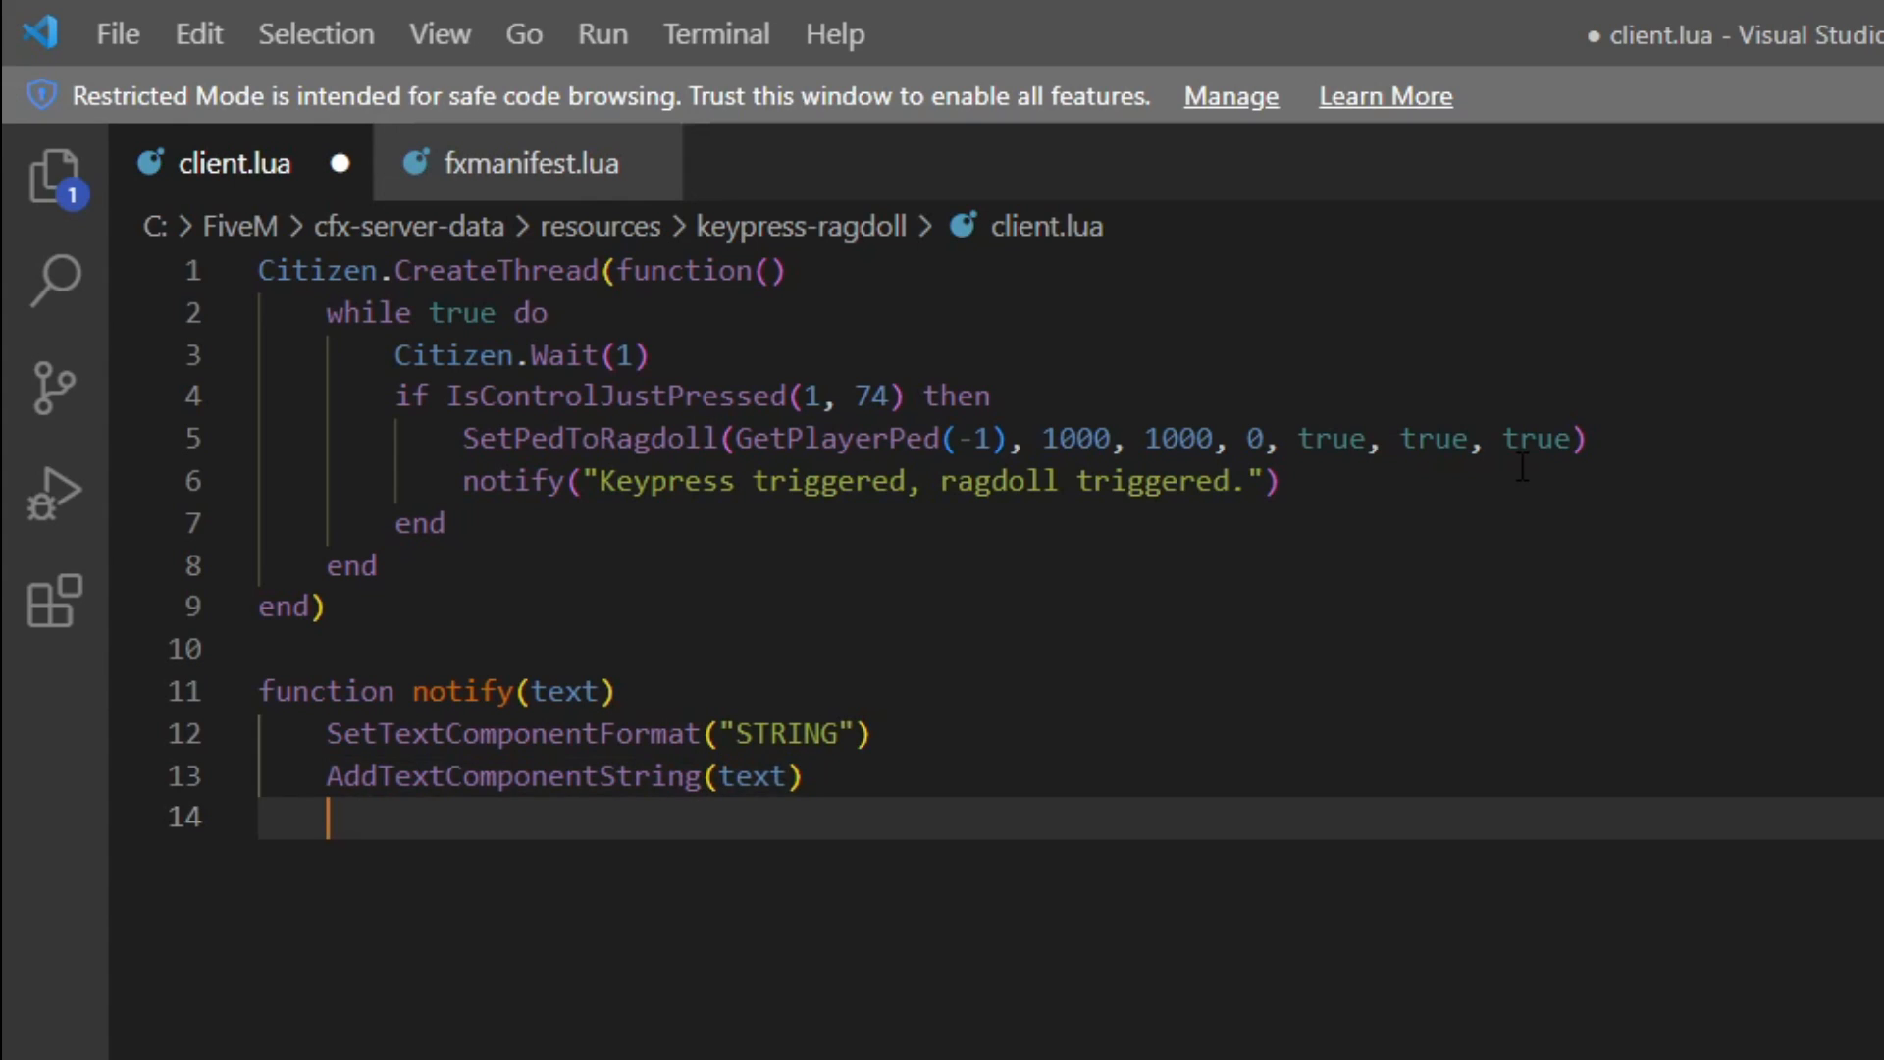
mouse_move(856, 859)
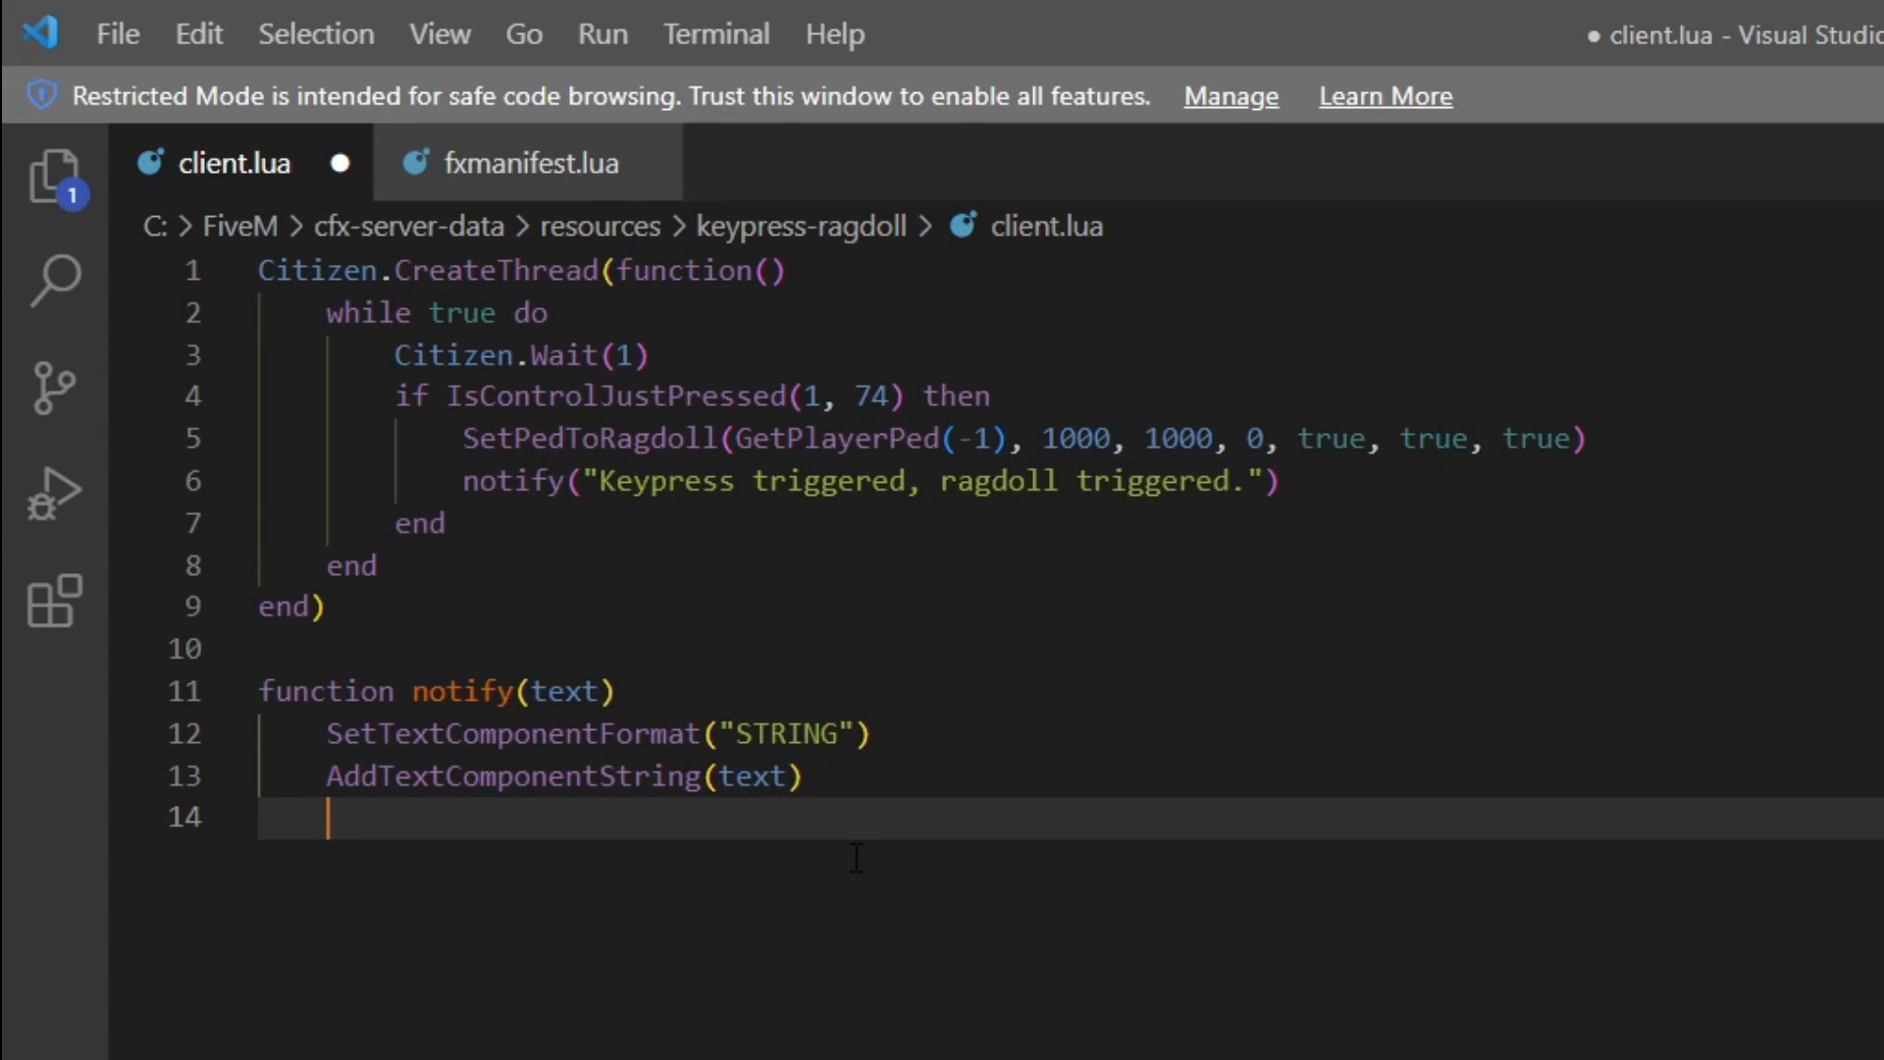
Add DisplayHelpTextFromStringLabel(0,0,1,-1) to the notify function
text(Display)
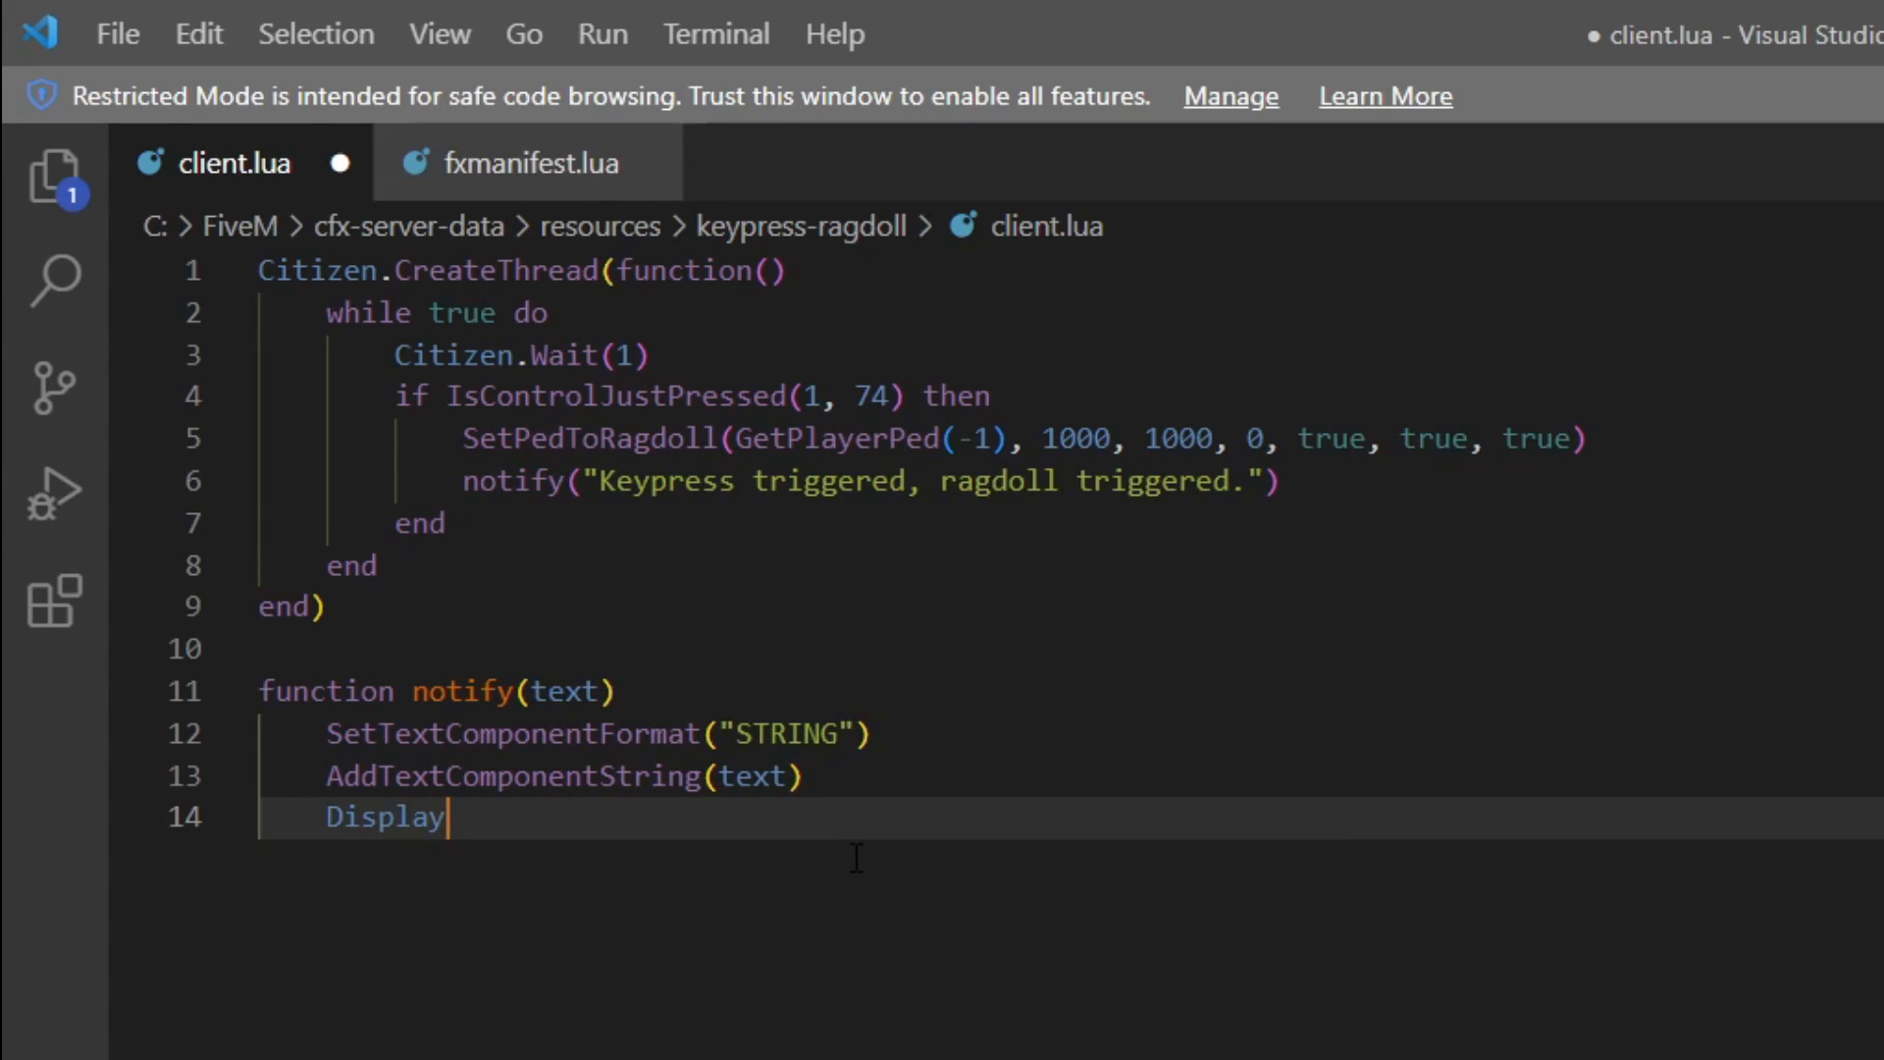
text(HelpT)
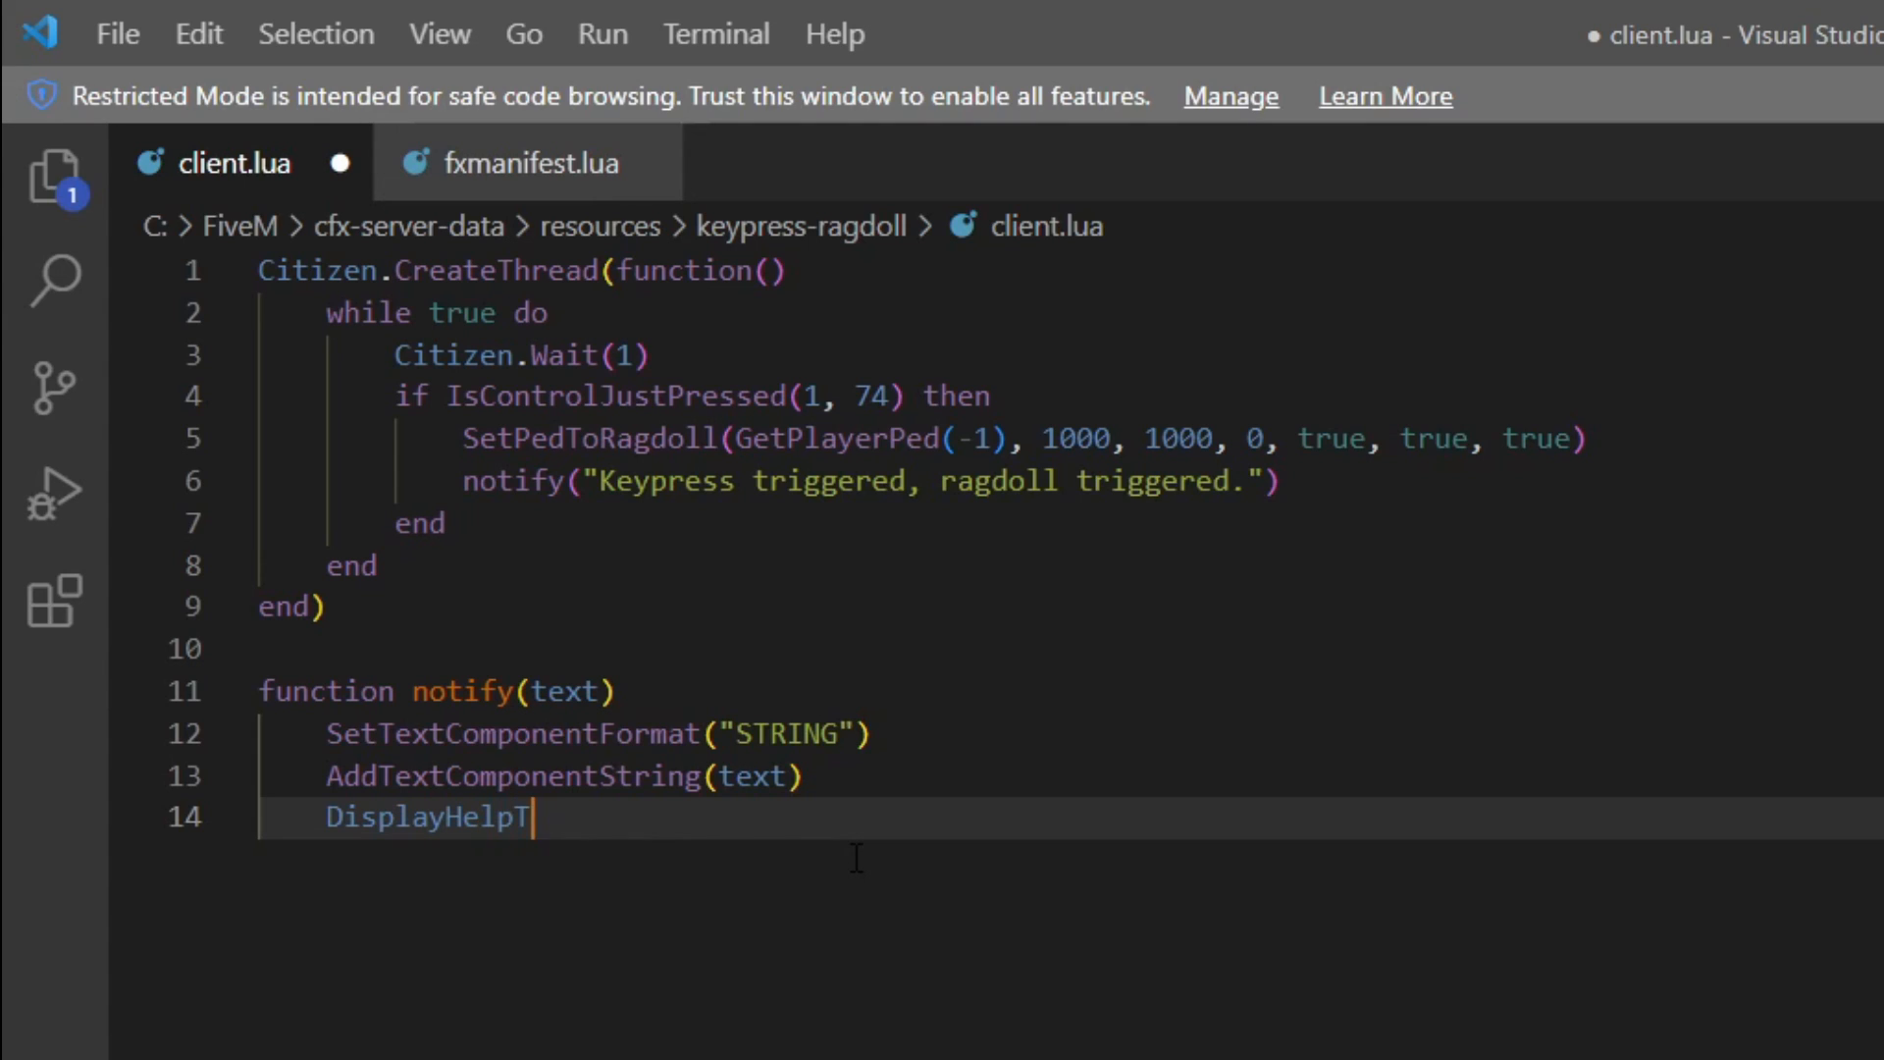
text(extF)
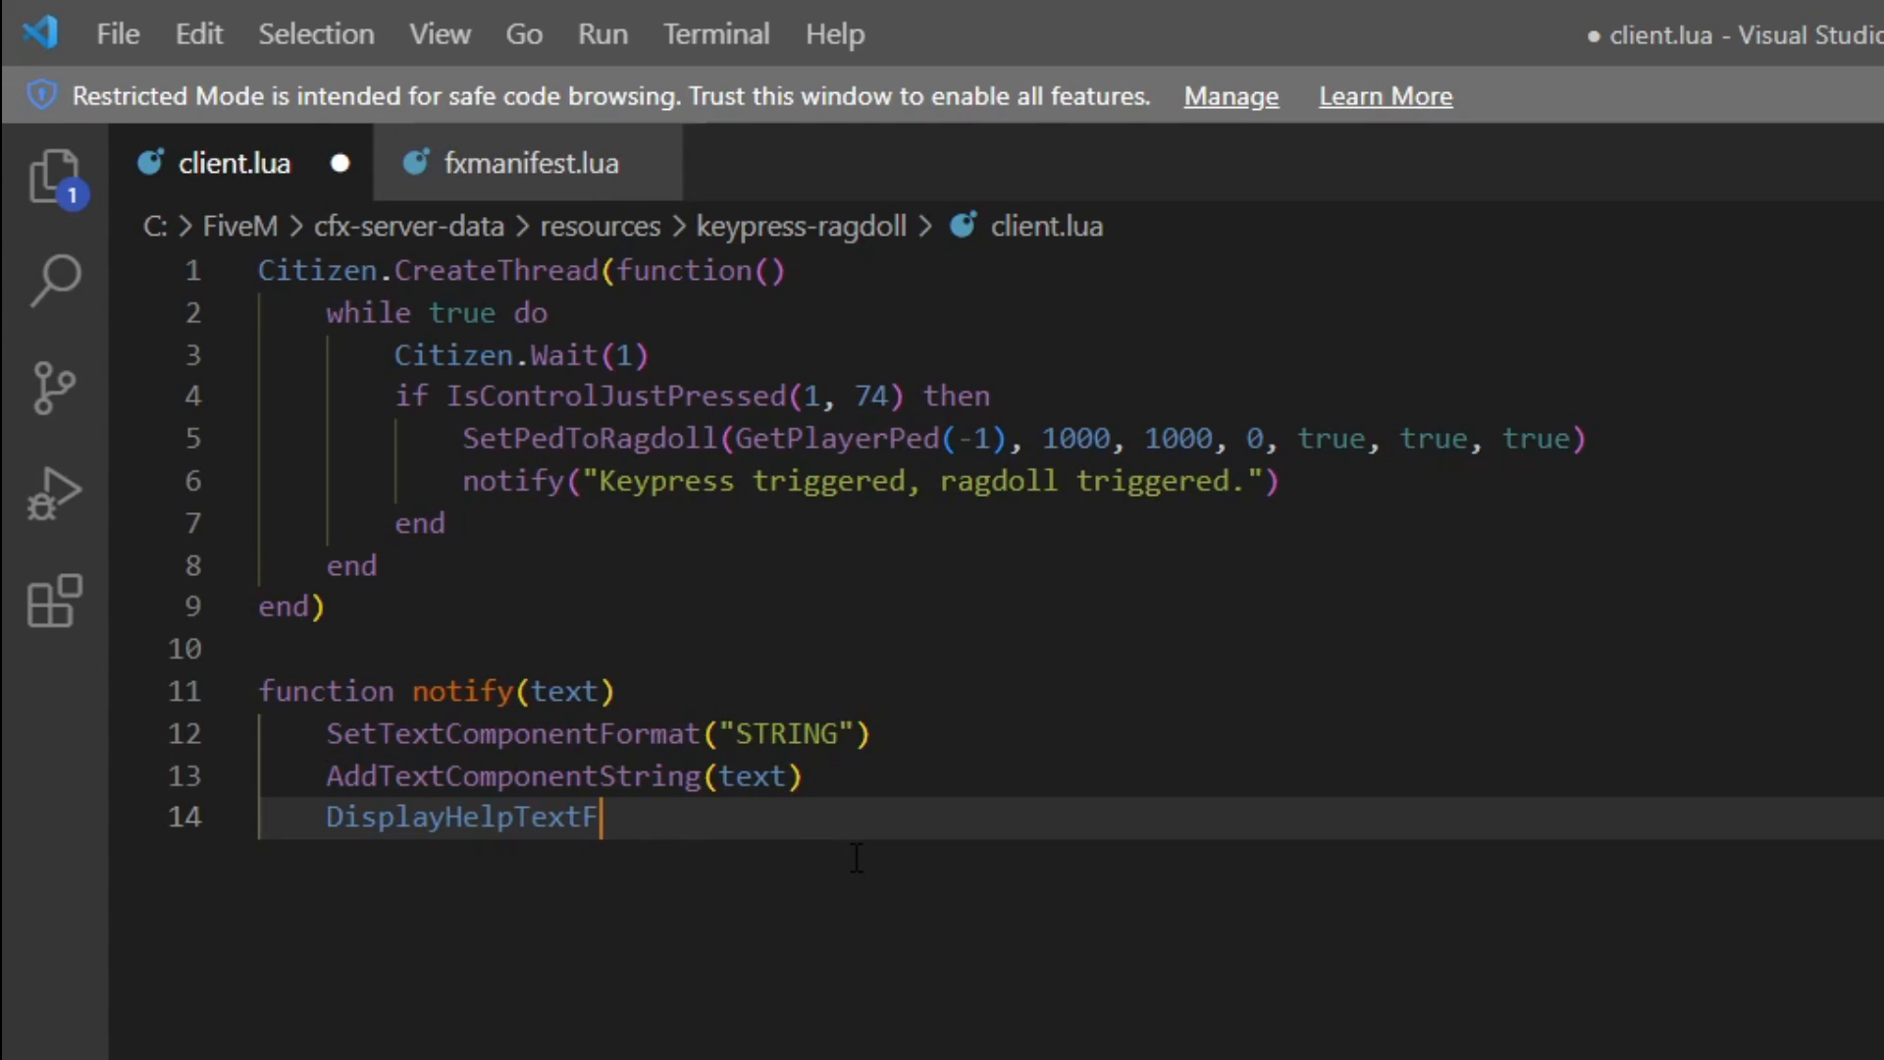
text(romStringLabel)
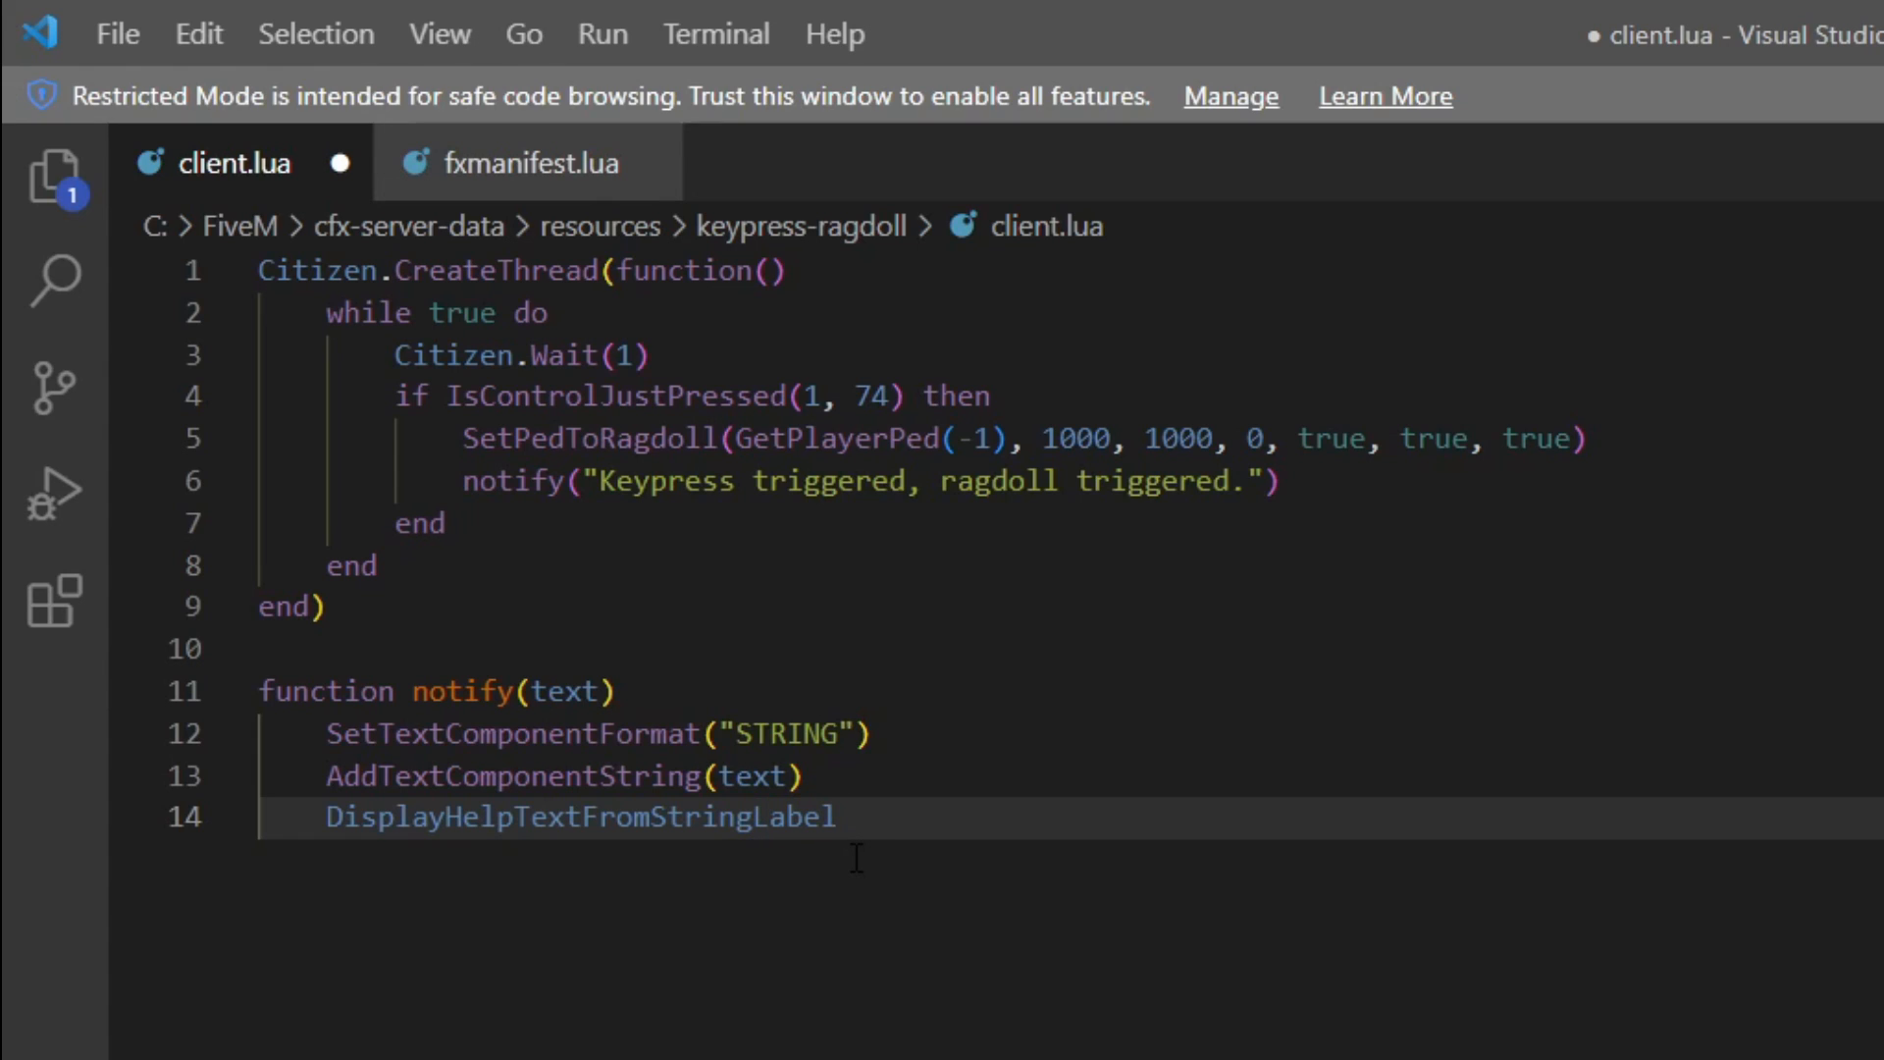
text(())
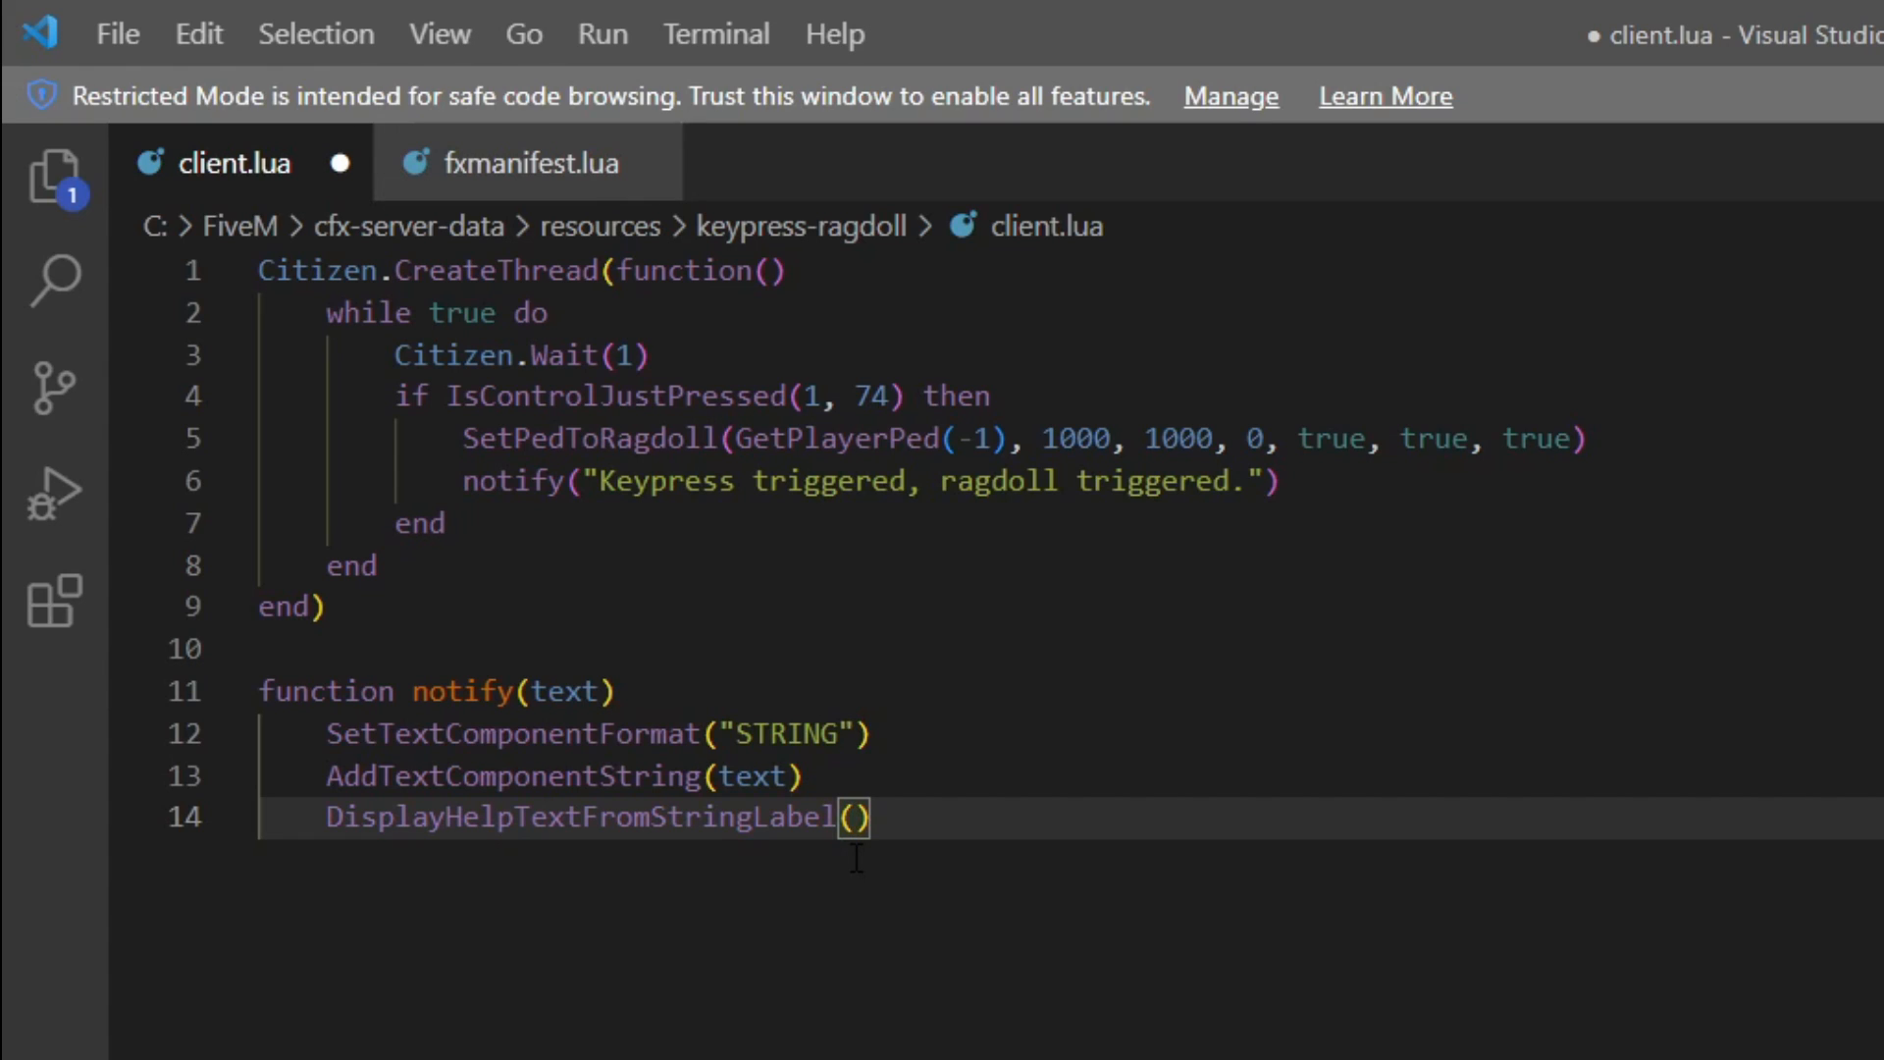
text(0)
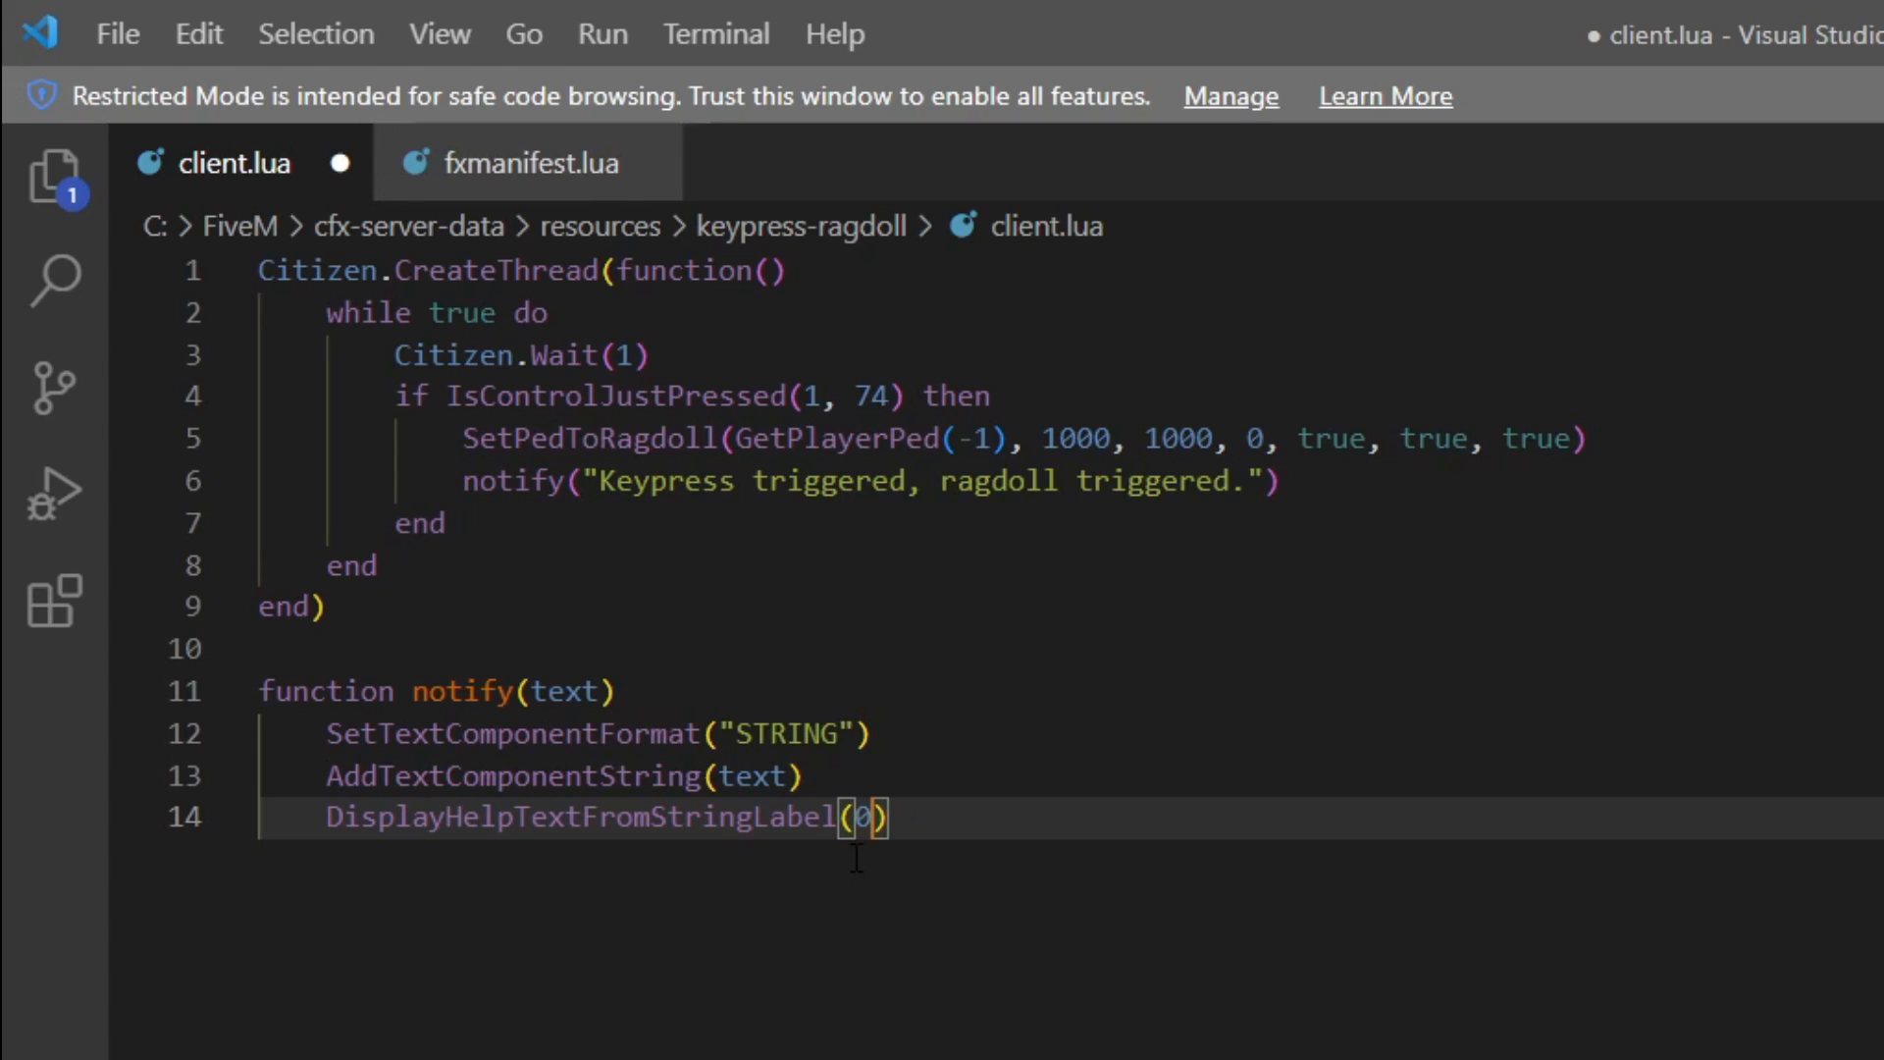
text(,0,1,-)
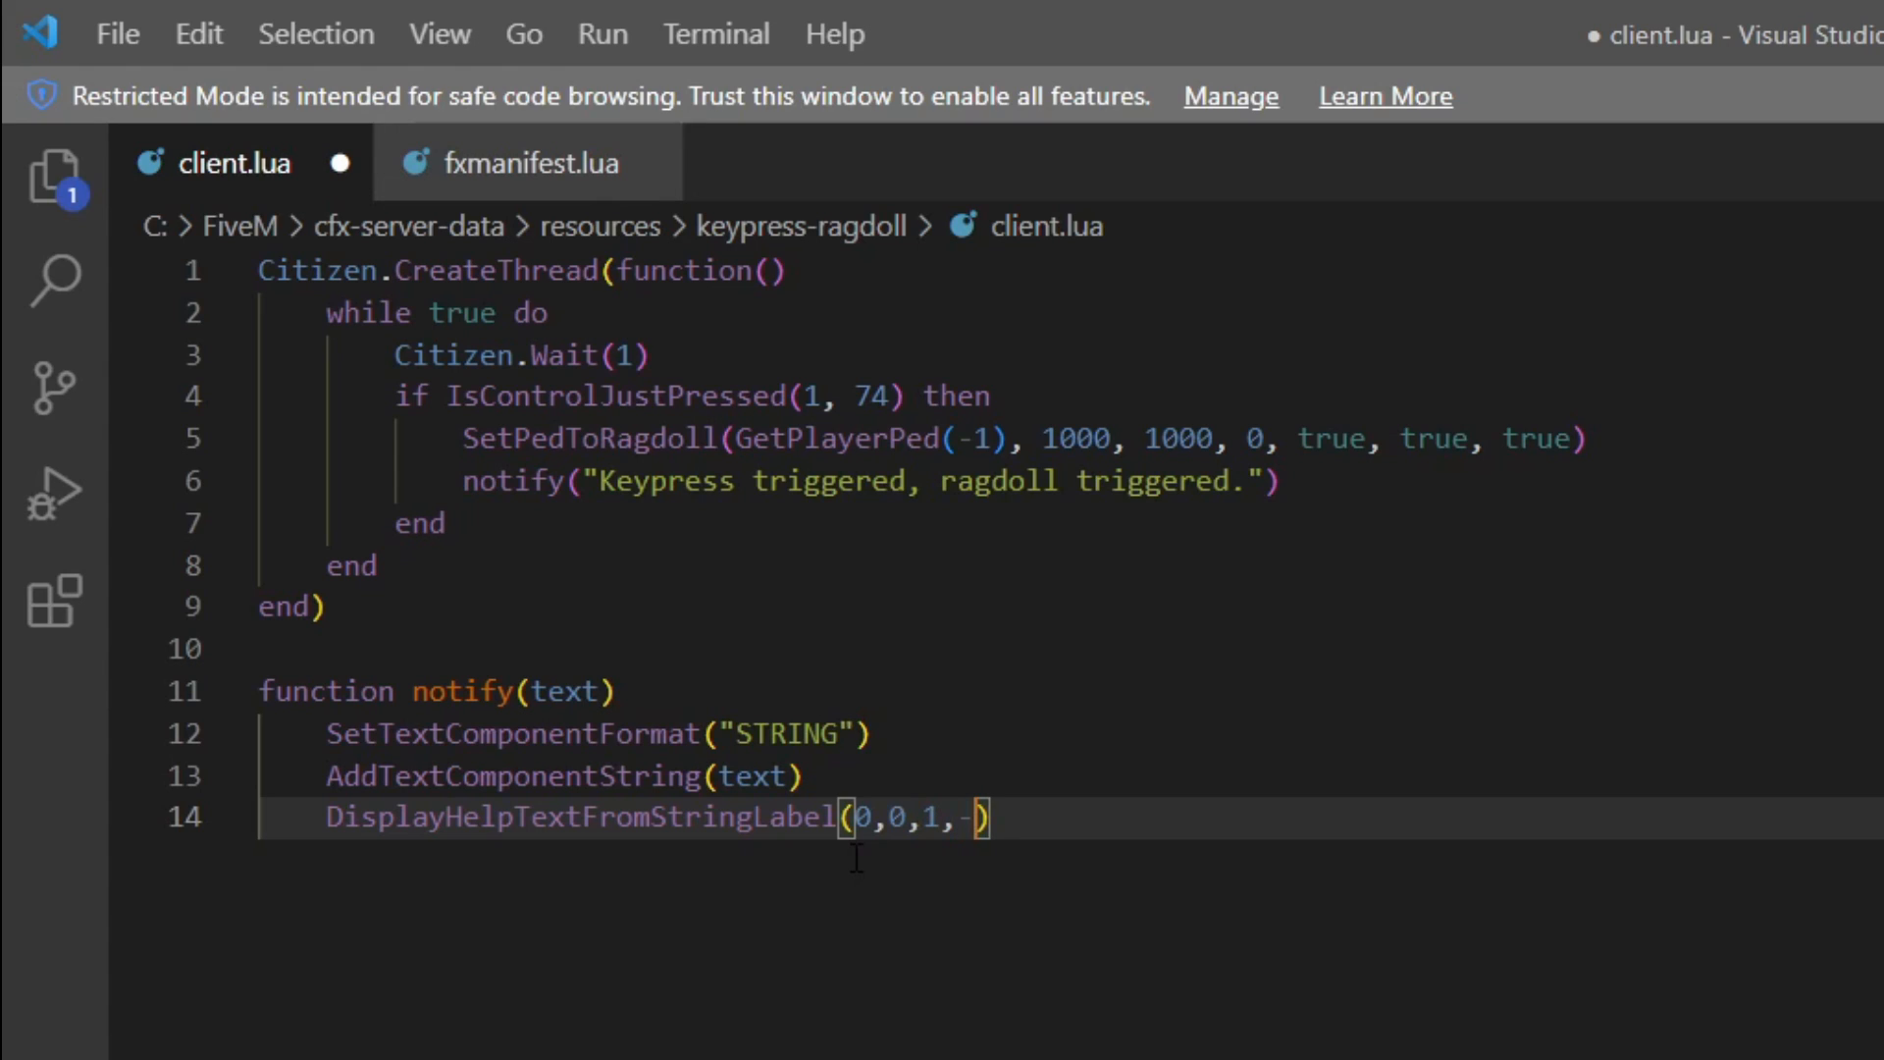
Close notify with end and save client.lua
key(enter)
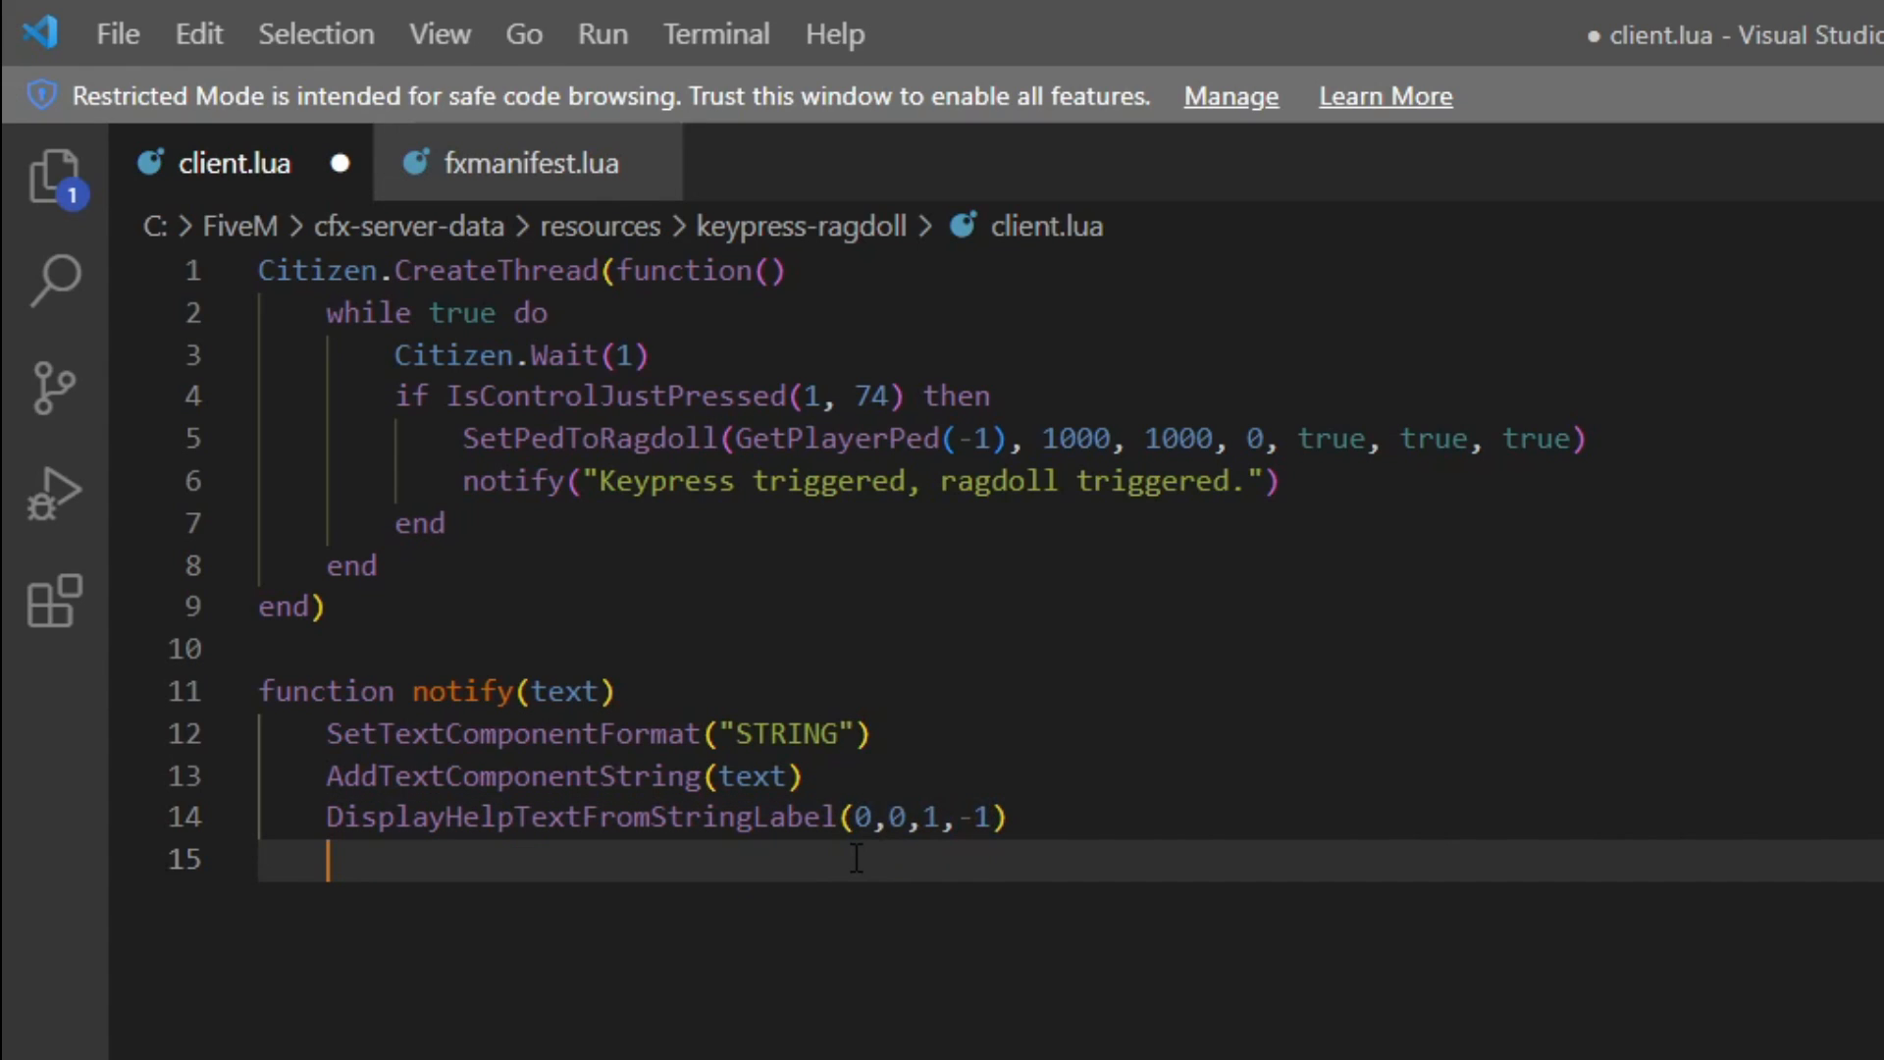
text(end)
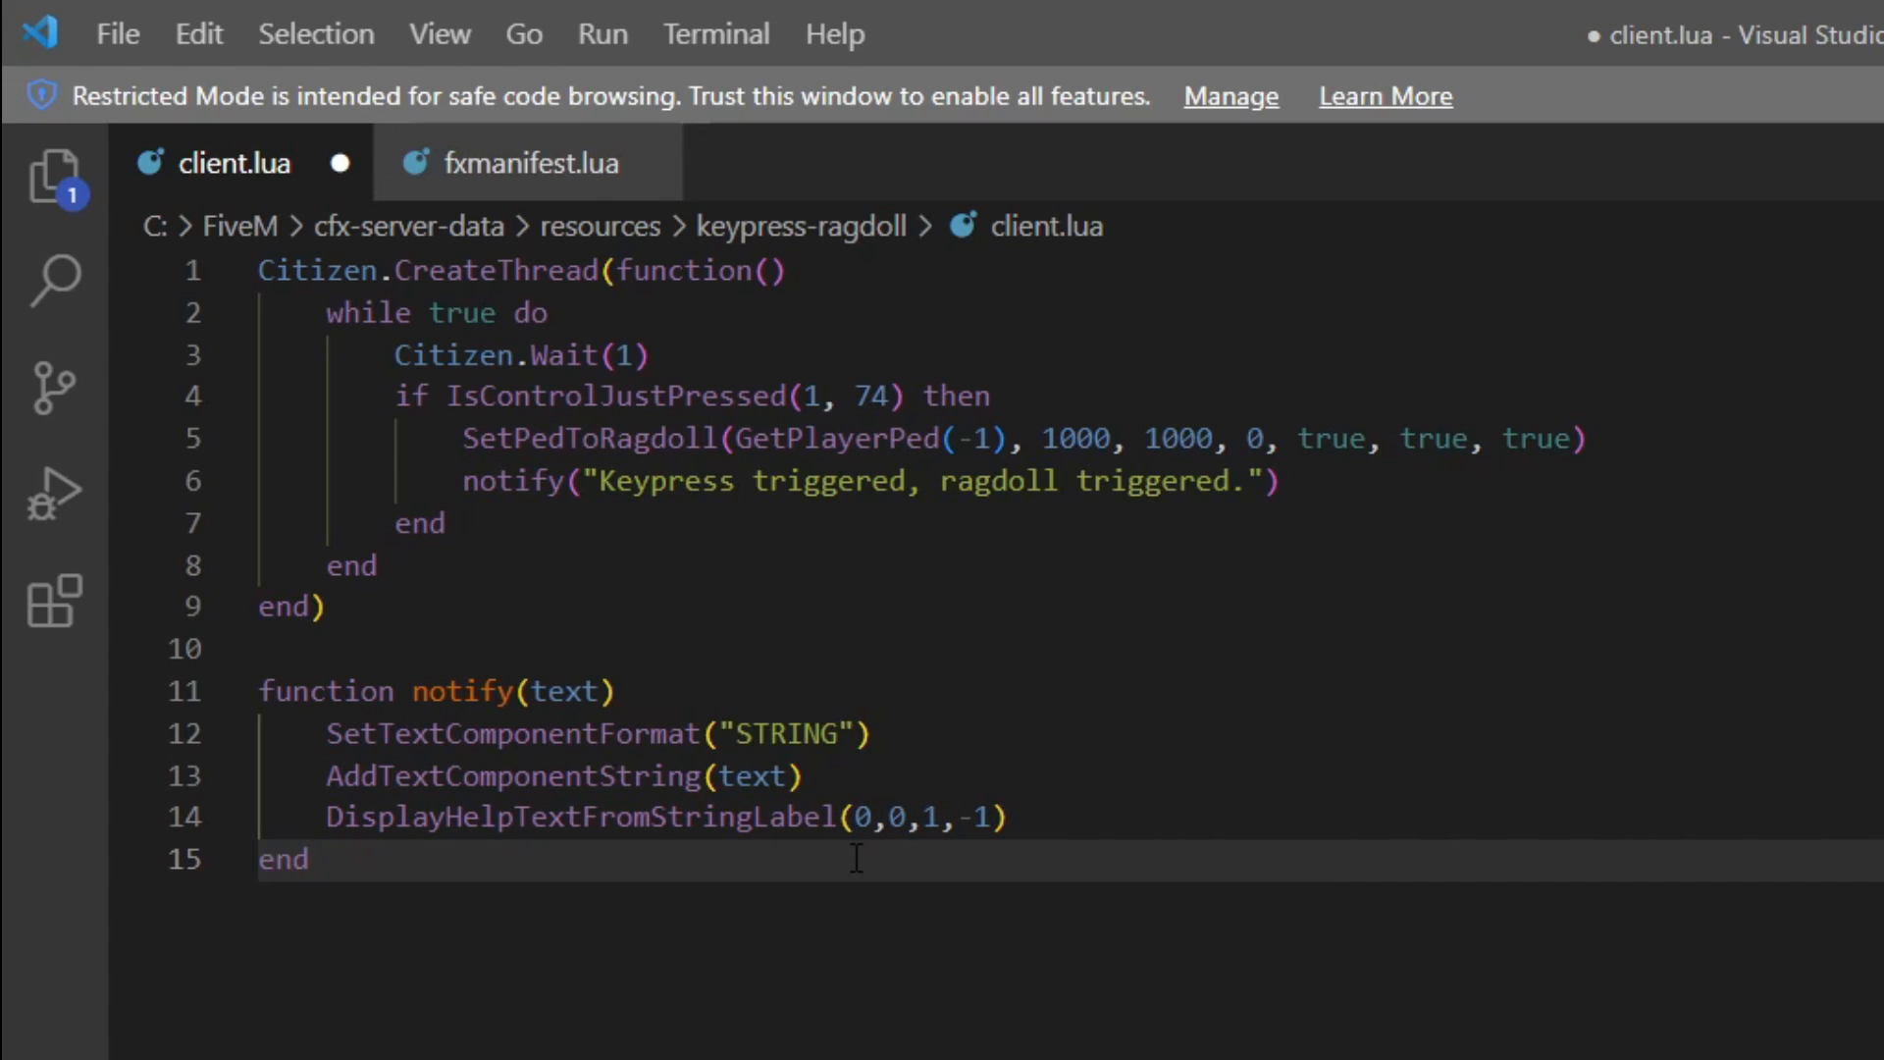
click(872, 816)
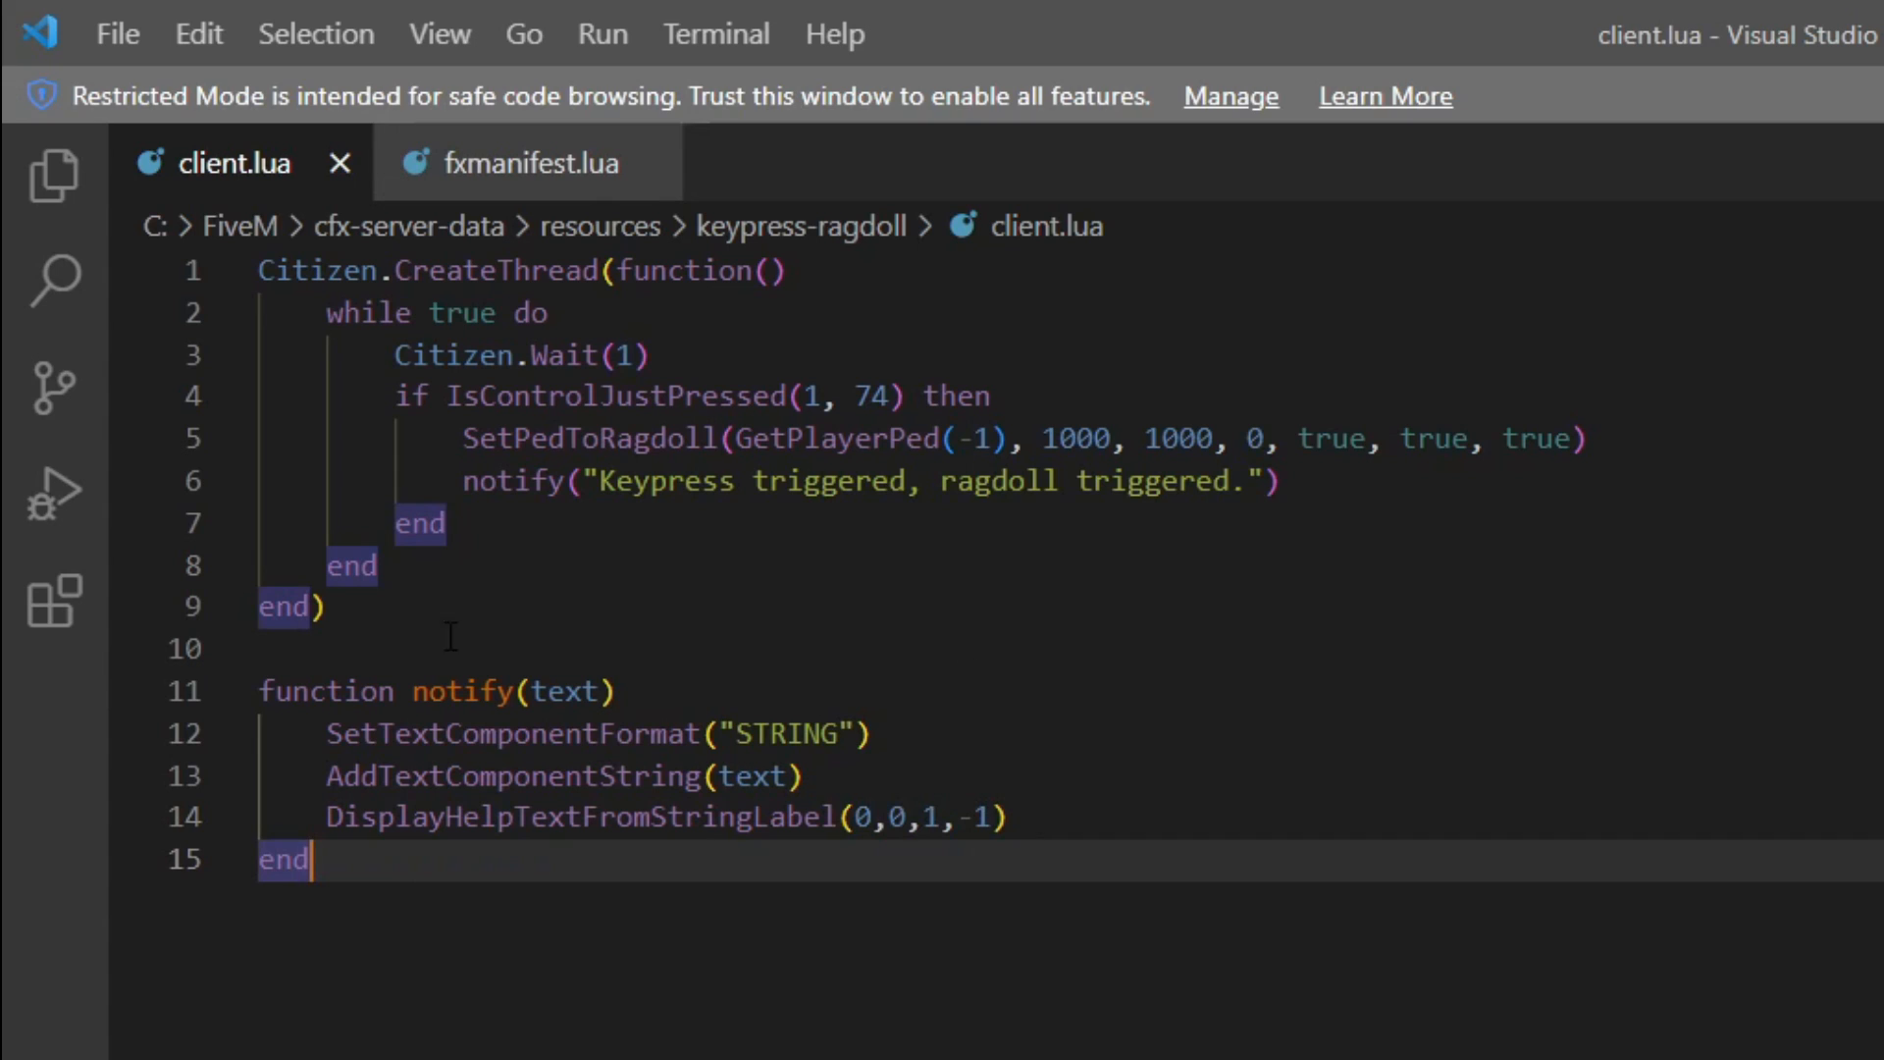
mouse_move(924, 522)
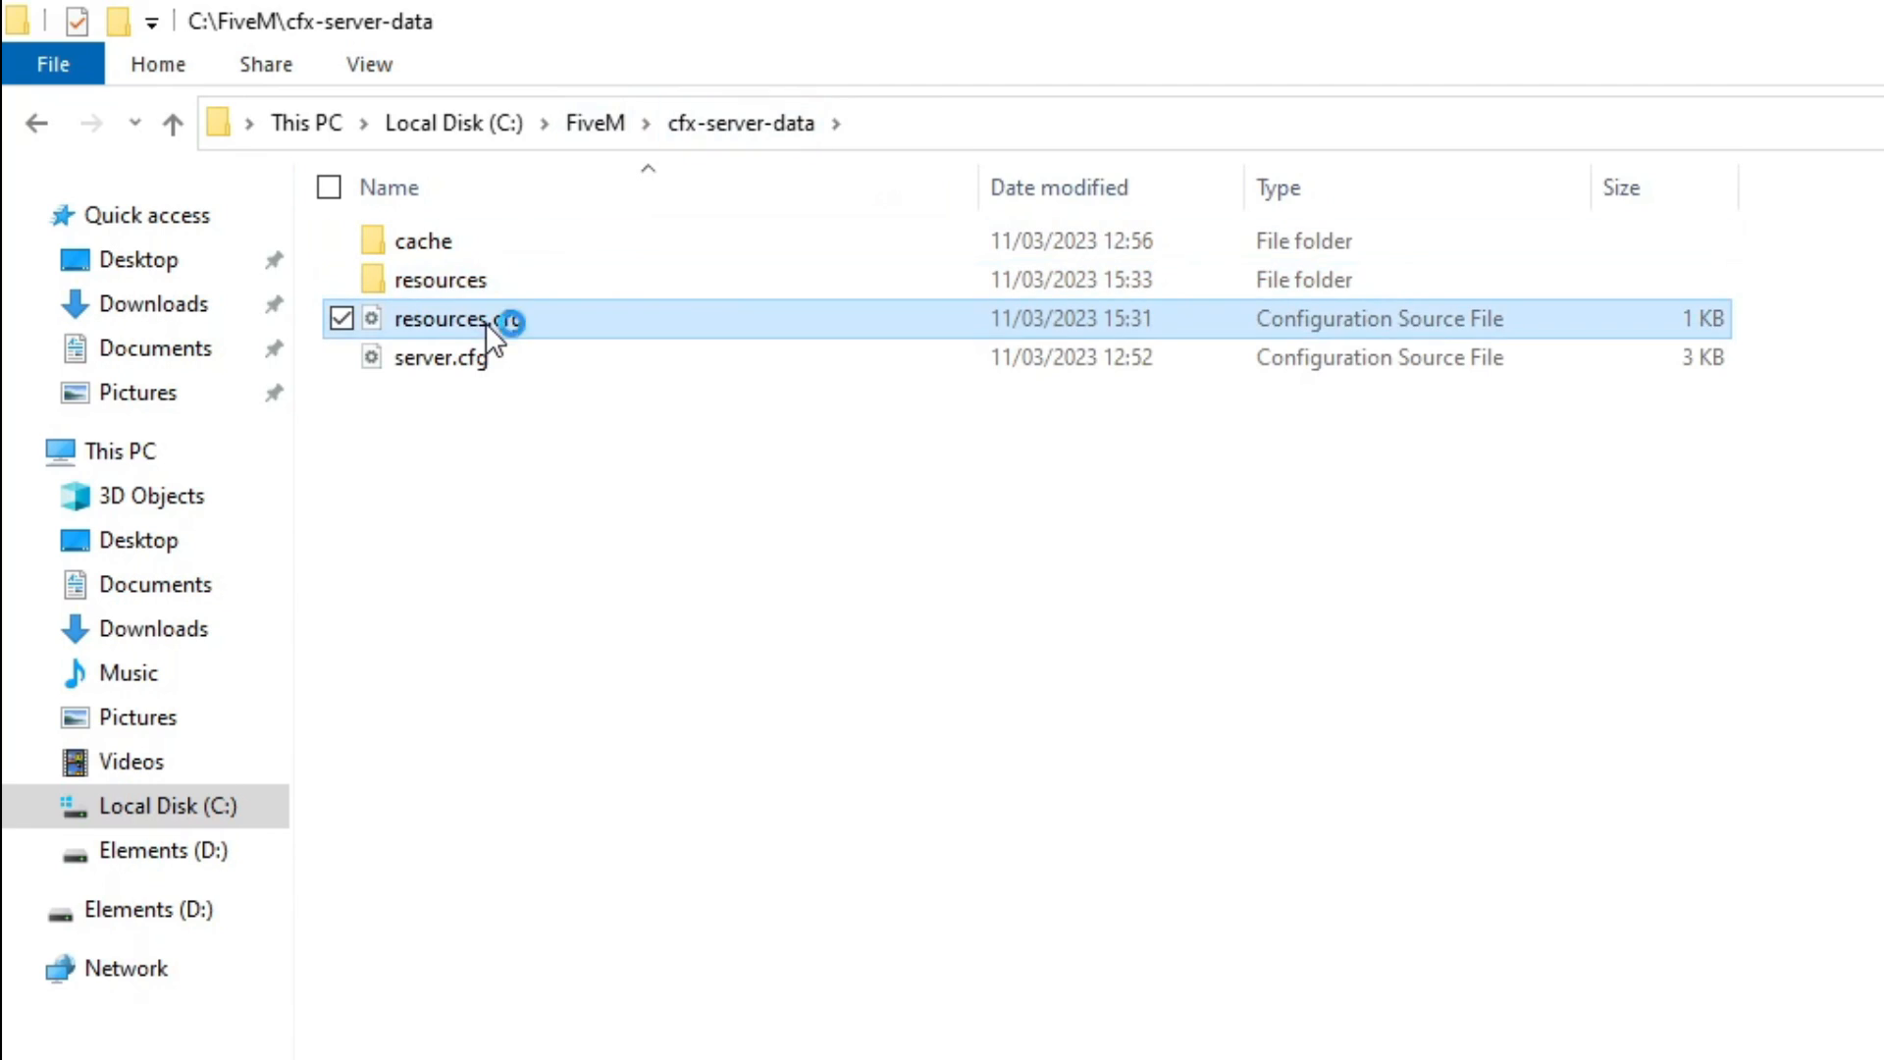
Add 'ensure keypress-ragdoll' to resources.cfg
double_click(458, 318)
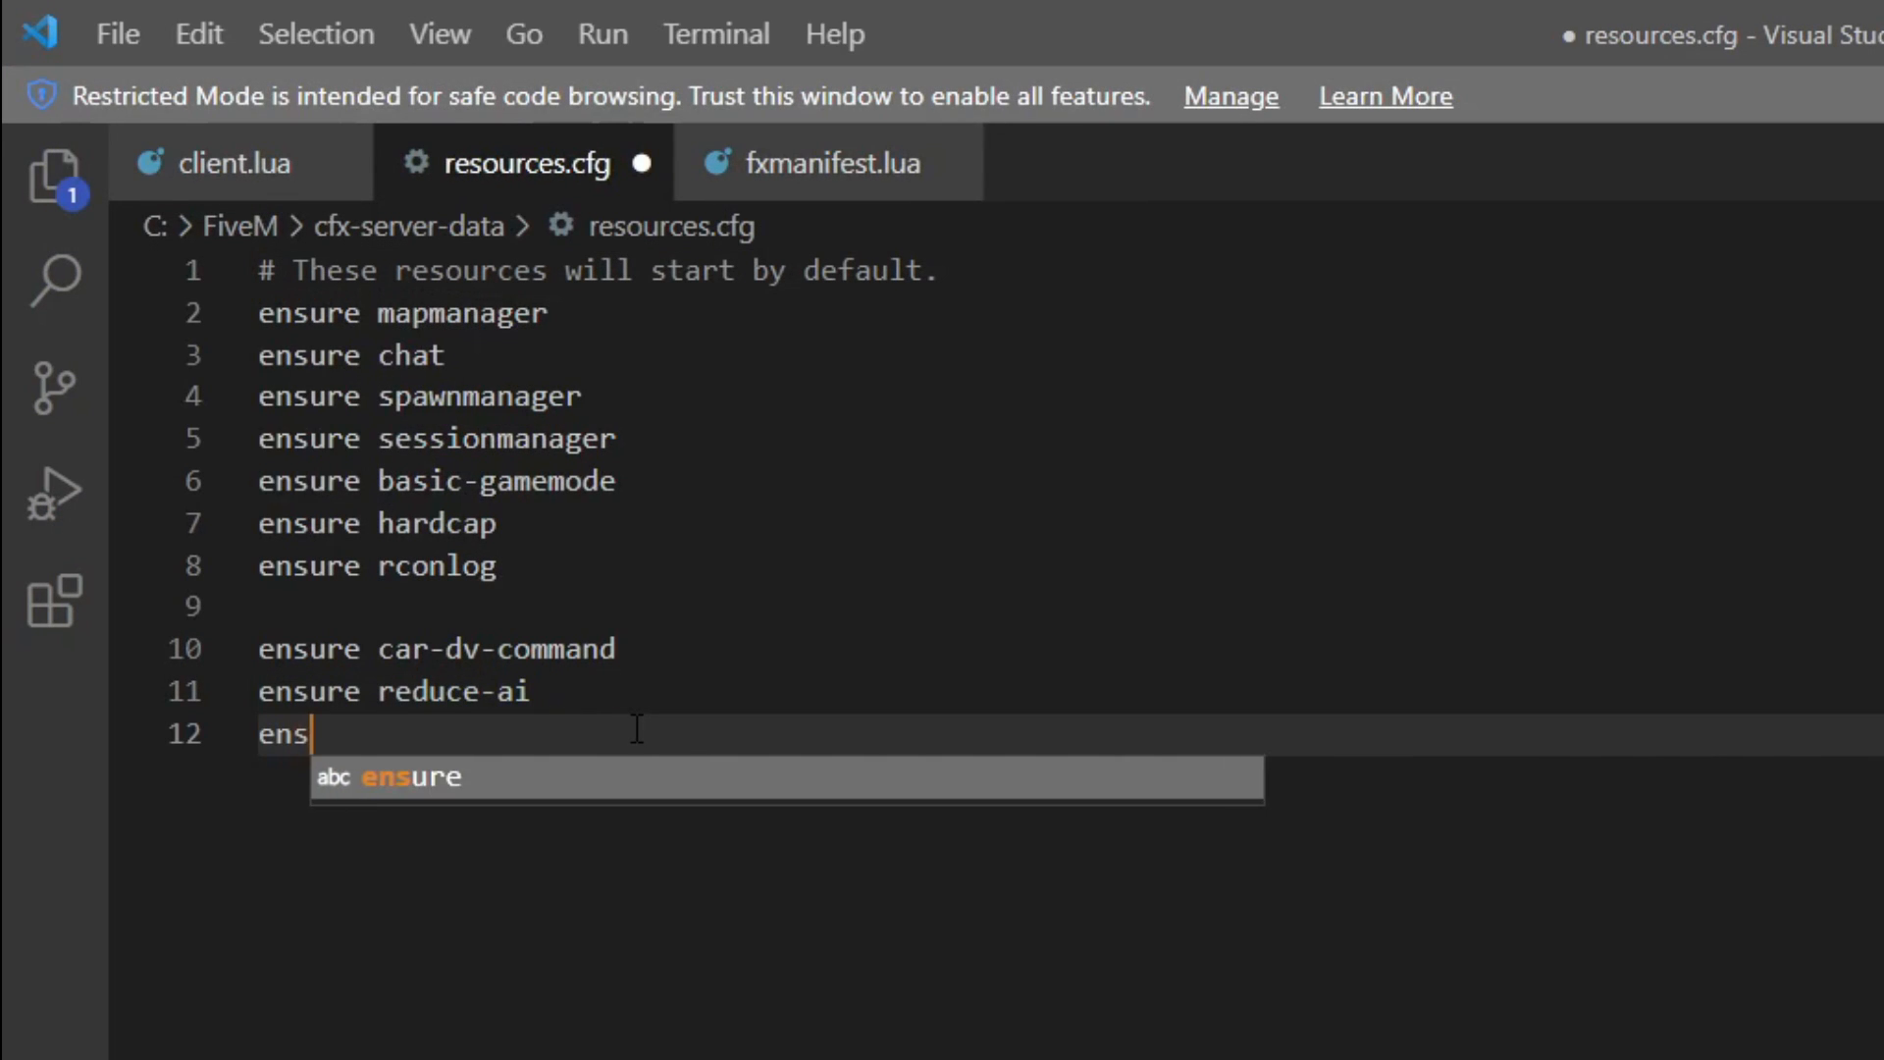
text(ure key)
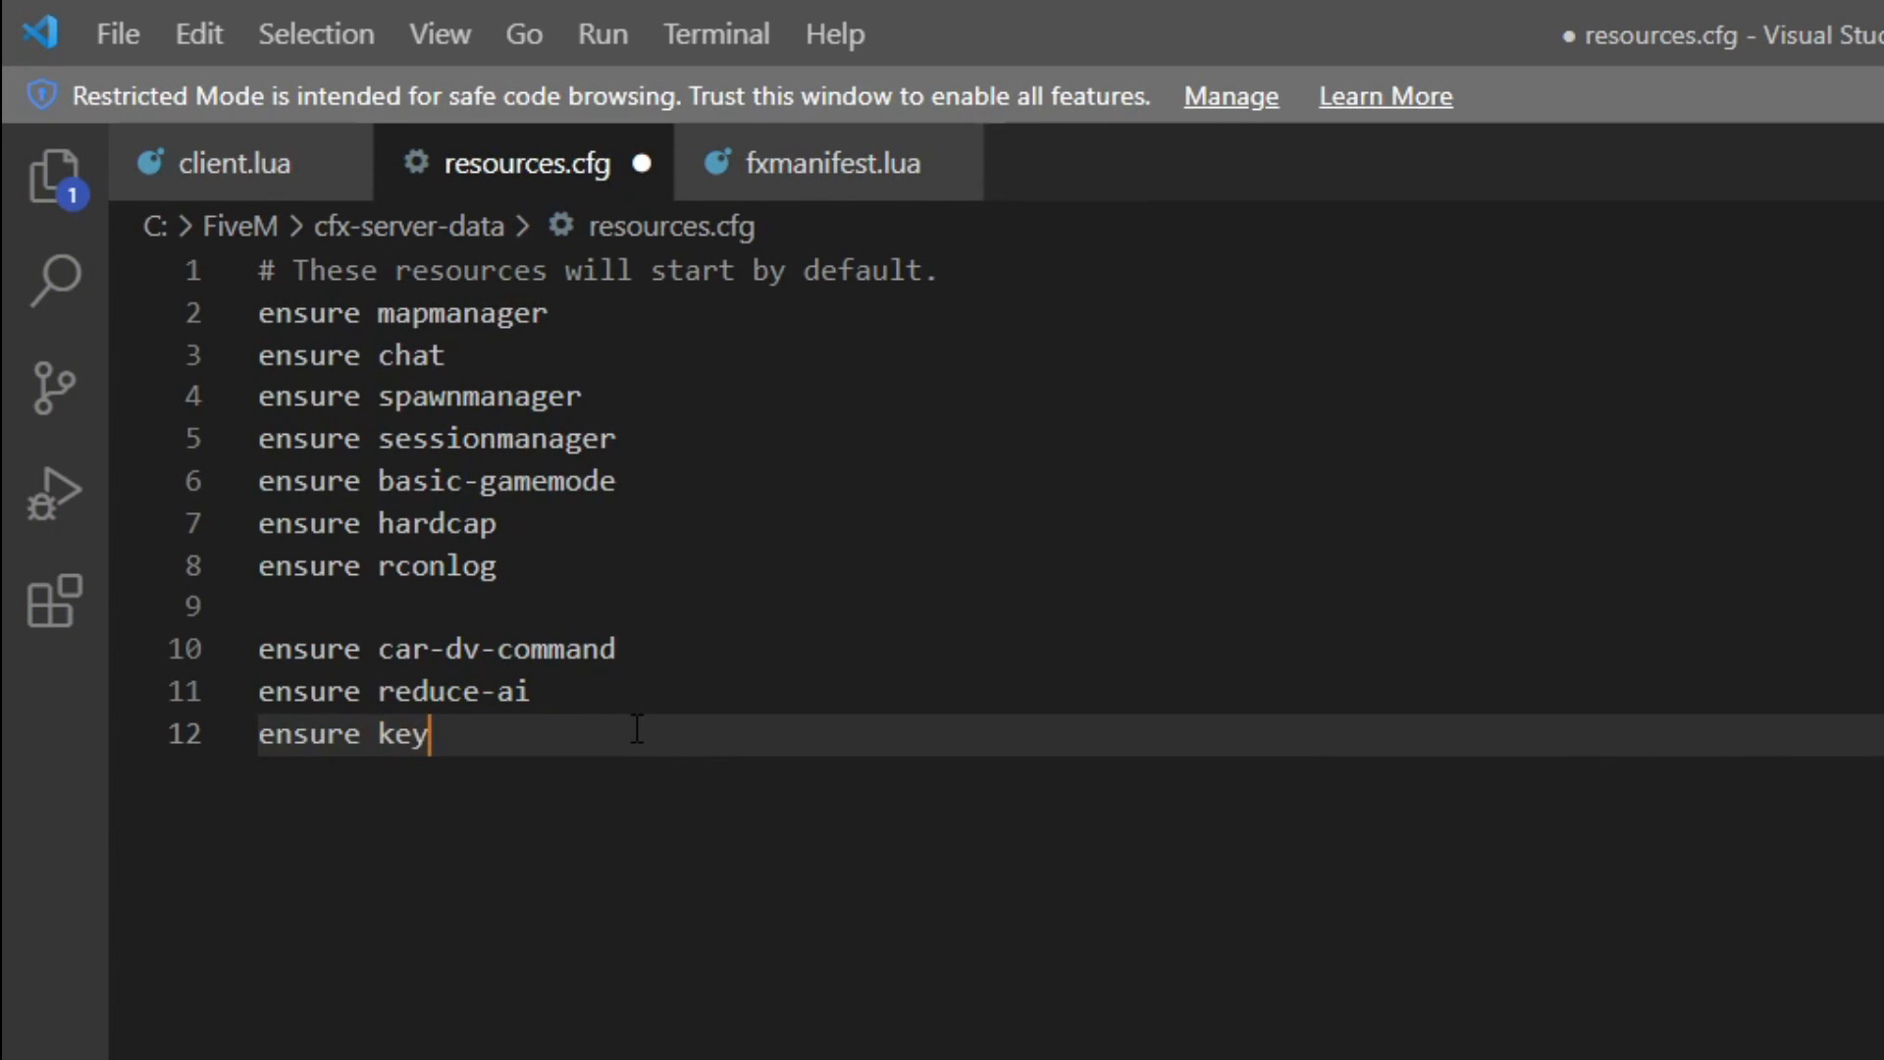
text(press-ra)
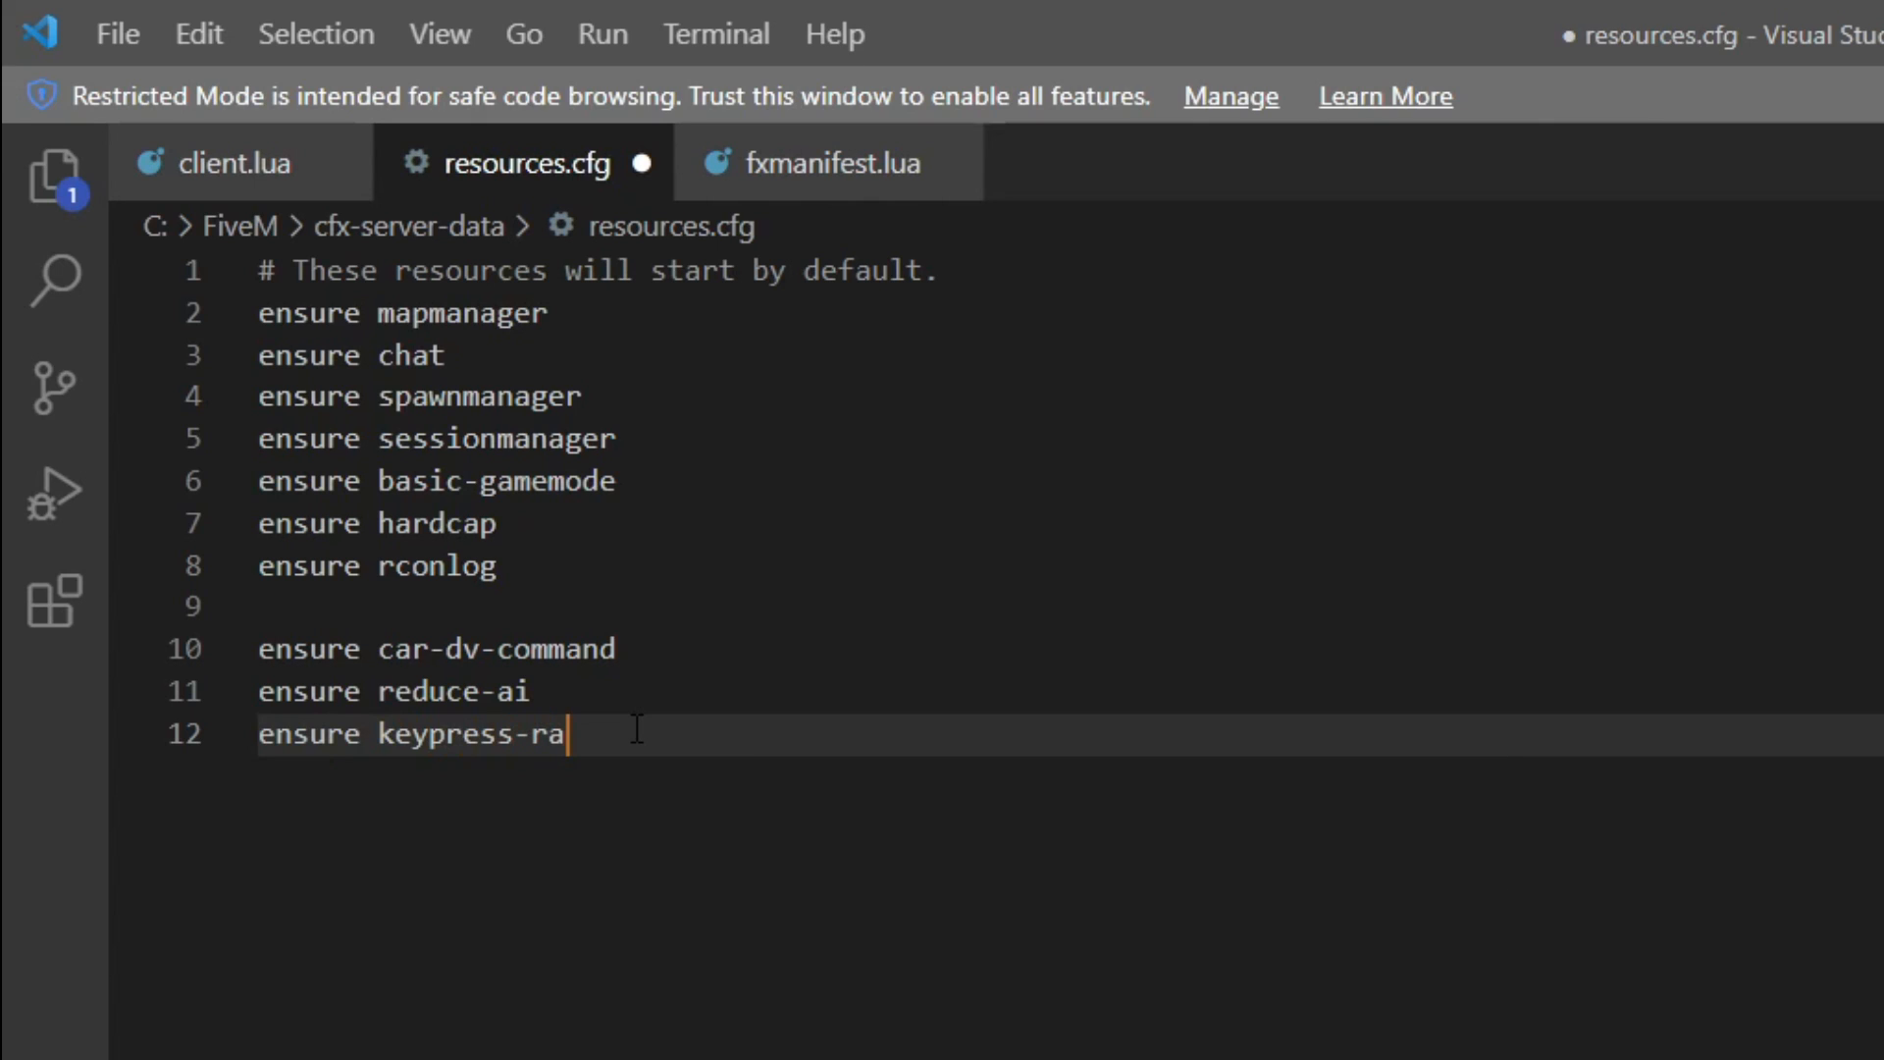
text(gdoll)
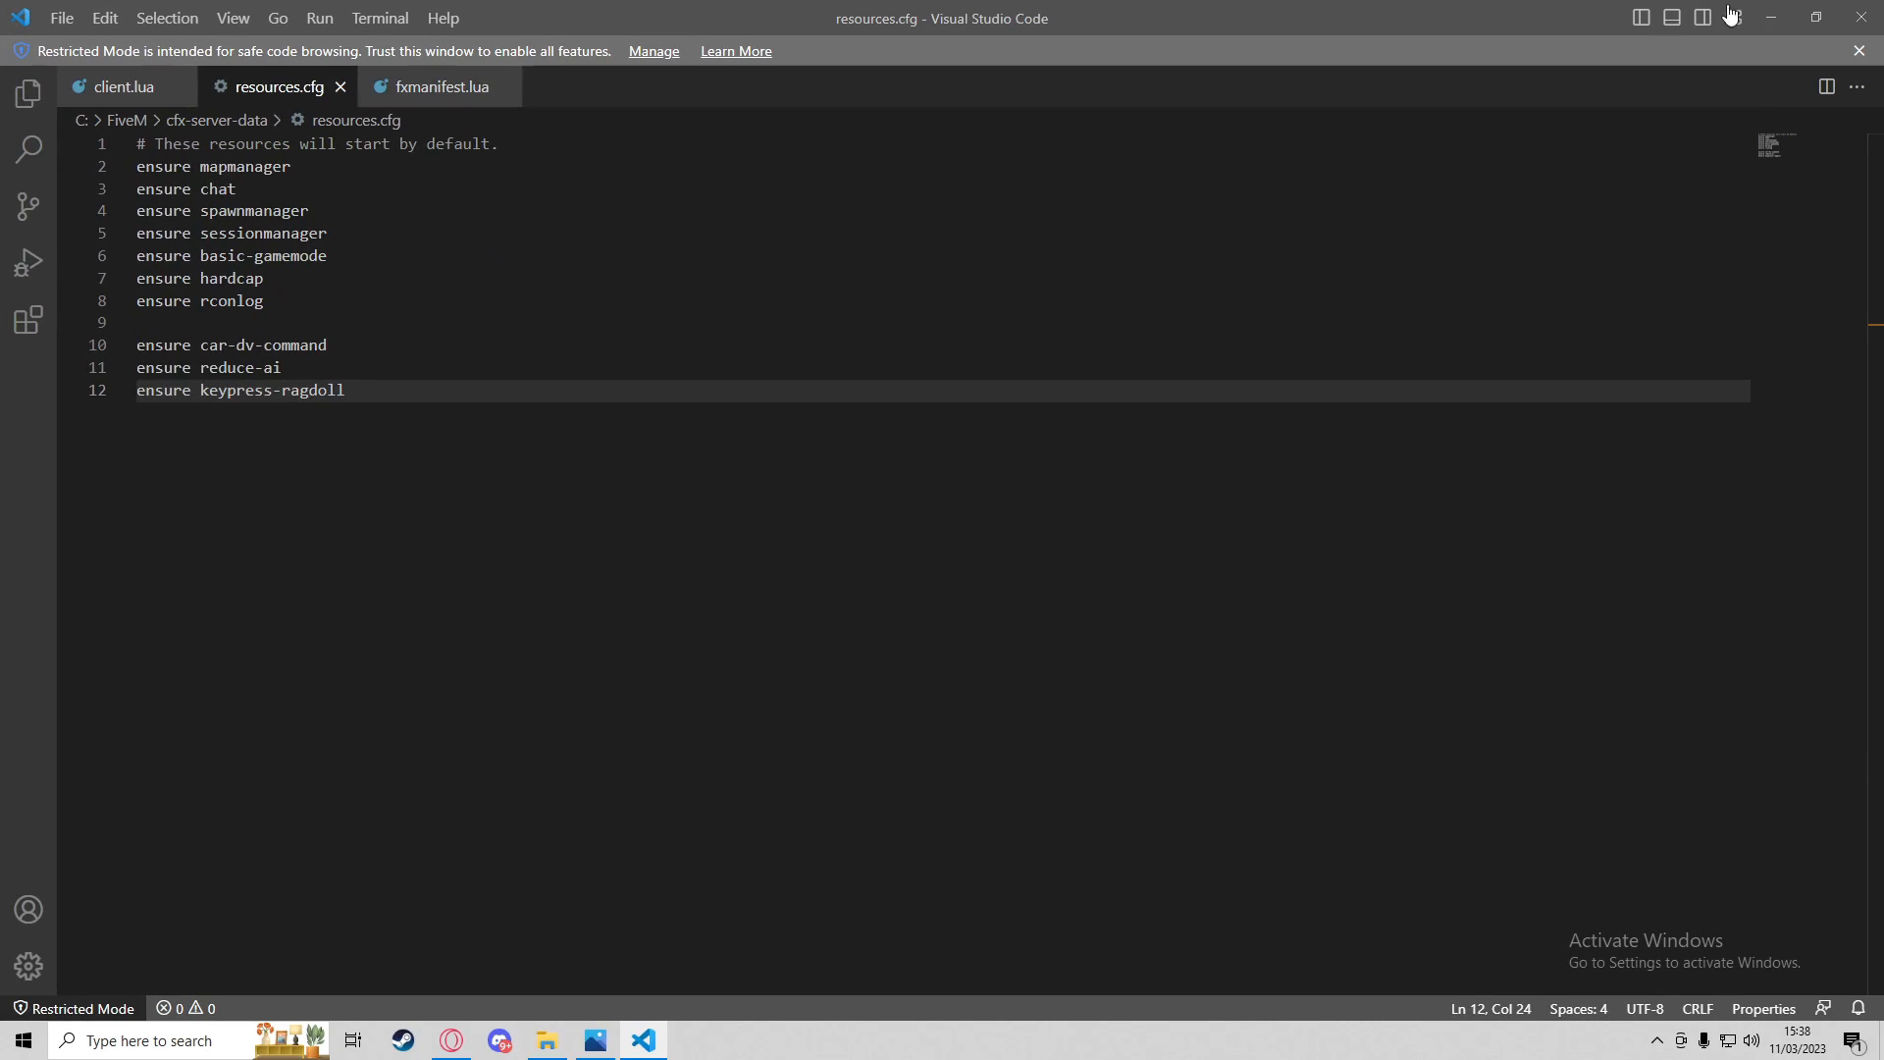
Launch the server via start.bat and search Windows for 'fivem'
click(546, 1040)
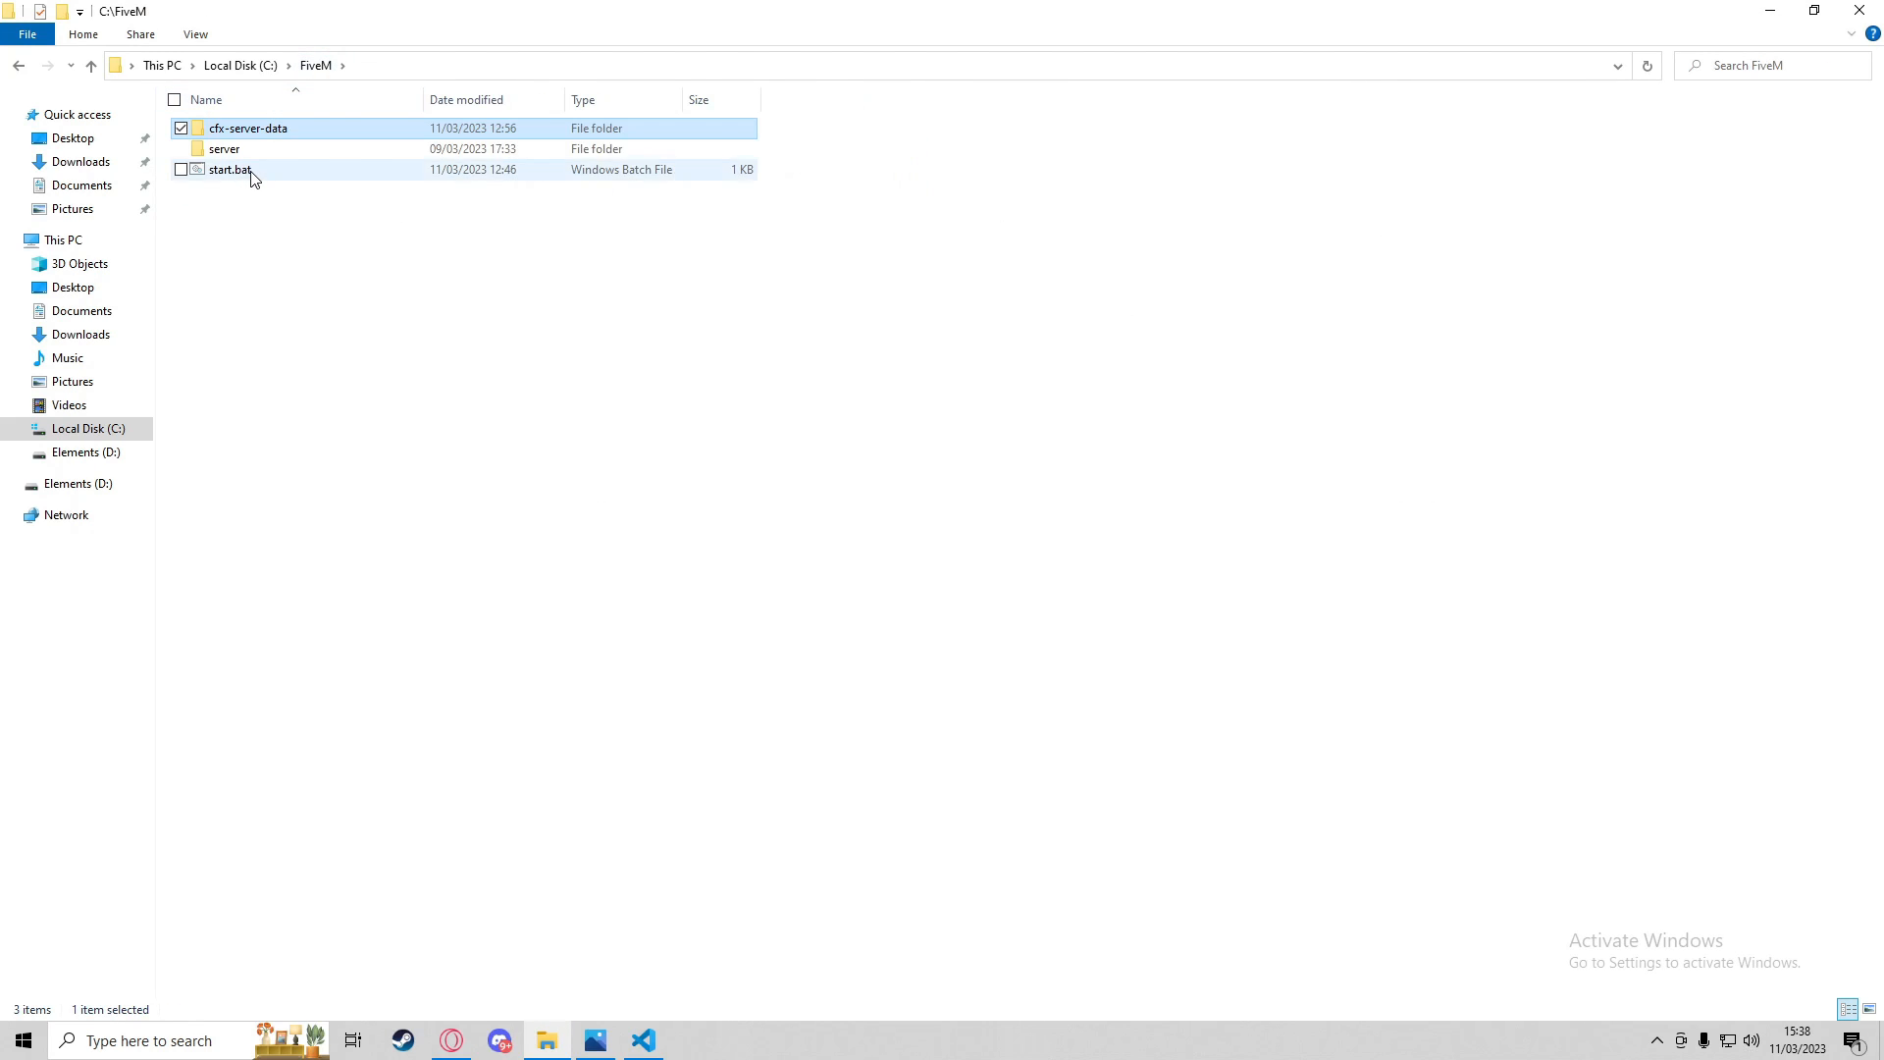
double_click(228, 169)
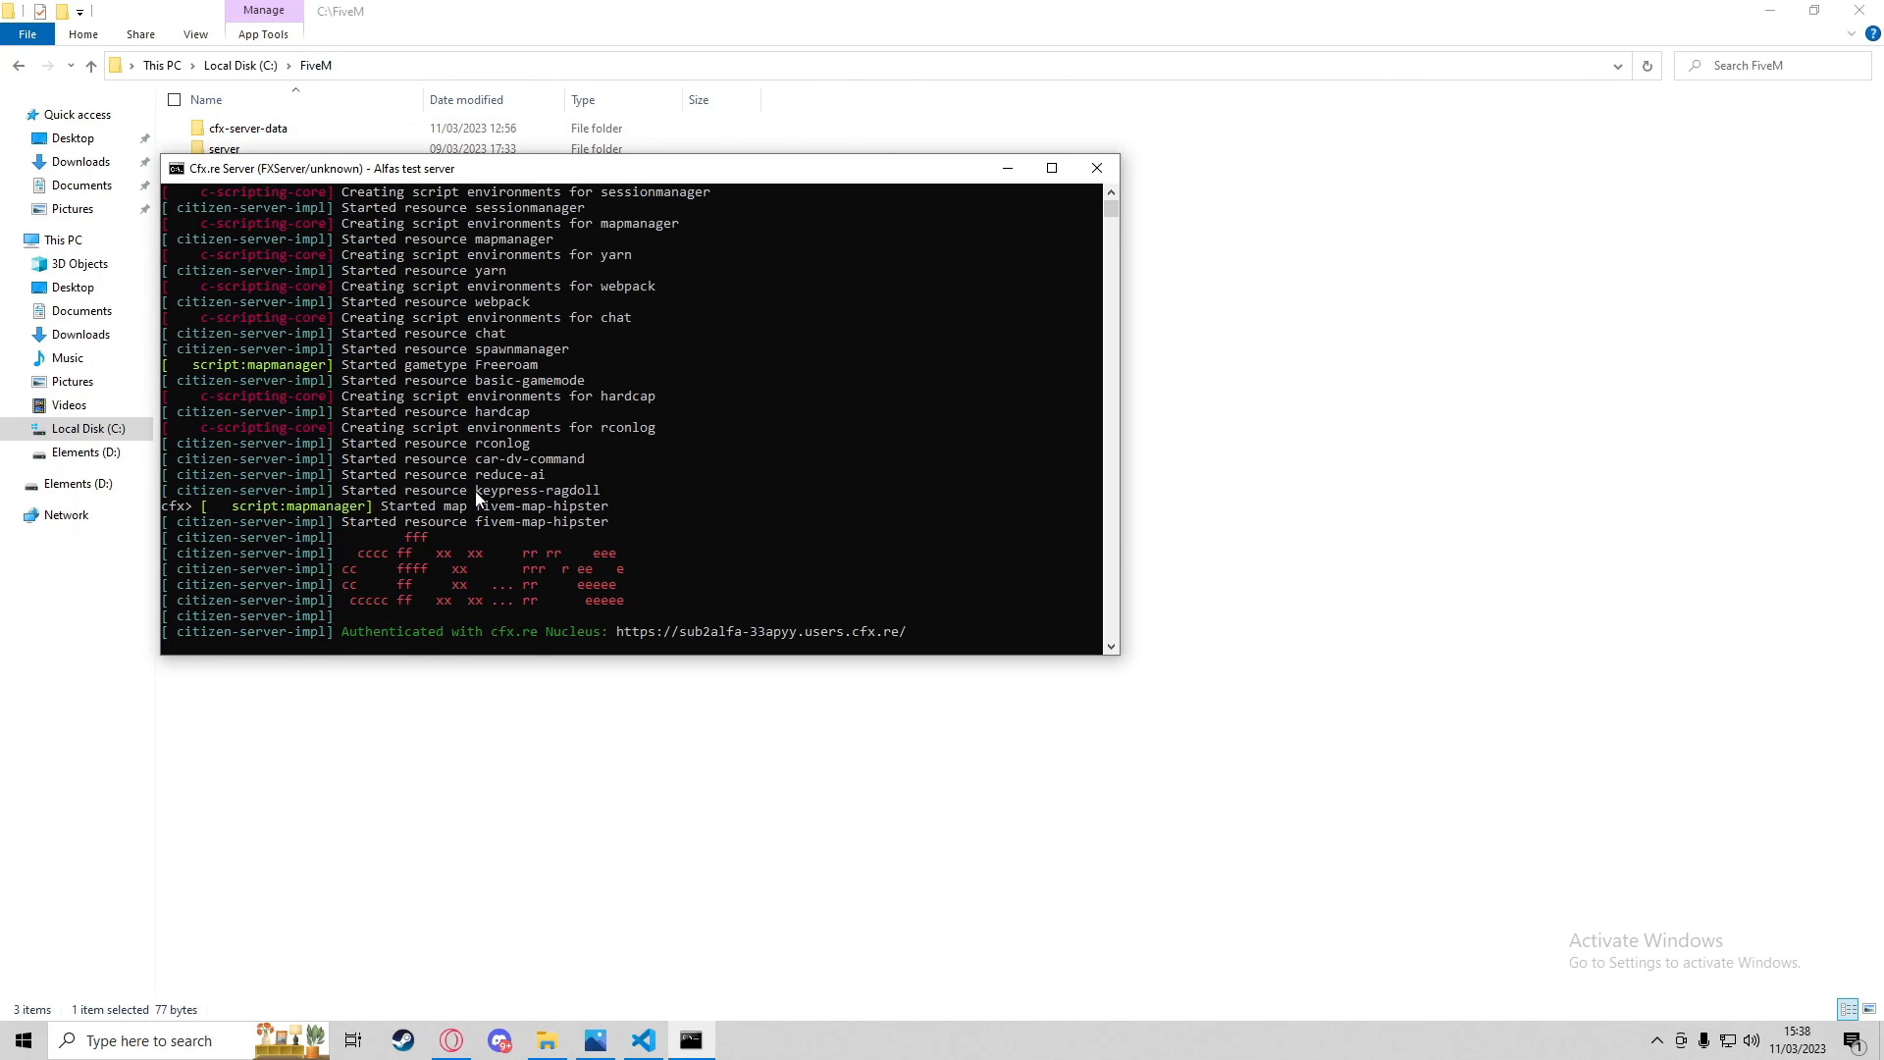
click(600, 489)
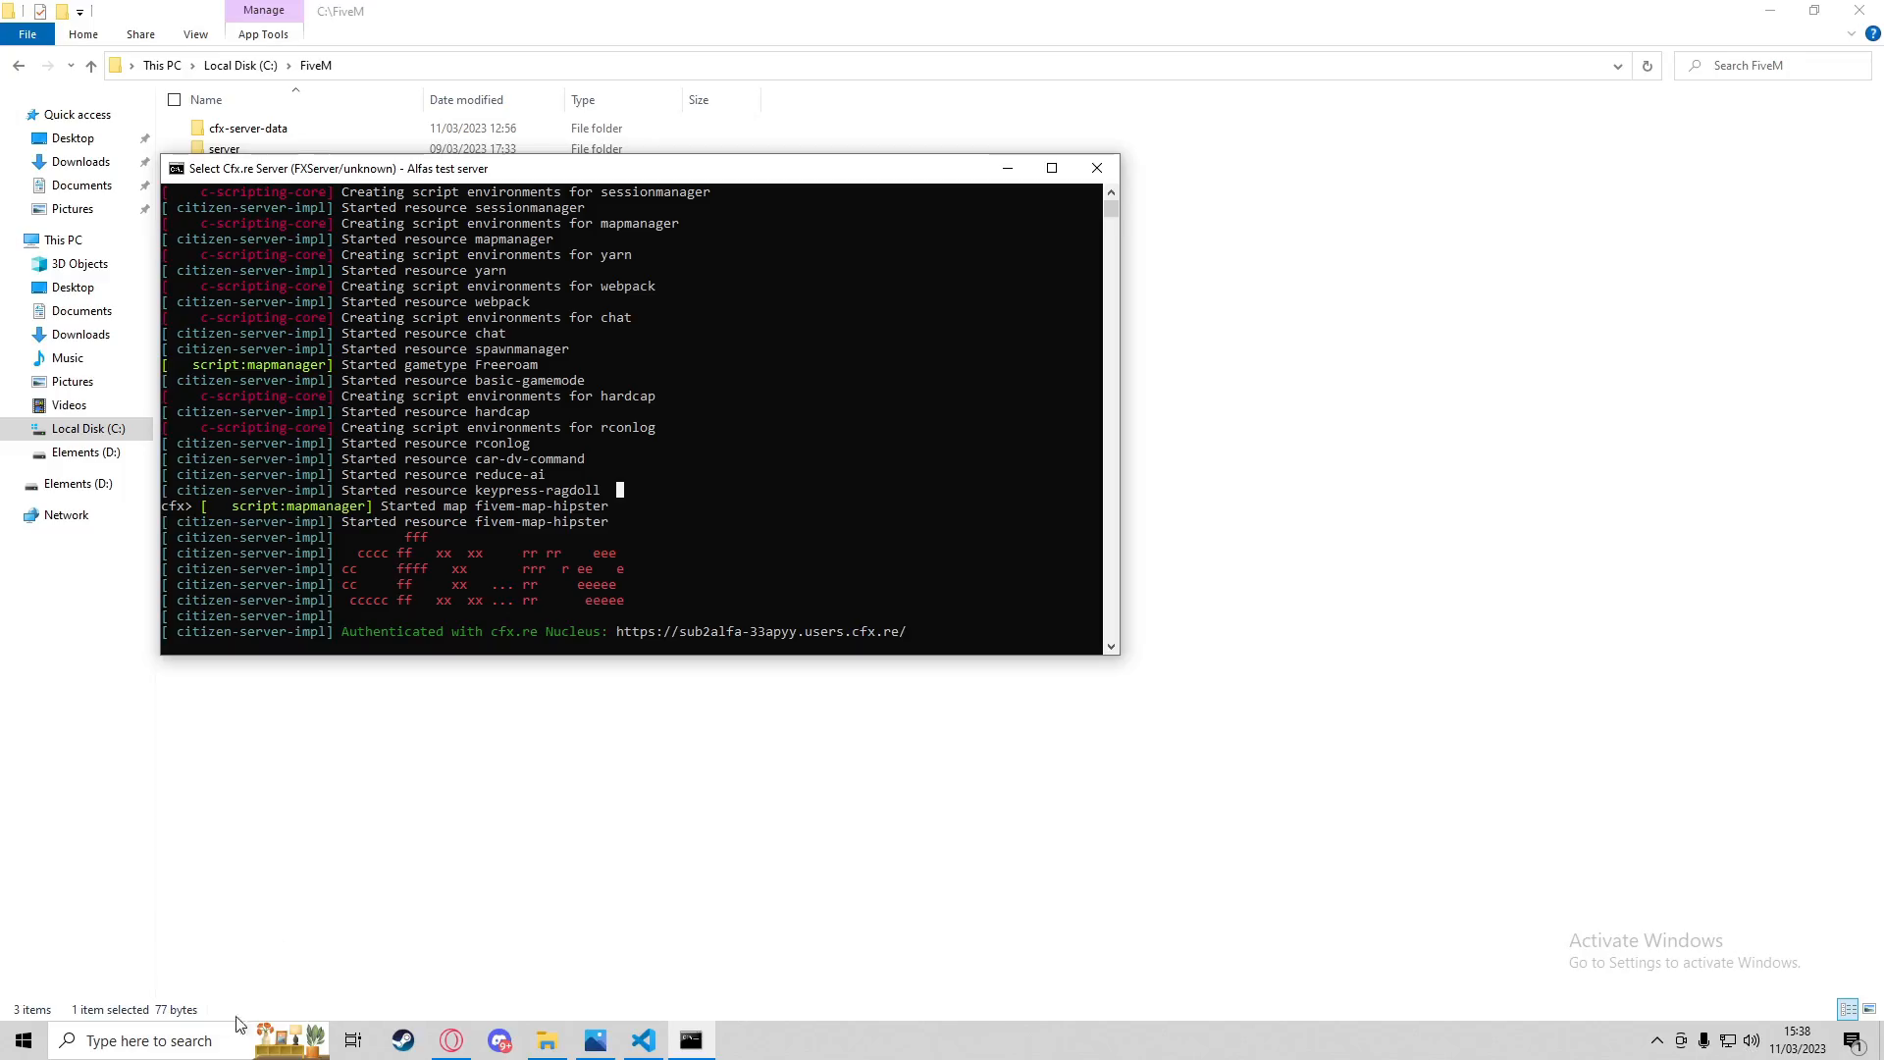
text(fivem)
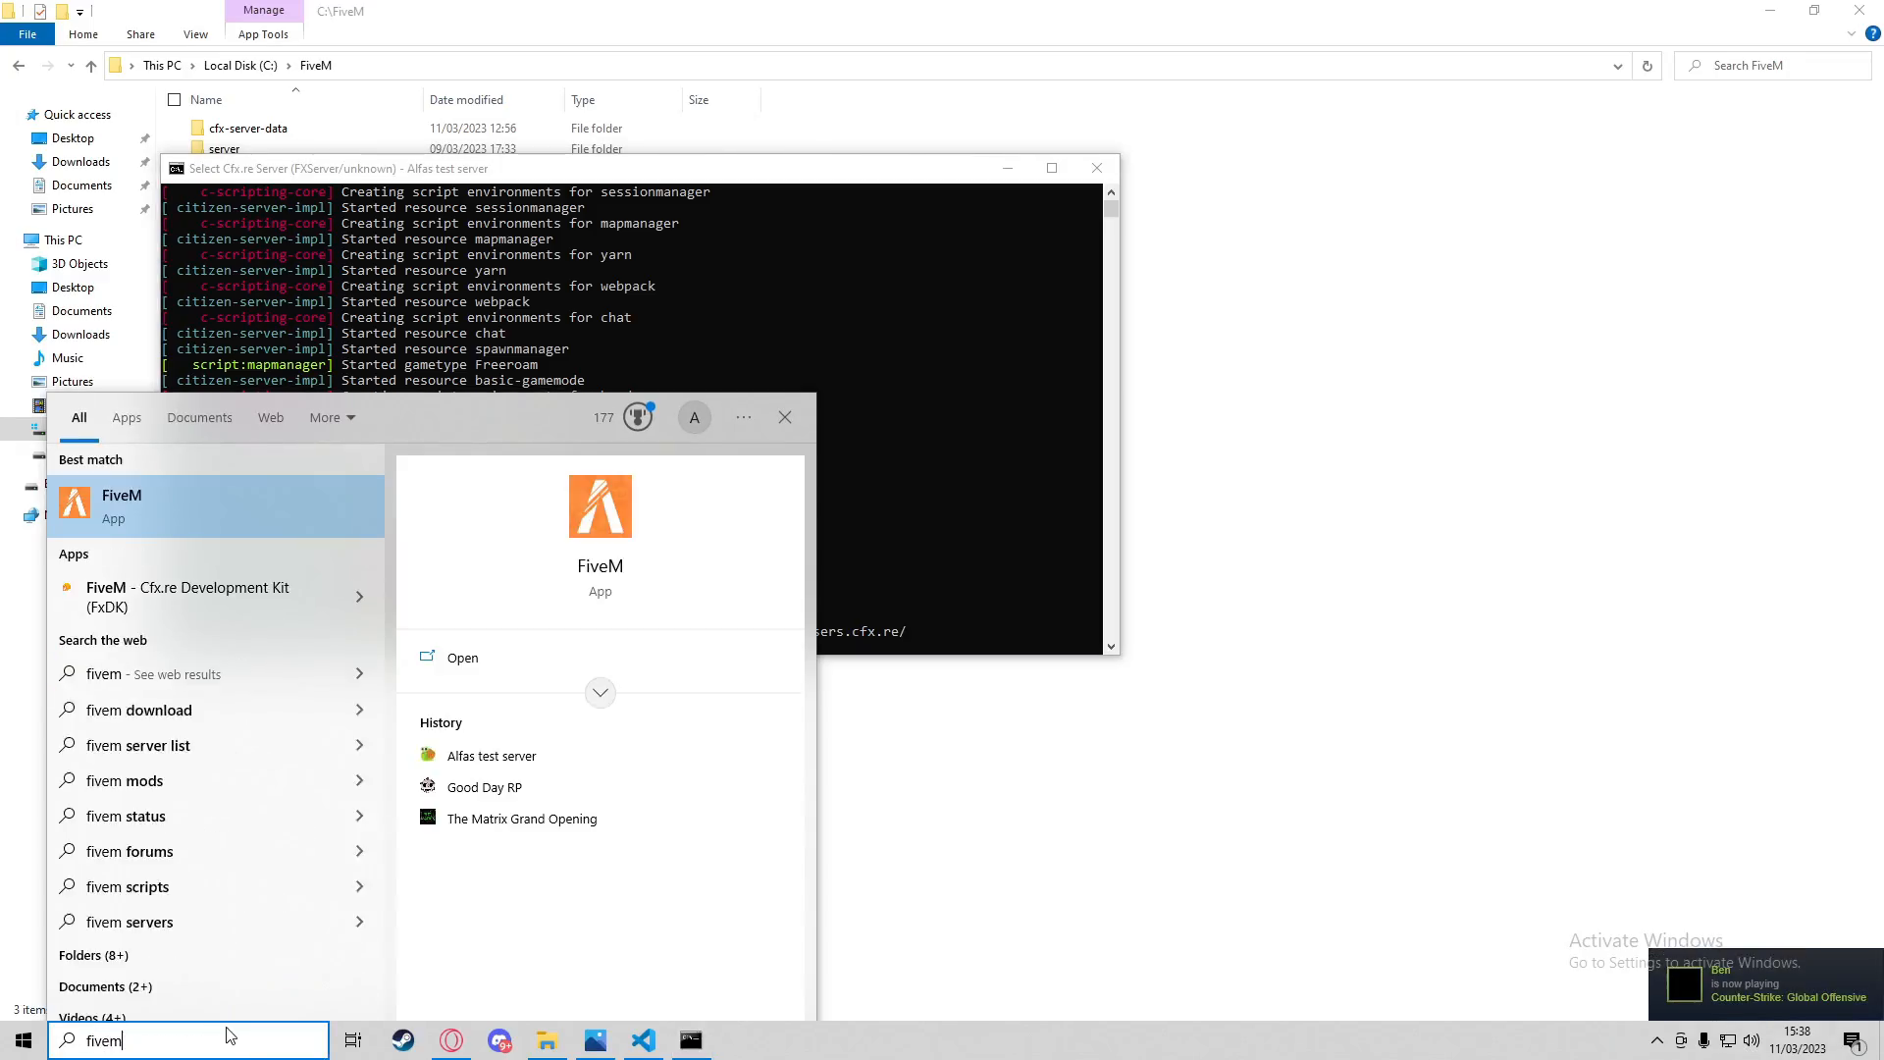
Launch FiveM, join the server and move the character on the hillside to test the ragdoll
click(461, 658)
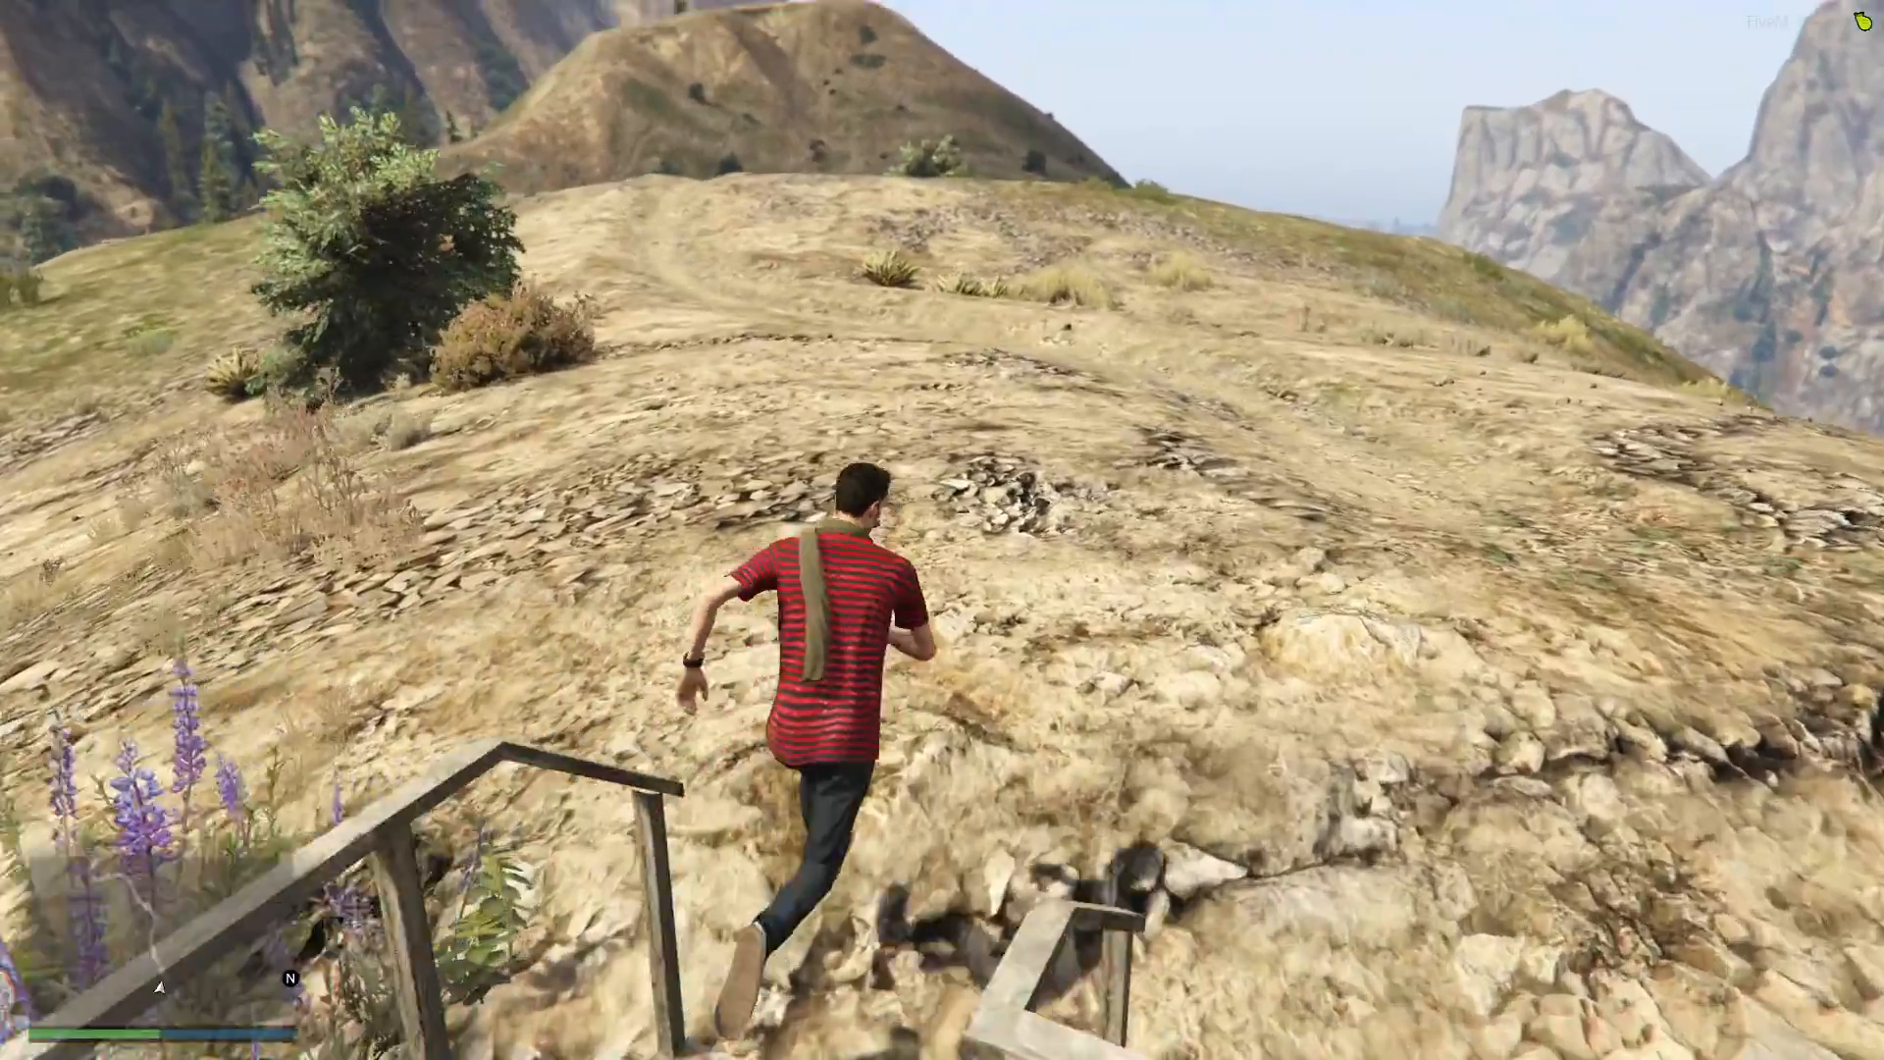
key(w)
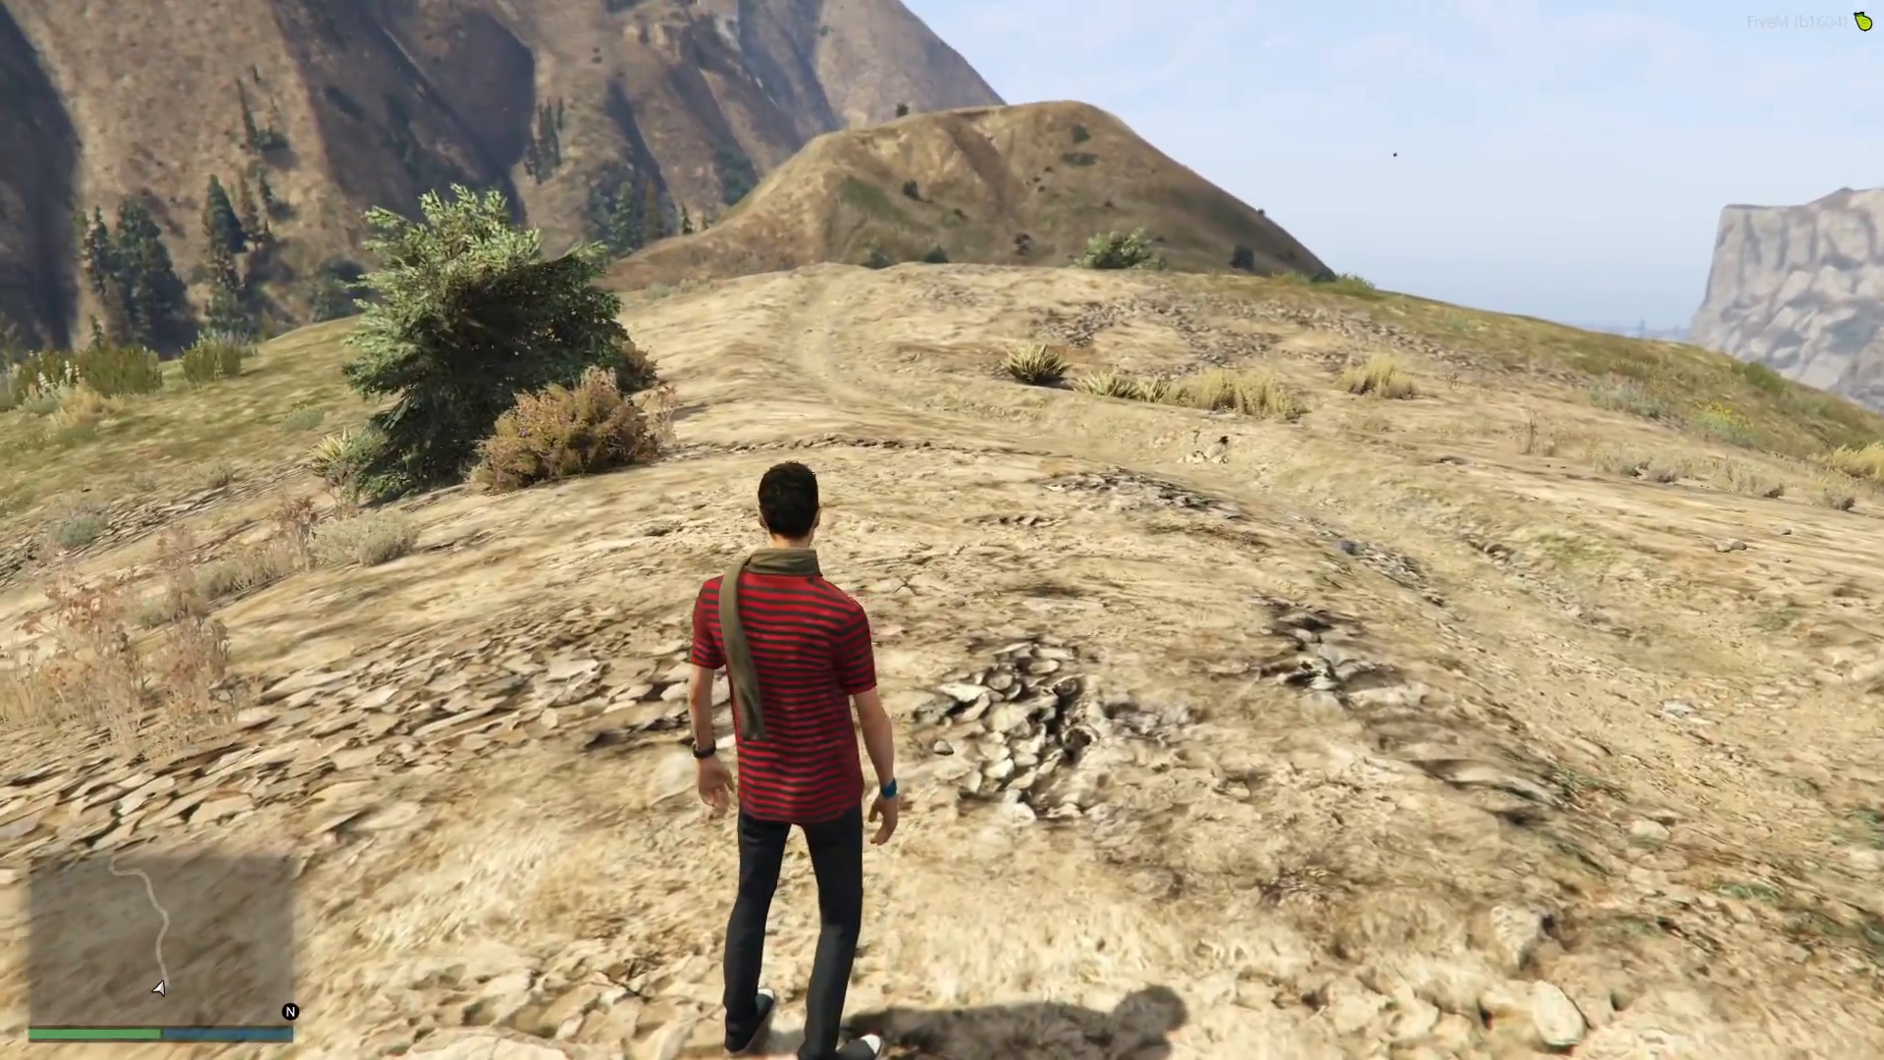